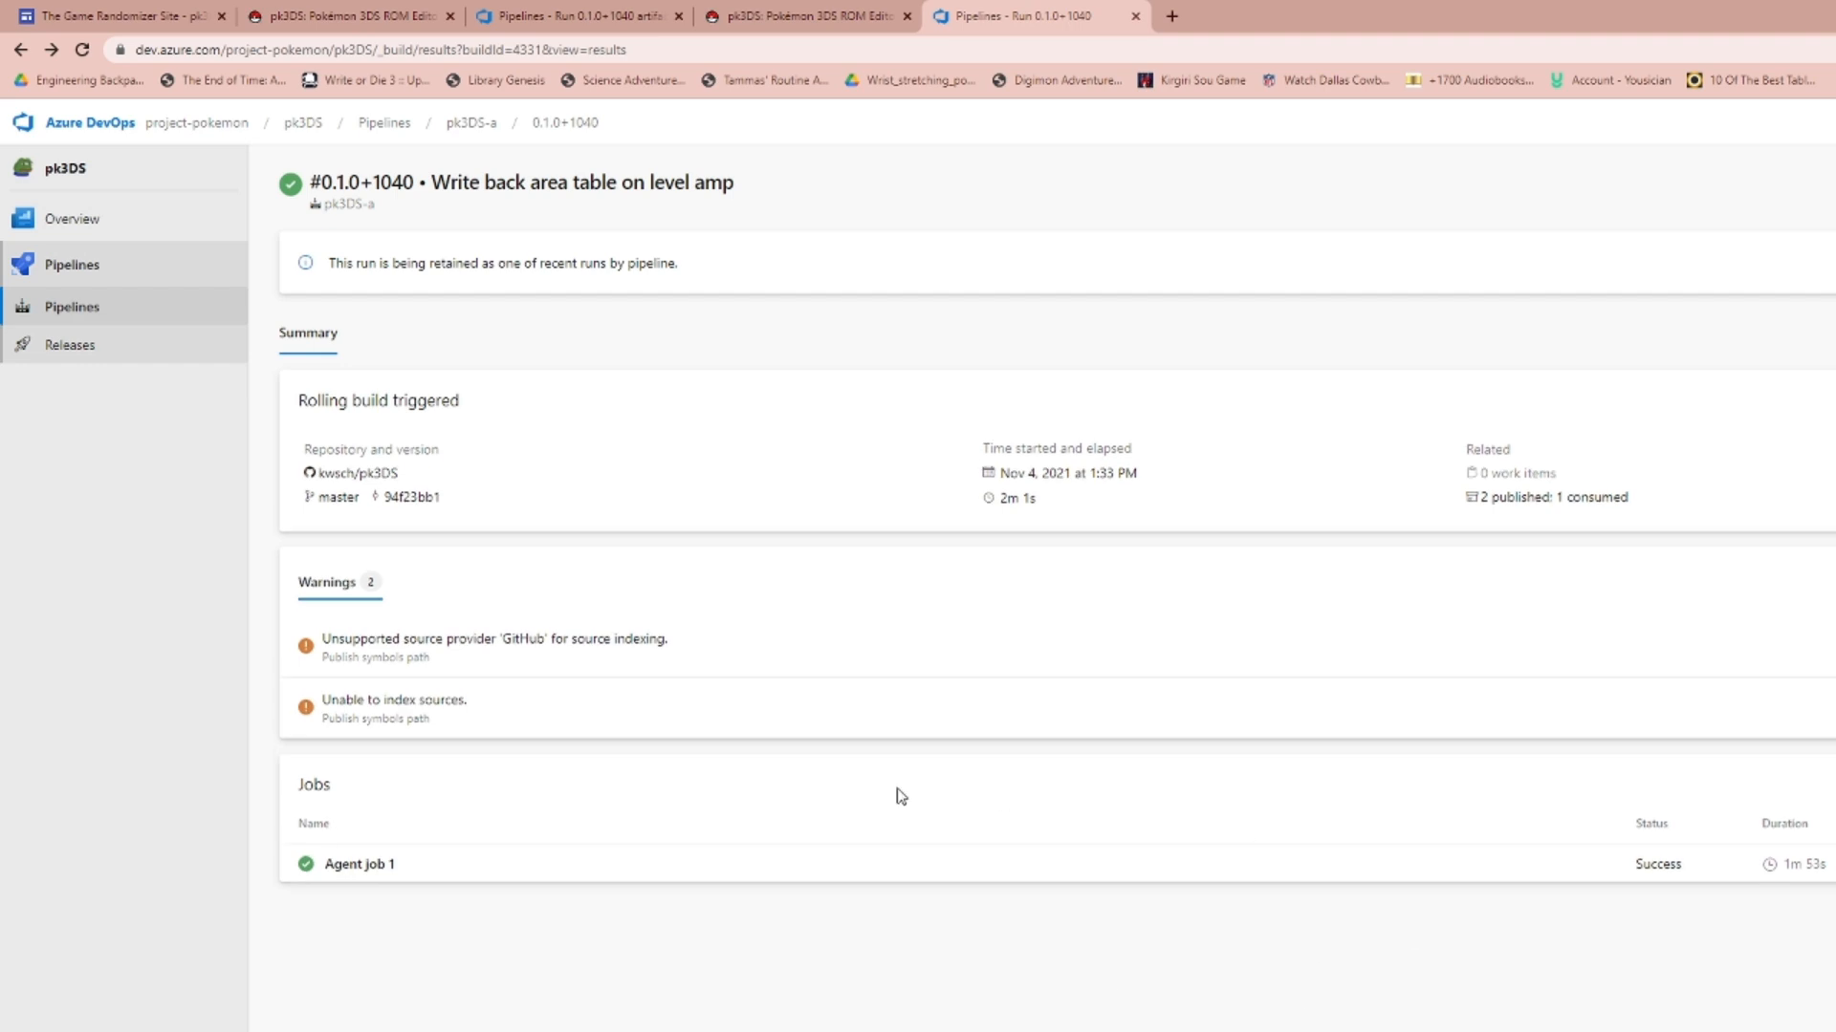
Search Google for 'pk3ds' in a new browser tab.
click(1332, 16)
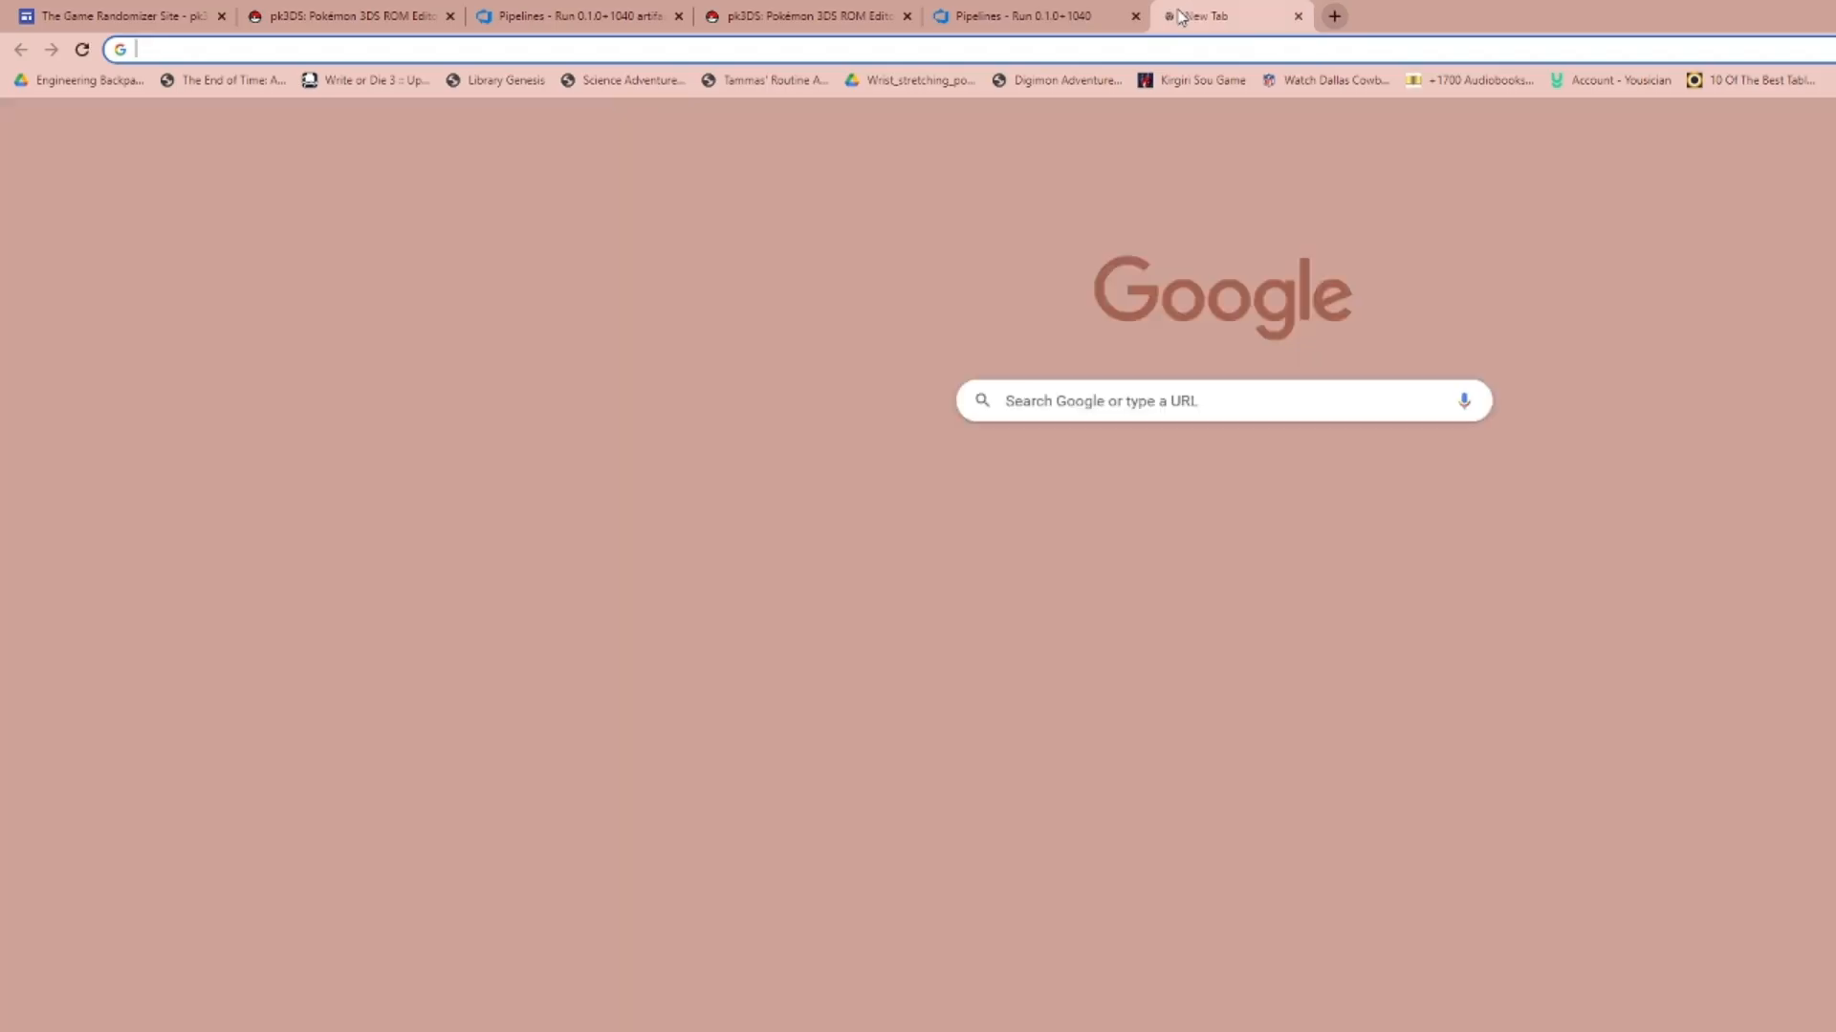
text(pk3ds)
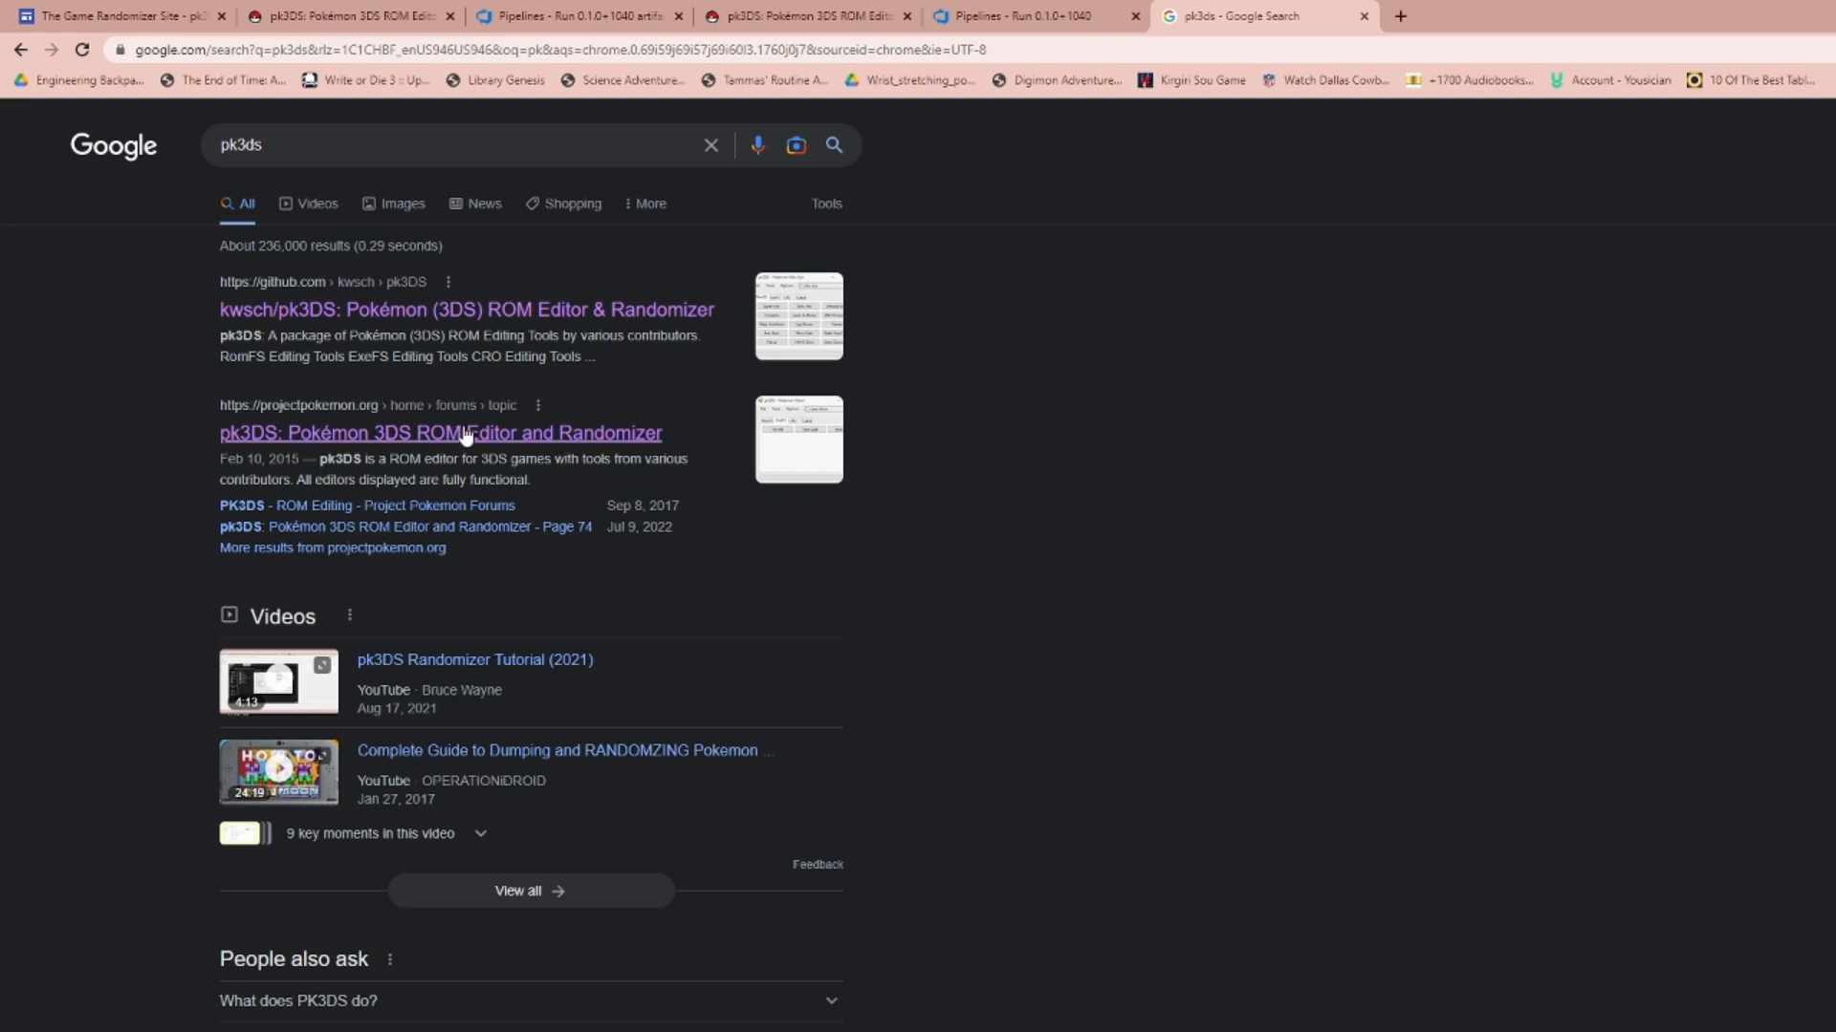
mouse_move(410, 441)
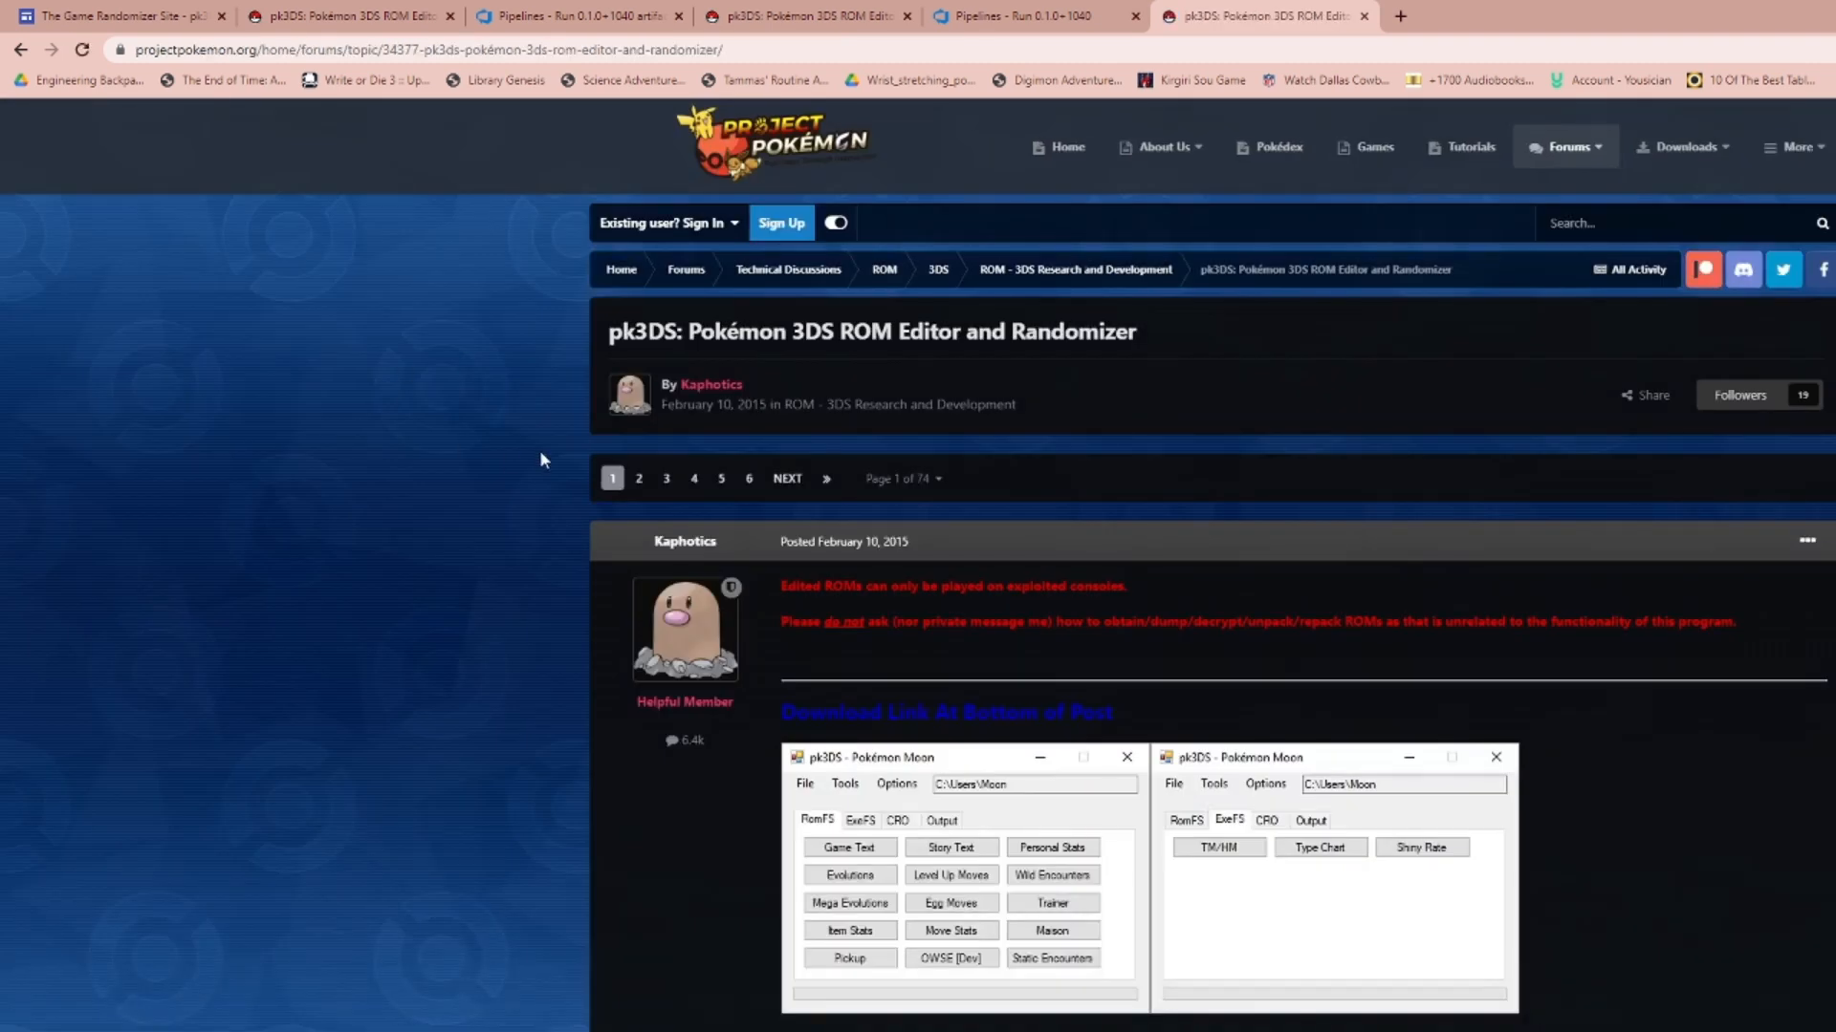
mouse_move(706, 740)
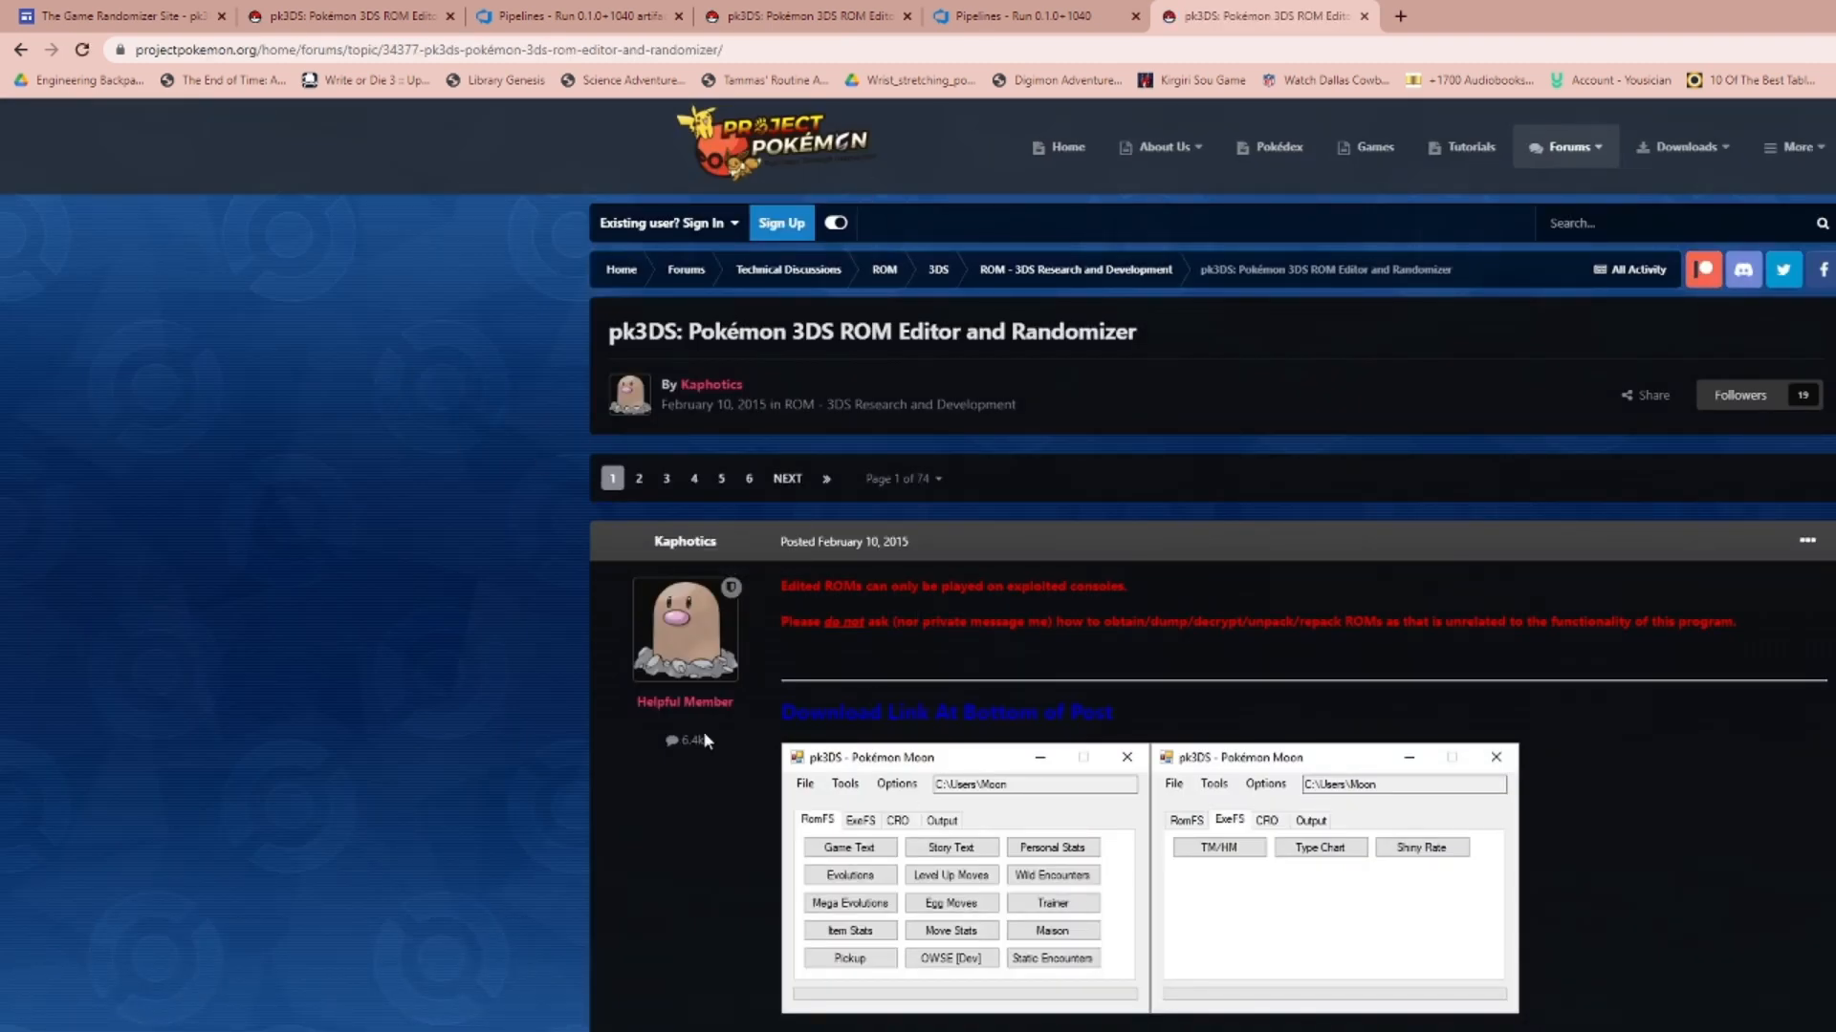
Scroll the pk3DS forum thread and switch to the Pipelines - Runs tab.
scroll(down, 3)
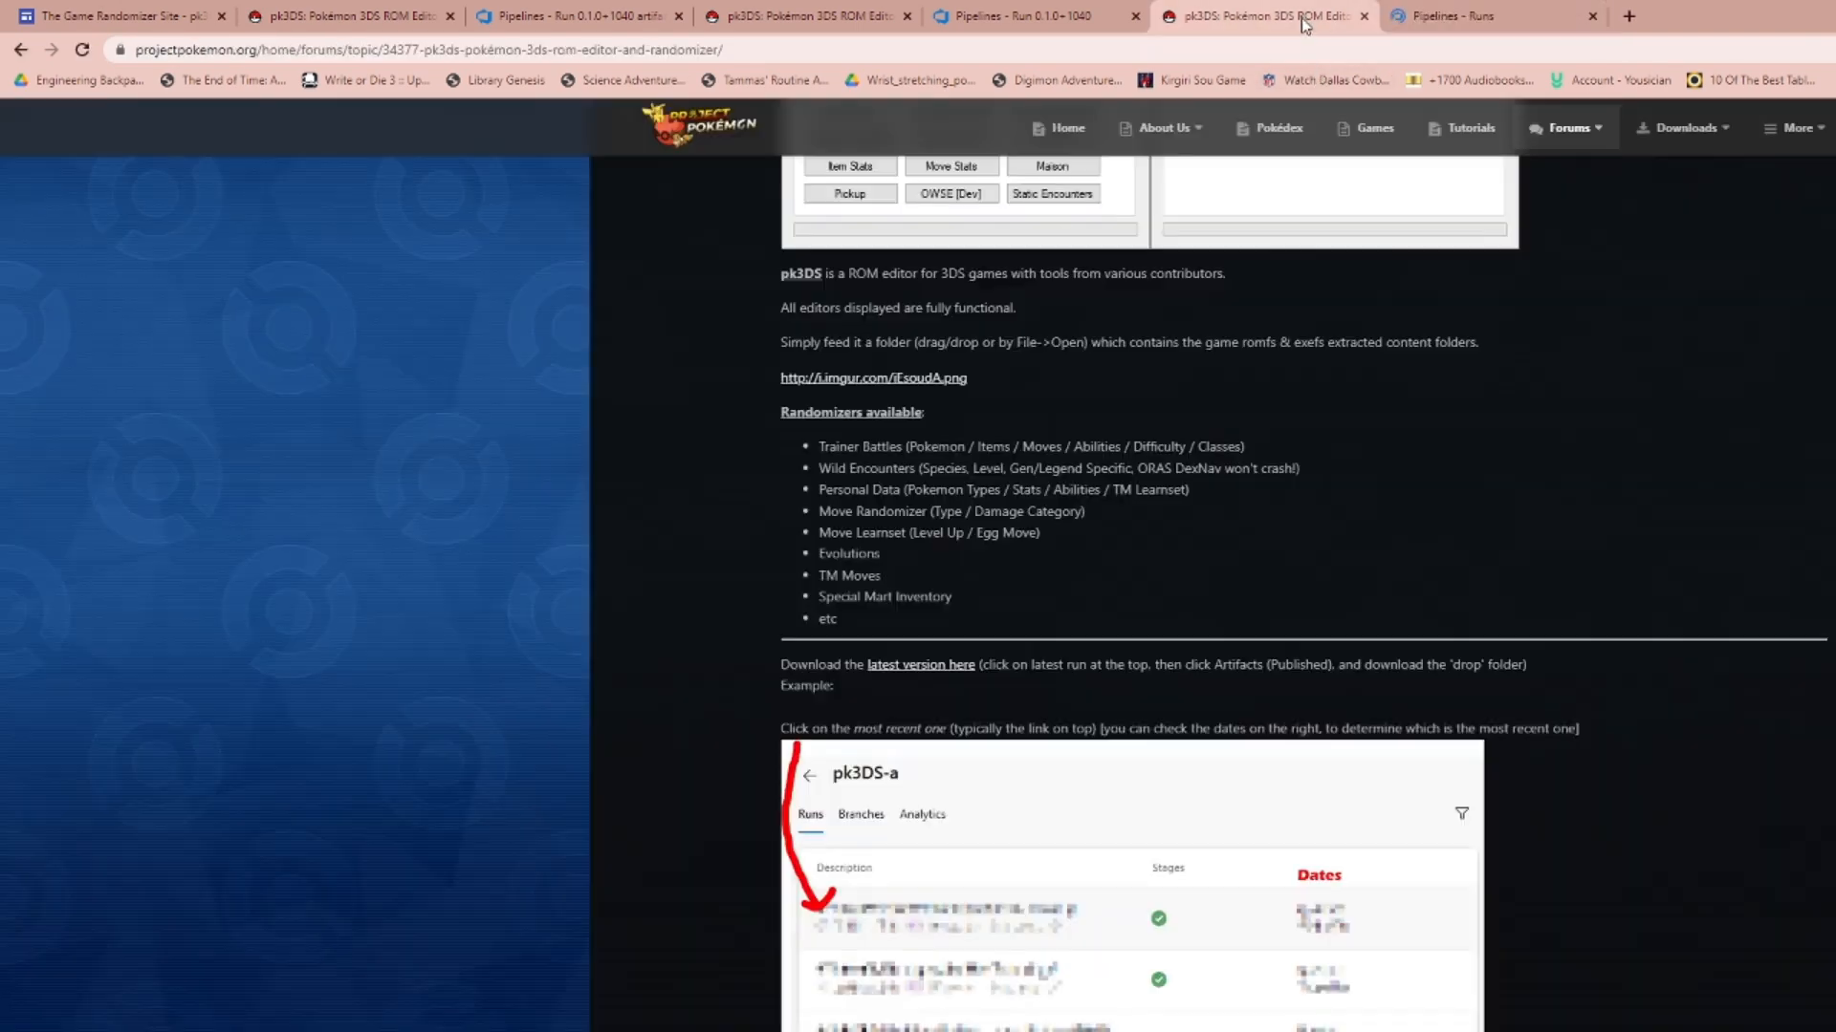
mouse_move(1391, 73)
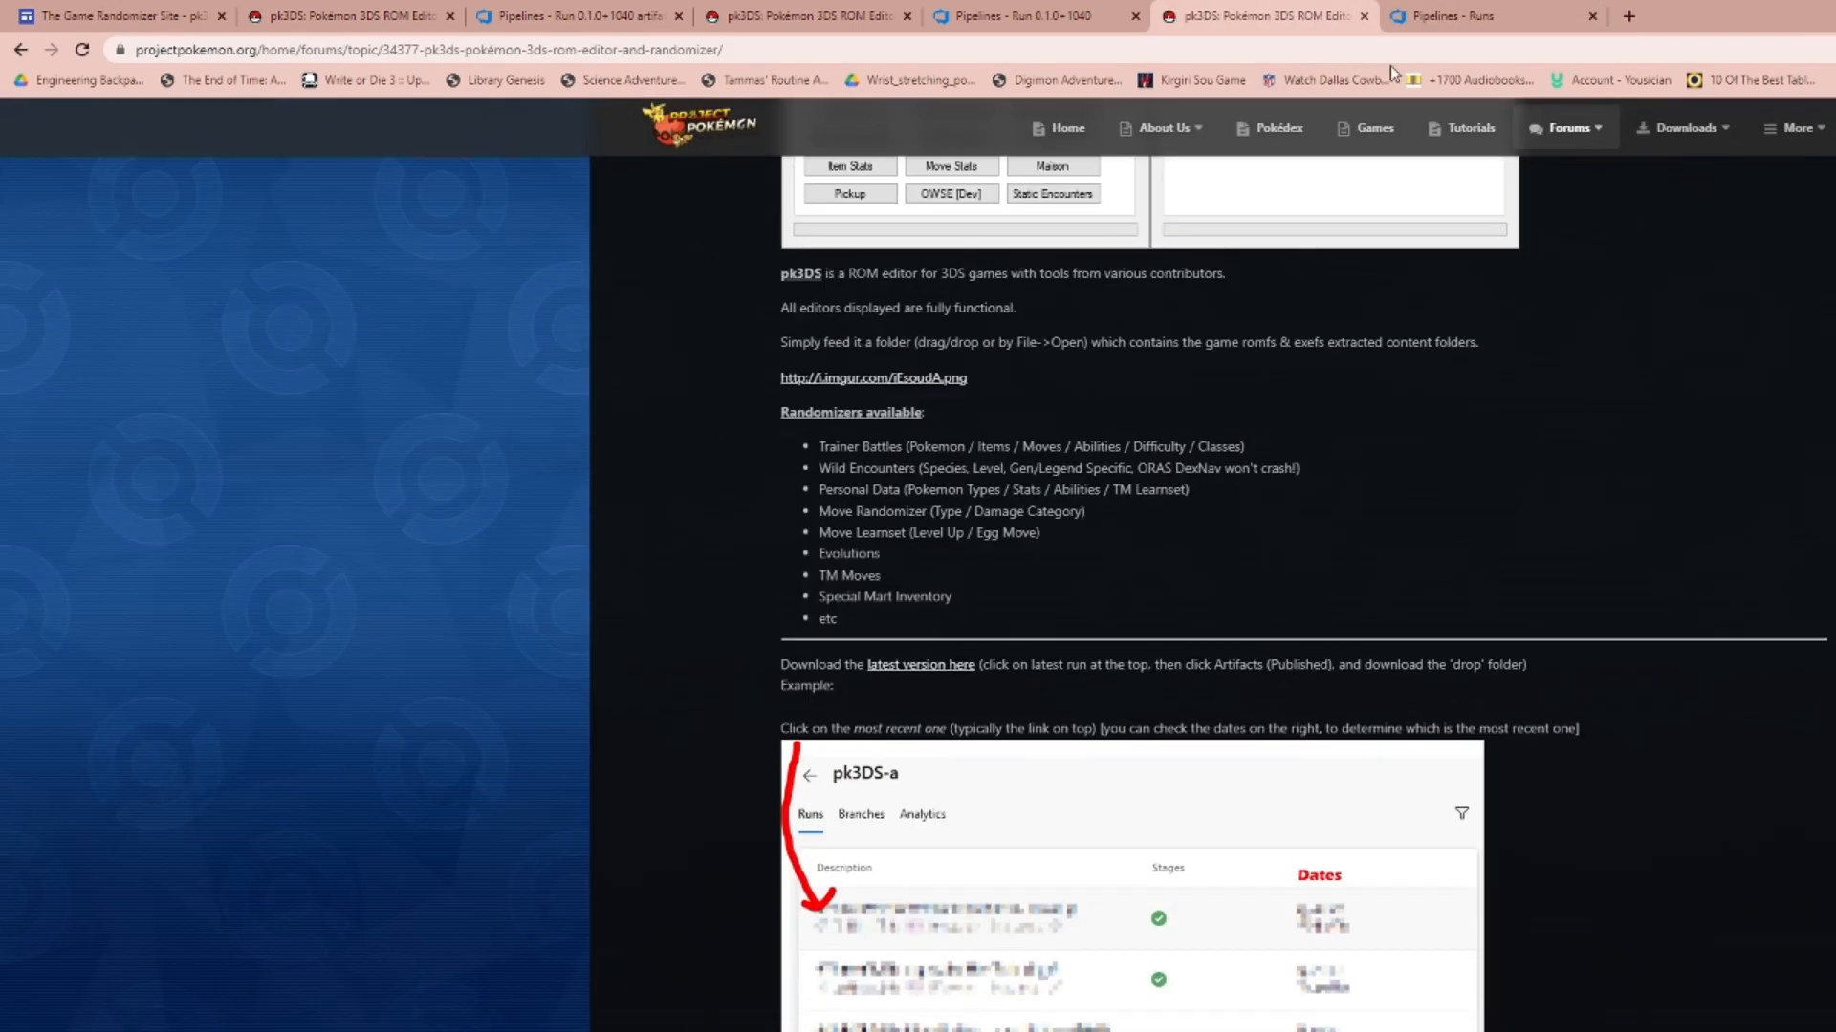
click(1493, 16)
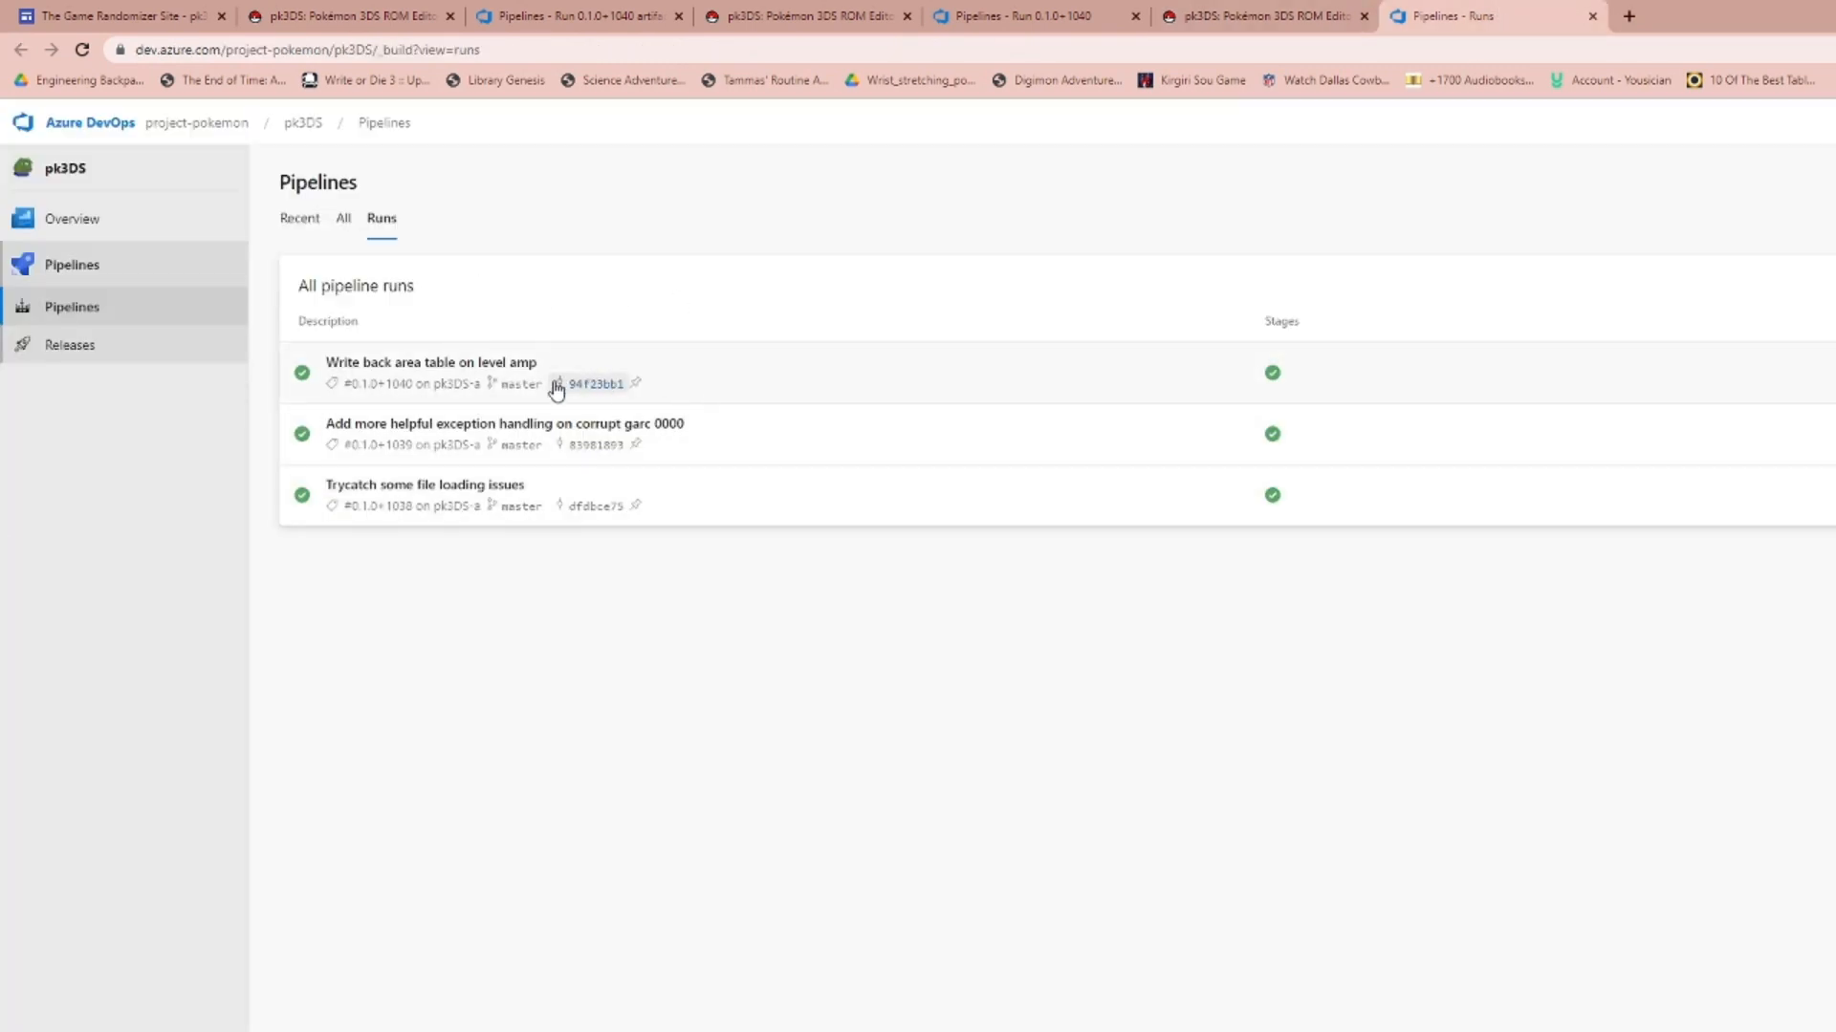
mouse_move(1034, 193)
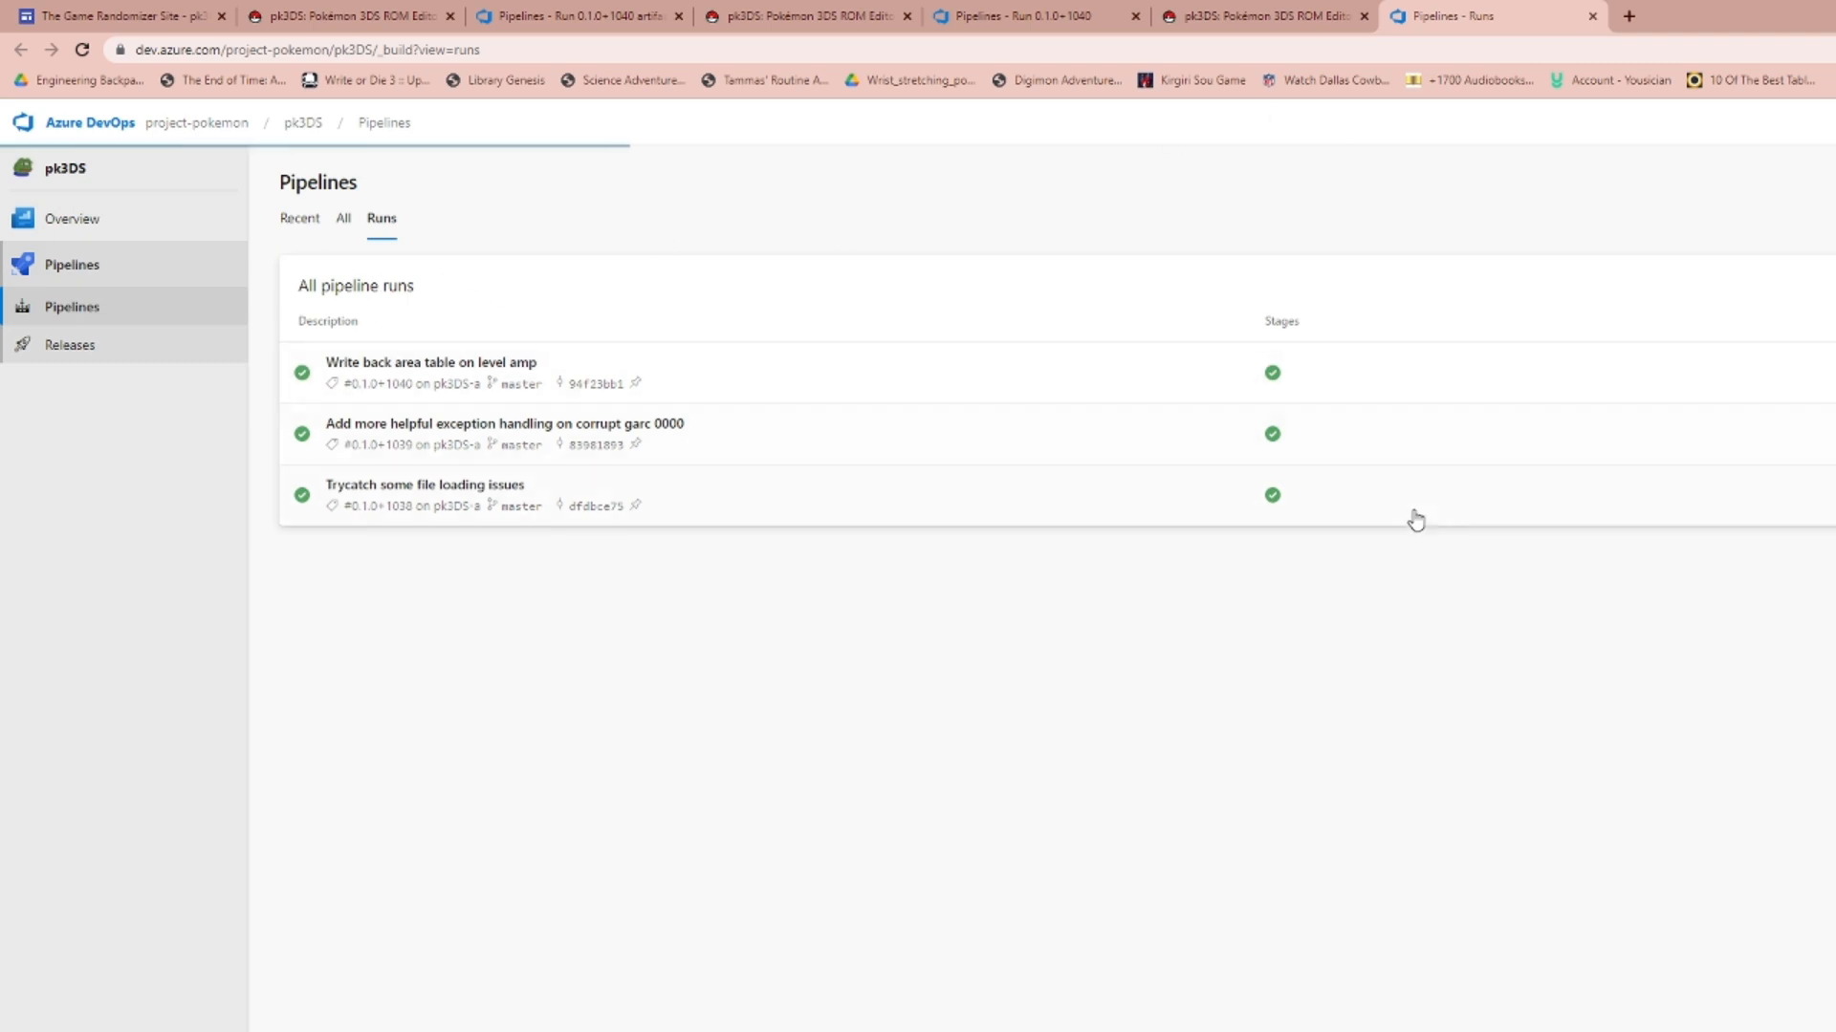
Open run 'Write back area table on level amp' and view its 2 published artifacts.
click(431, 362)
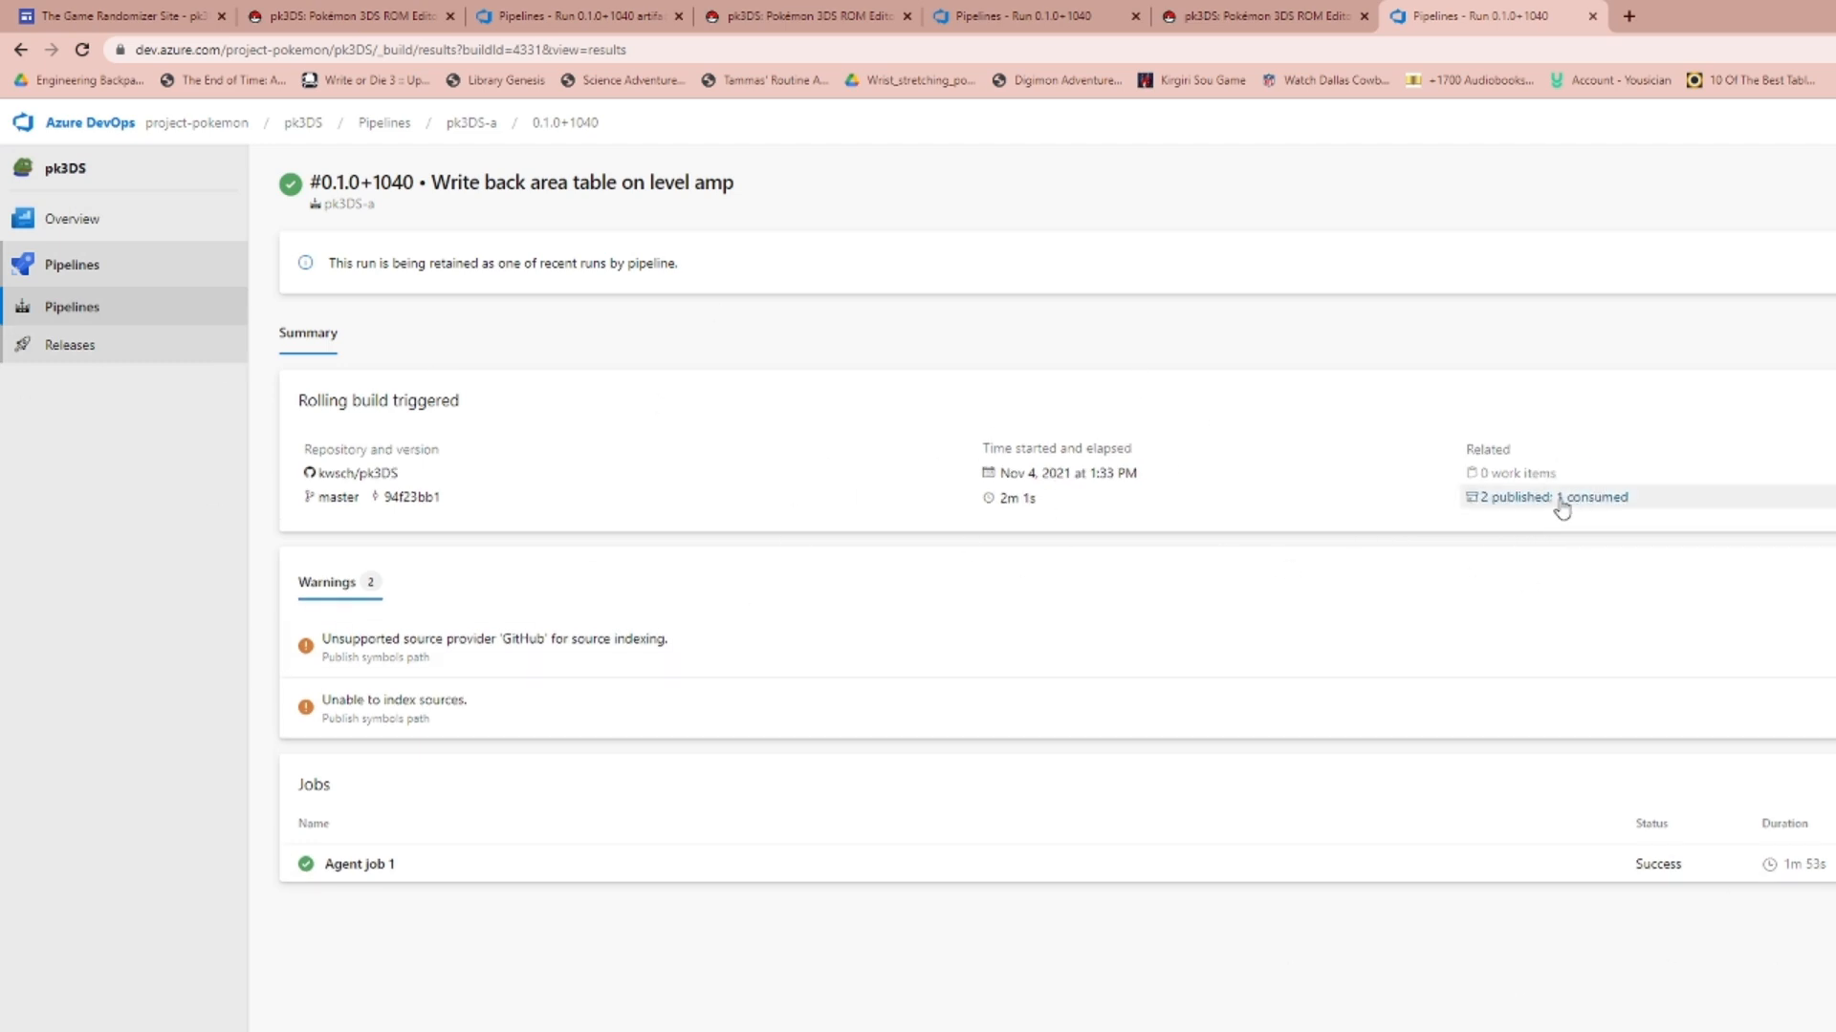
click(1516, 496)
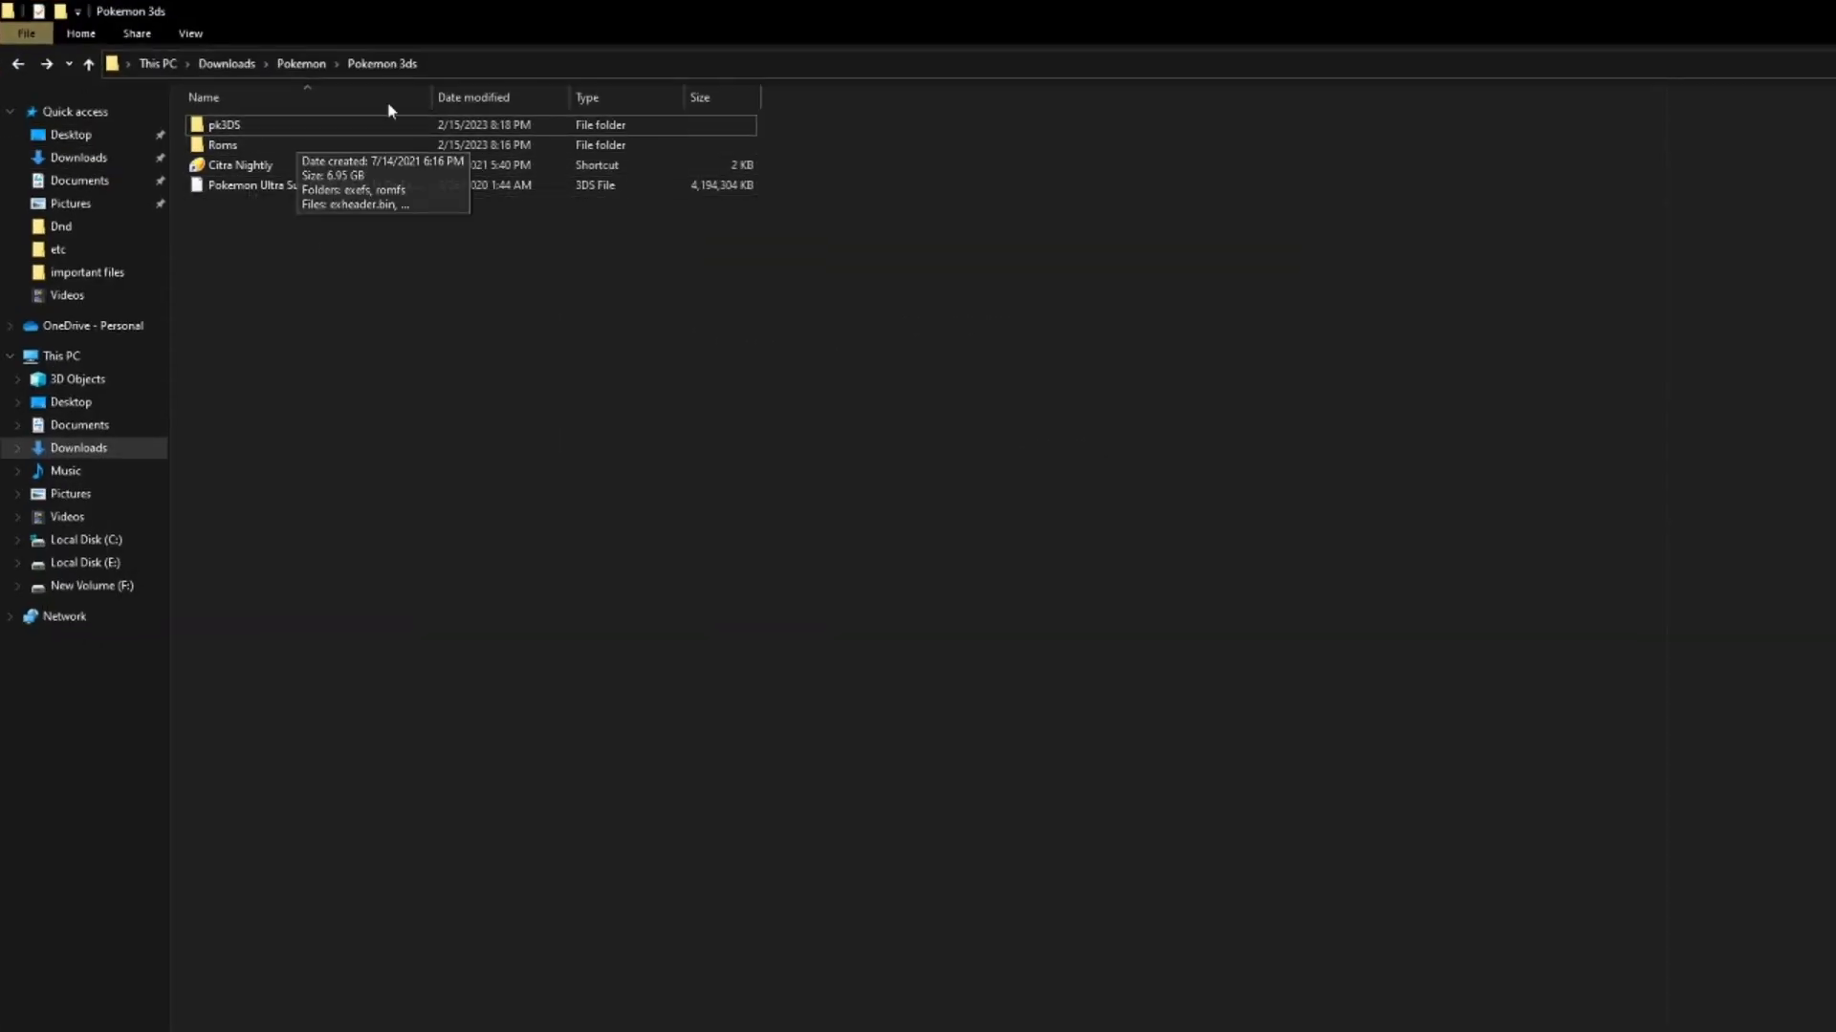
Go to Downloads, open Pokemon › Pokemon 3ds › pk3DS, and select pk3DS.exe.
click(17, 63)
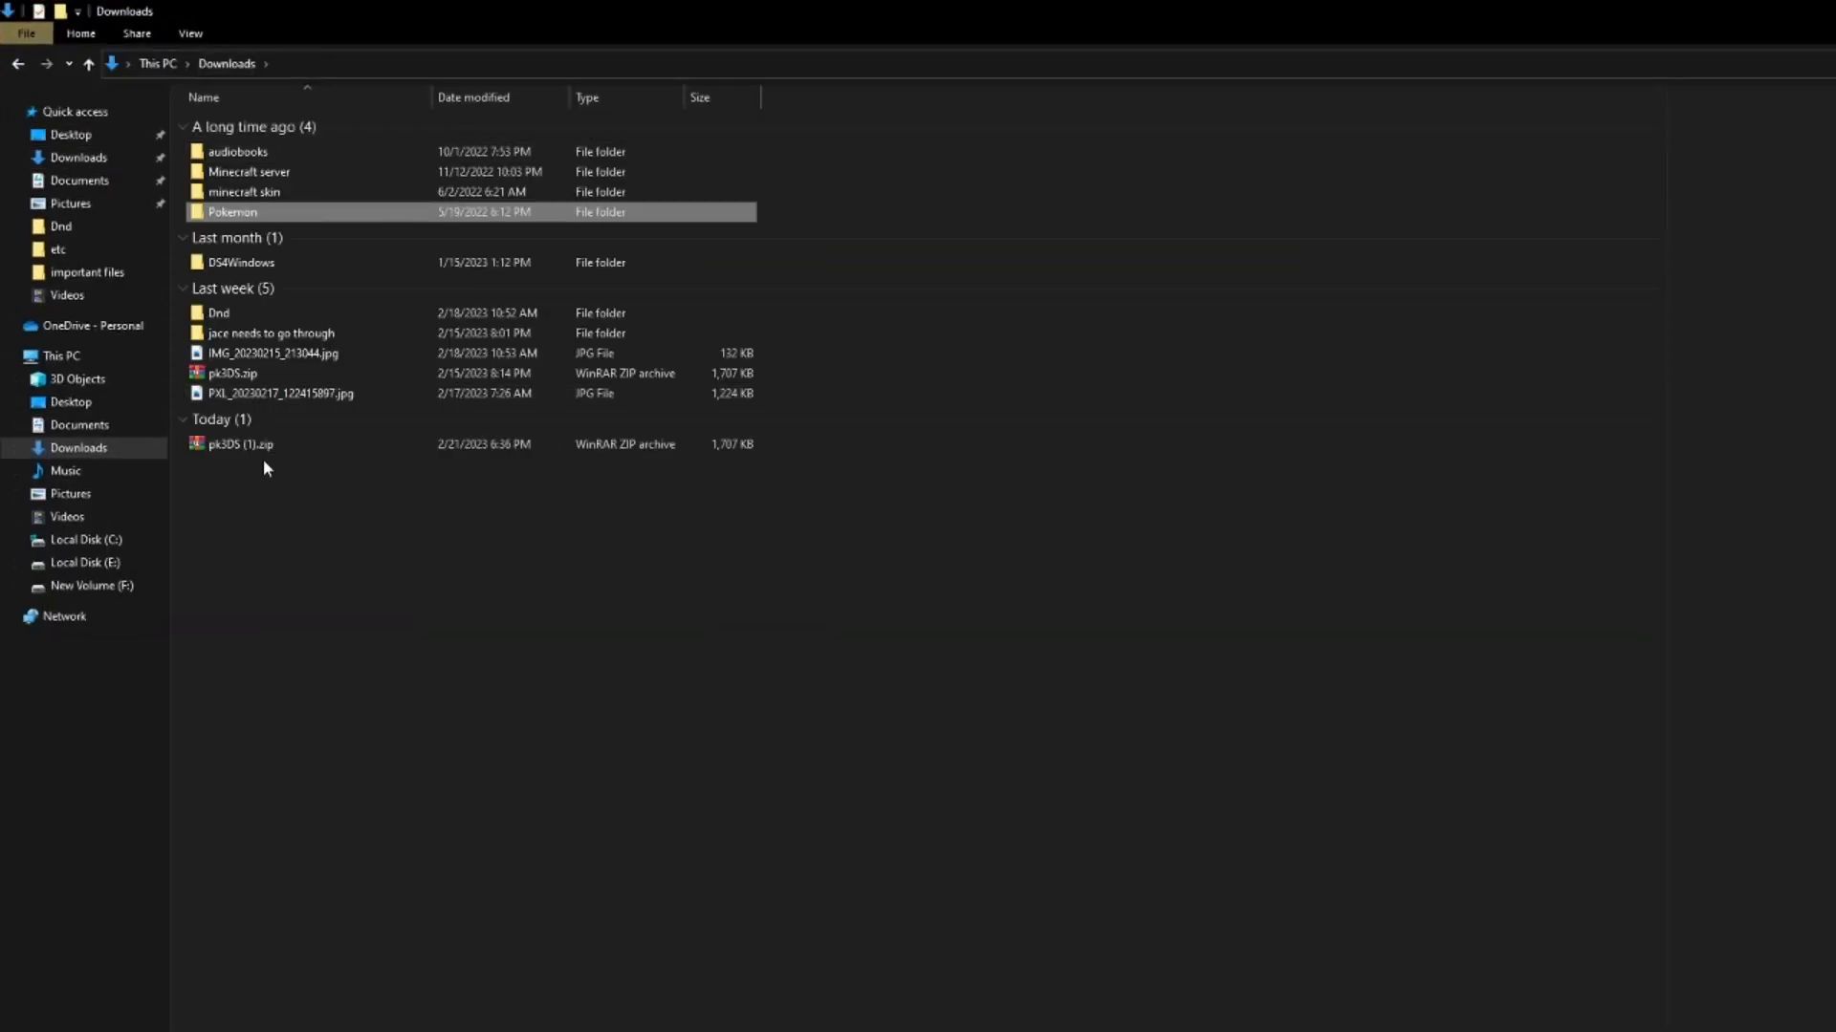
right_click(240, 443)
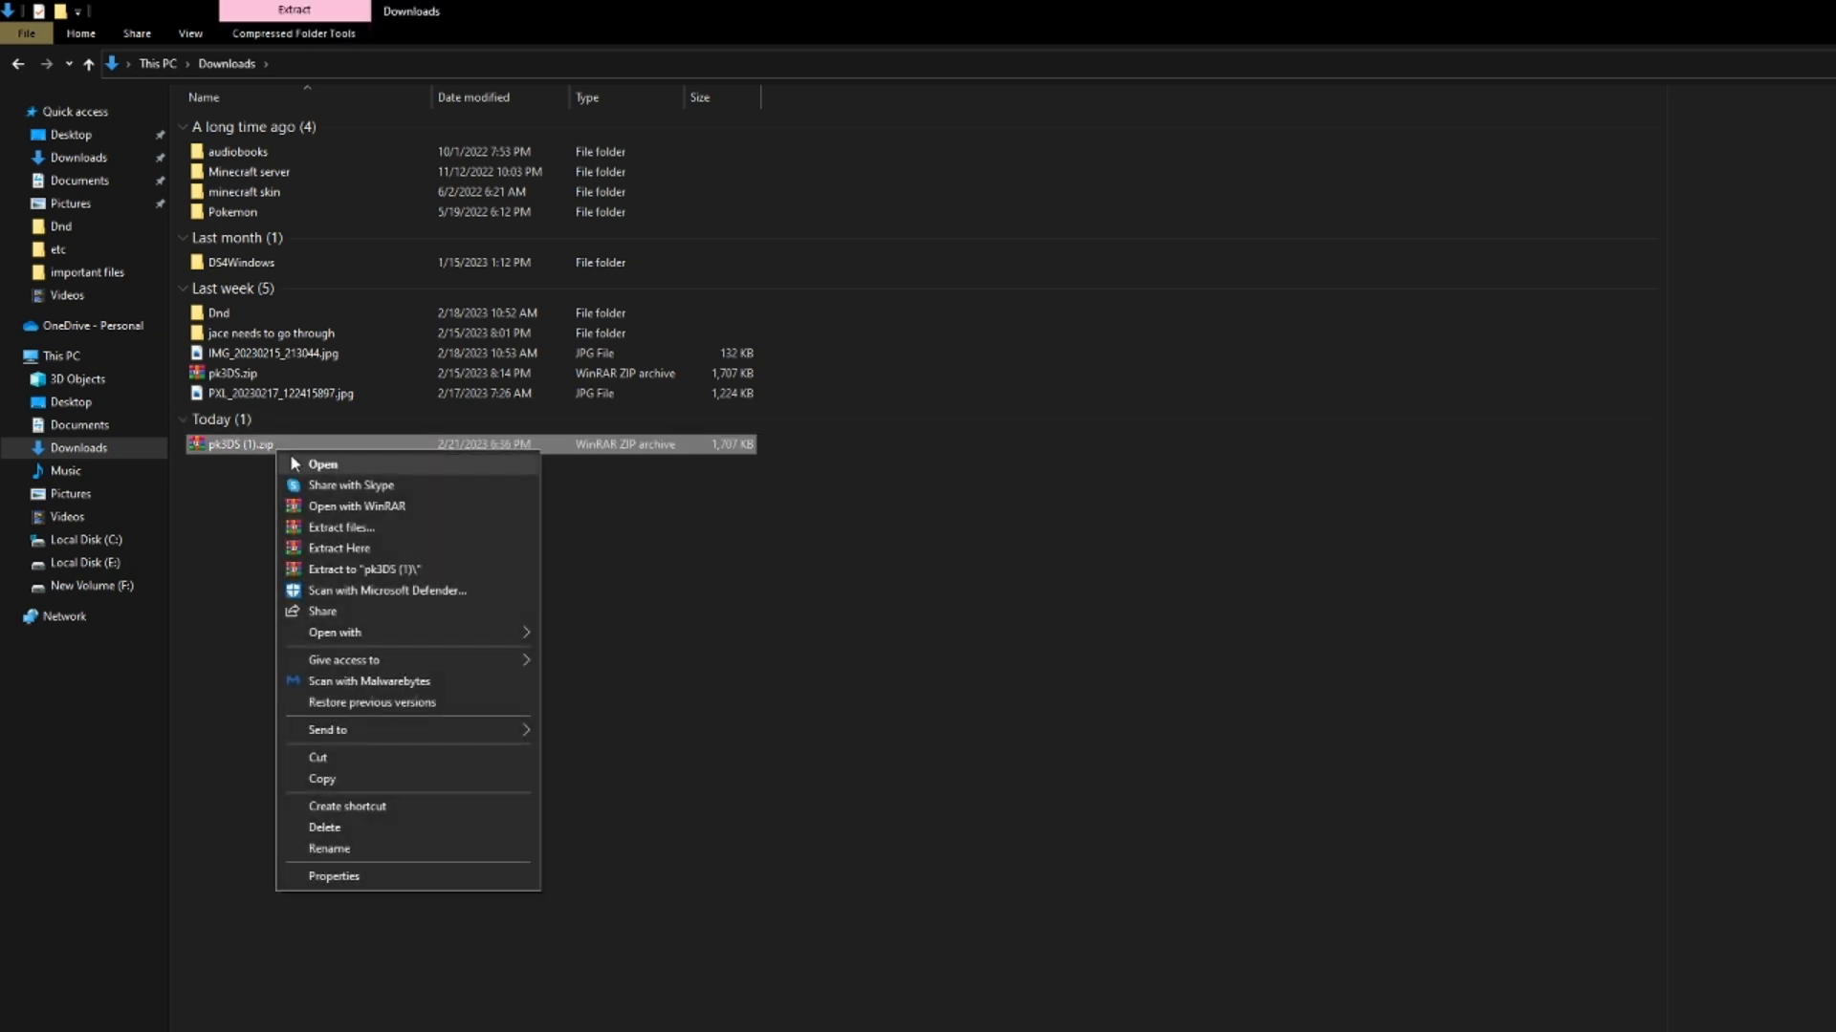
mouse_move(412, 569)
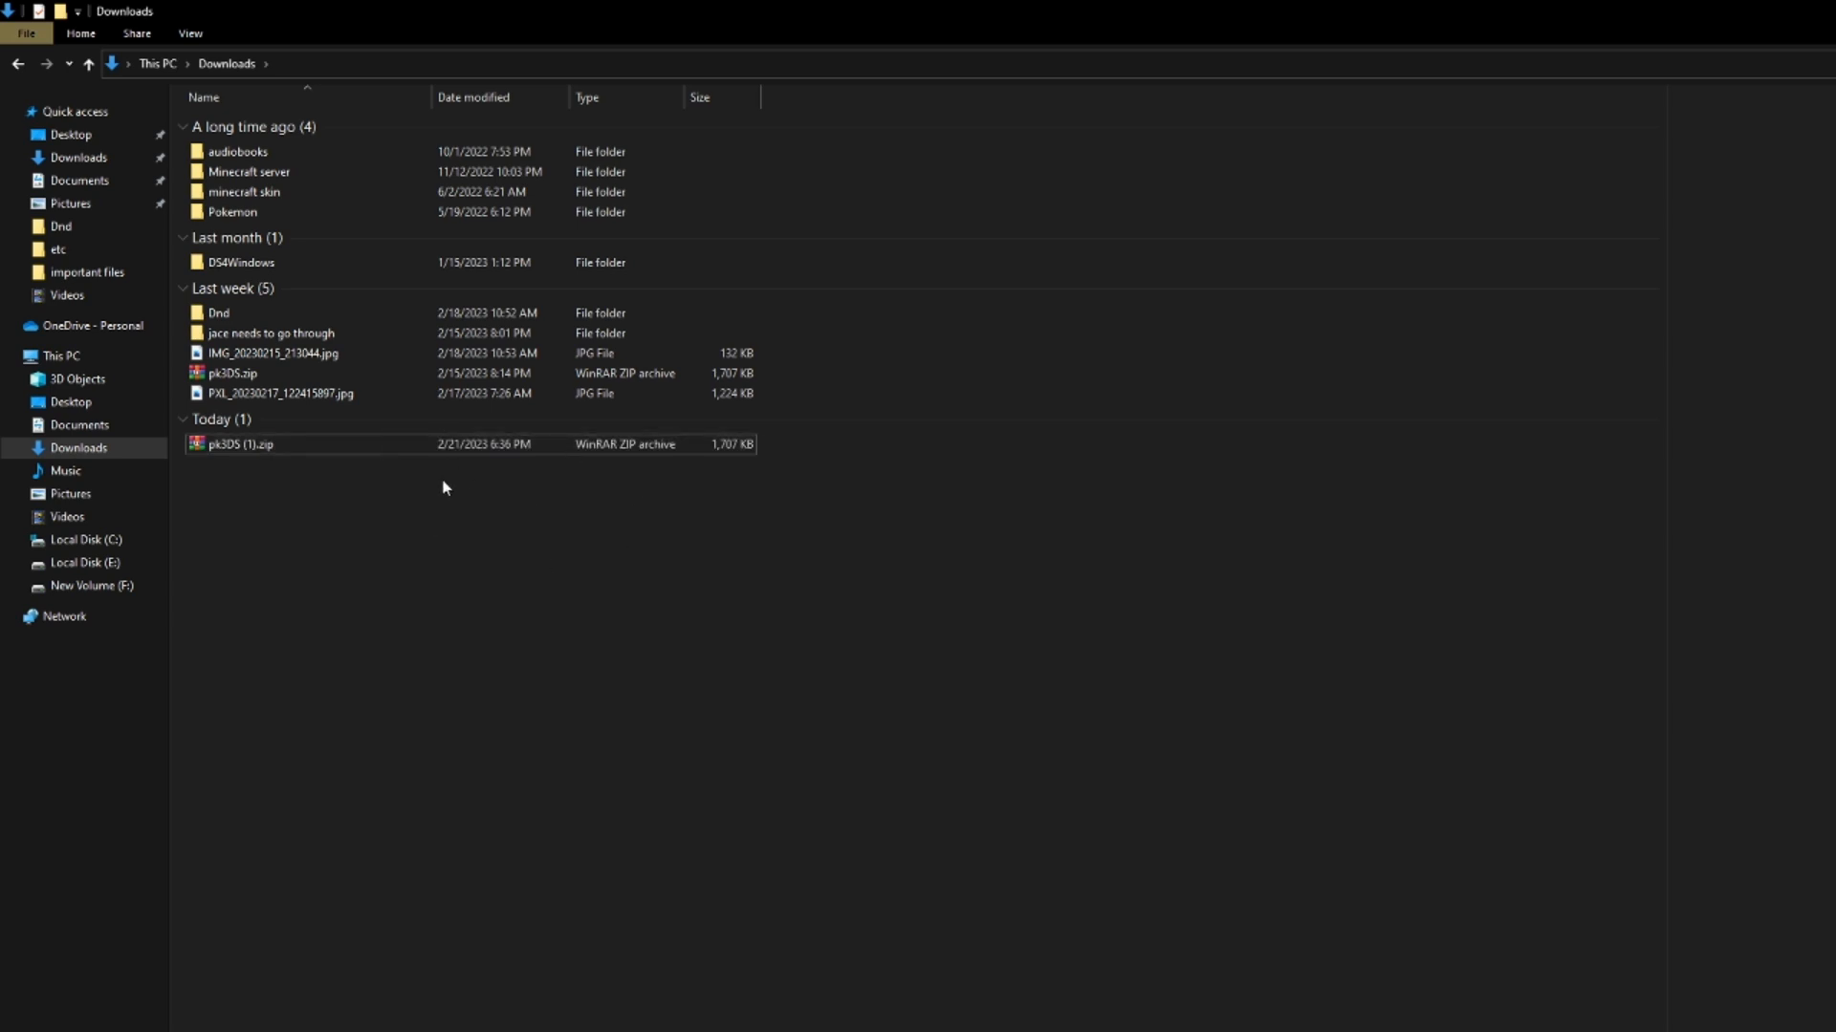
click(230, 372)
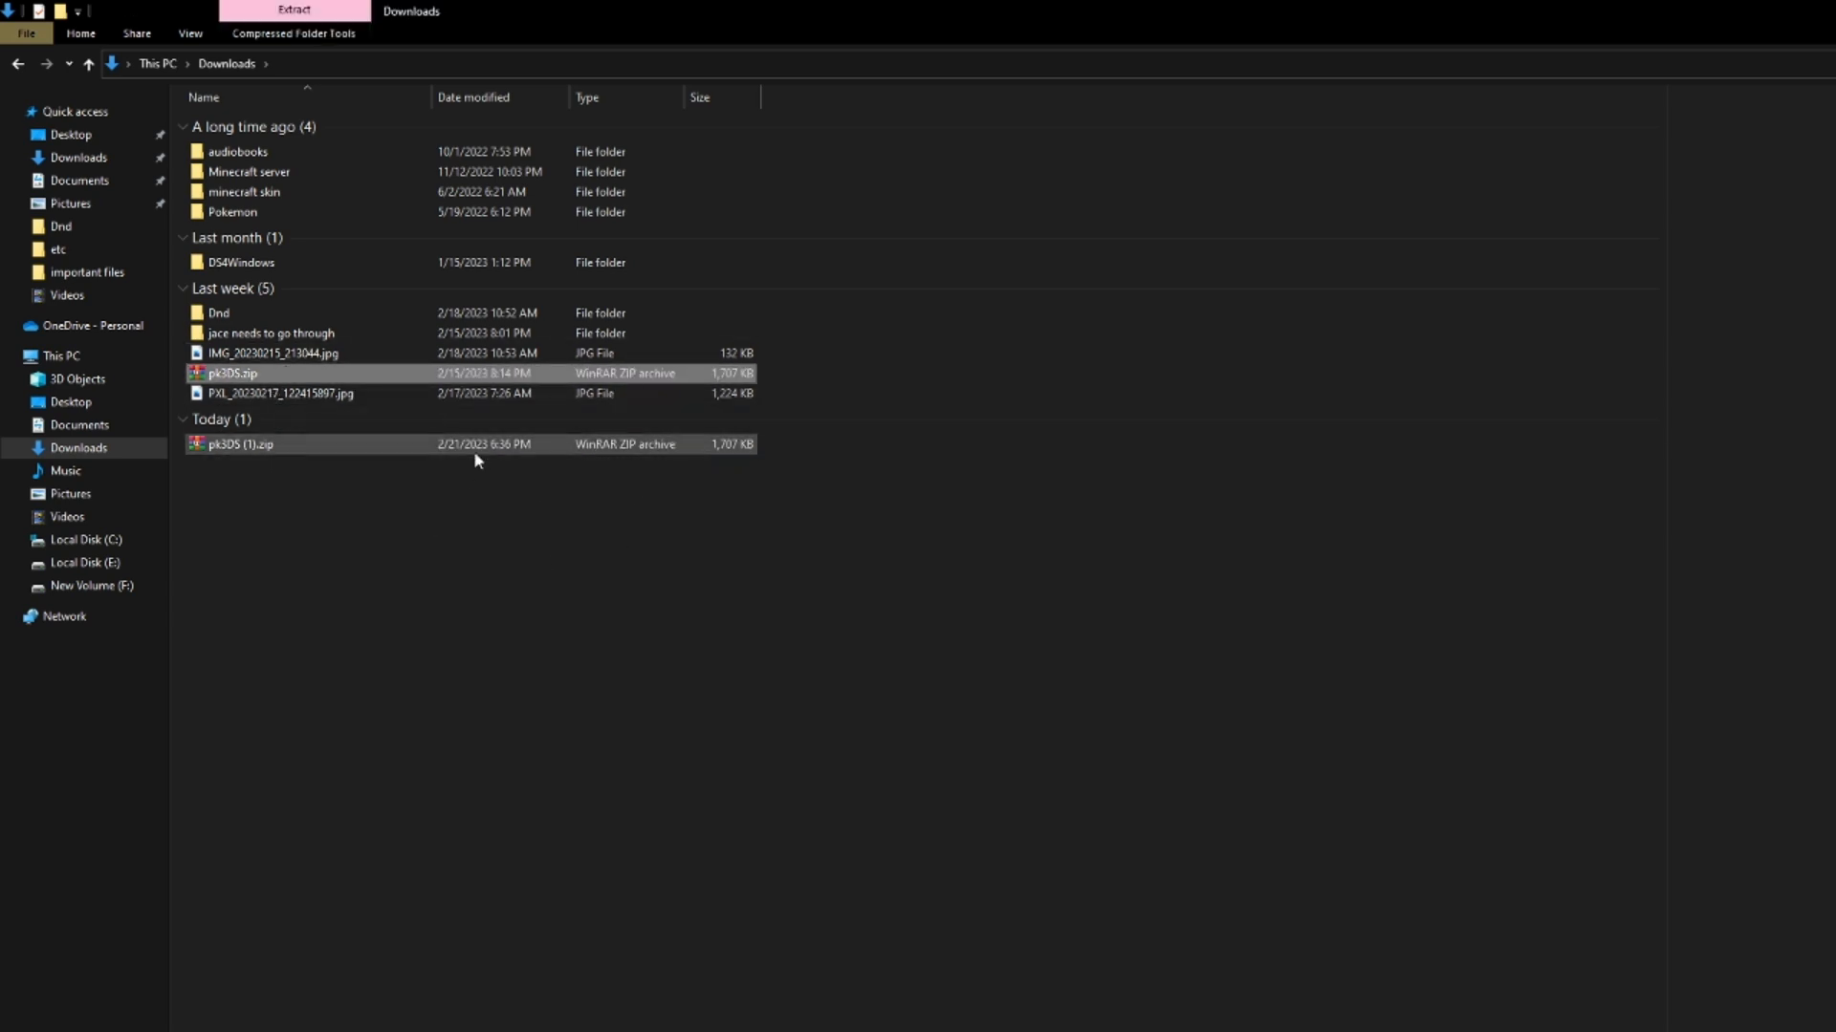
click(272, 353)
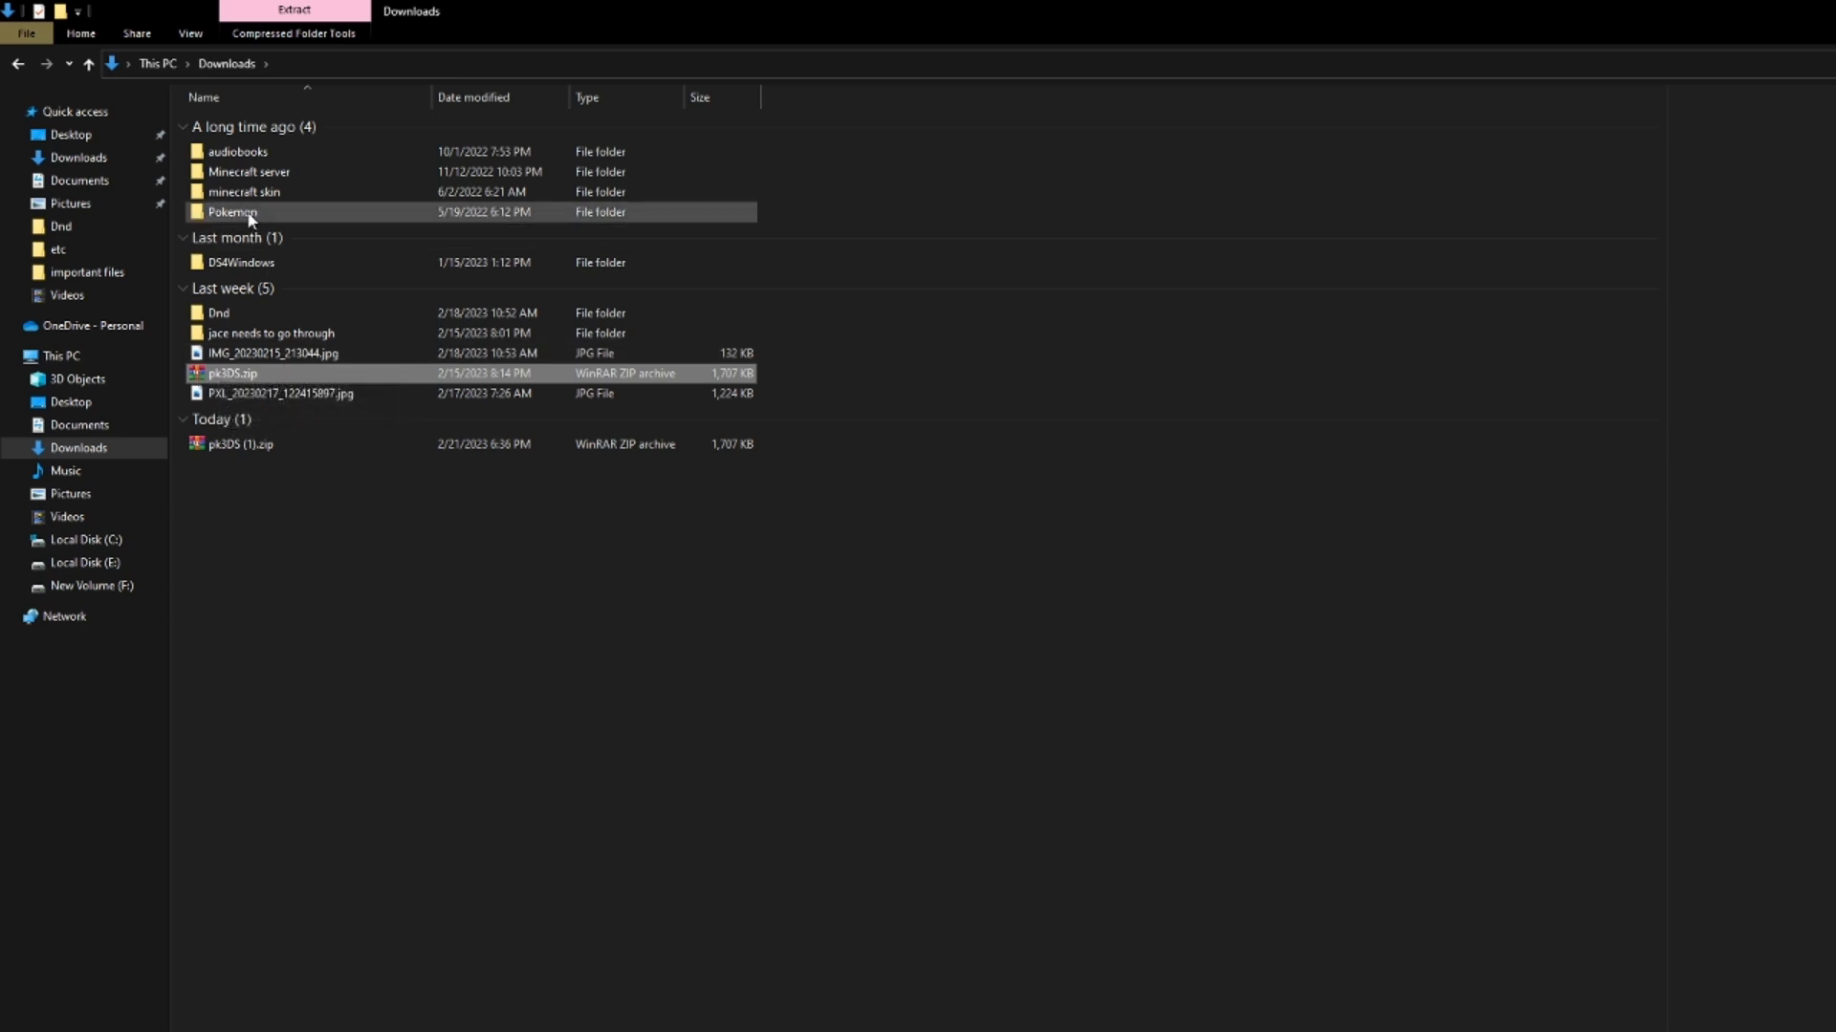
double_click(231, 212)
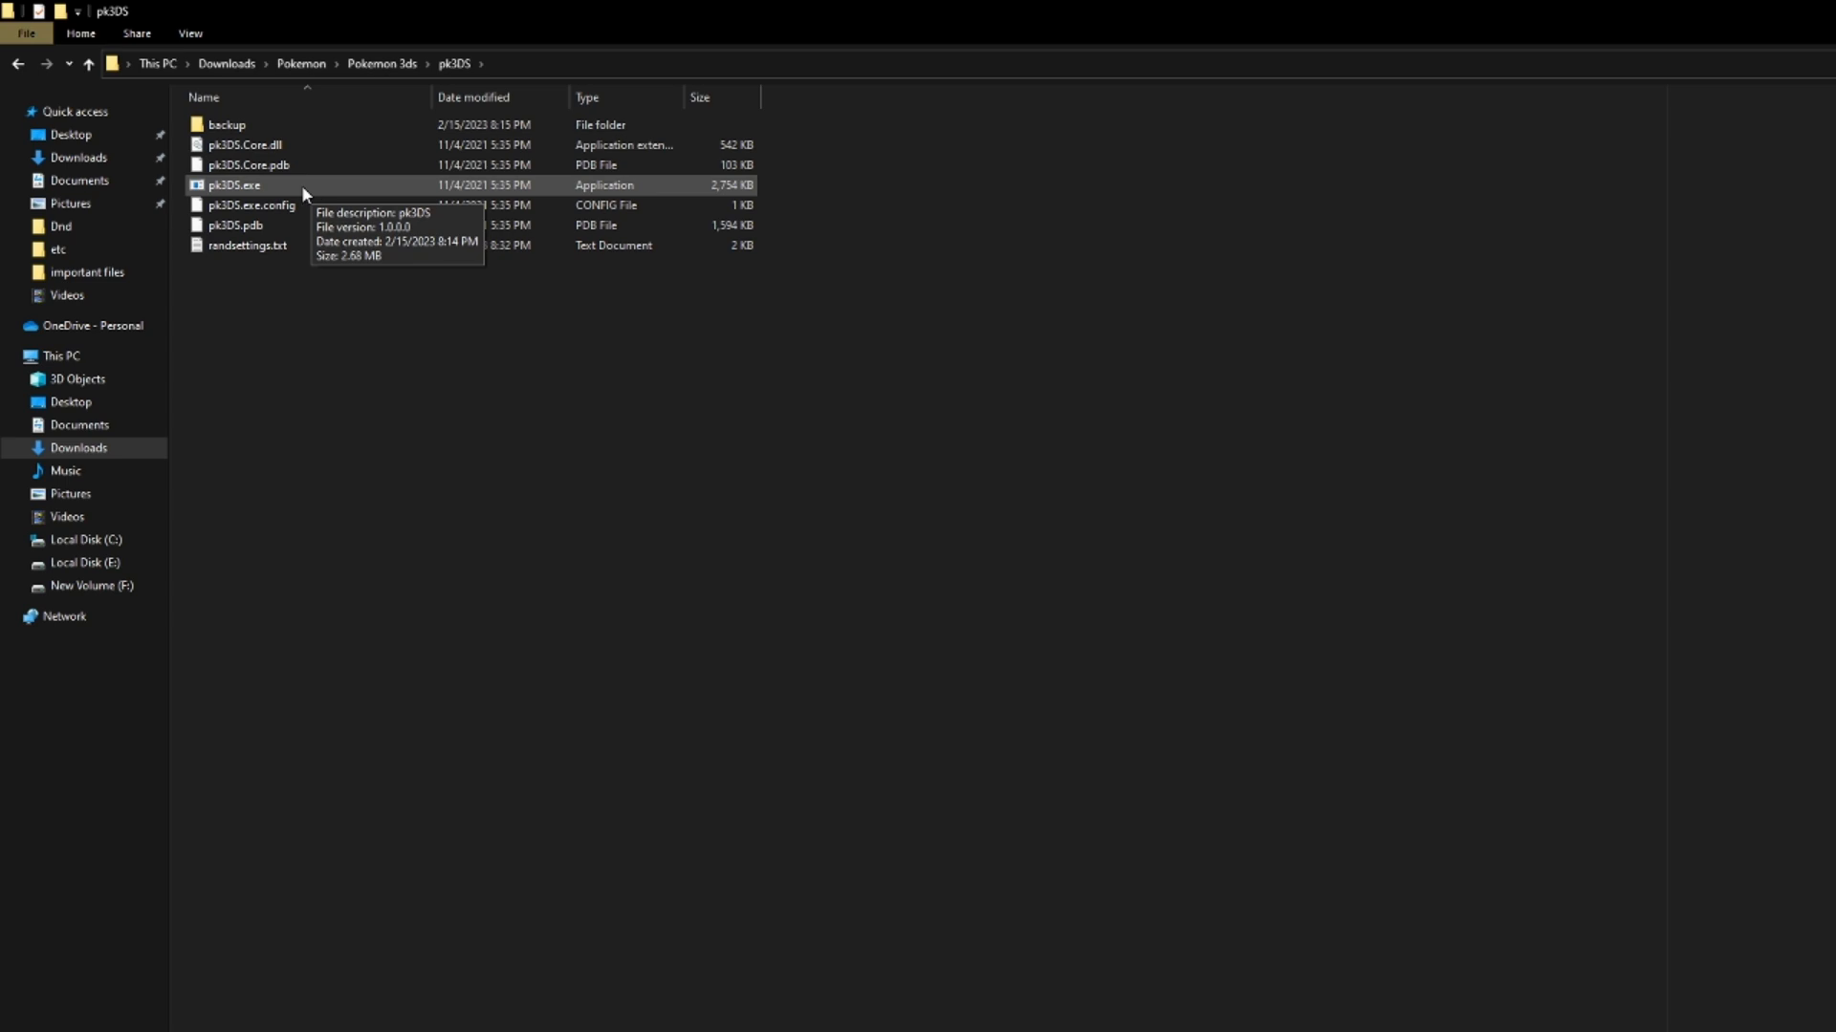
click(235, 184)
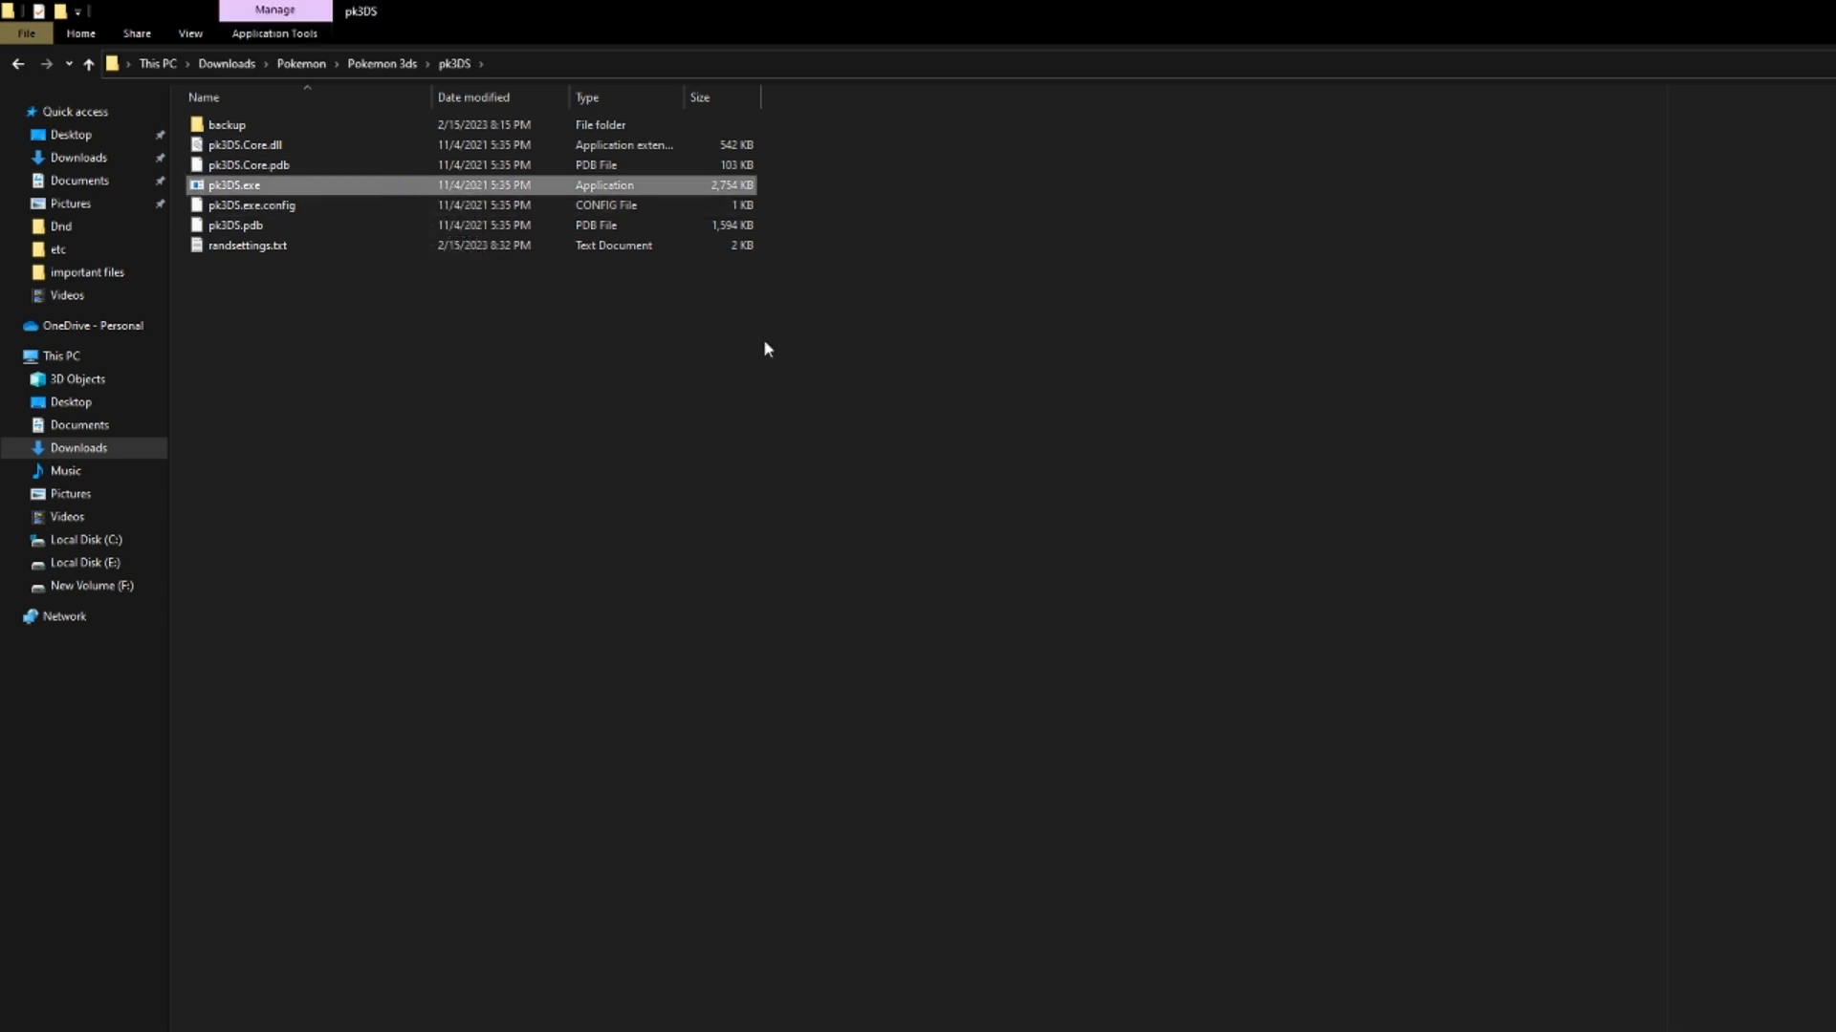
Launch pk3DS.exe, load the Pokémon Moon game folder, and enlarge the window.
double_click(234, 185)
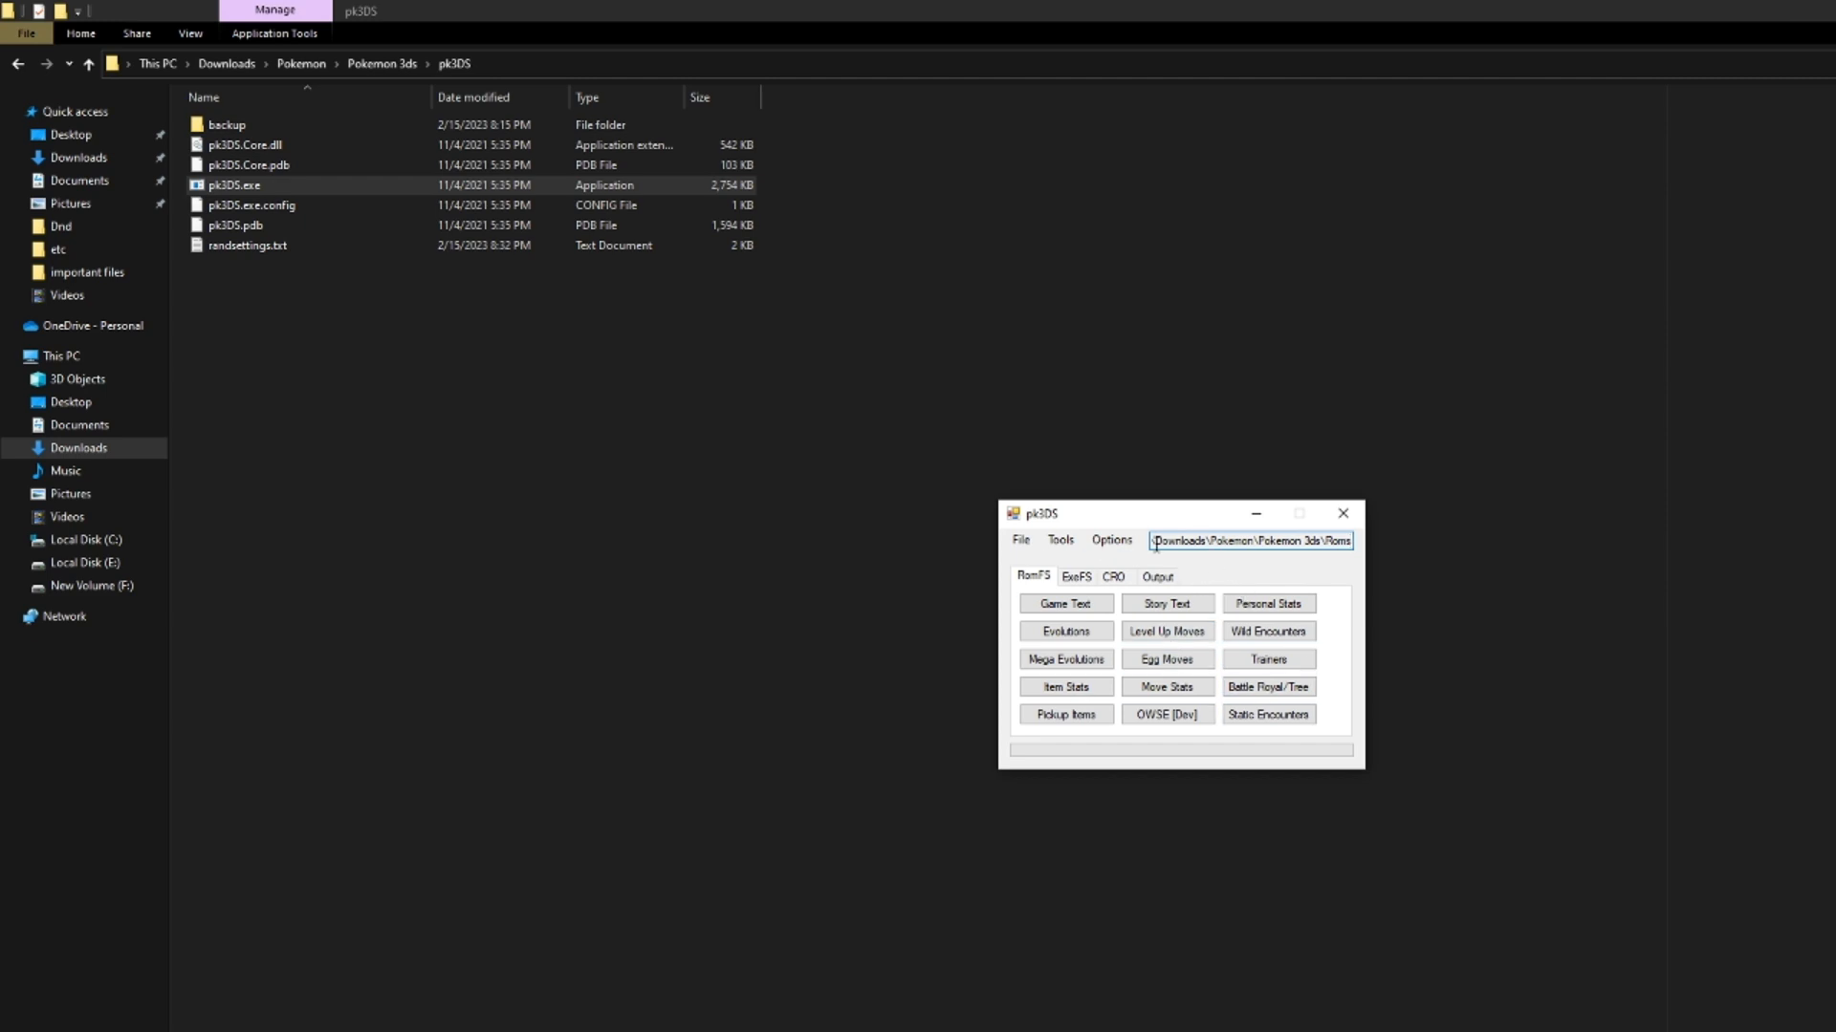
click(1247, 539)
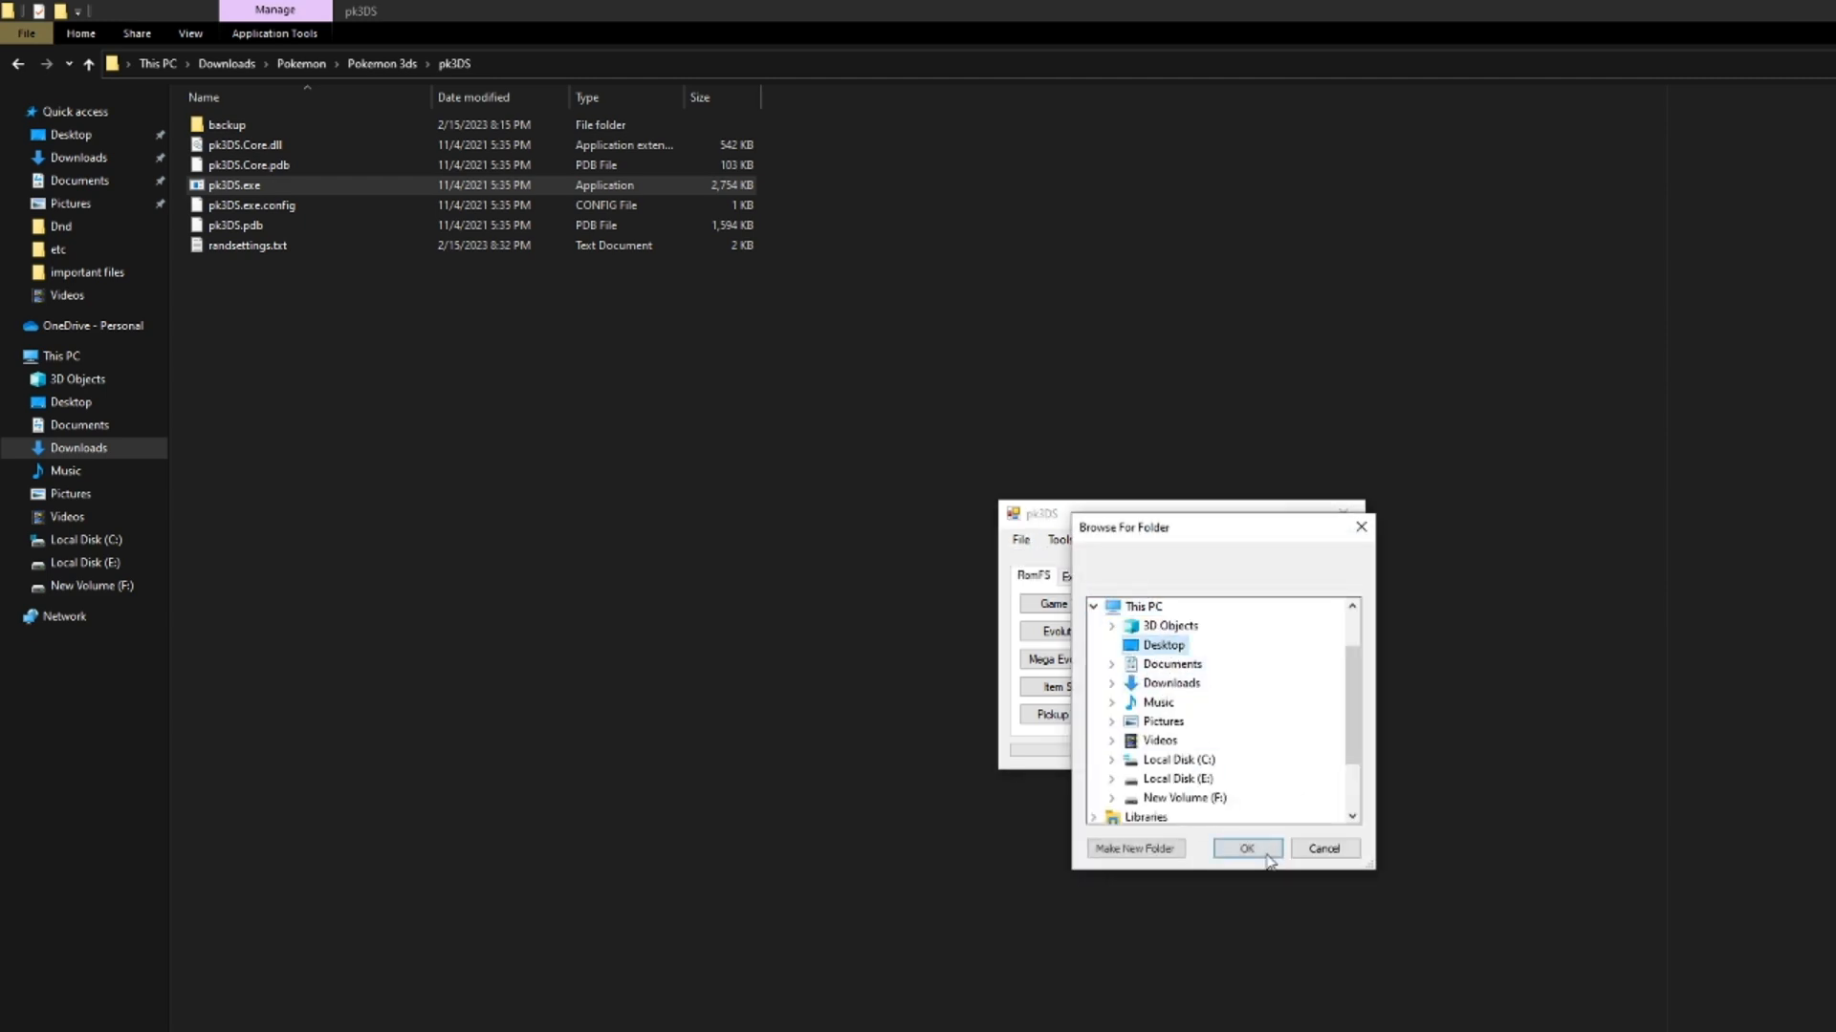
click(1246, 848)
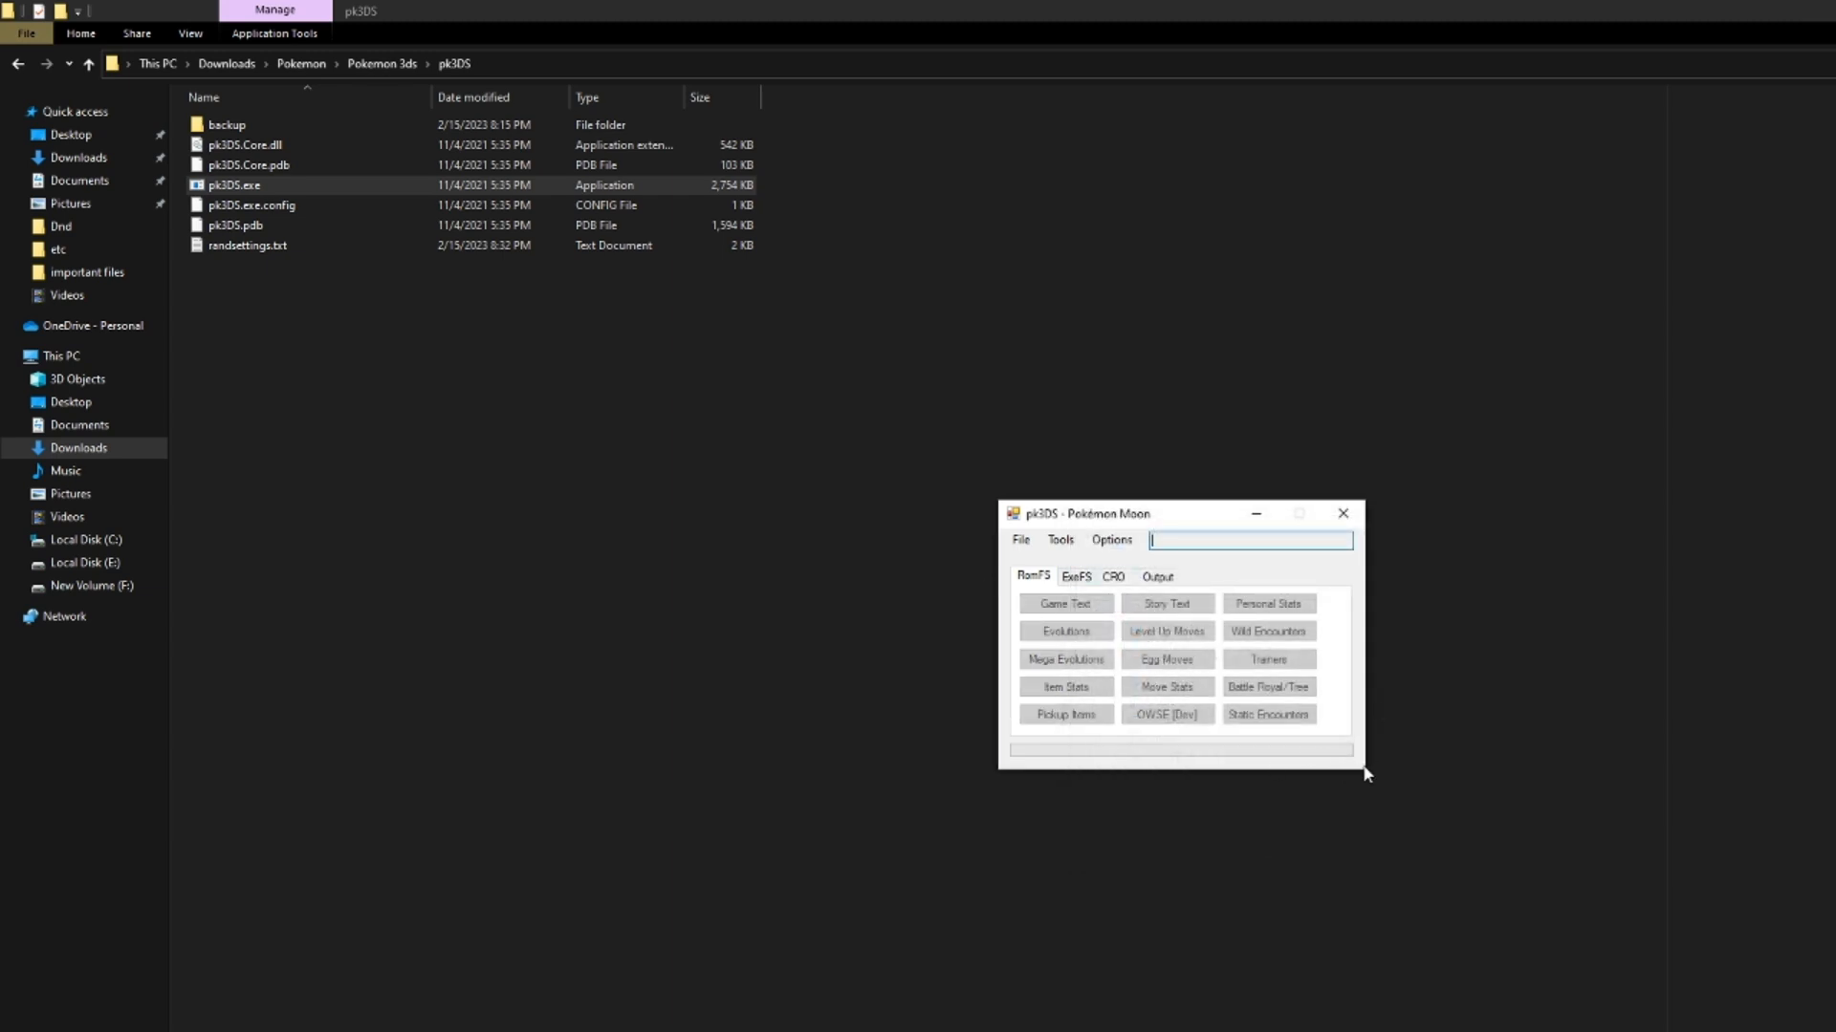
drag(1355, 765, 1543, 934)
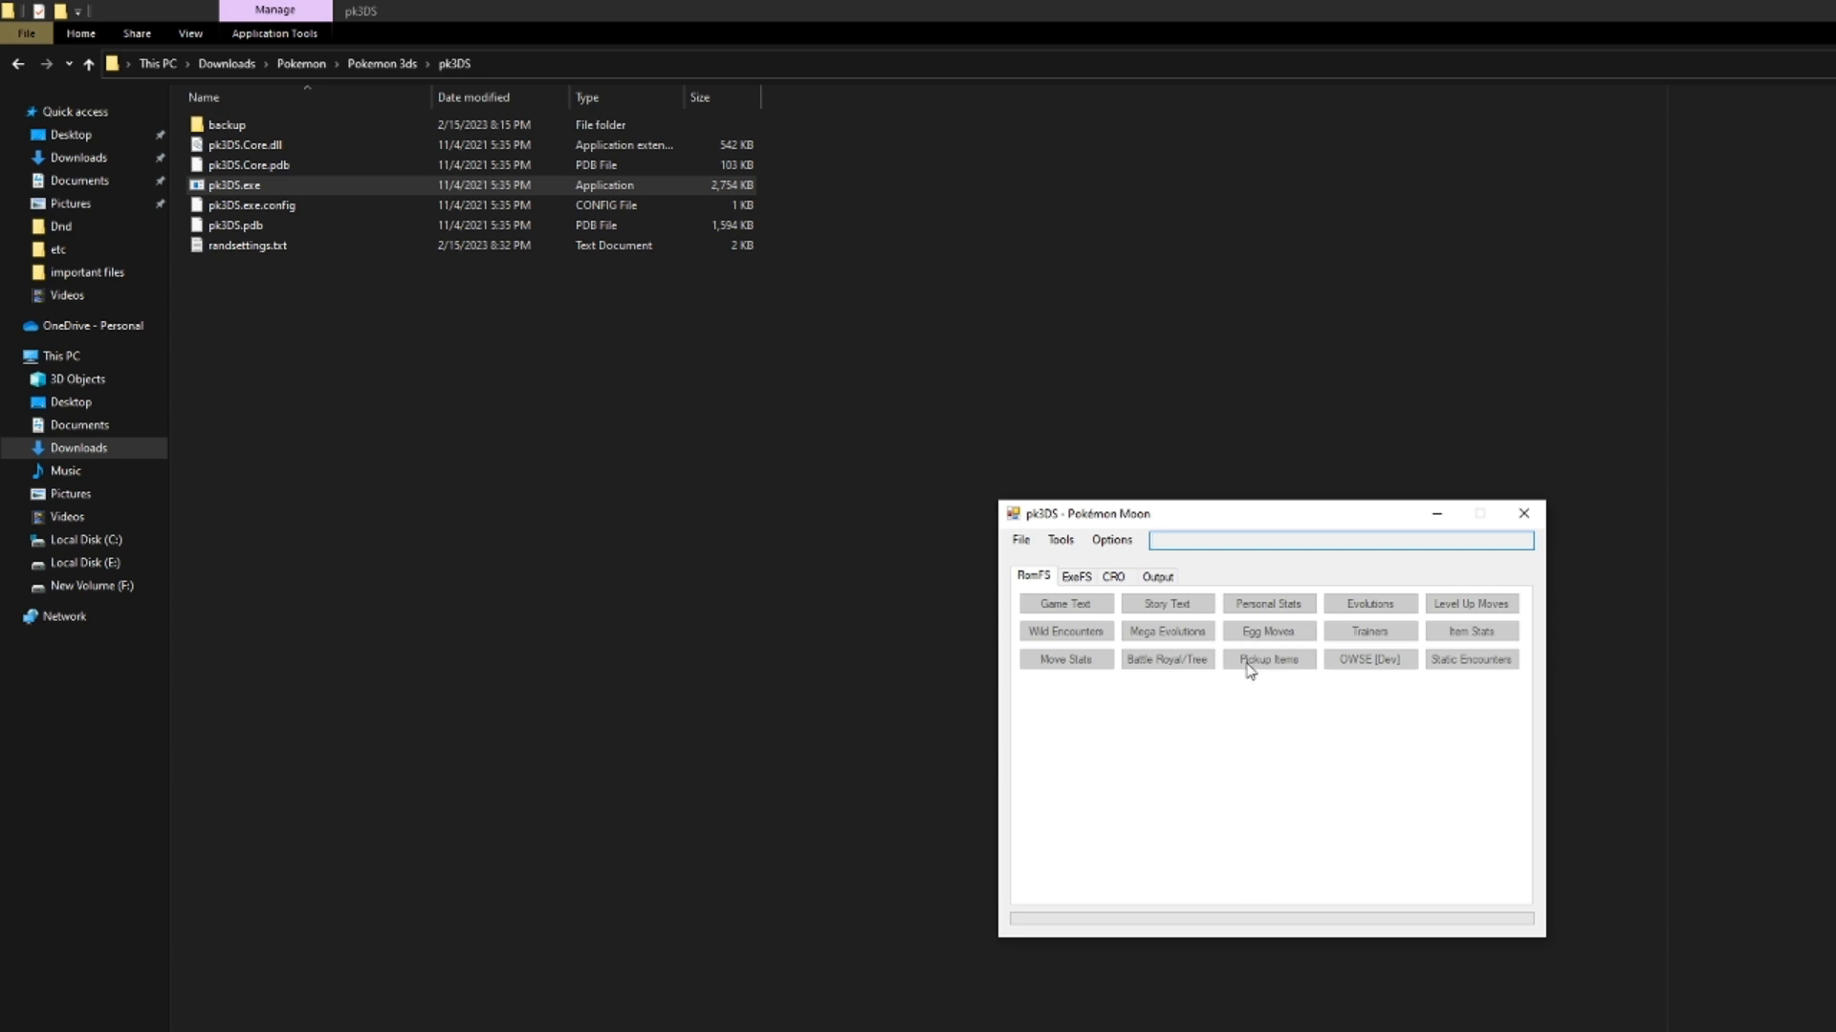
mouse_move(1239, 491)
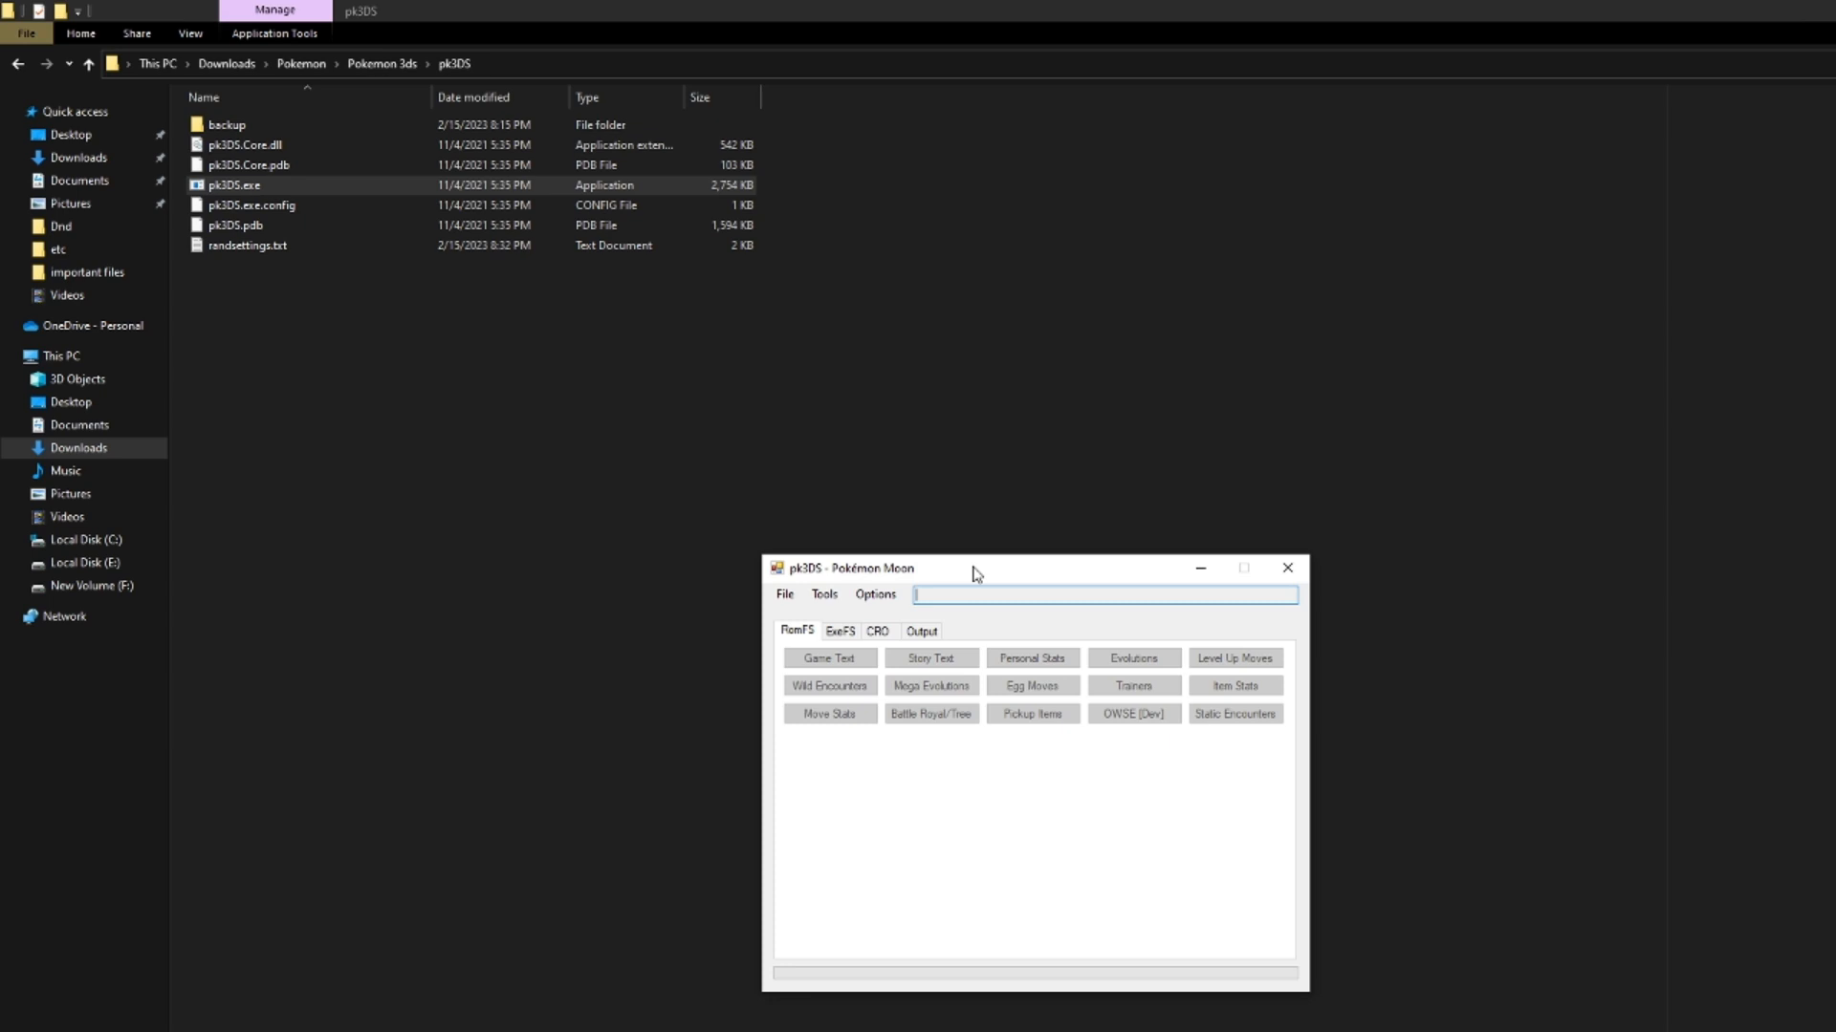
mouse_move(861, 627)
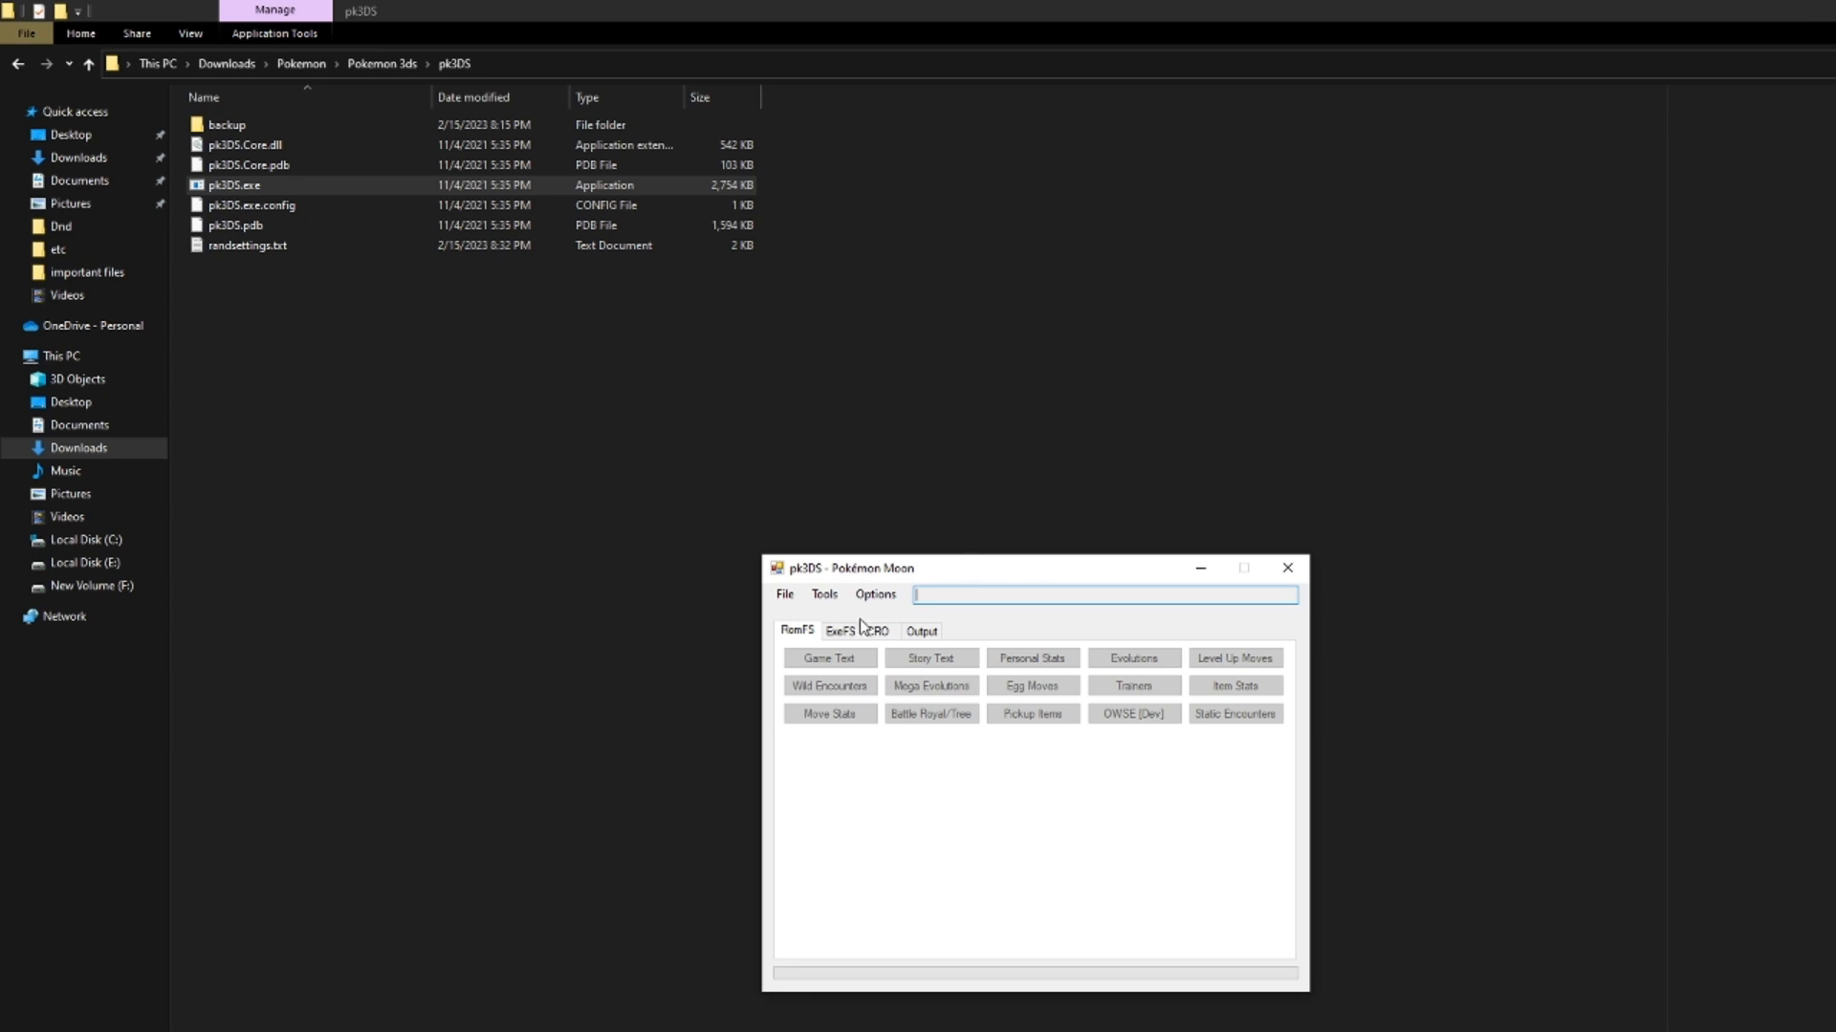
Show the Tools menu's Extract and Rebuild submenus for .CXI/.3DS files.
click(824, 594)
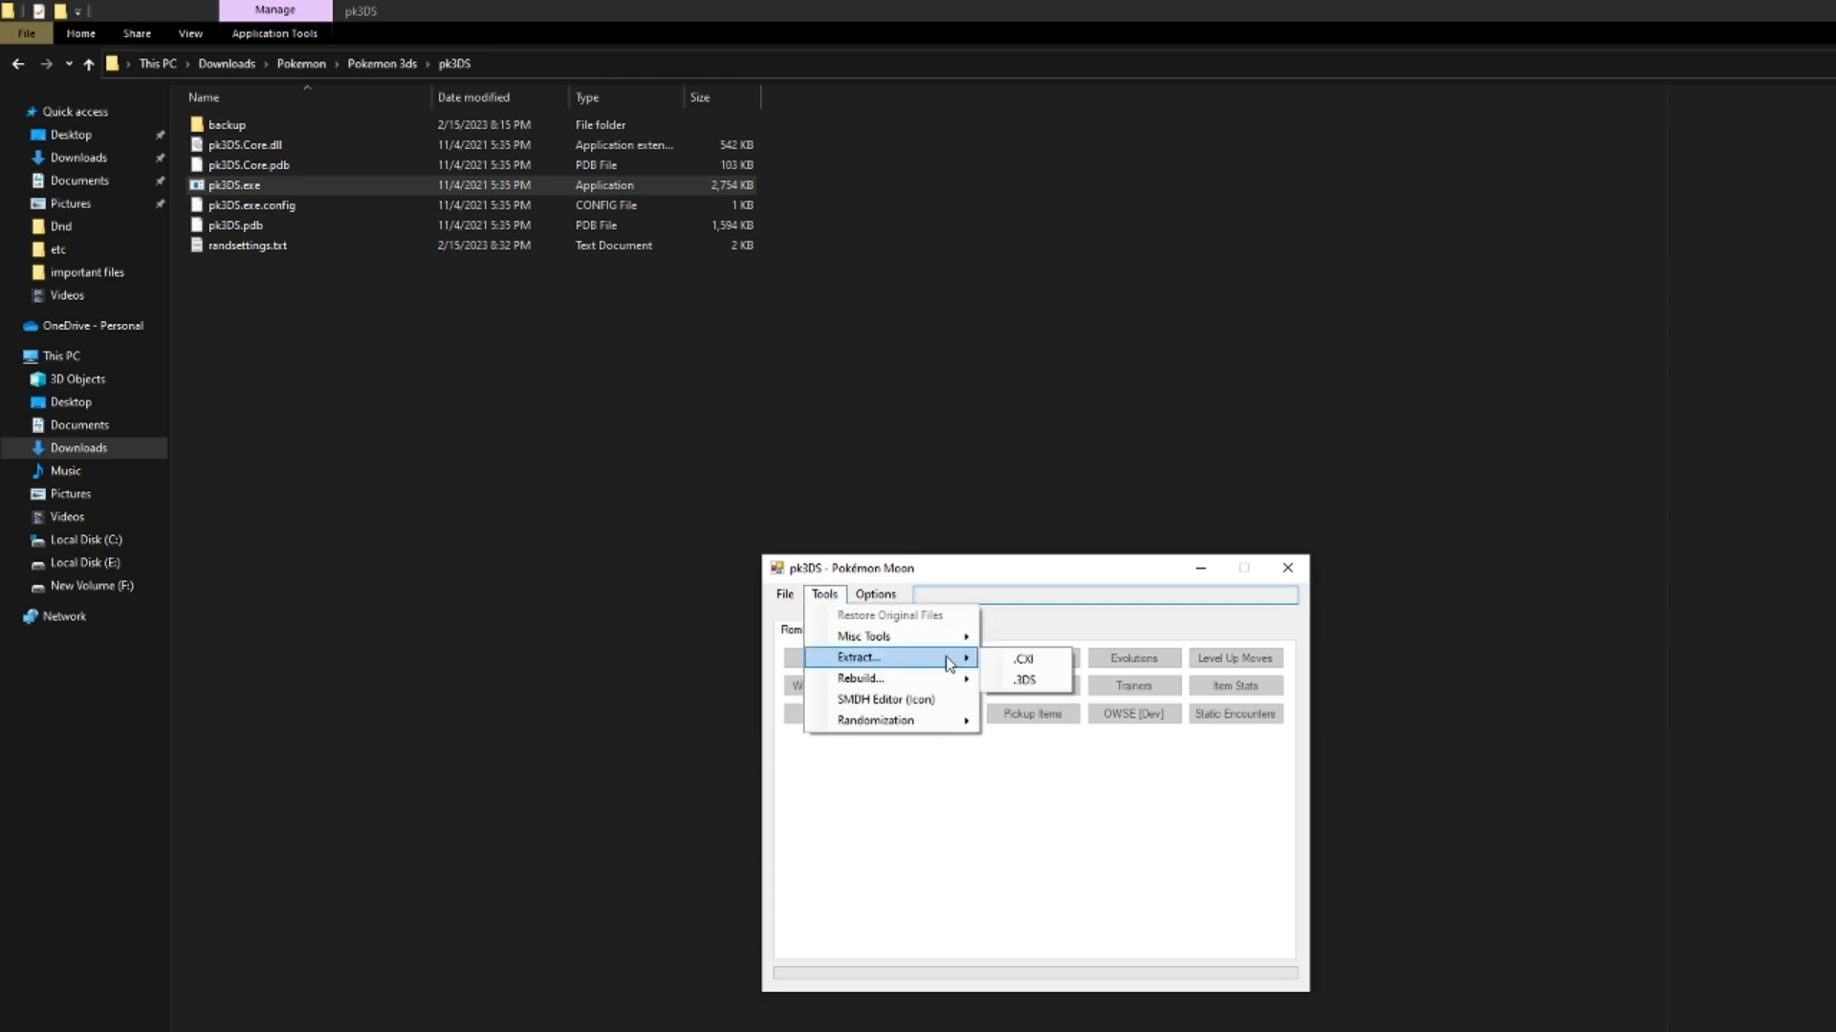
mouse_move(1024, 681)
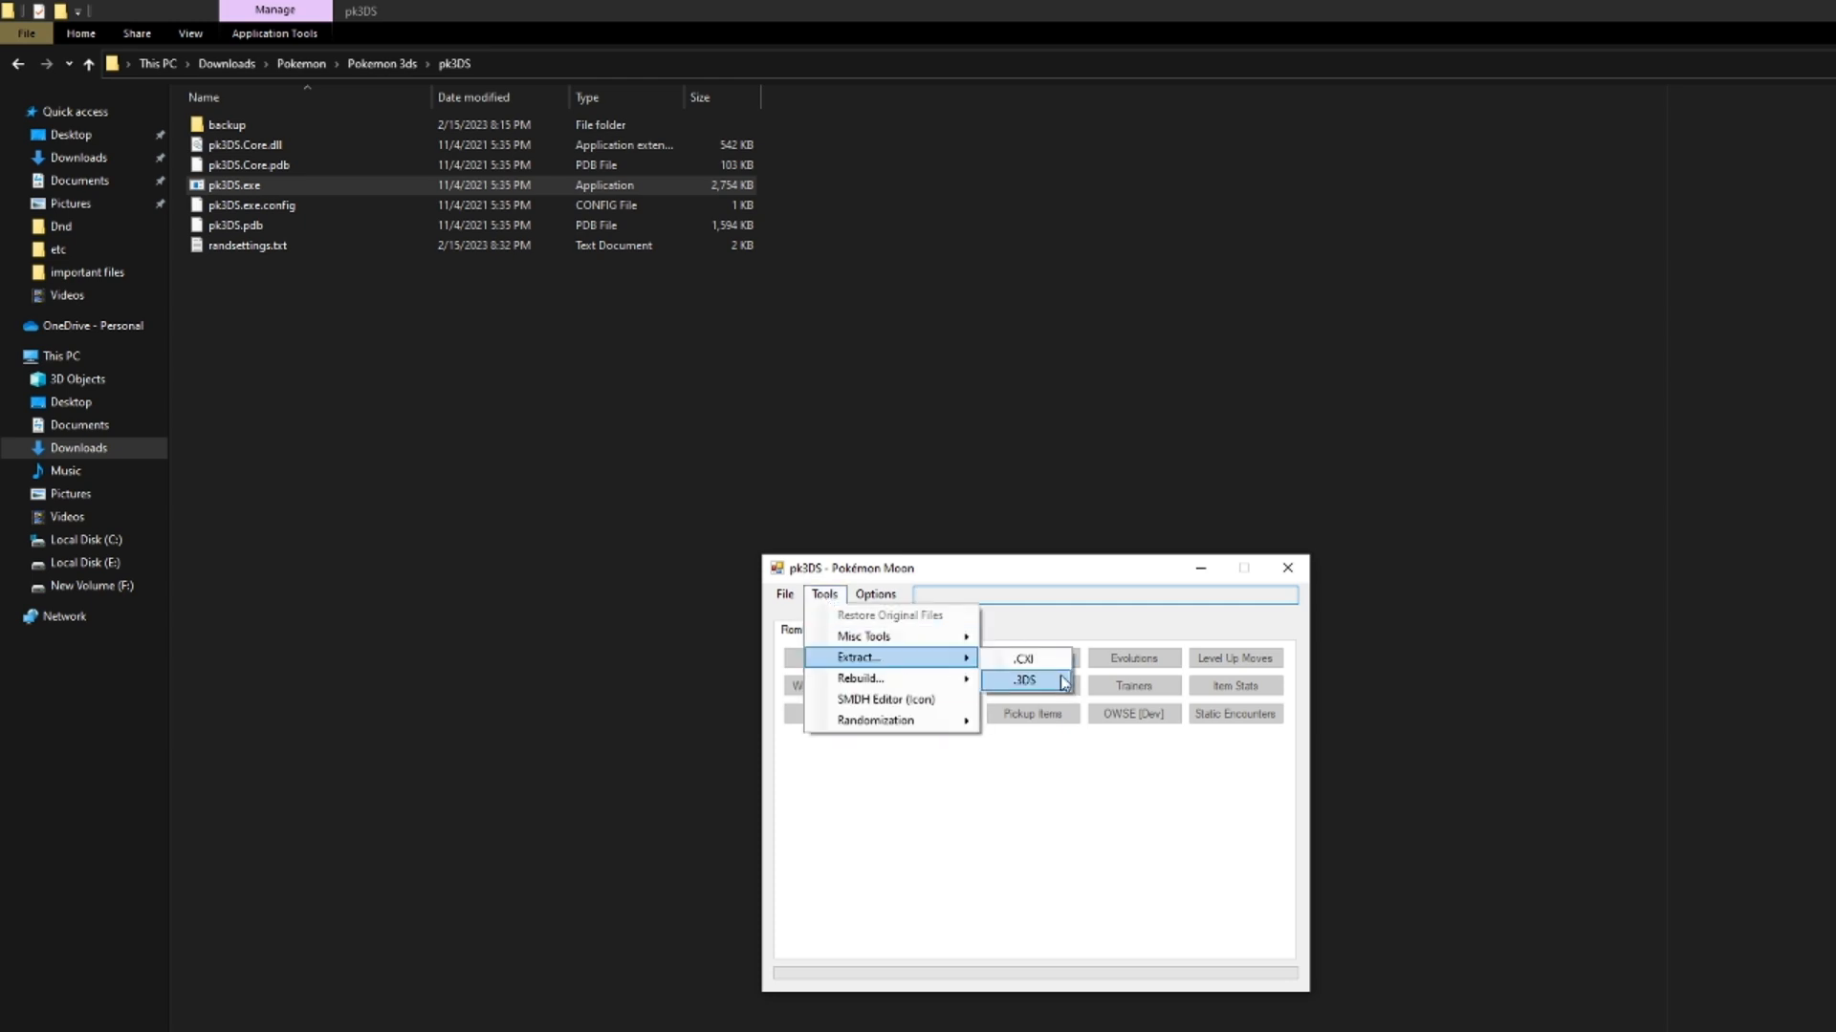
mouse_move(861, 678)
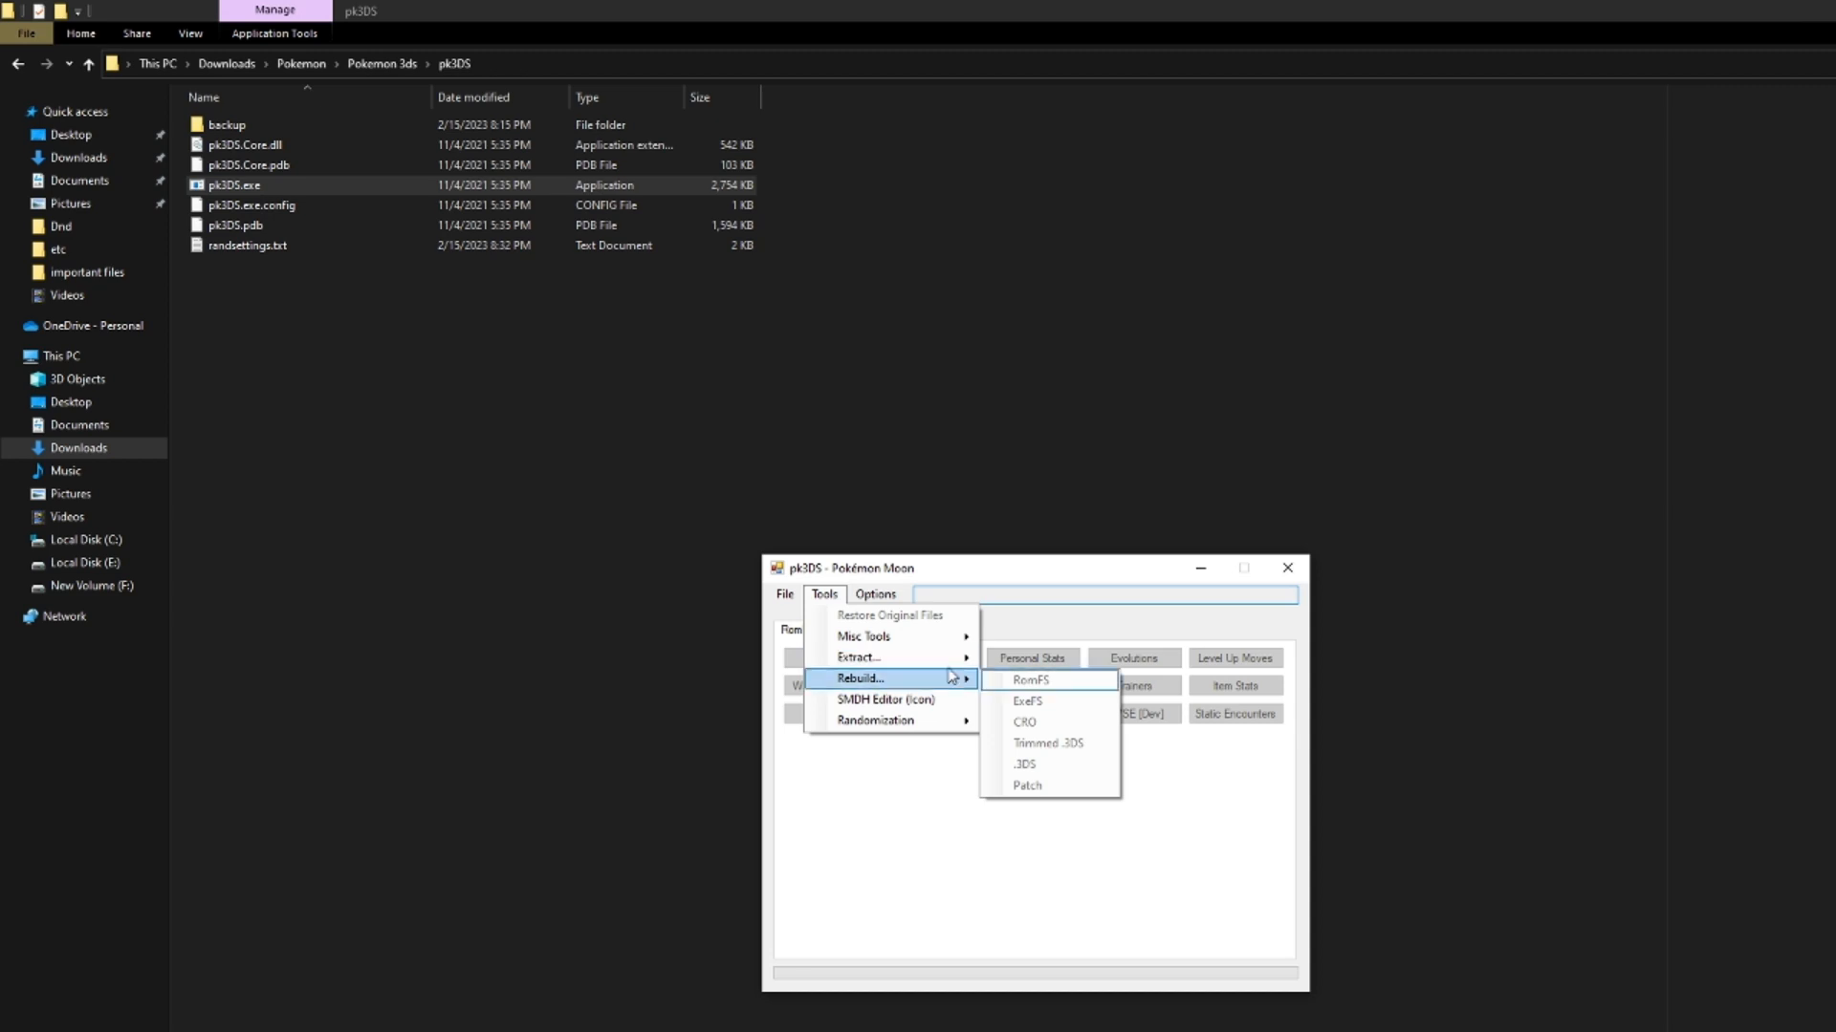
mouse_move(890, 657)
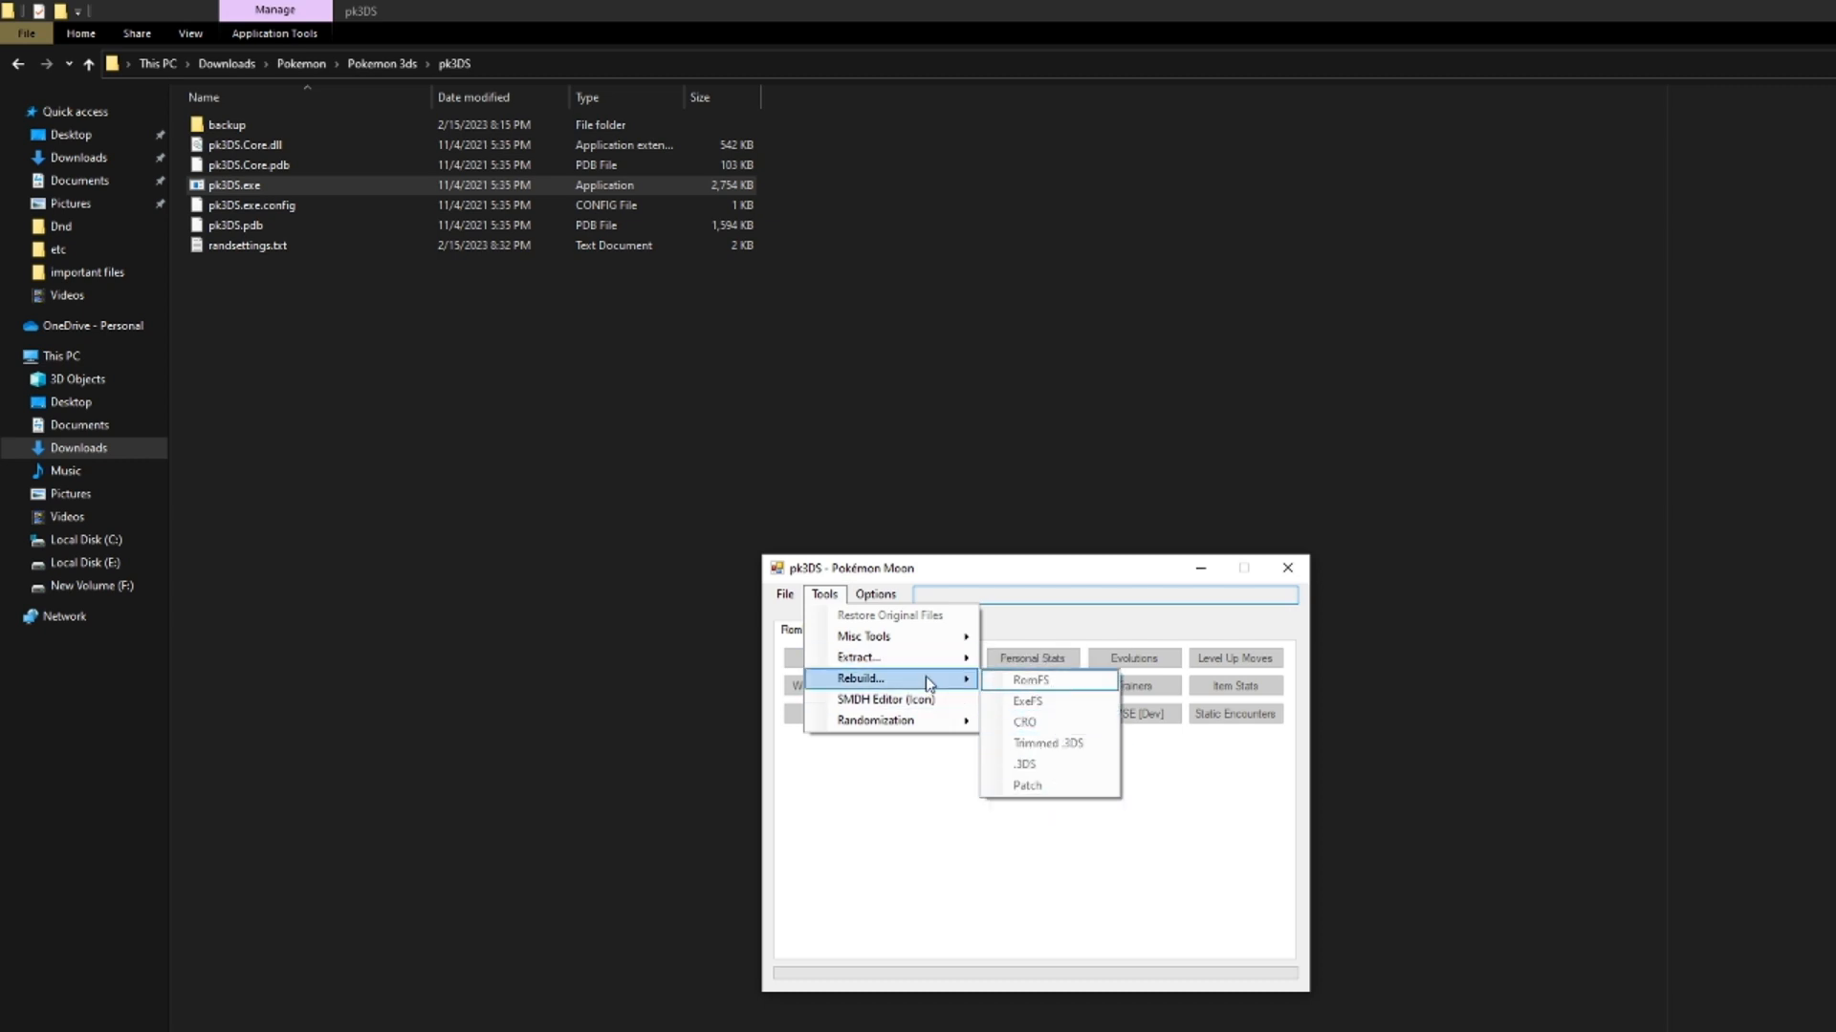
mouse_move(857, 657)
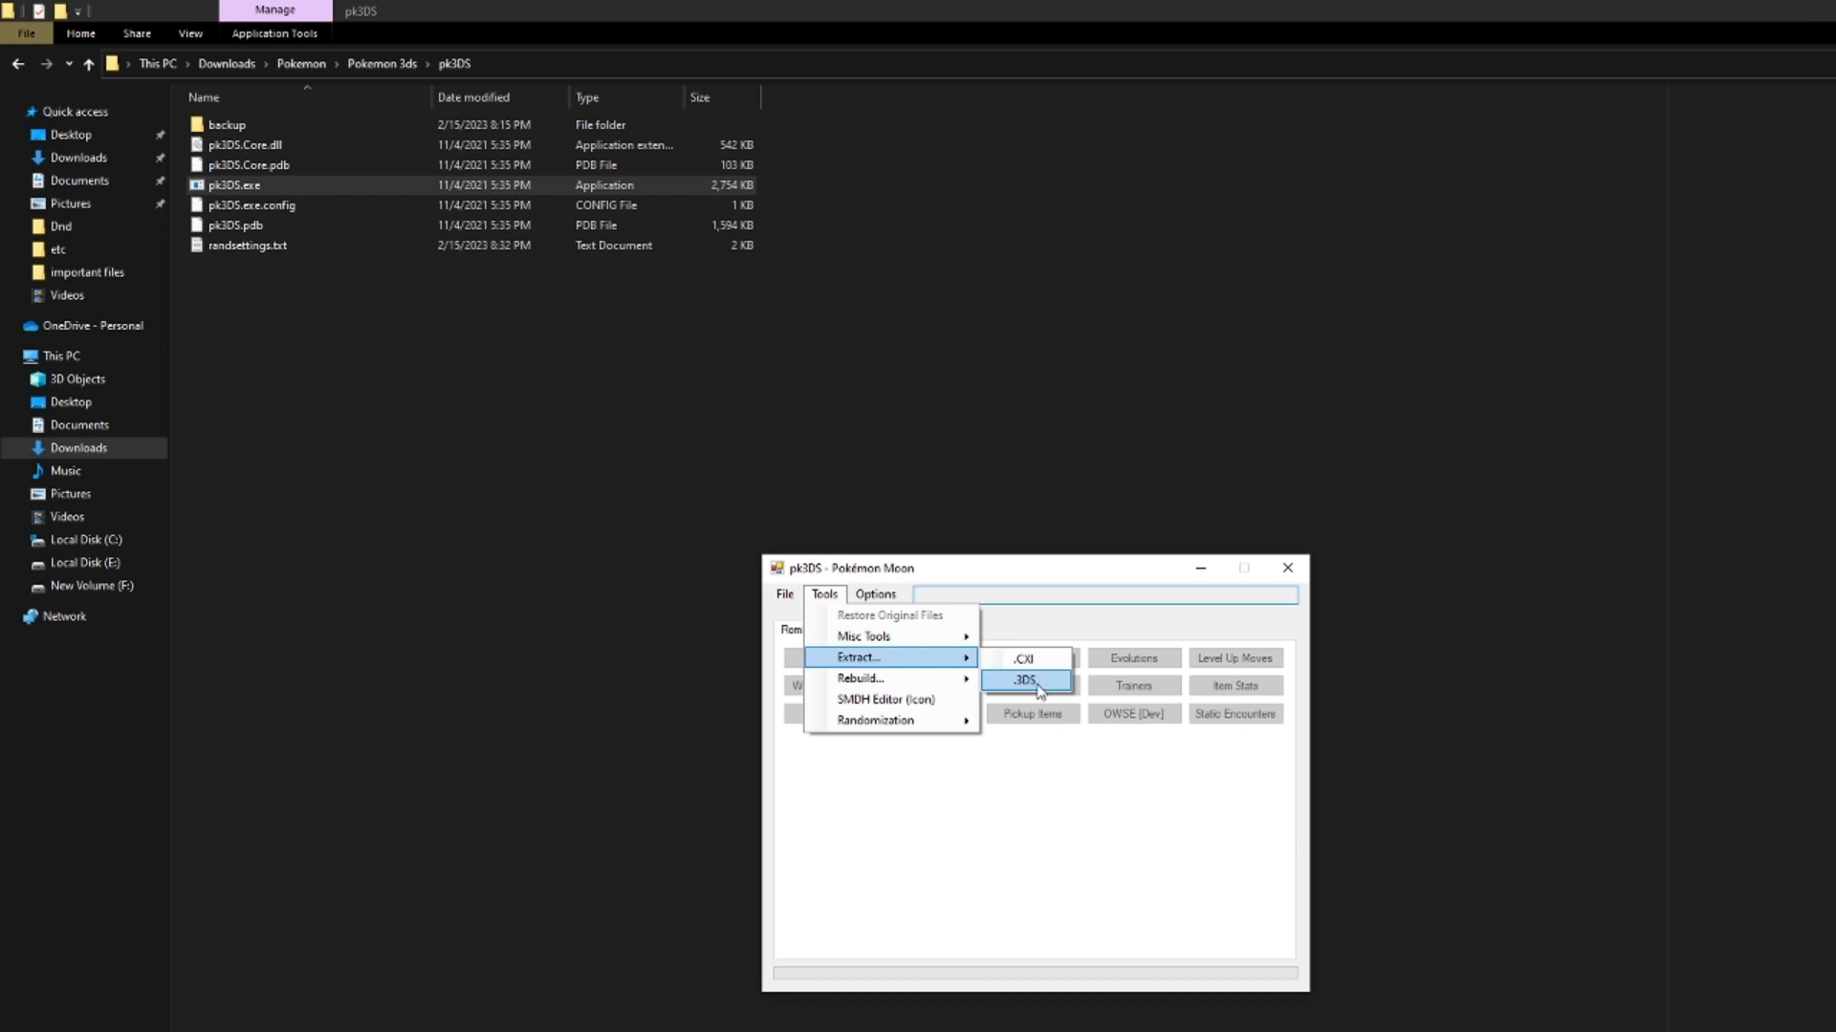
Accept the disk-space warning and extract 'Pokemon Ultra Sun Decrypted.3ds'.
click(1020, 679)
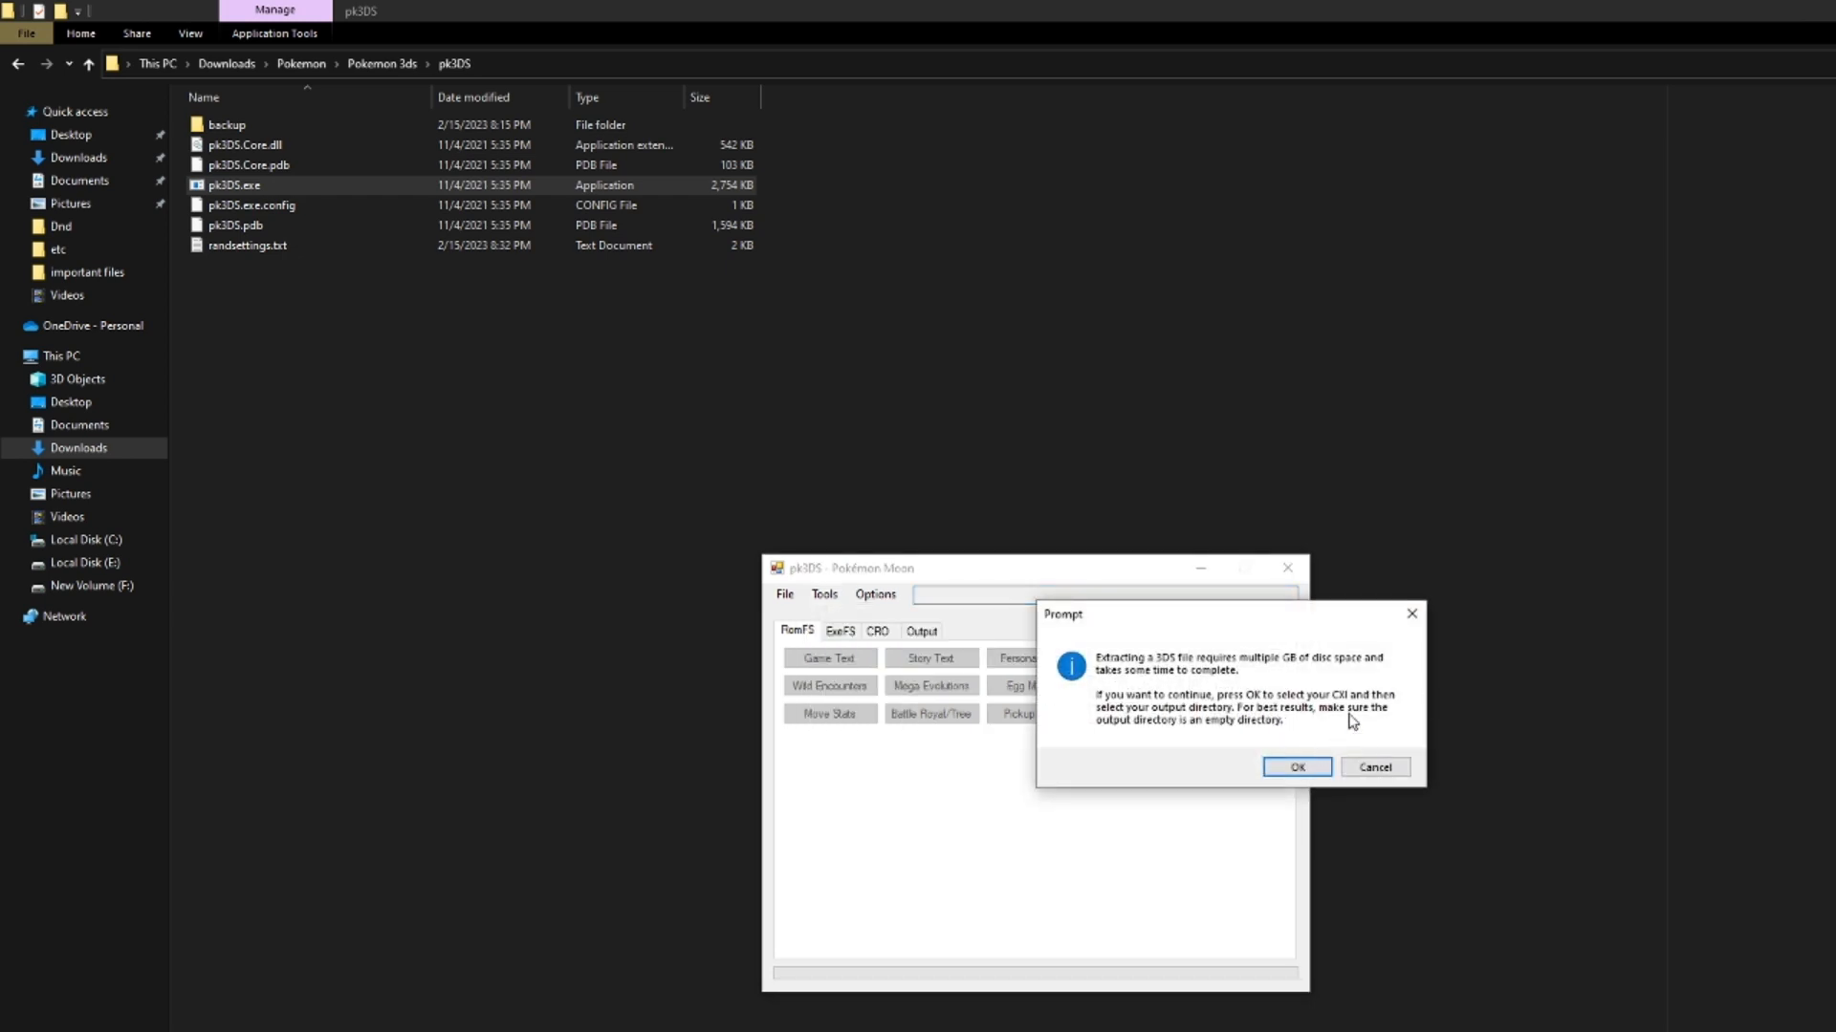
click(1295, 767)
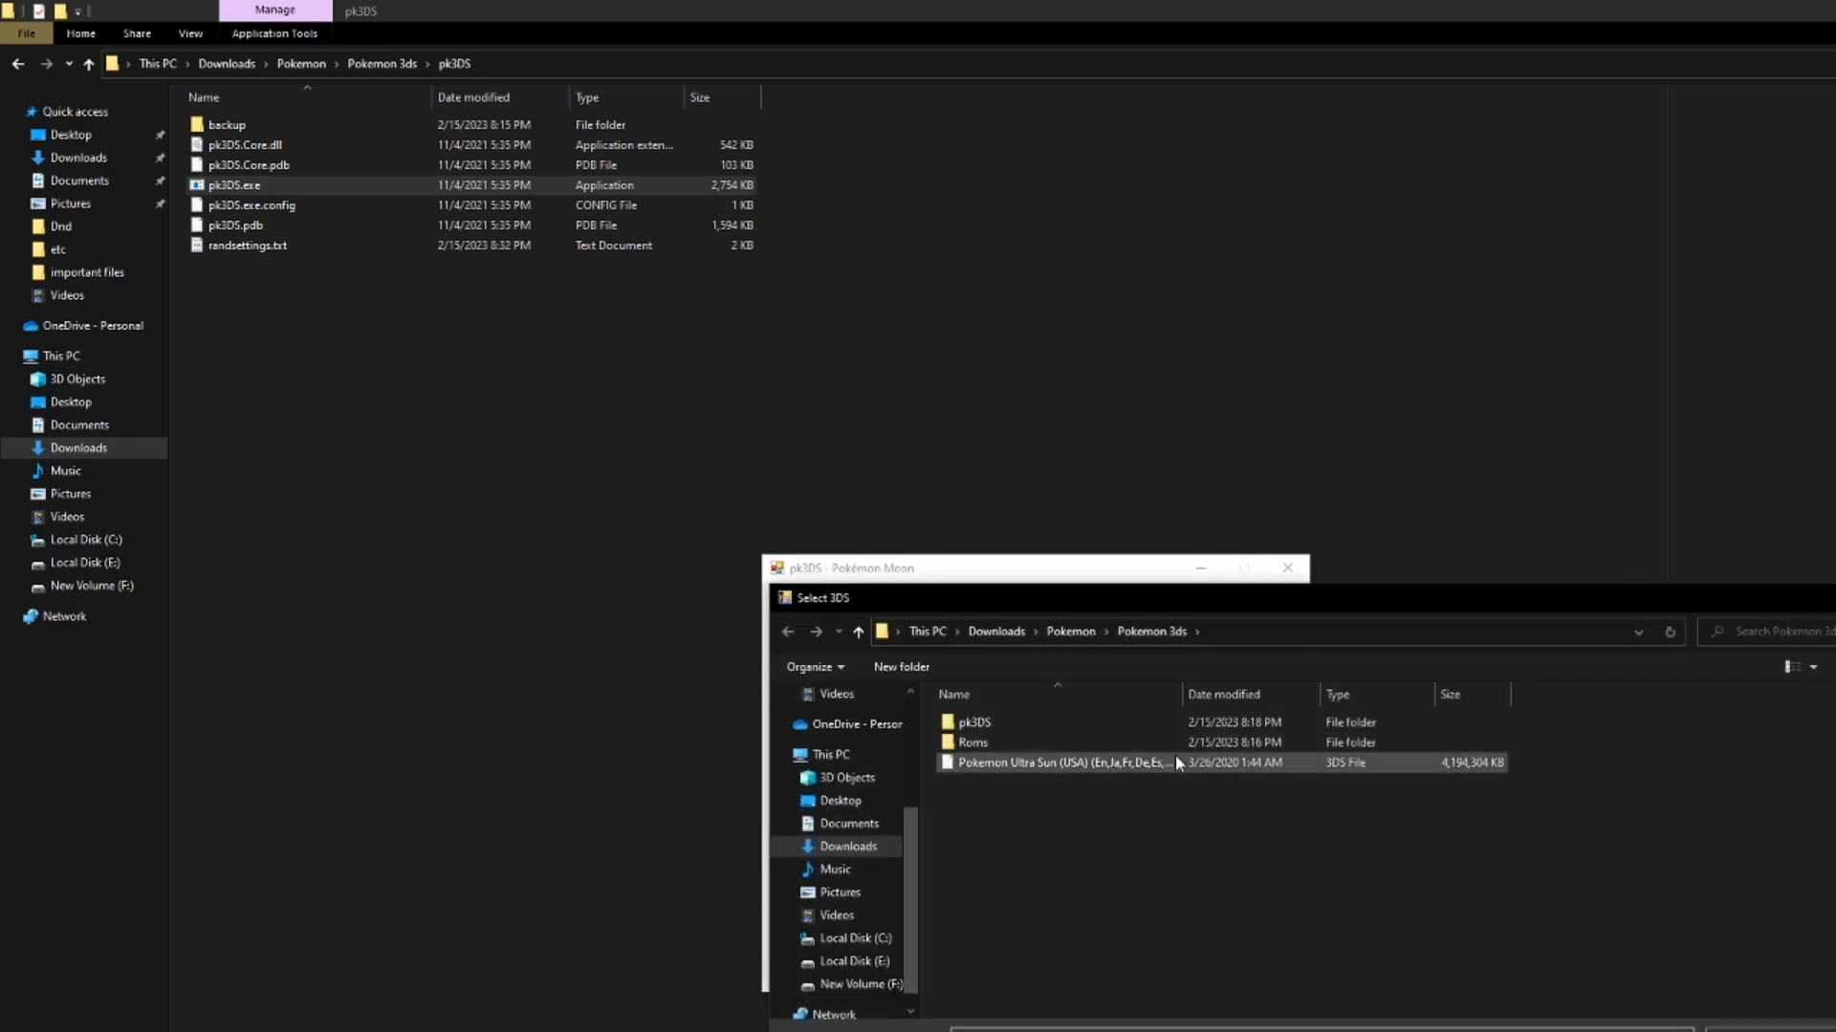
click(1060, 762)
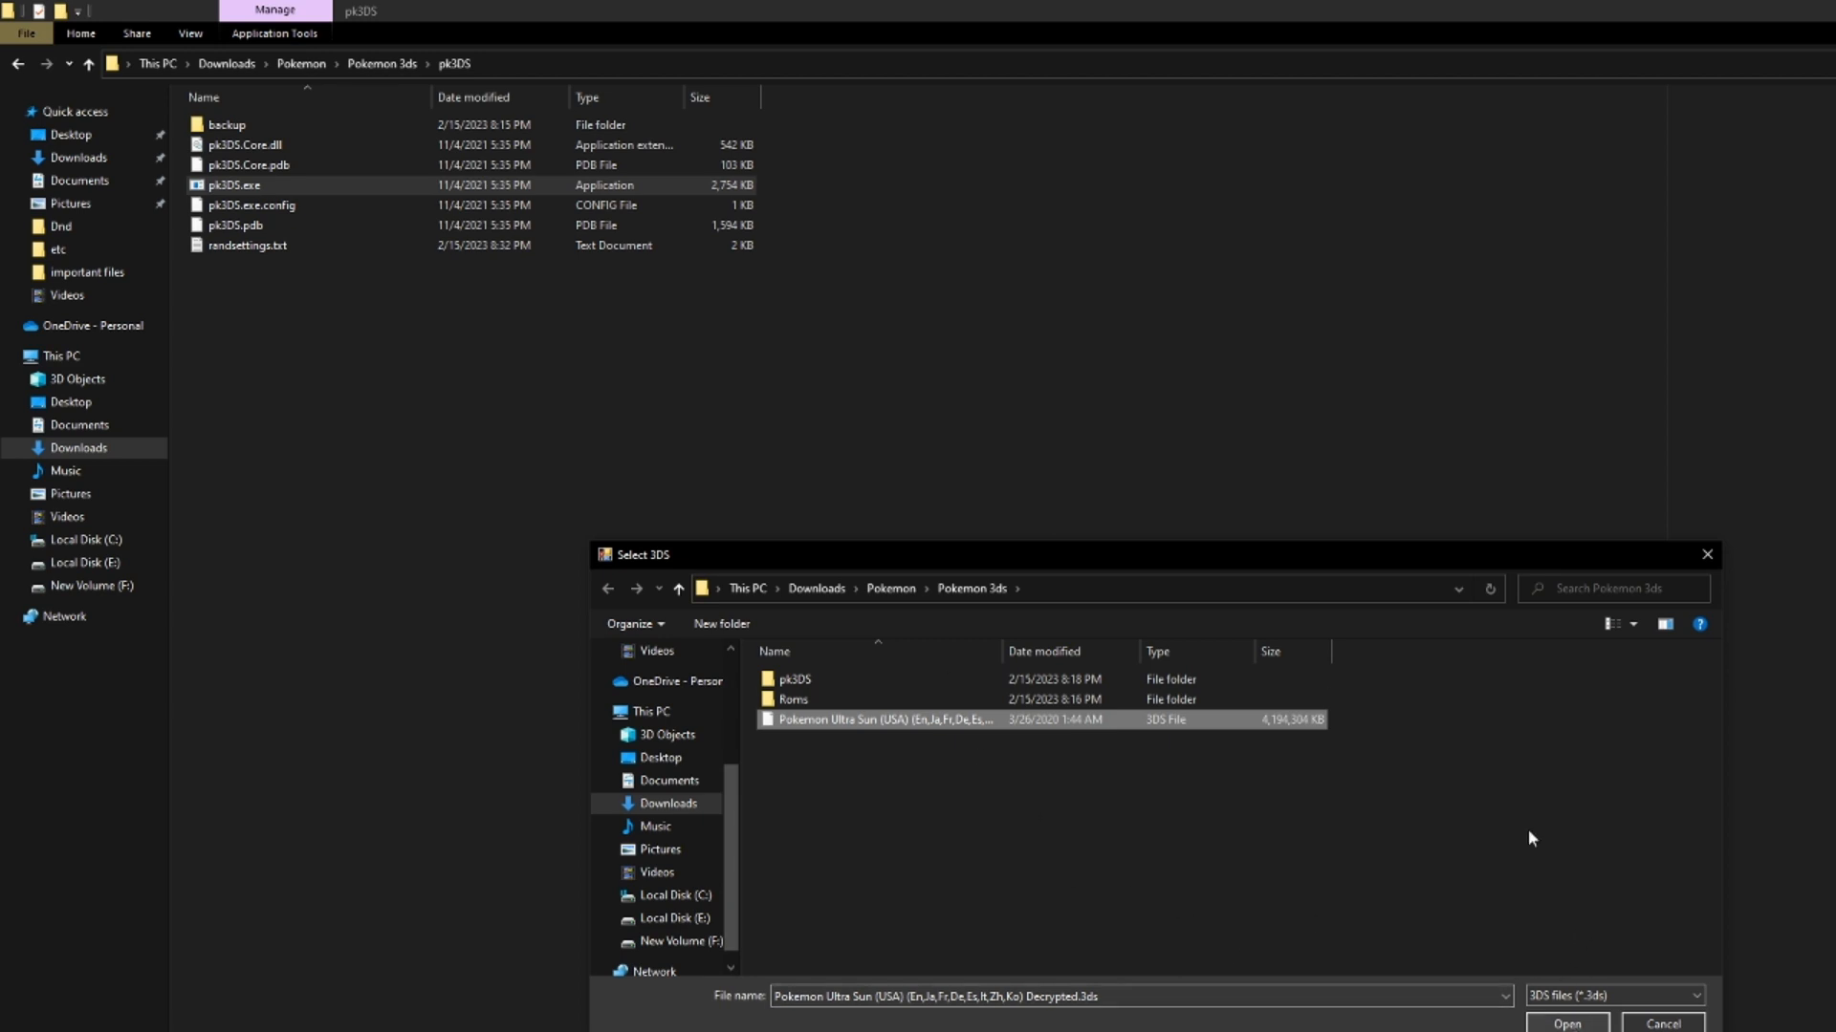
click(1565, 1023)
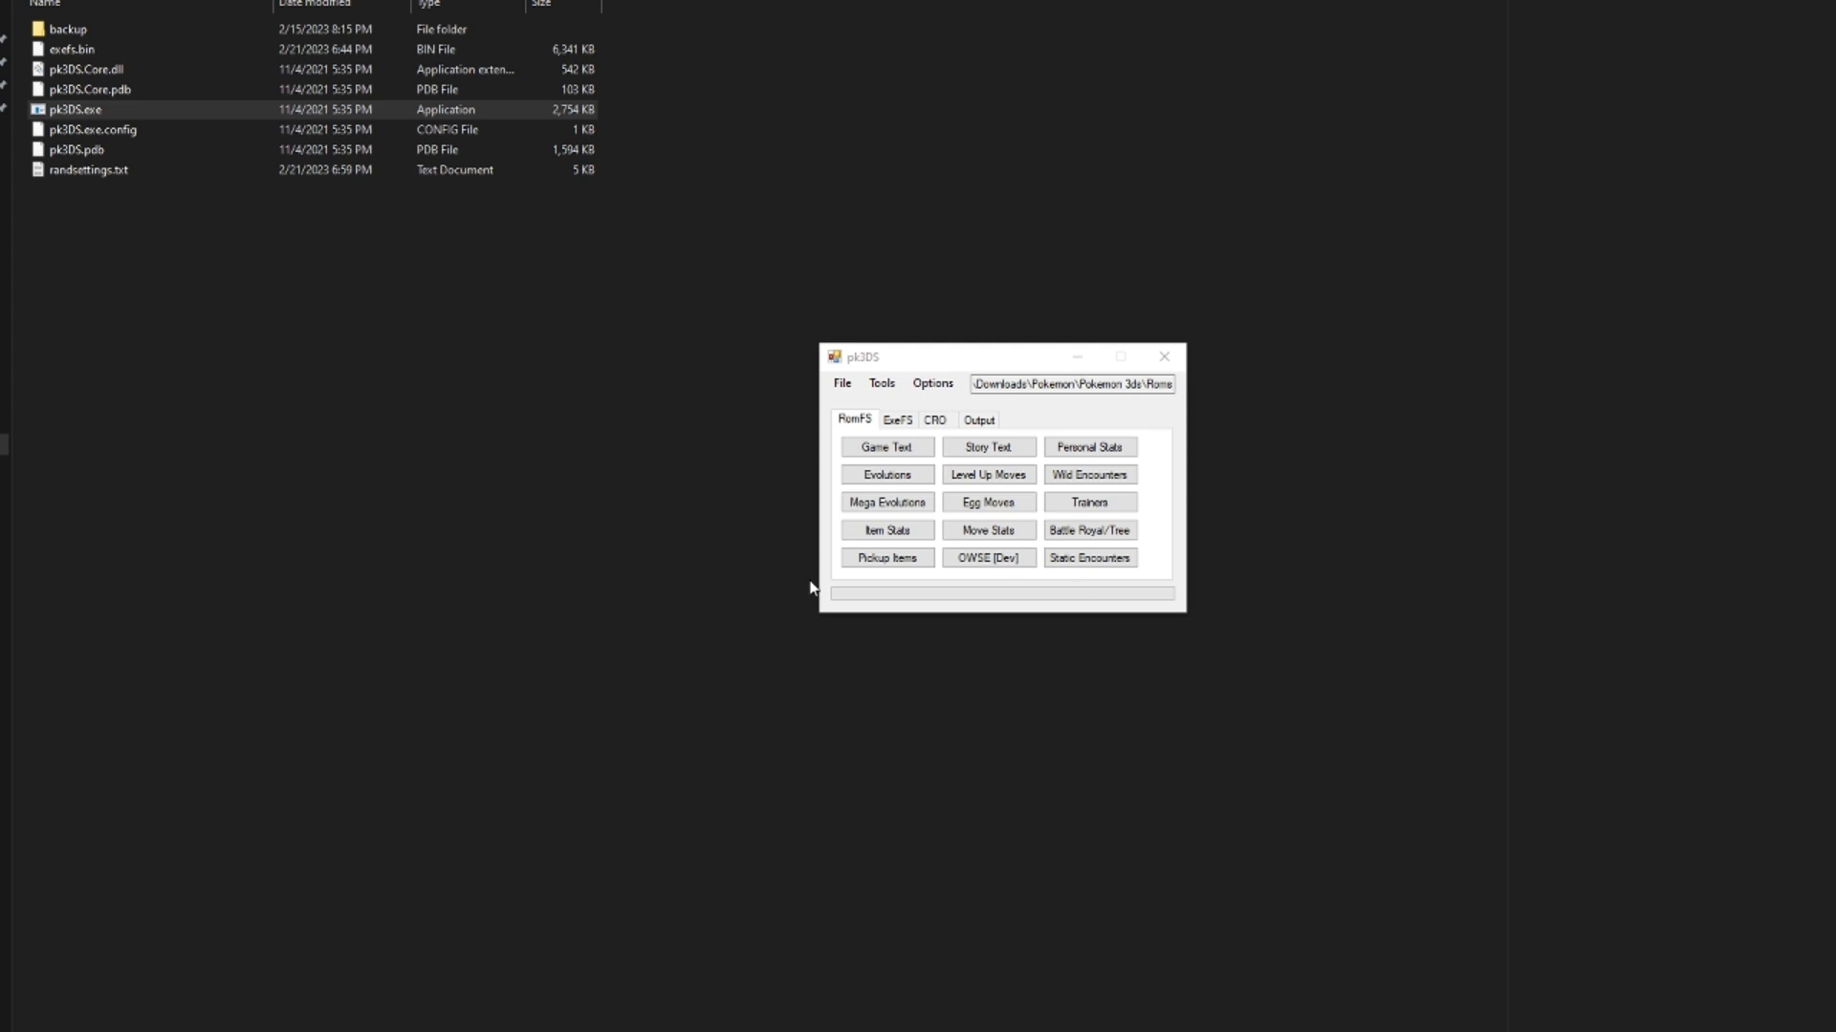
mouse_move(954, 590)
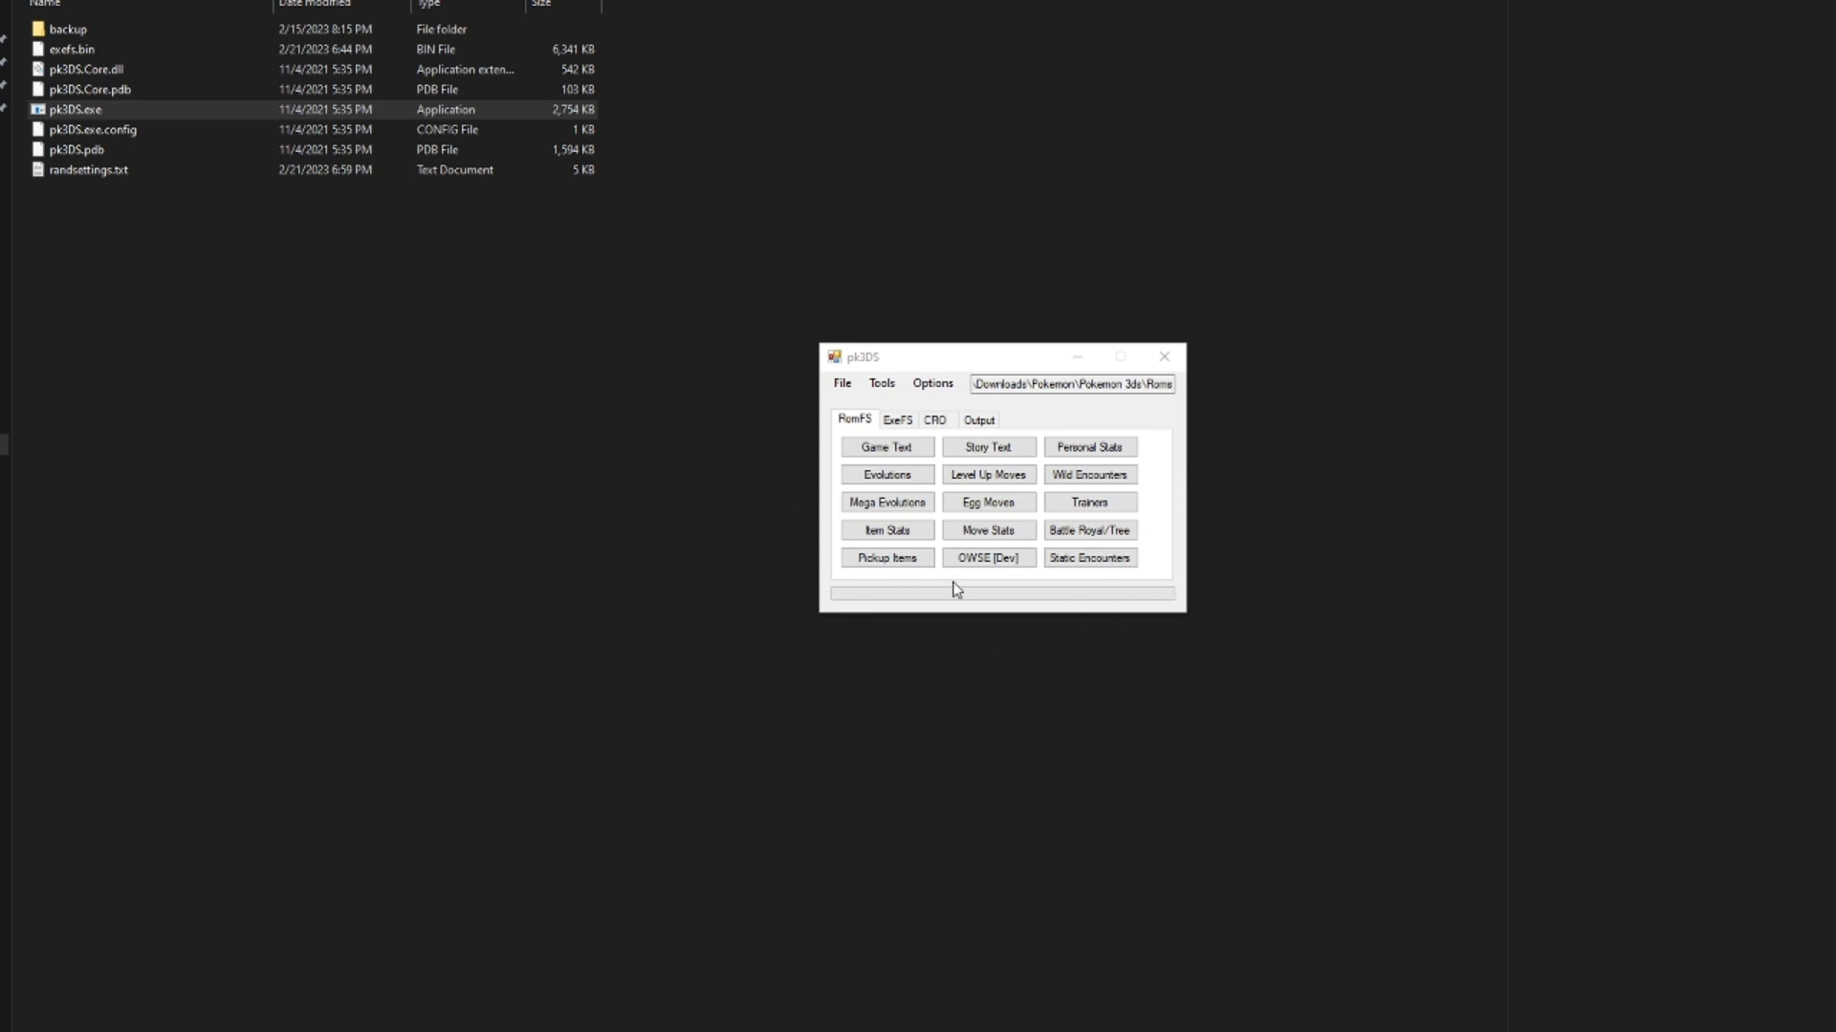
mouse_move(1328, 543)
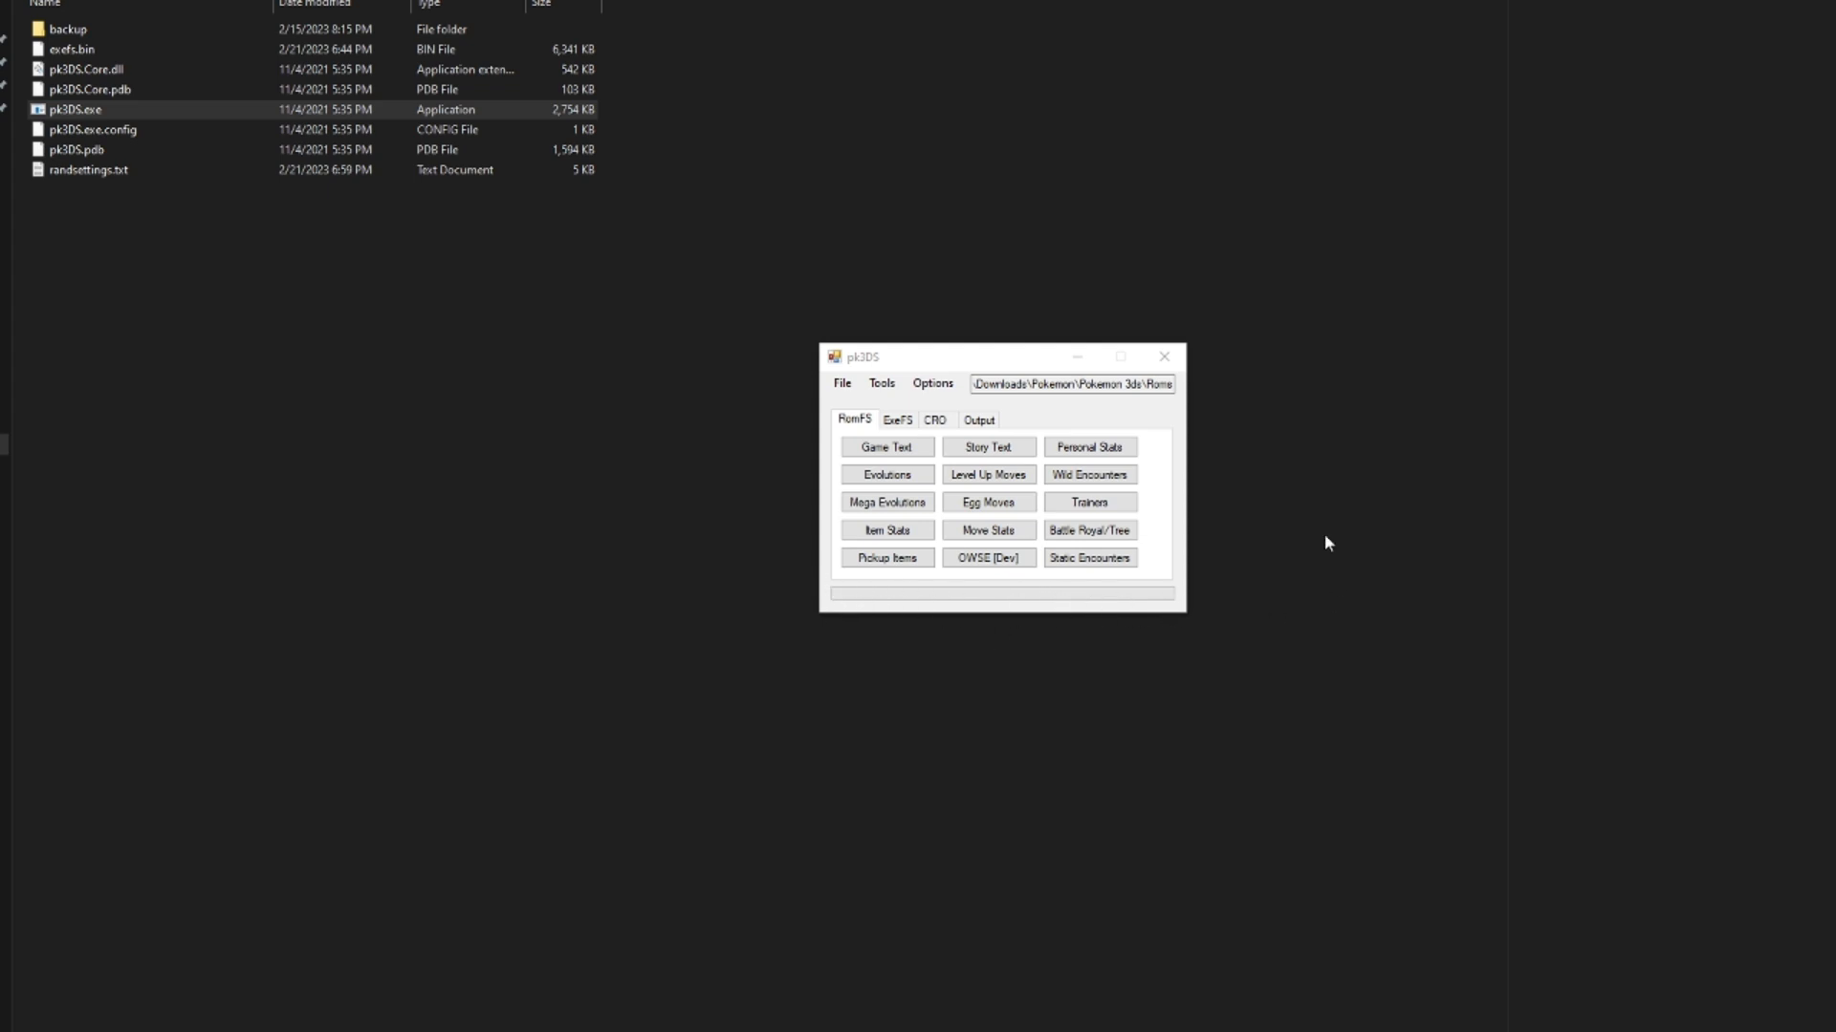
mouse_move(1296, 621)
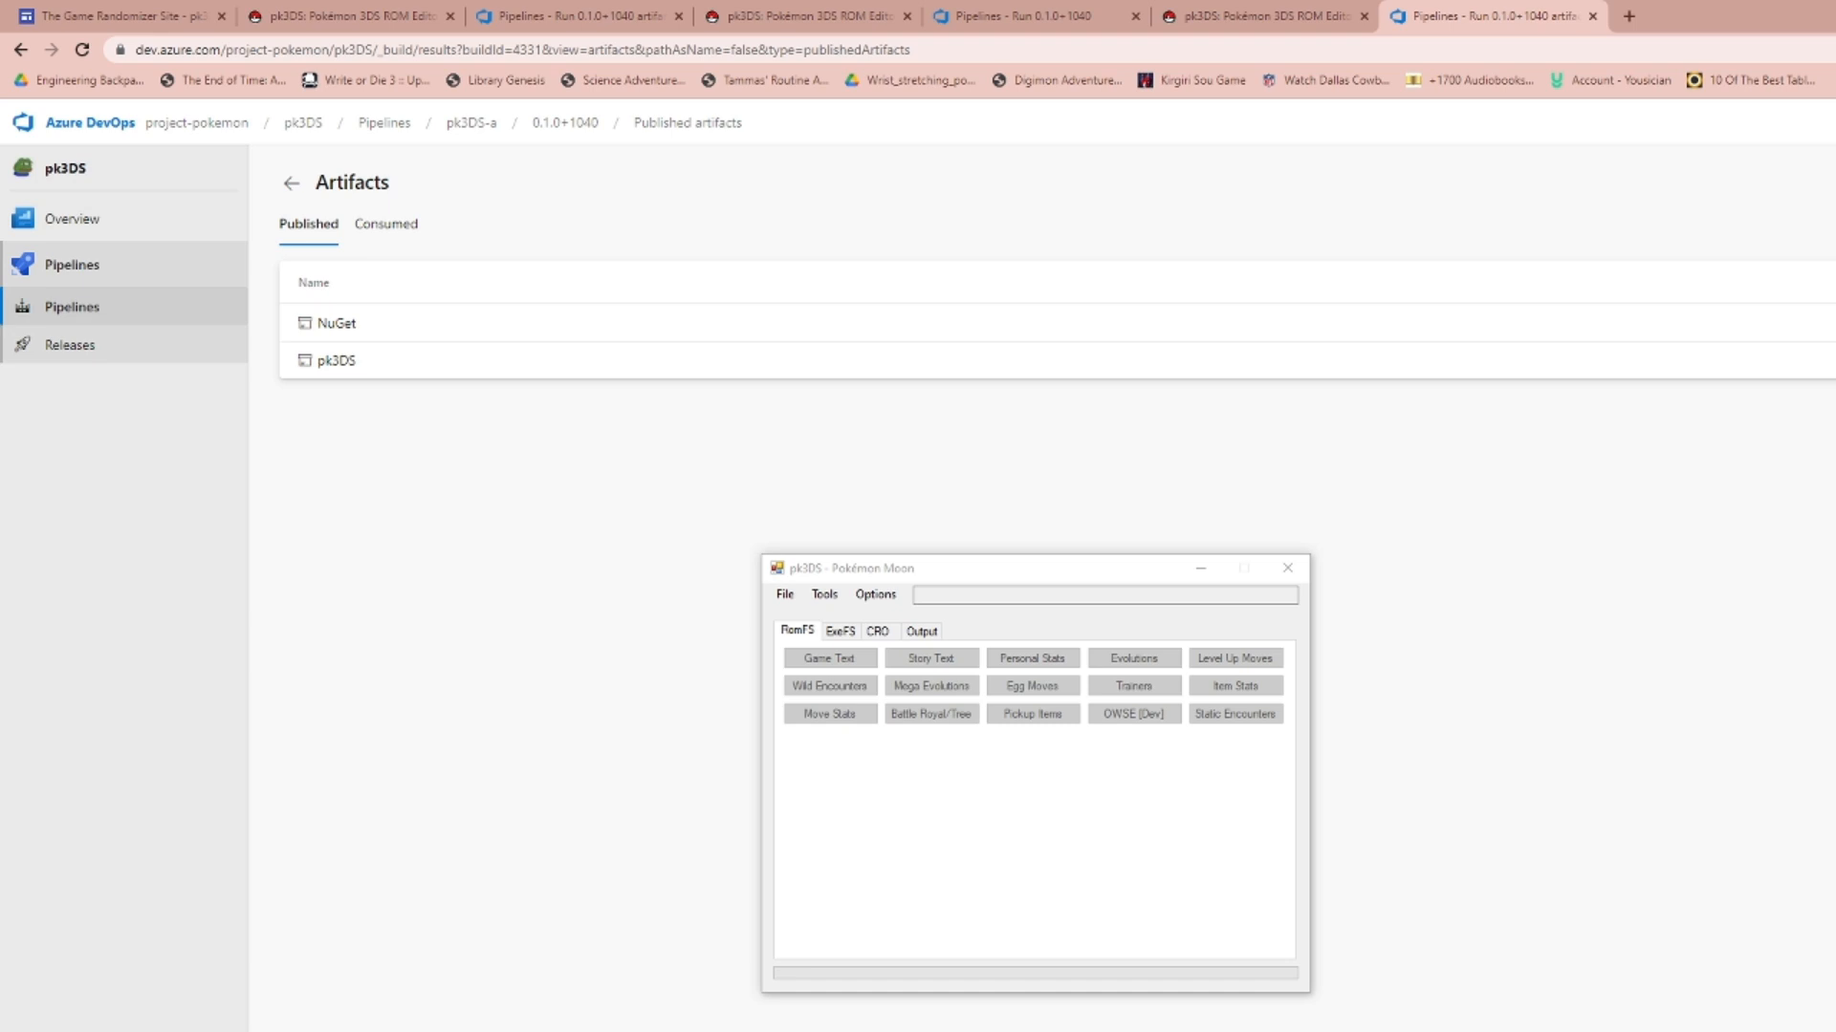
click(1100, 593)
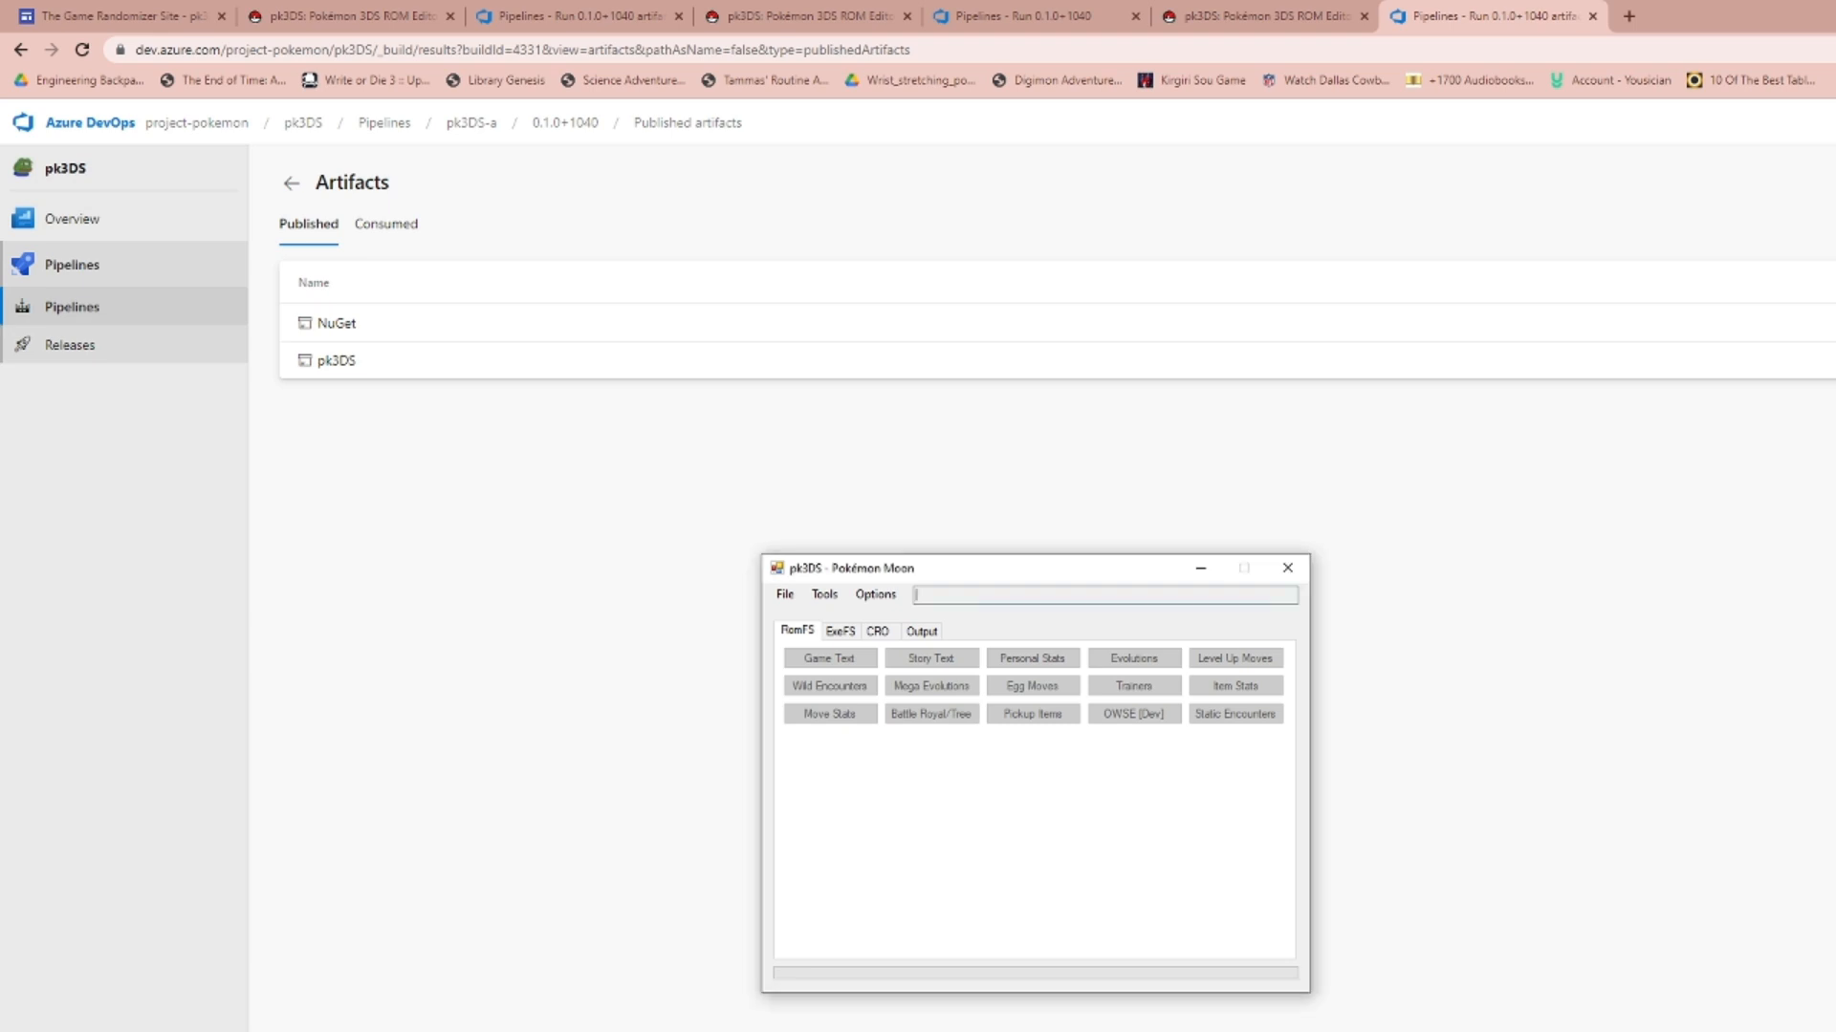
click(1100, 595)
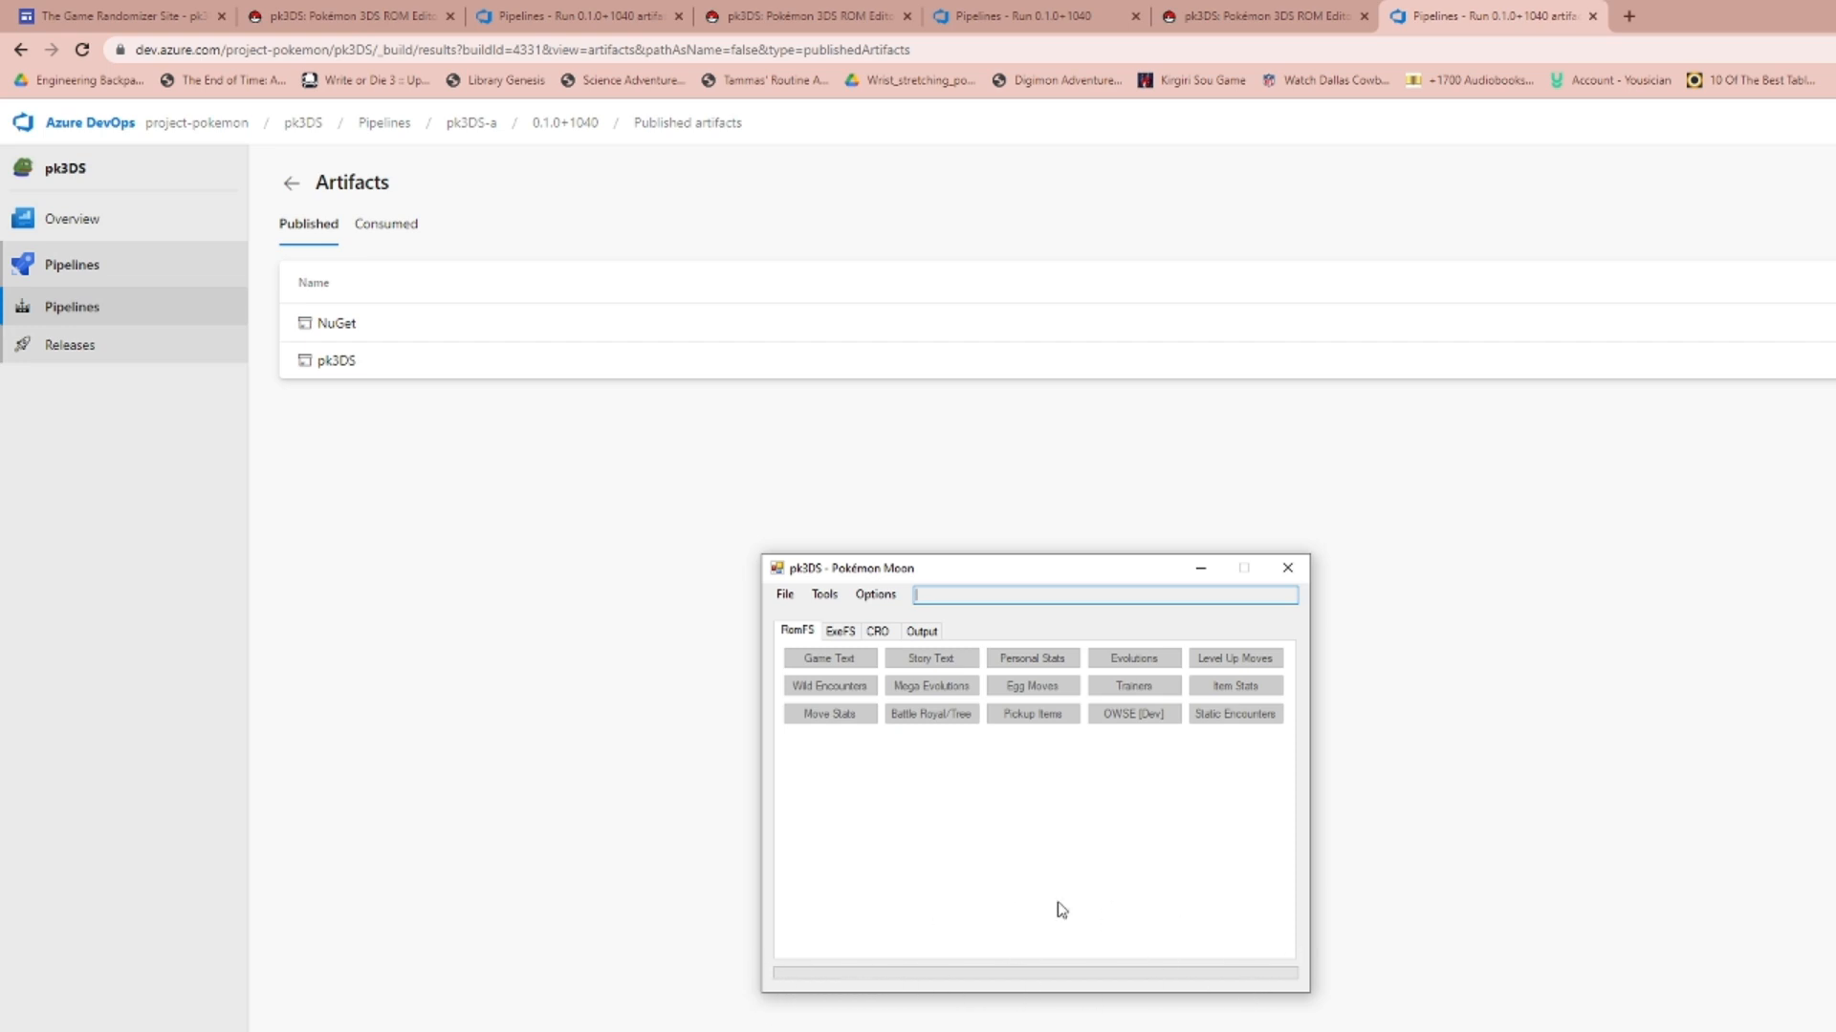
mouse_move(834, 823)
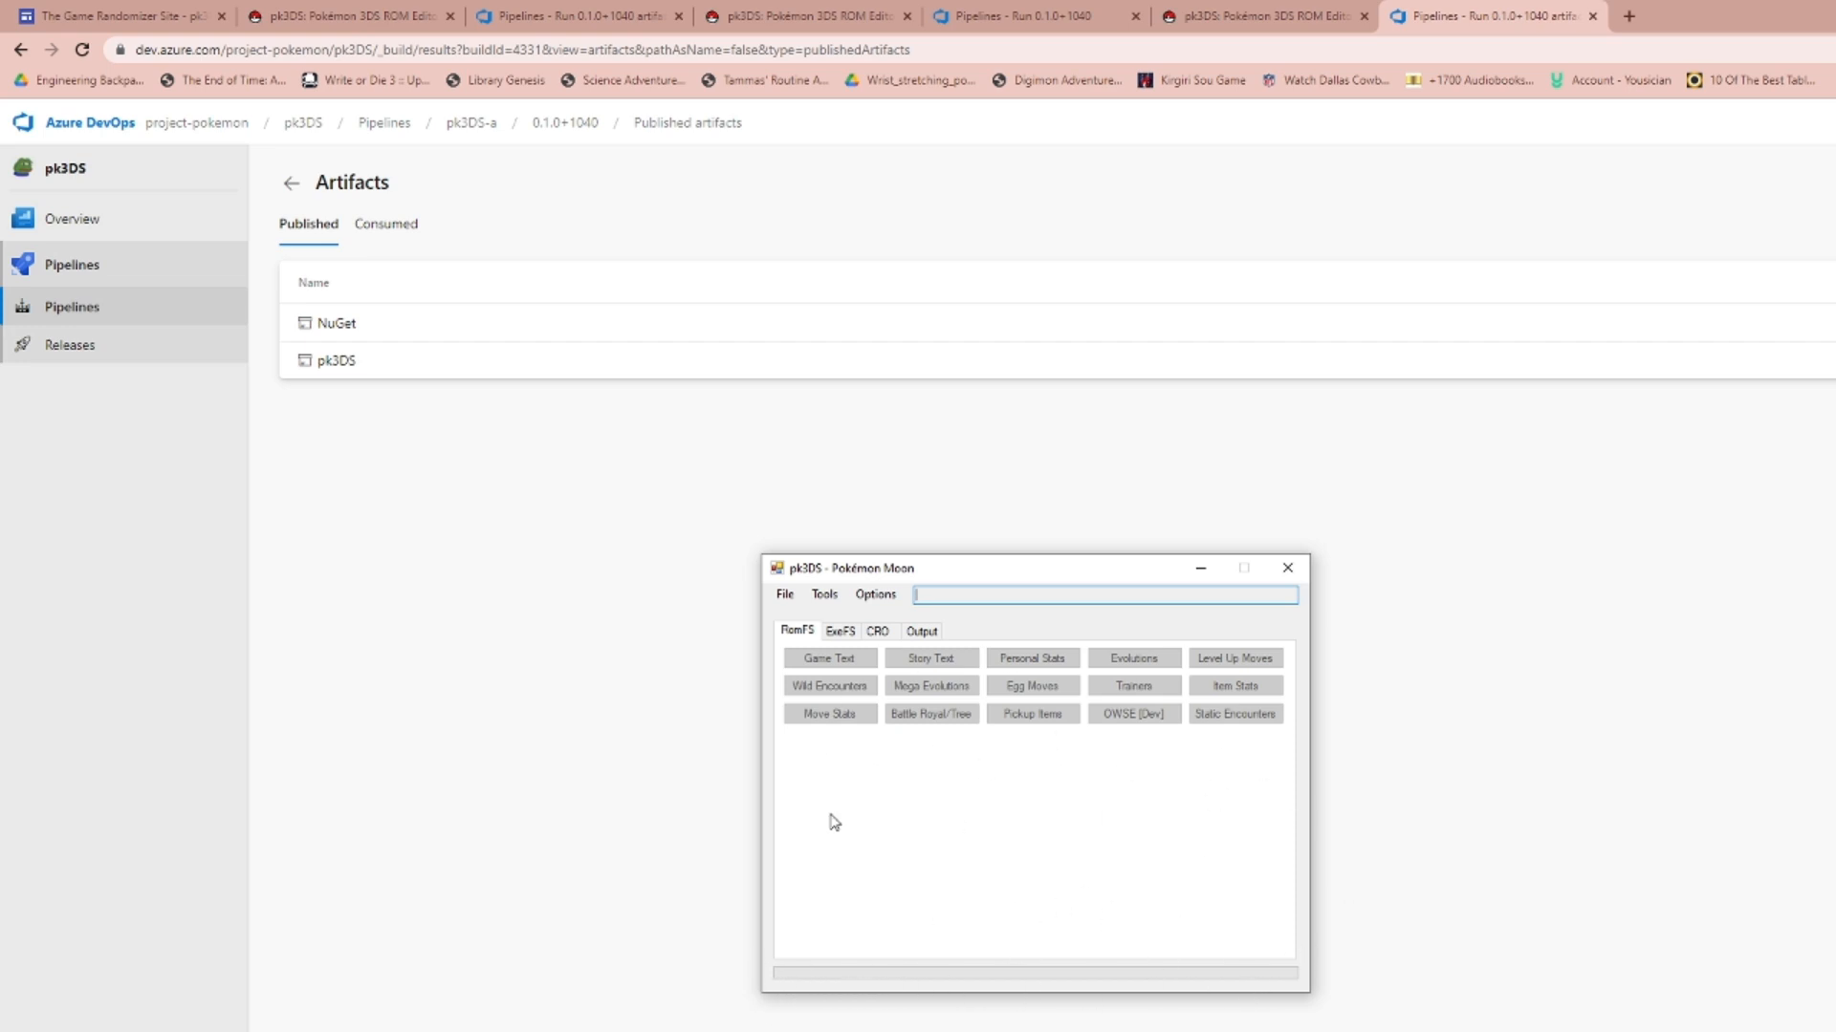
mouse_move(1011, 954)
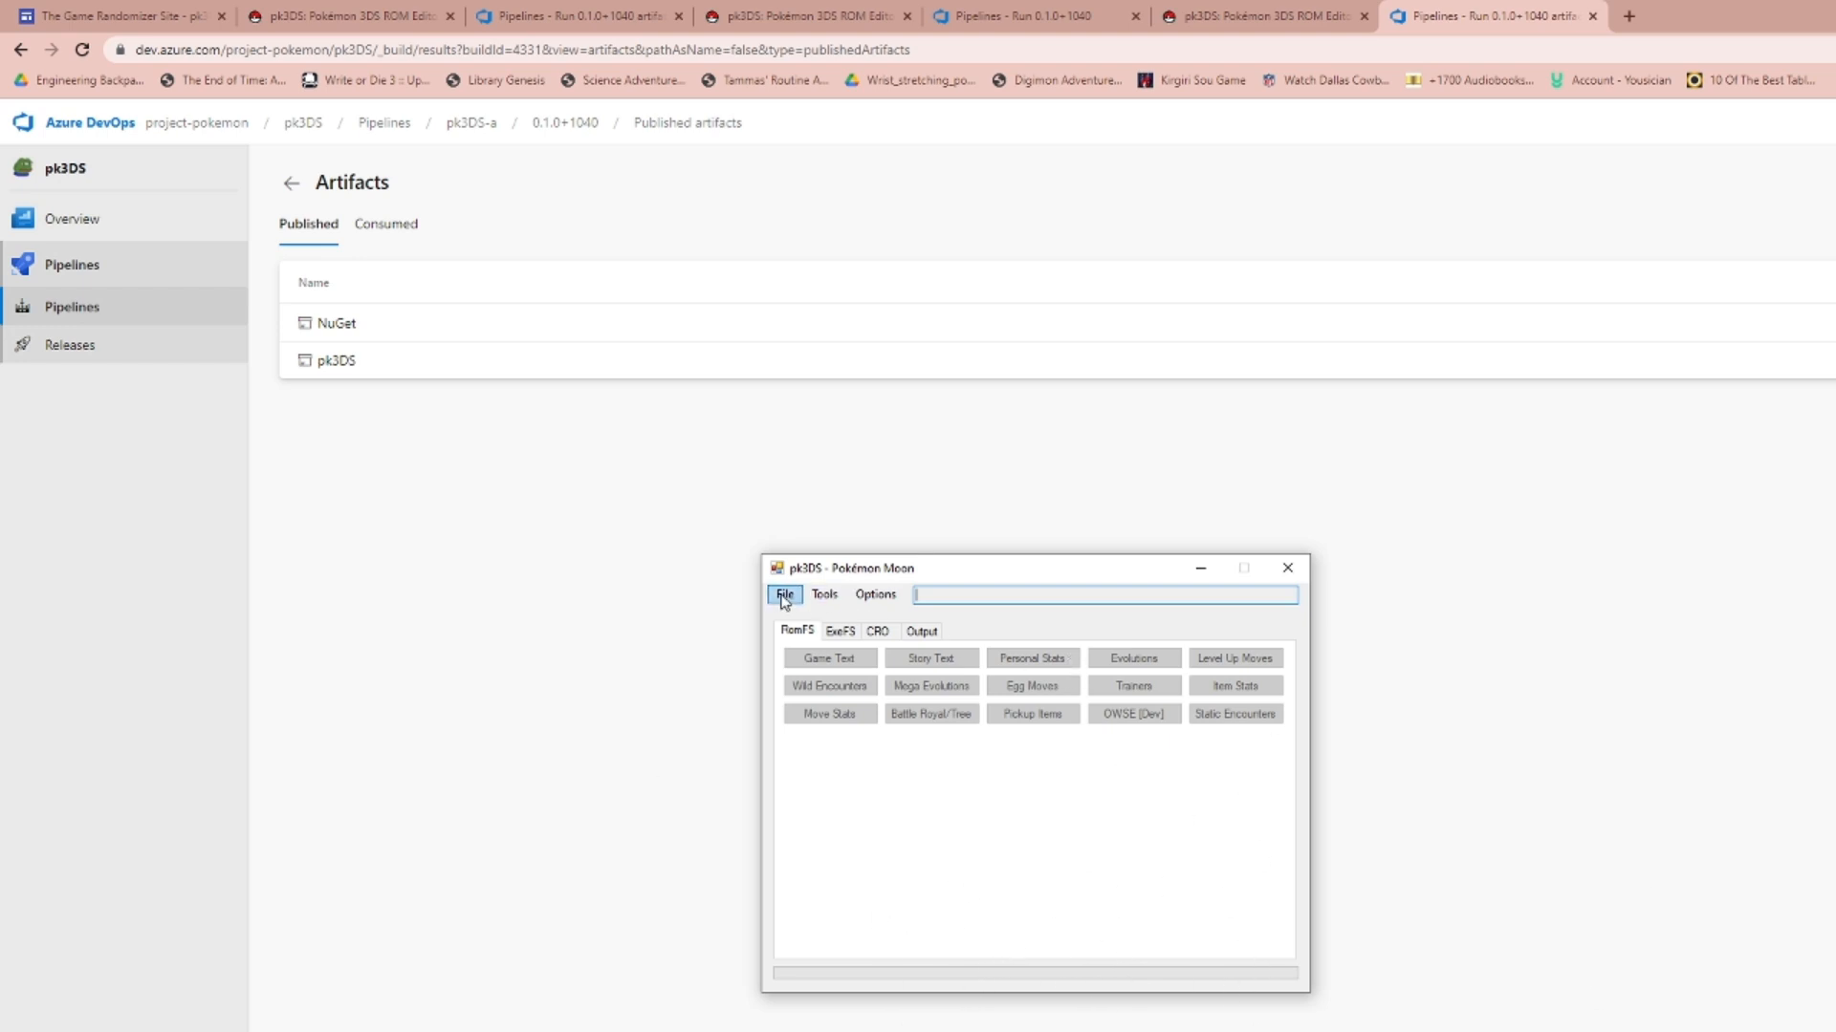
Browse to the Roms folder under Downloads\Pokemon\Pokemon 3ds and load it.
click(784, 594)
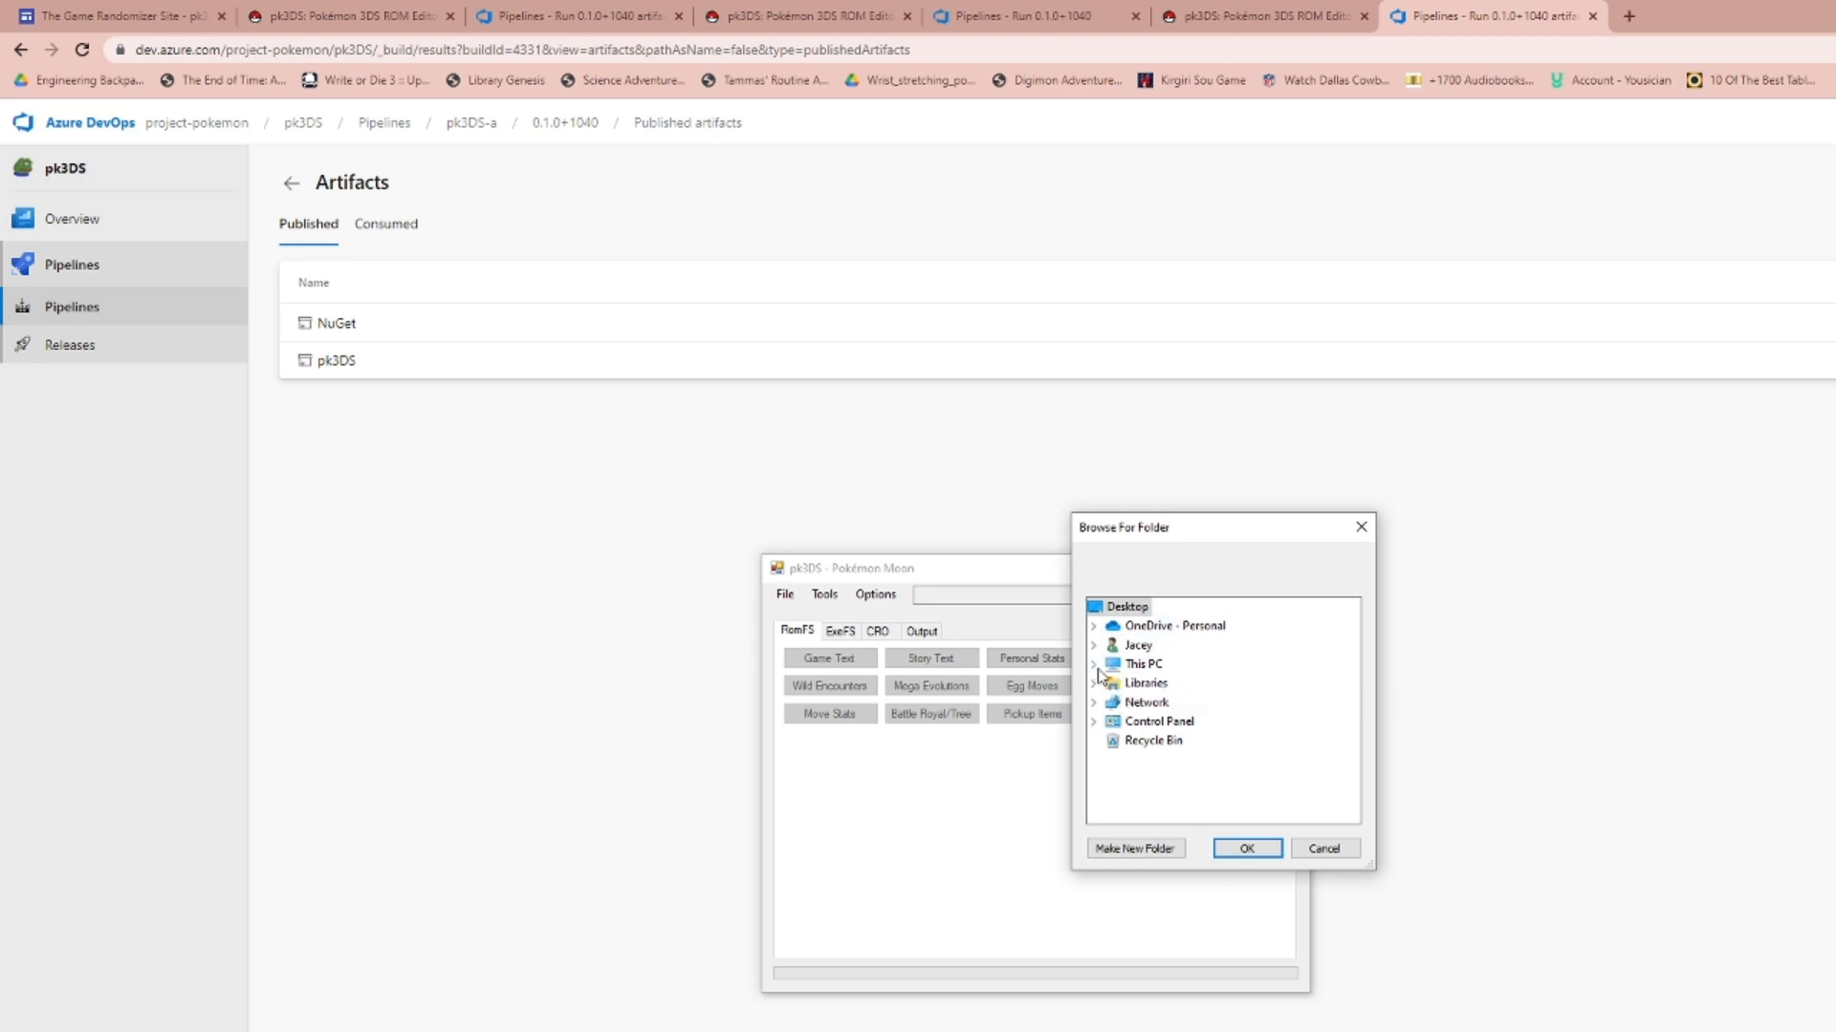
click(1098, 664)
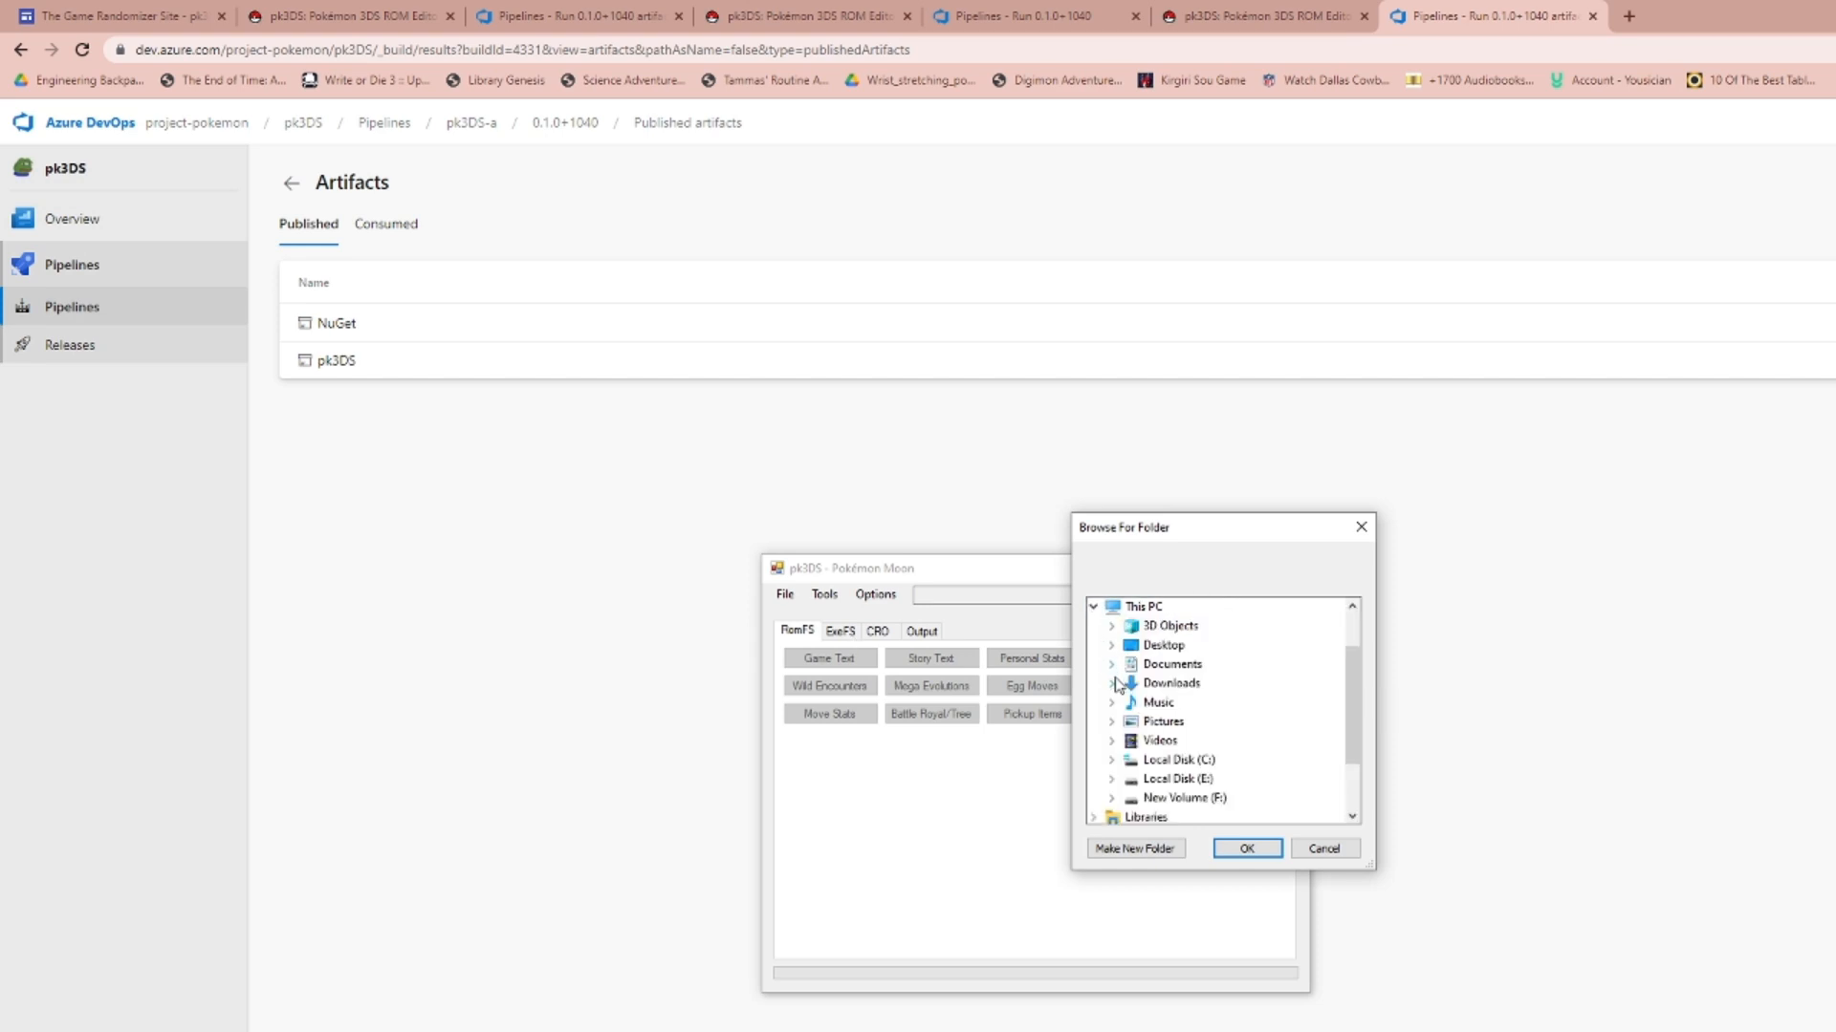
scroll(down, 3)
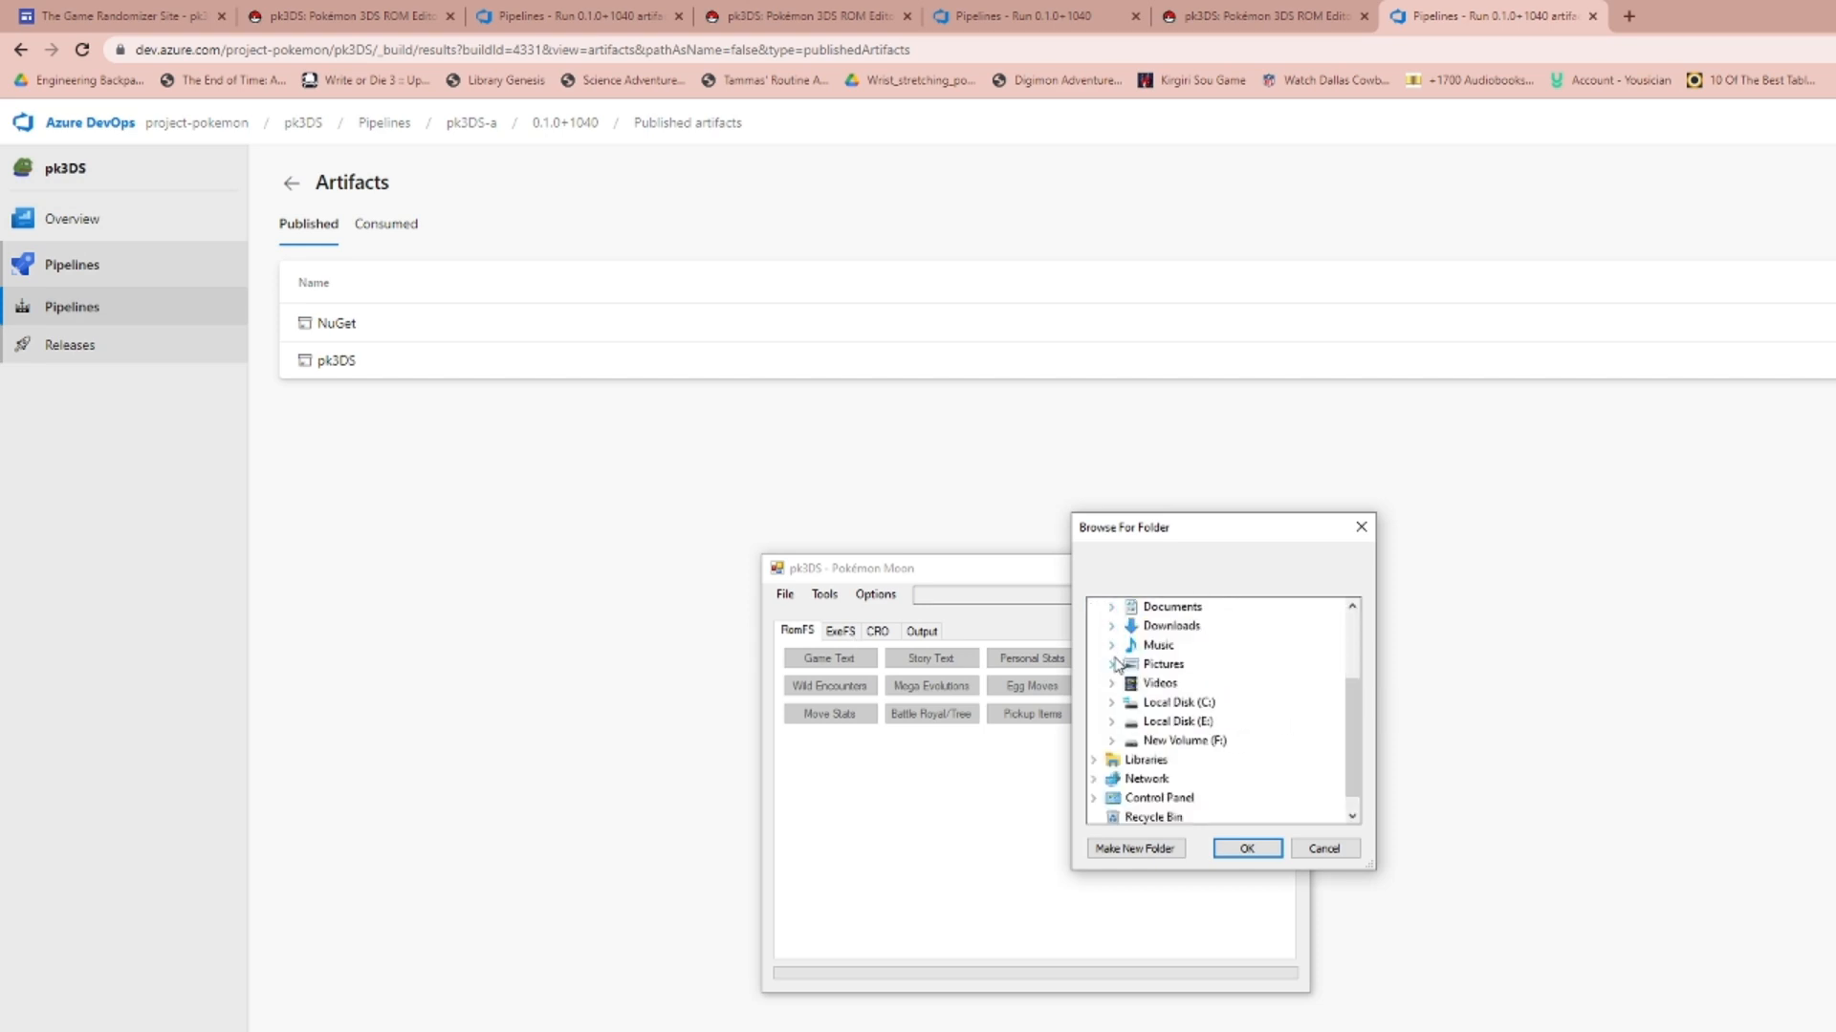
click(1110, 626)
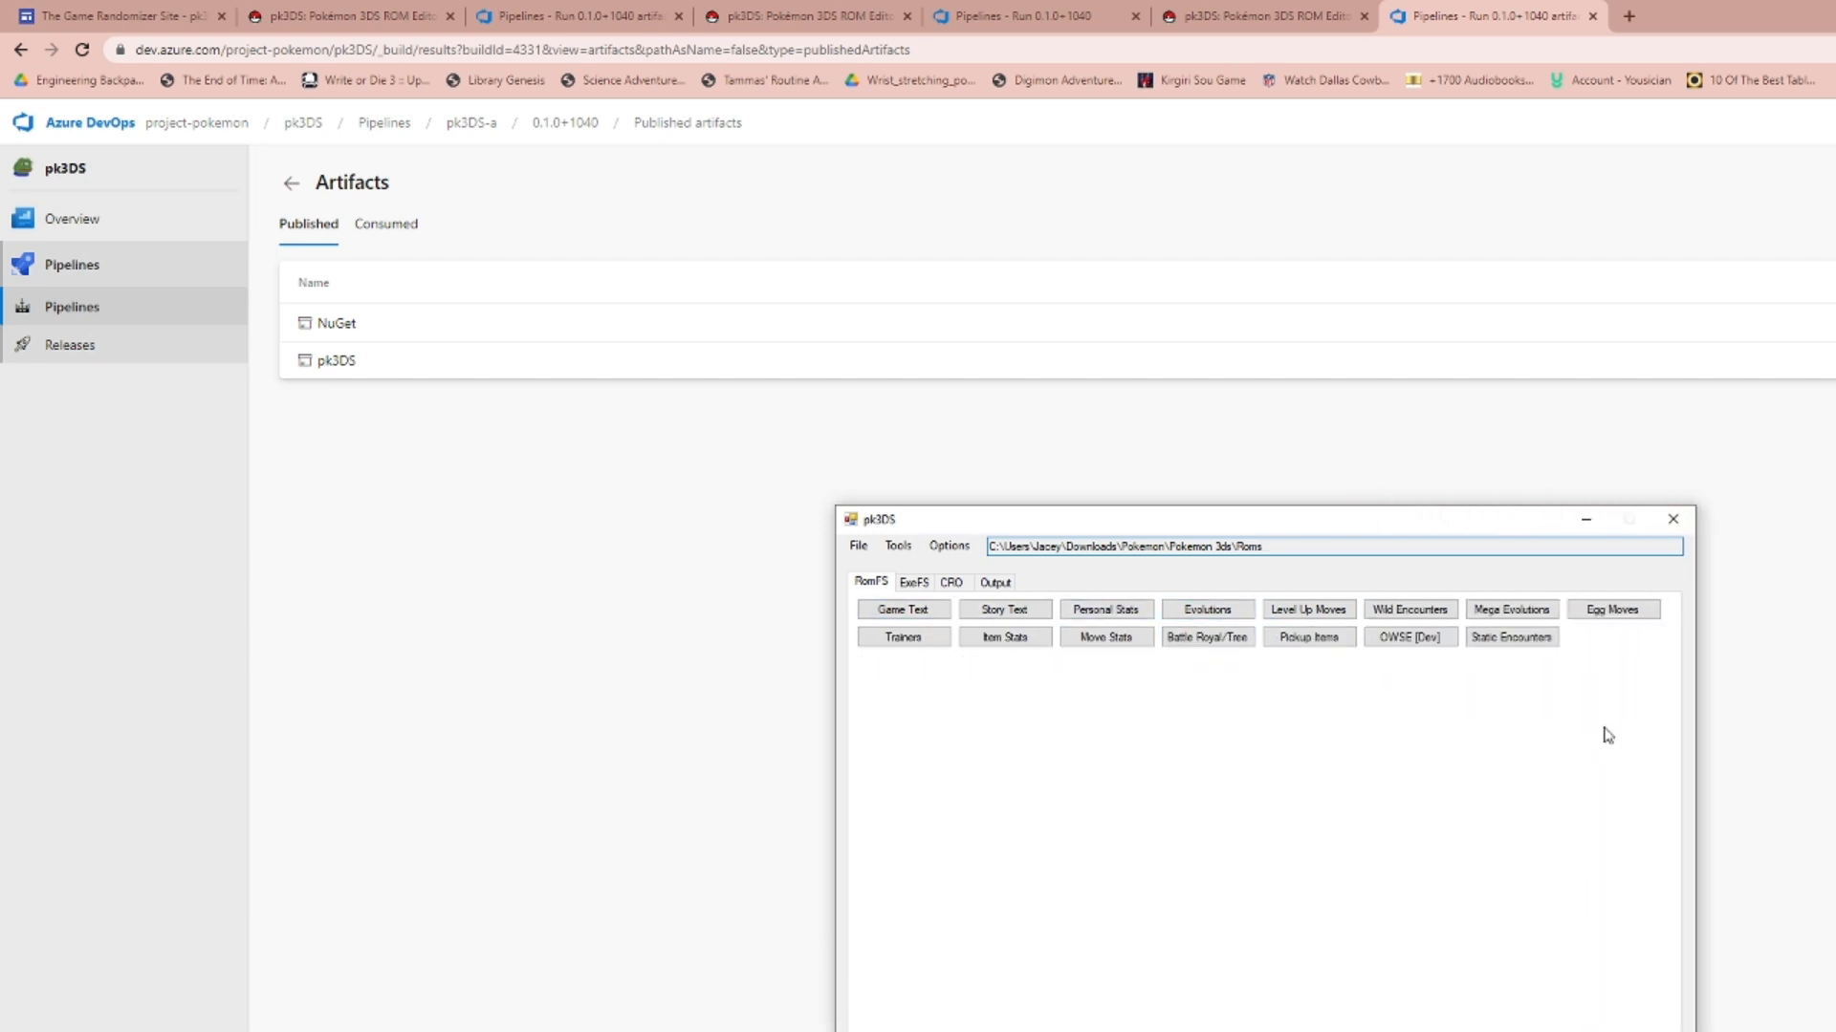
click(913, 582)
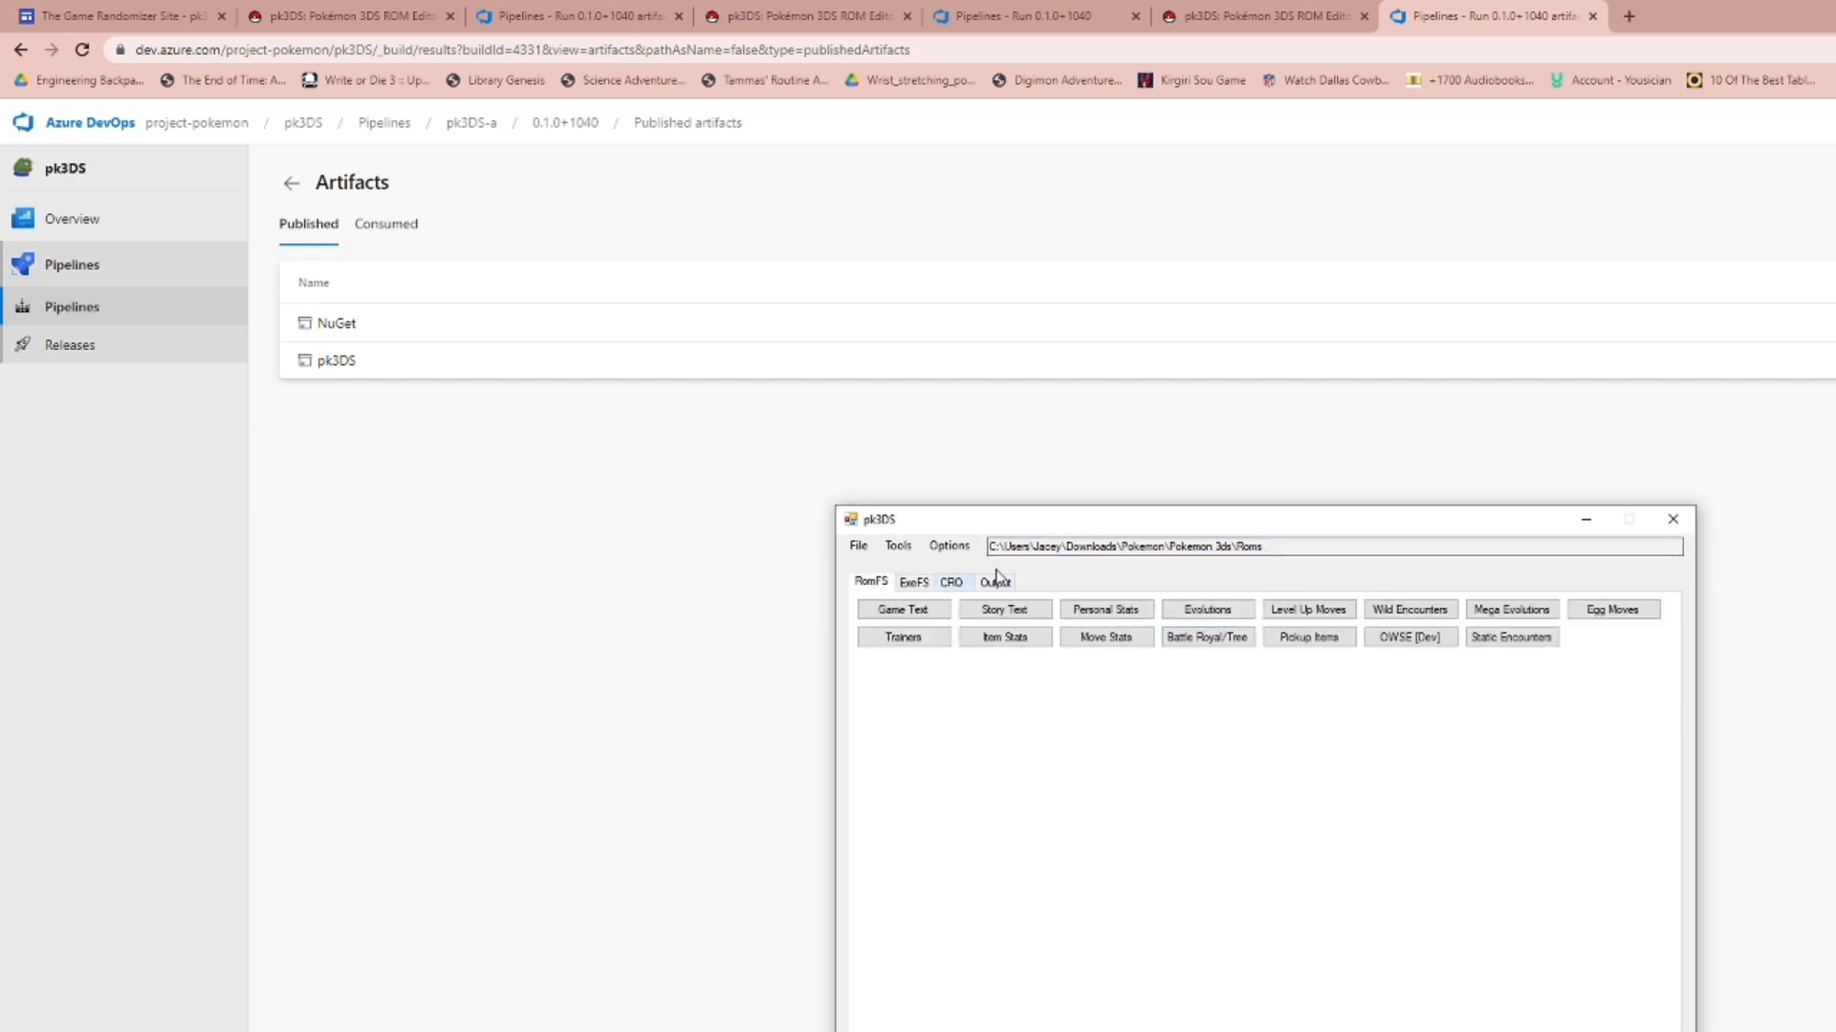
click(902, 609)
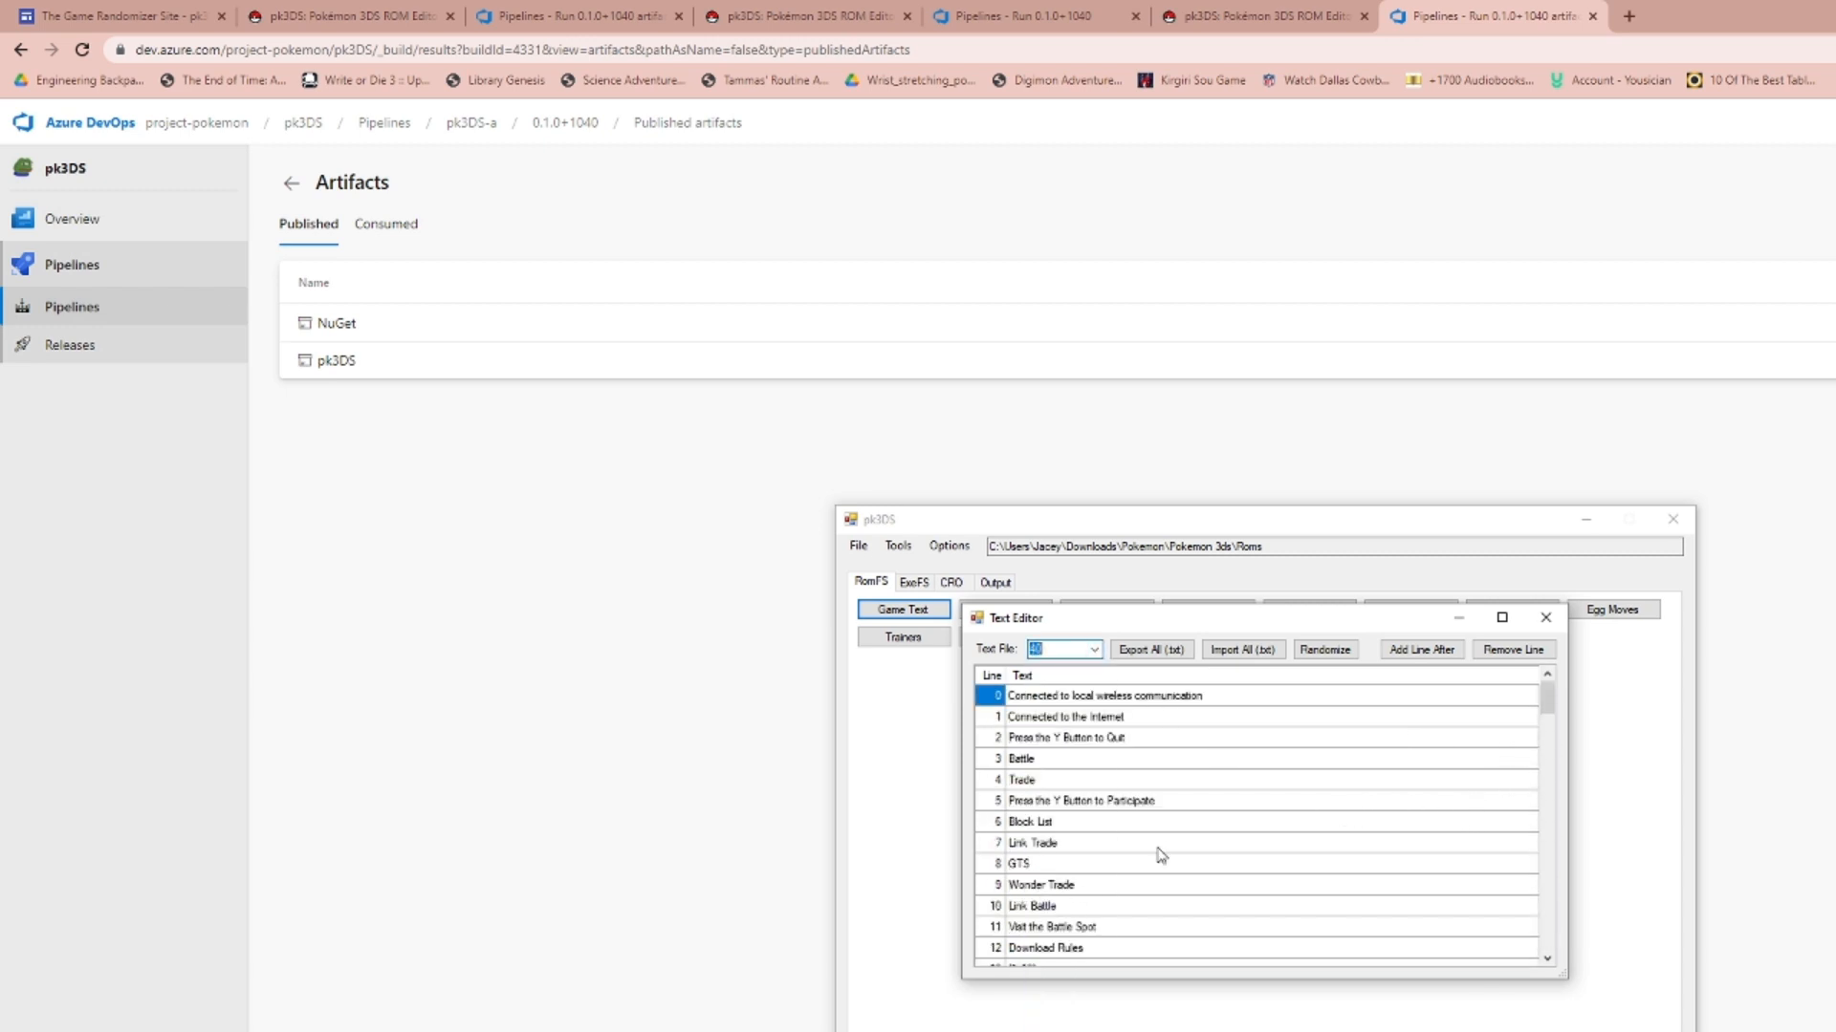
scroll(down, 3)
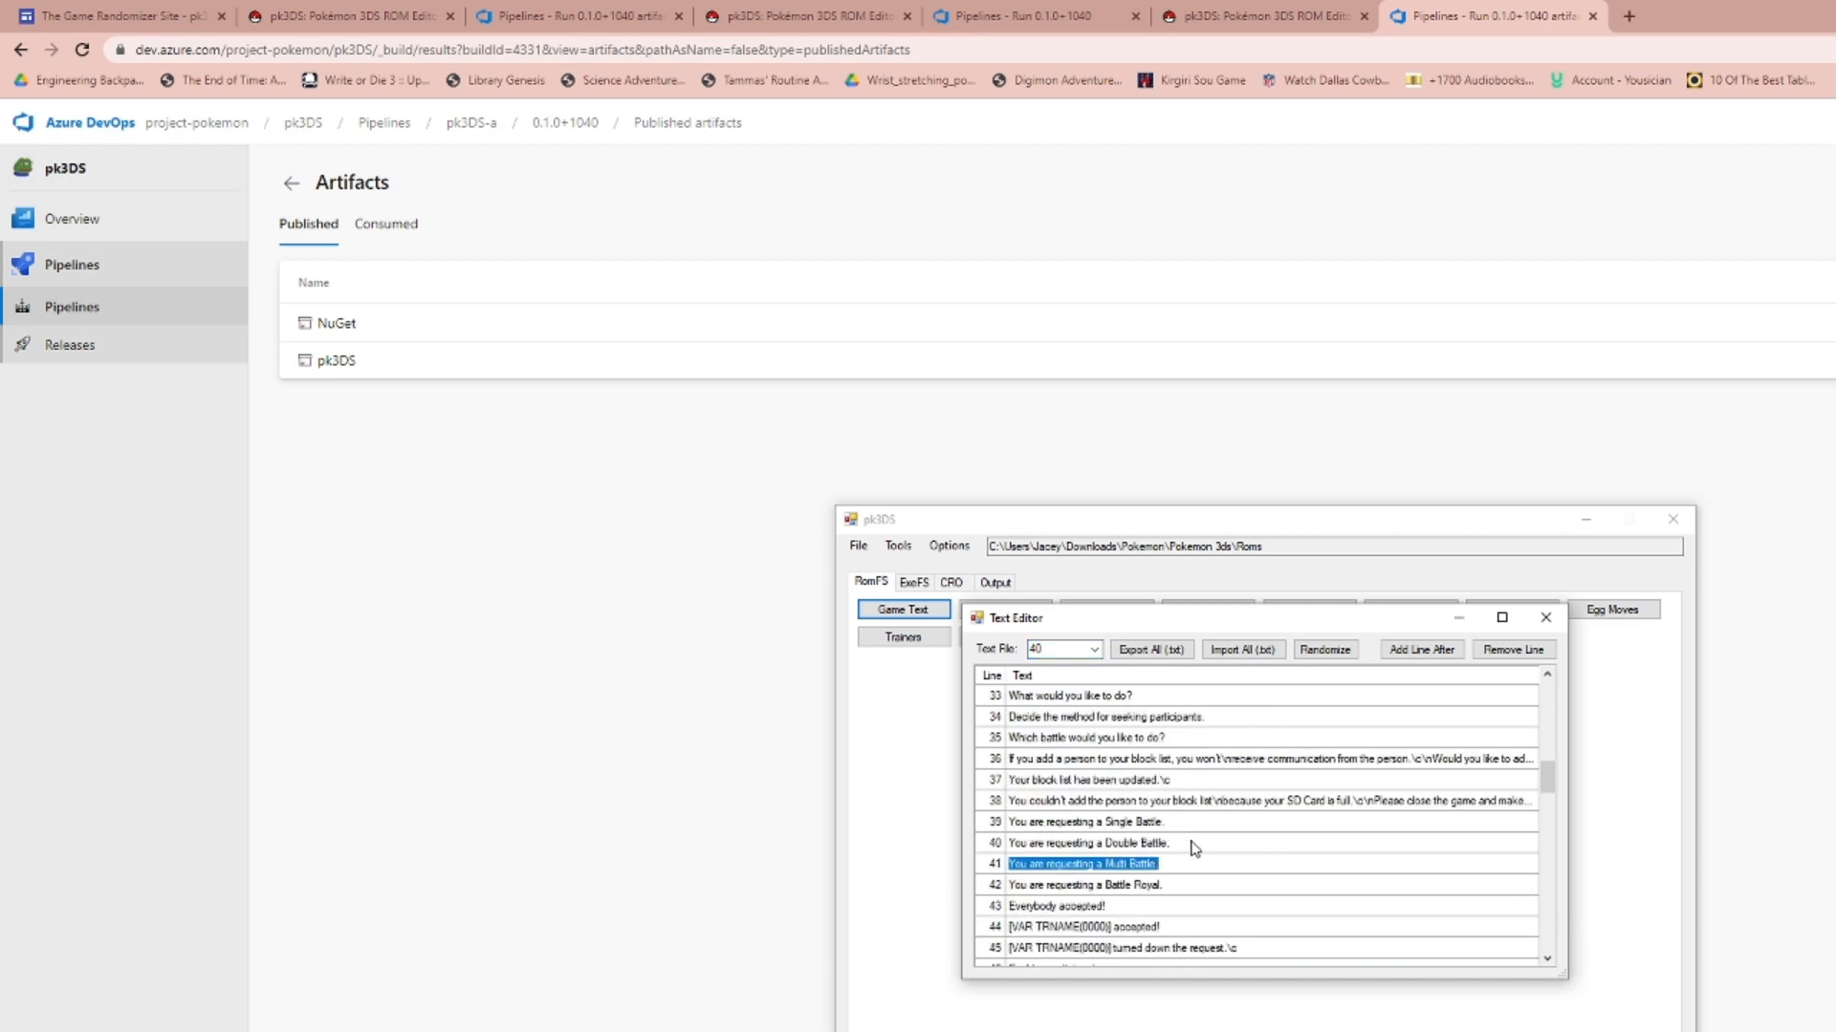
text(sd)
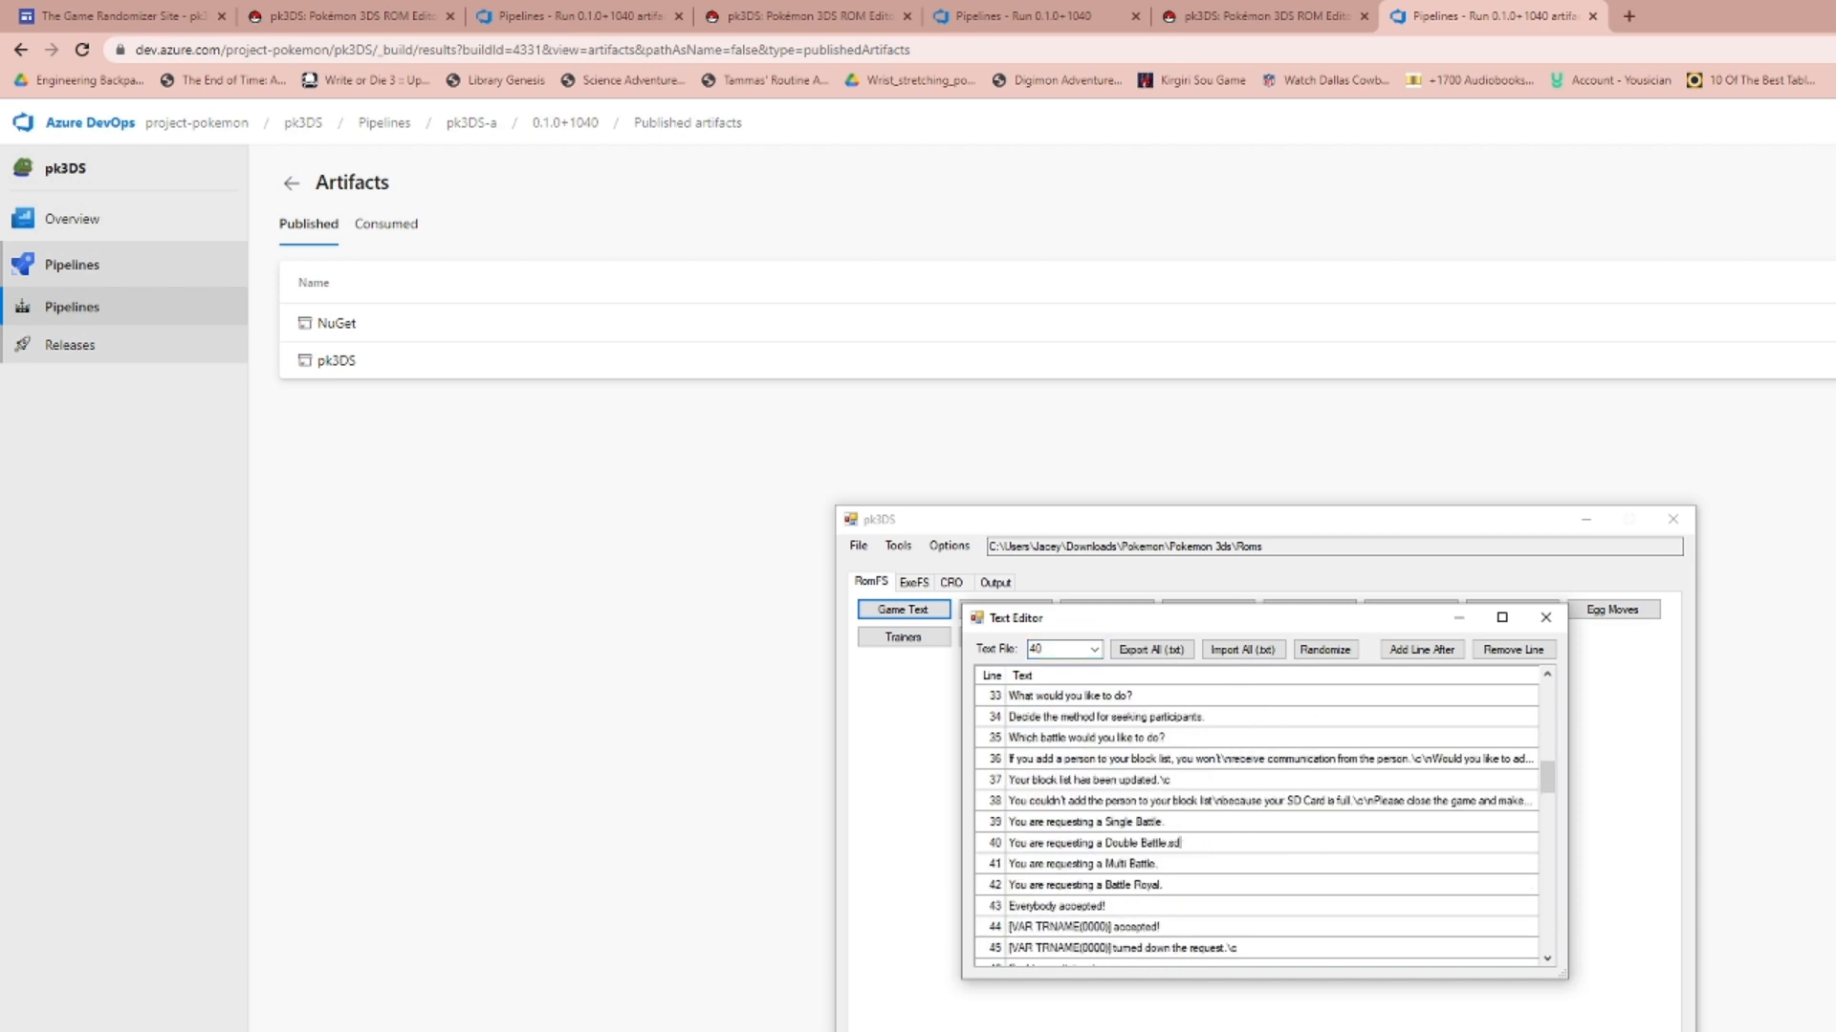
scroll(down, 3)
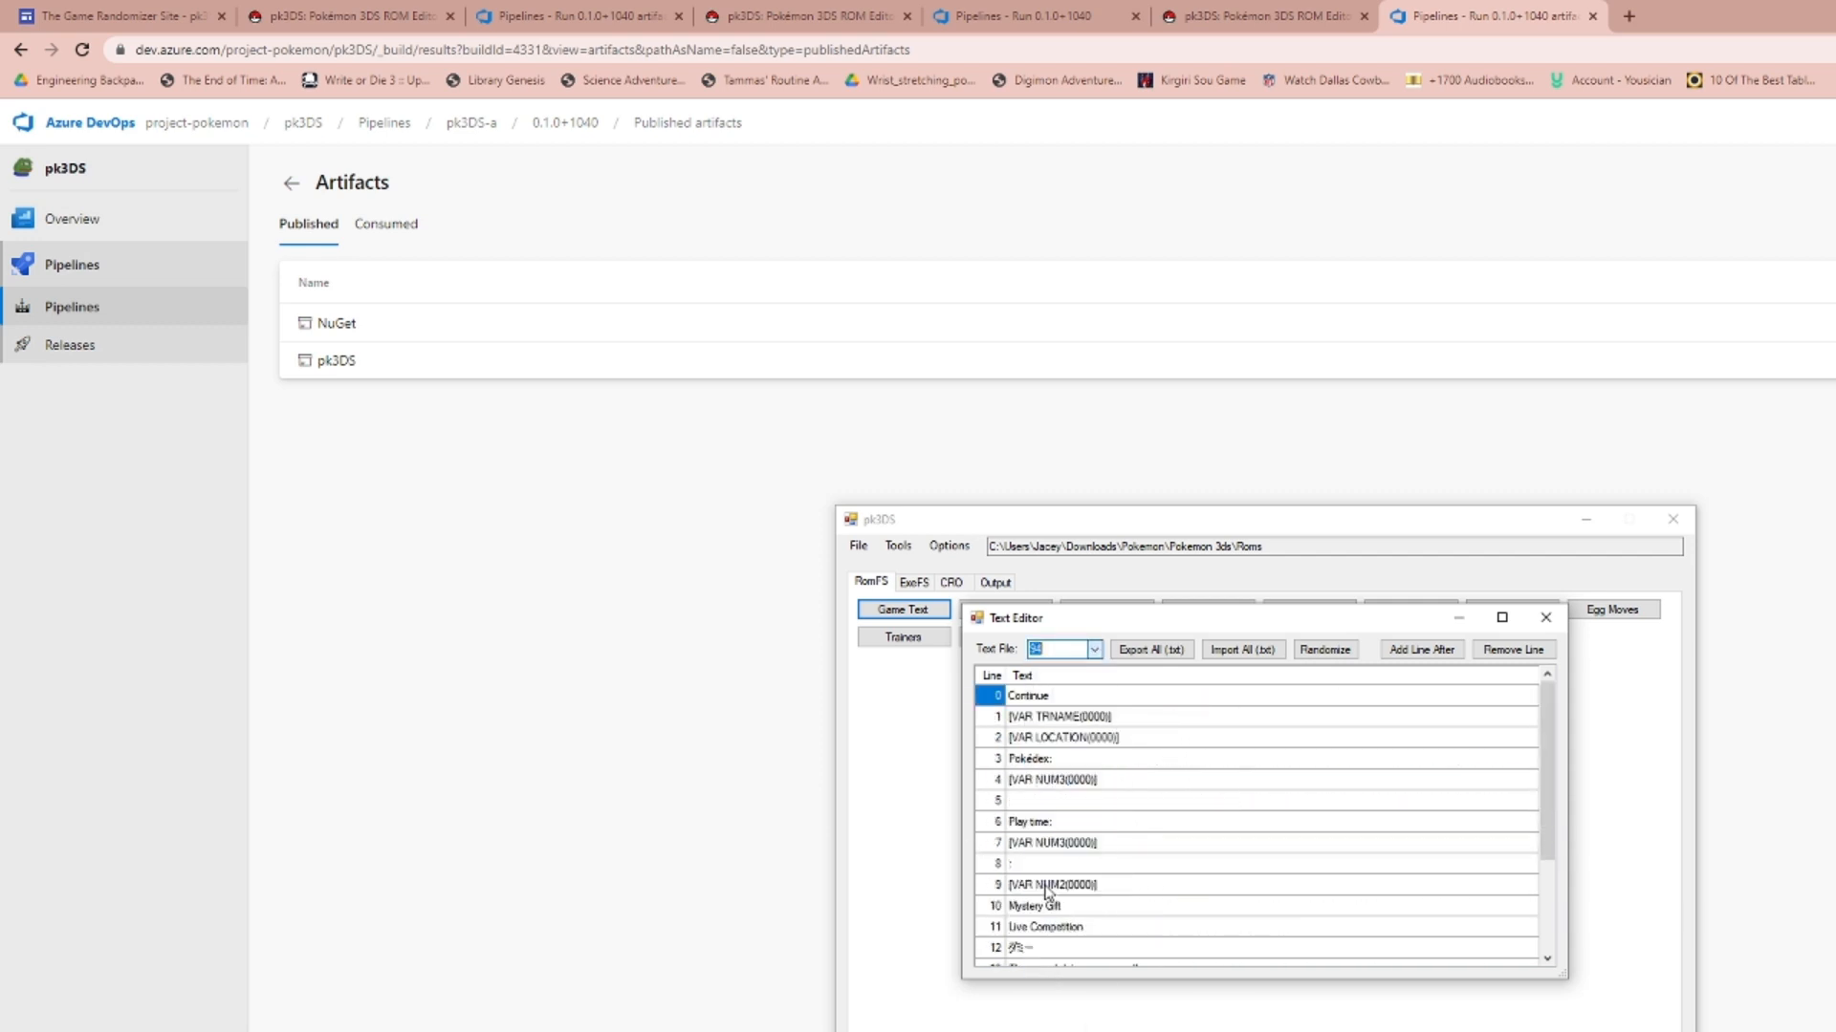
click(1091, 650)
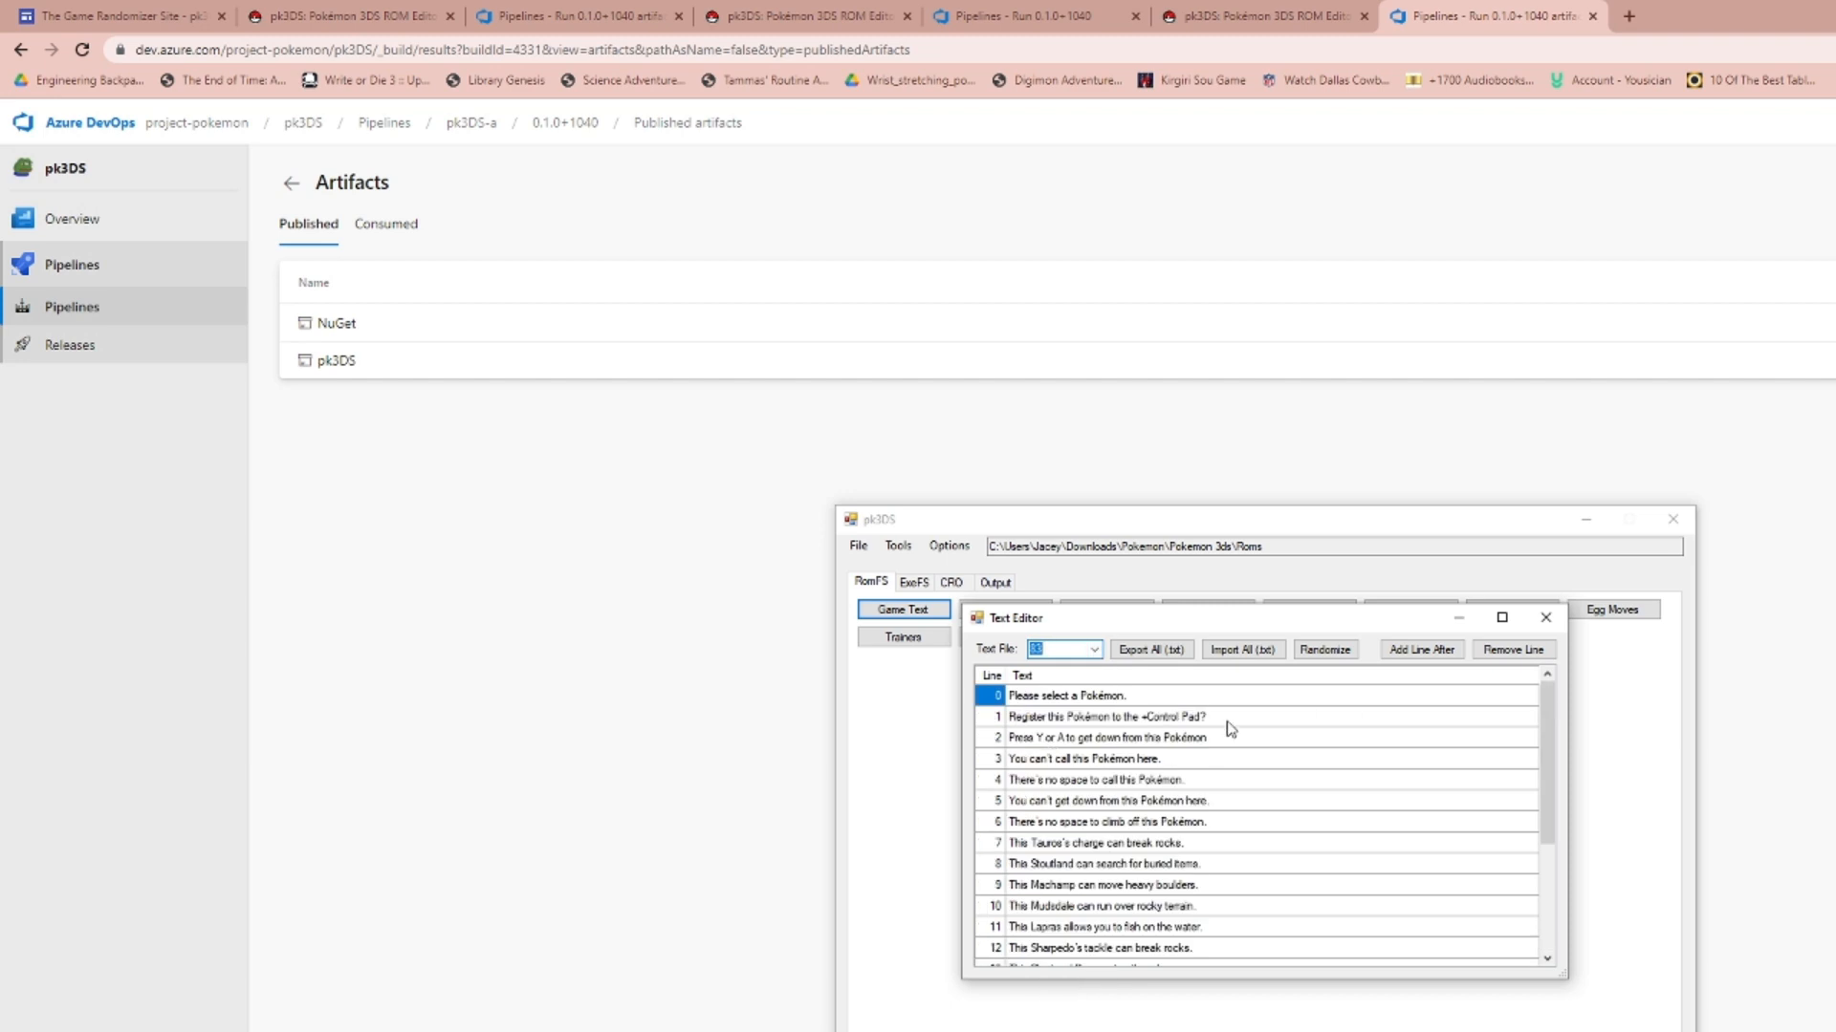
click(1091, 650)
text(50)
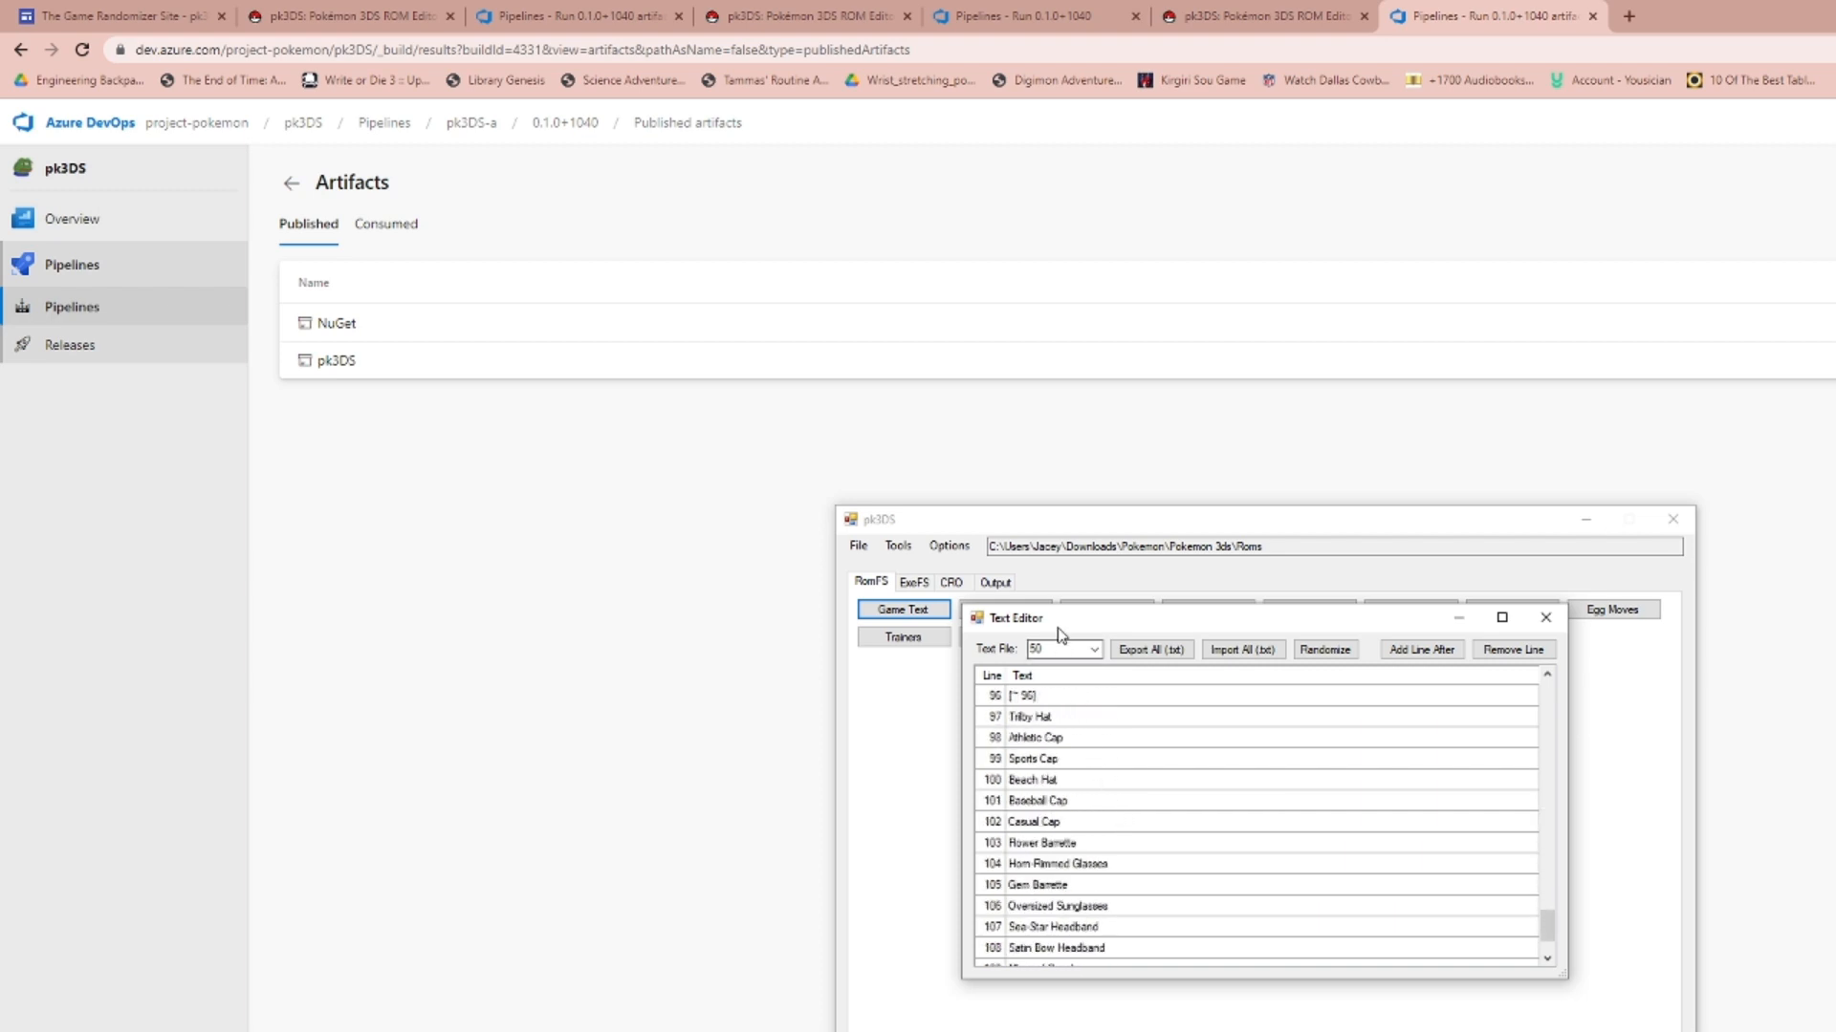
click(1060, 650)
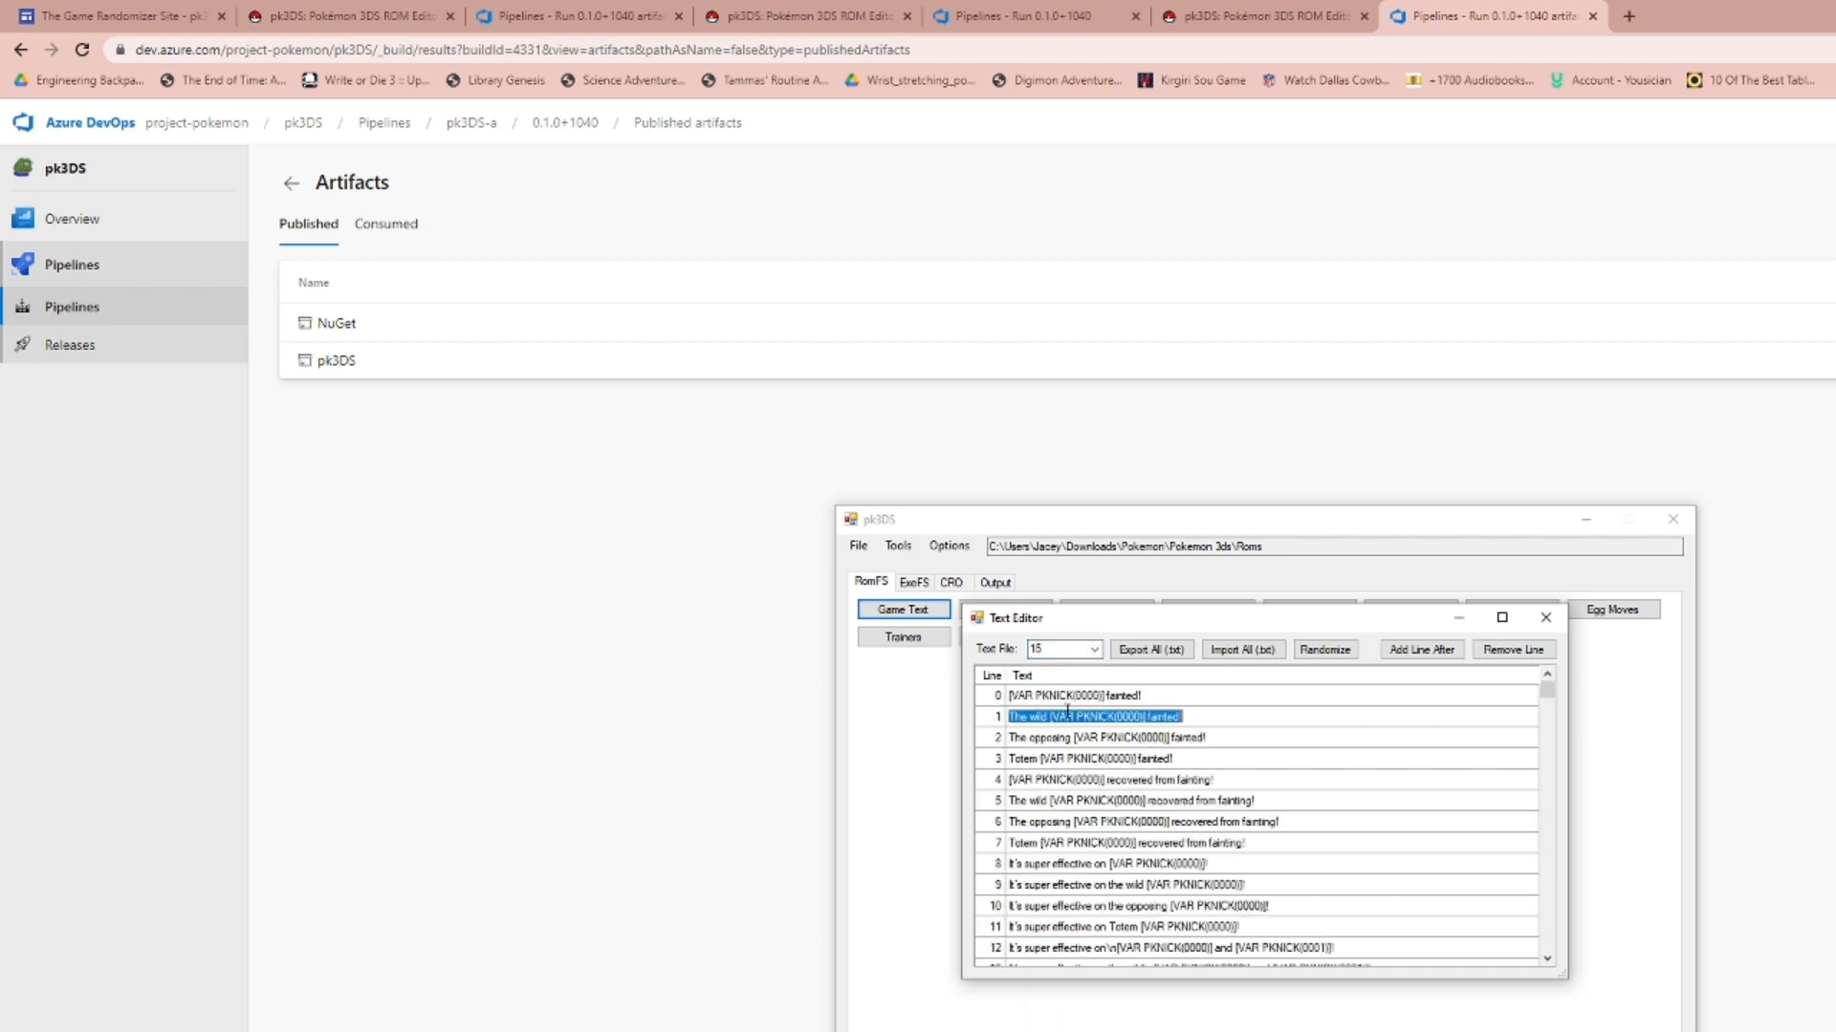
scroll(down, 3)
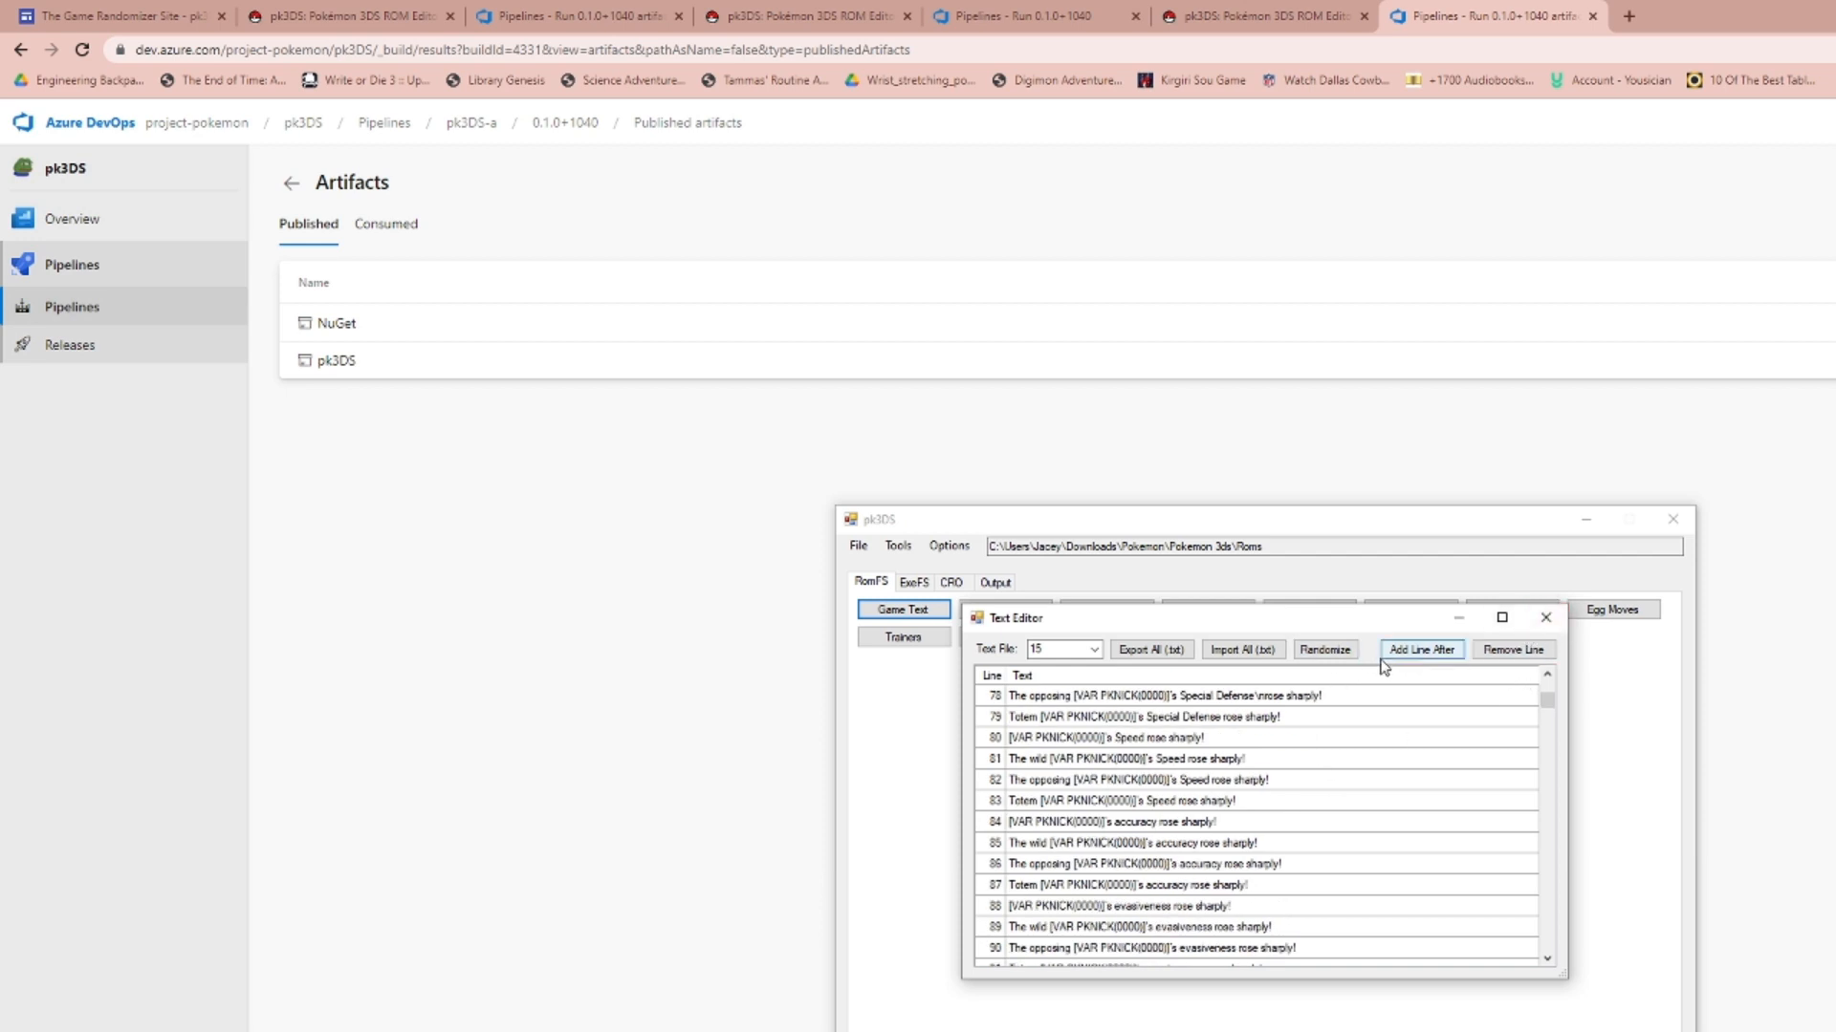
mouse_move(1545, 616)
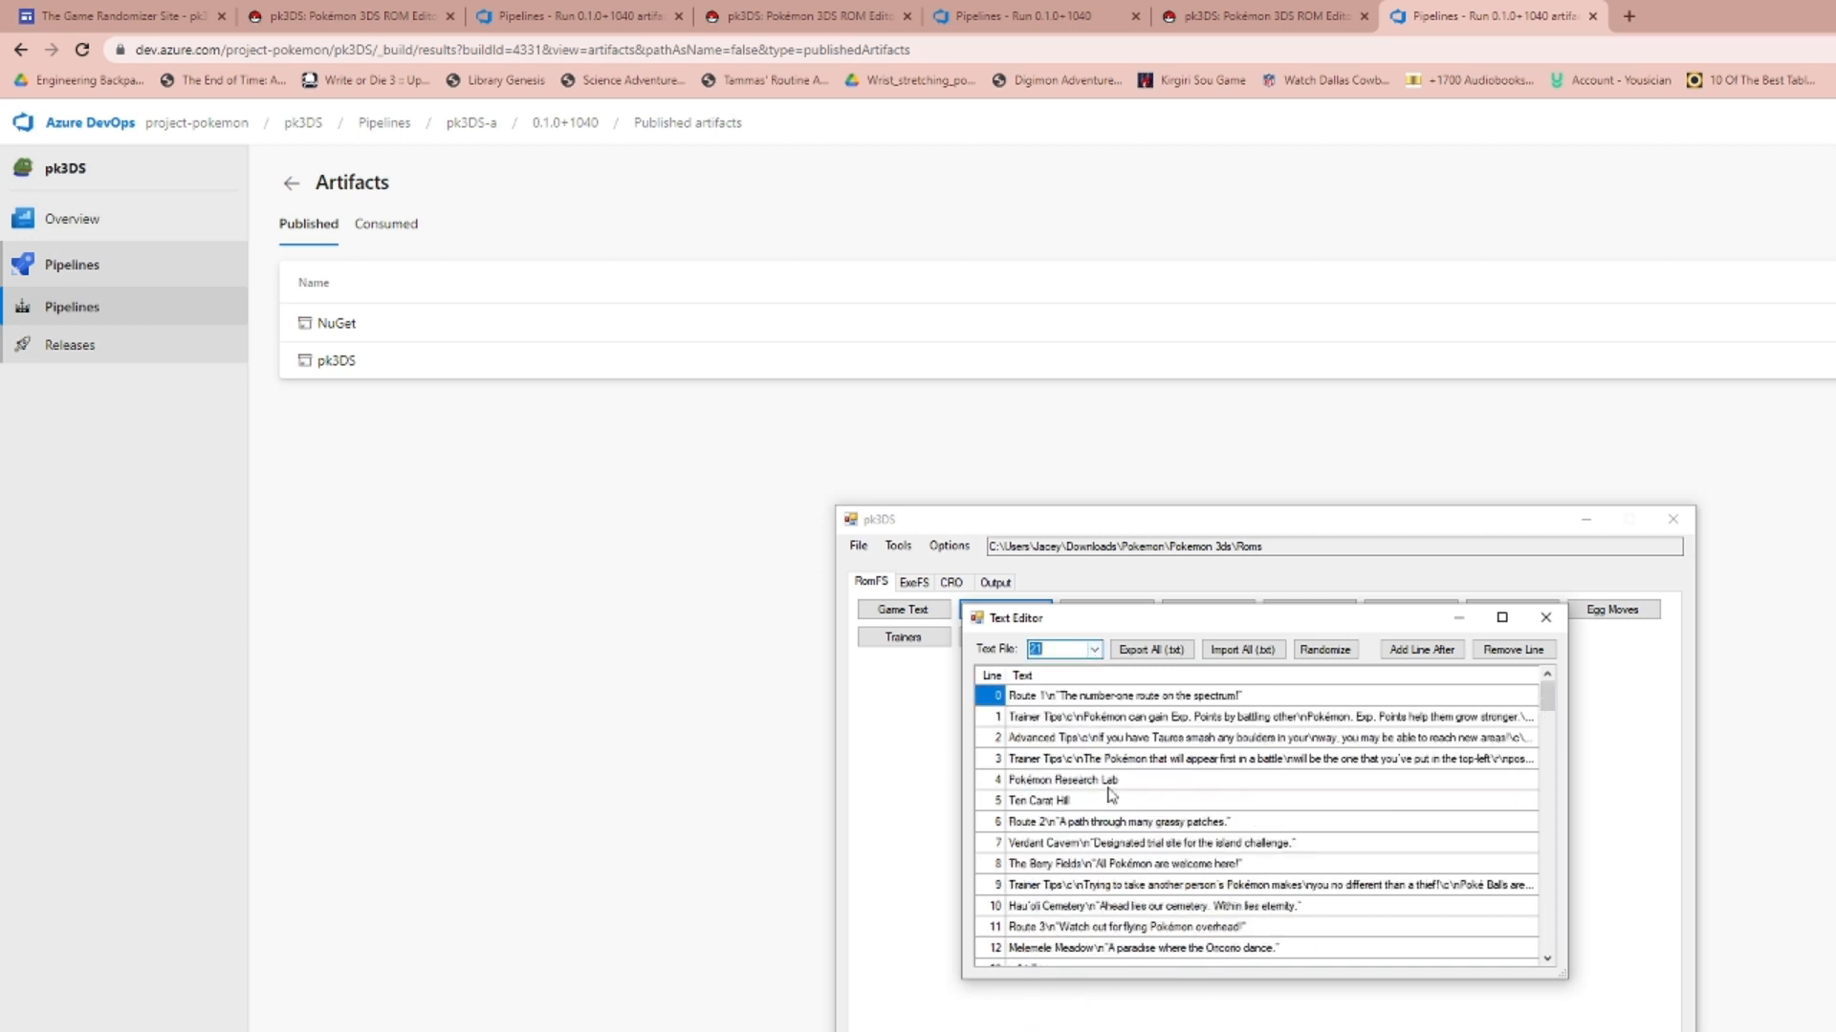
scroll(down, 3)
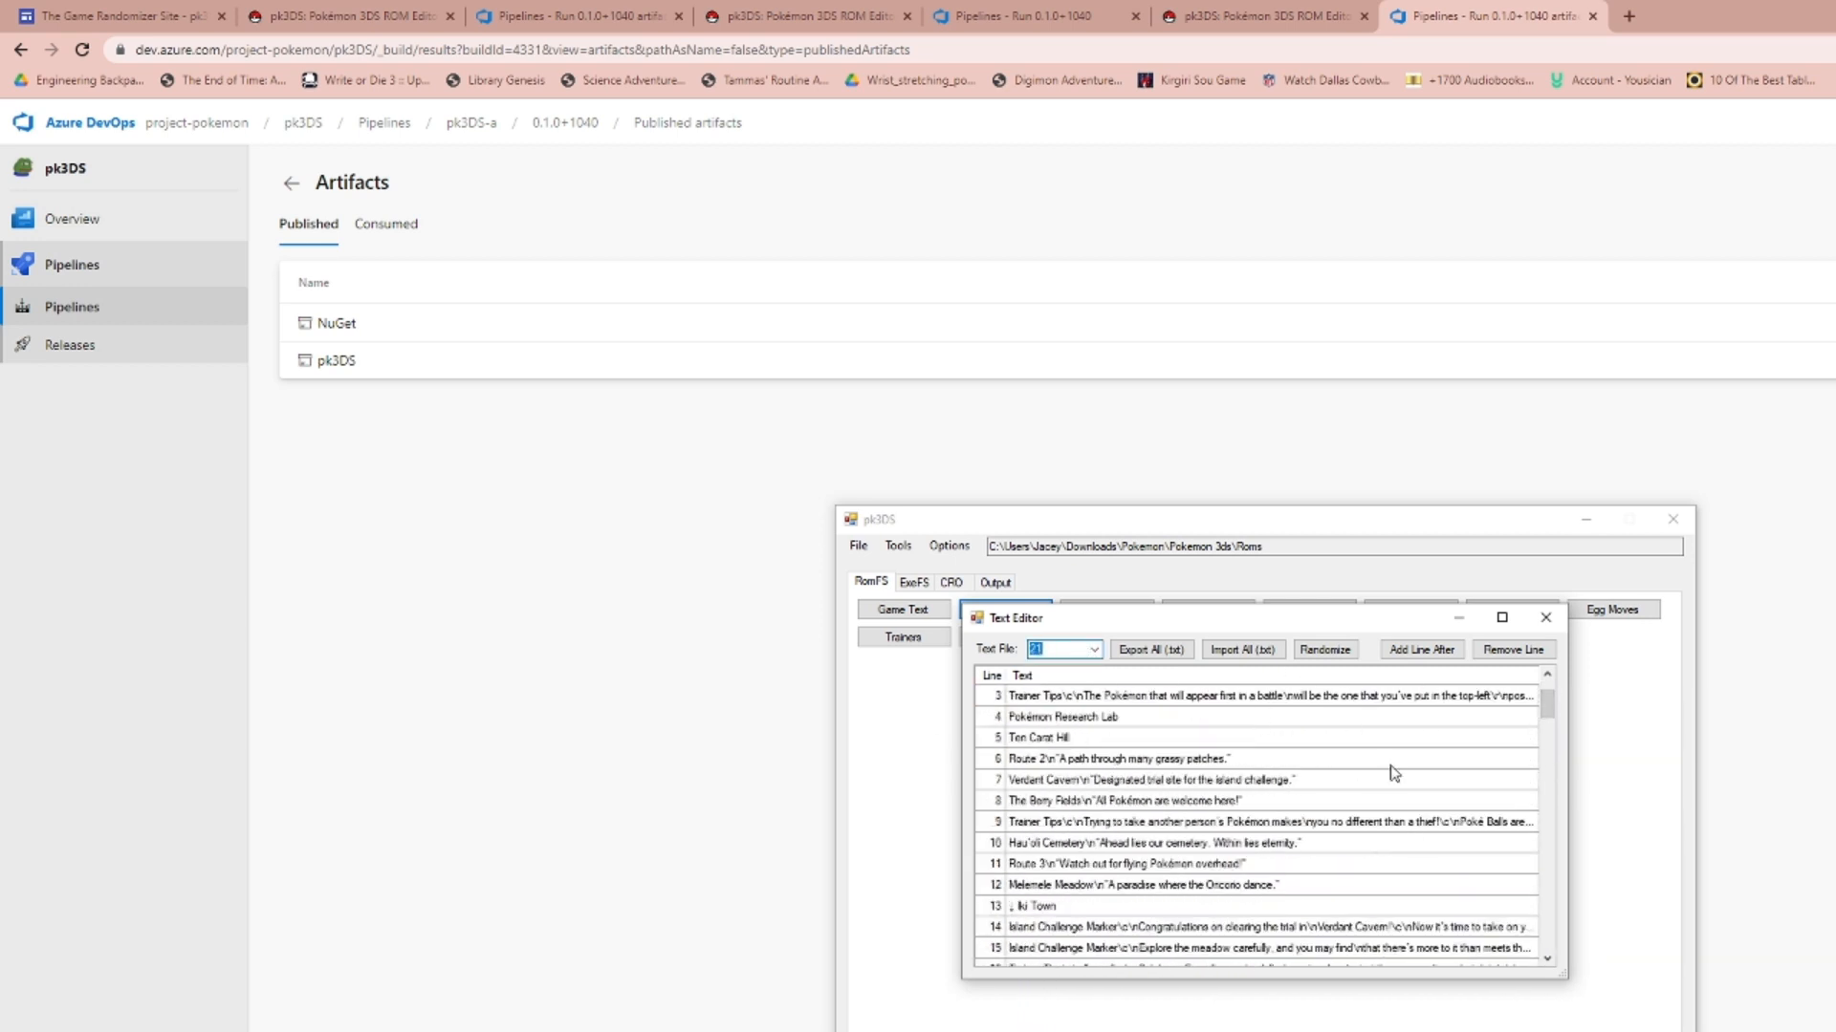
click(1543, 617)
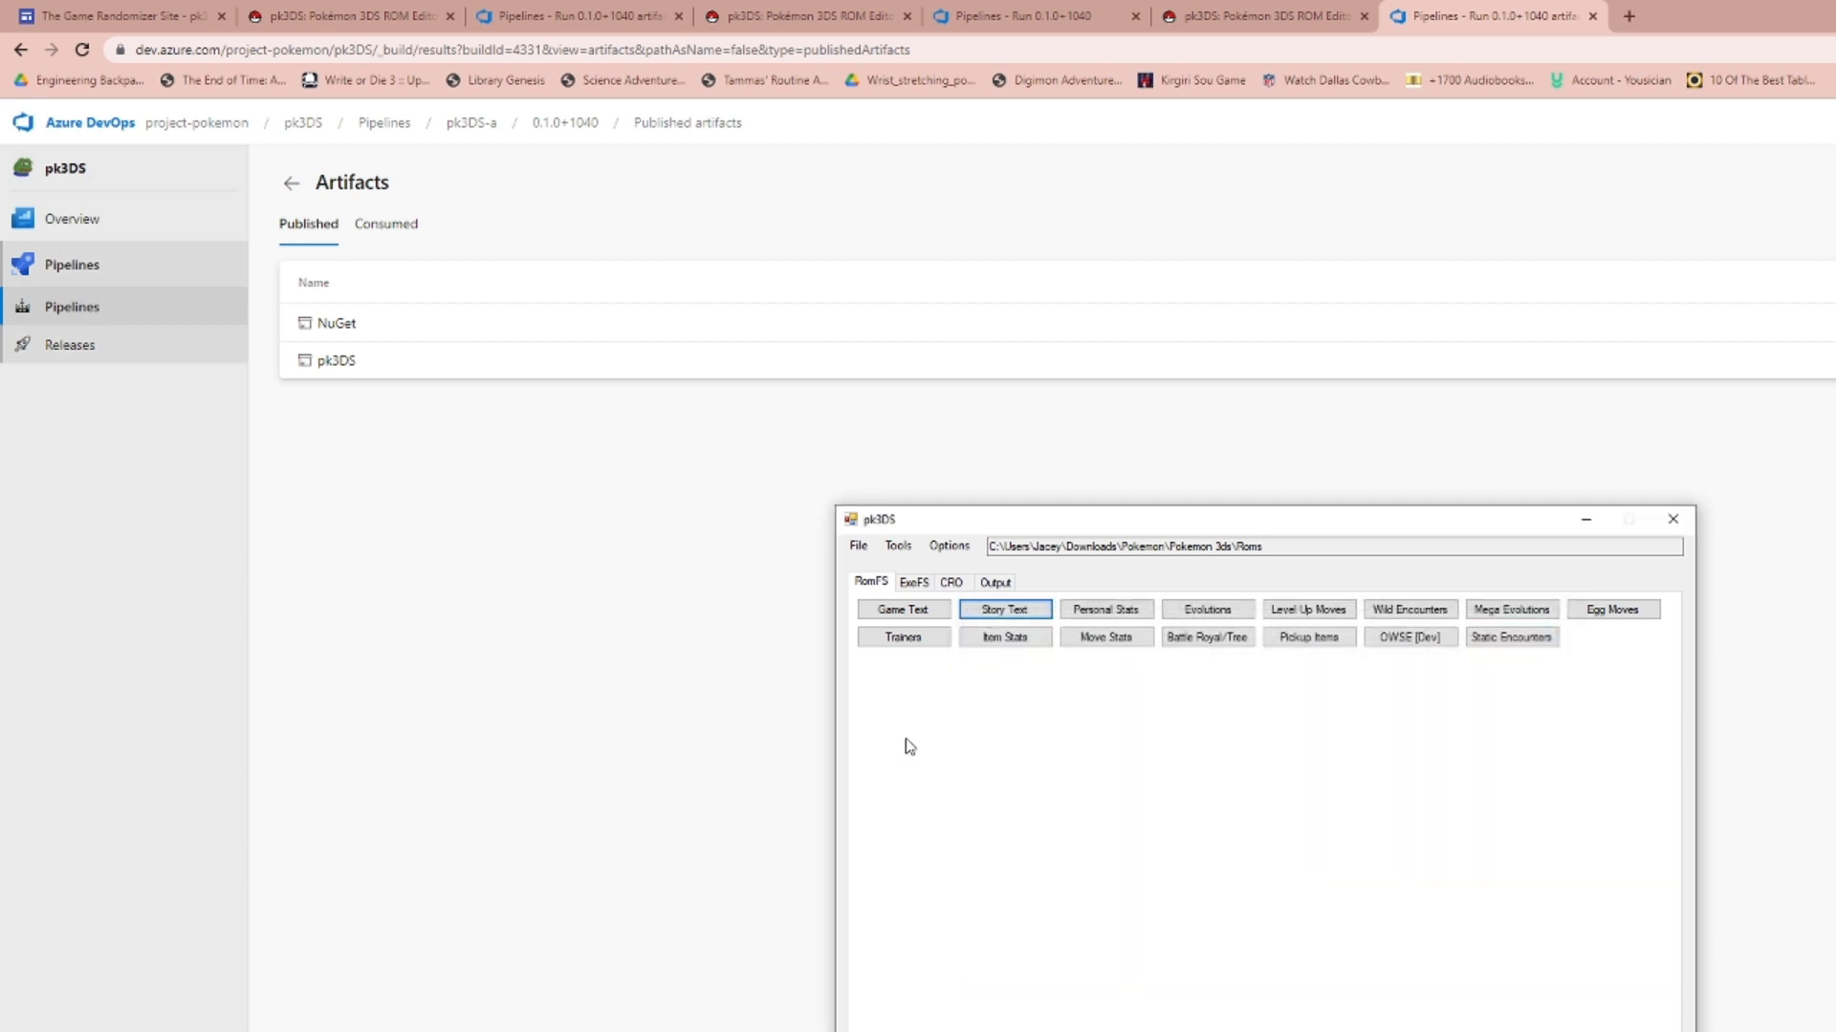
click(1105, 609)
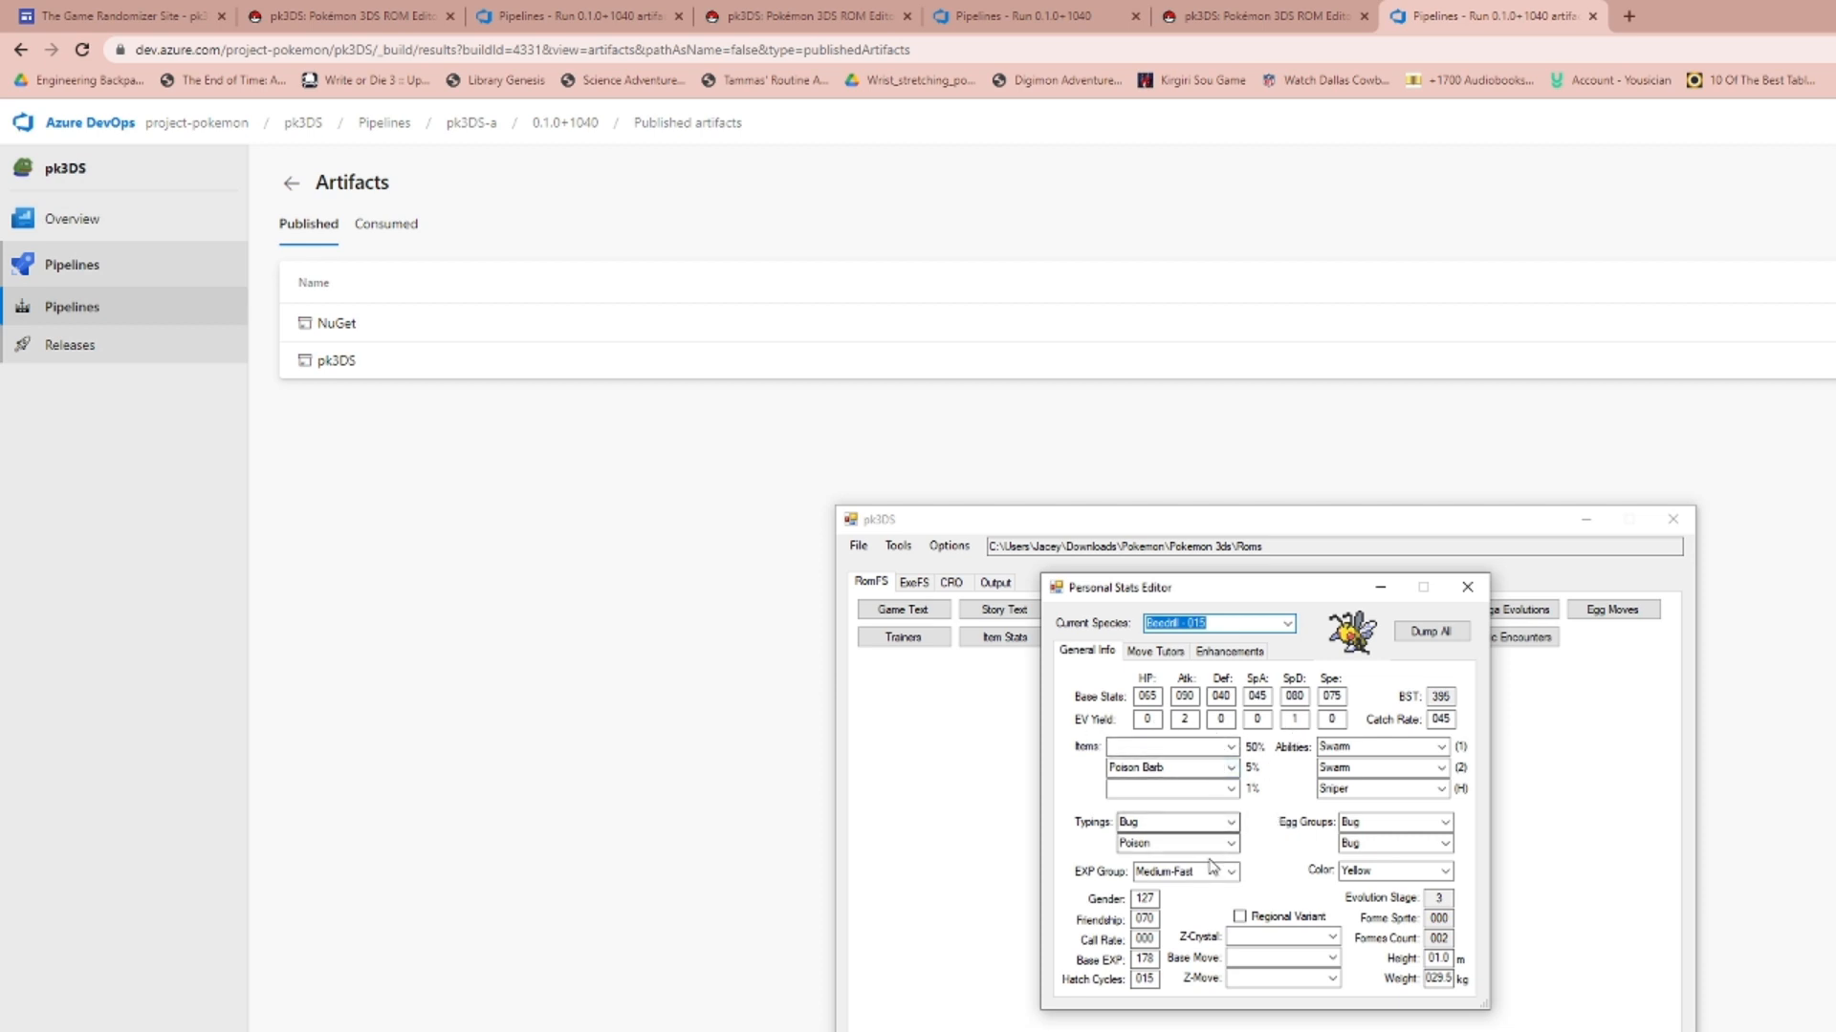
mouse_move(1514, 804)
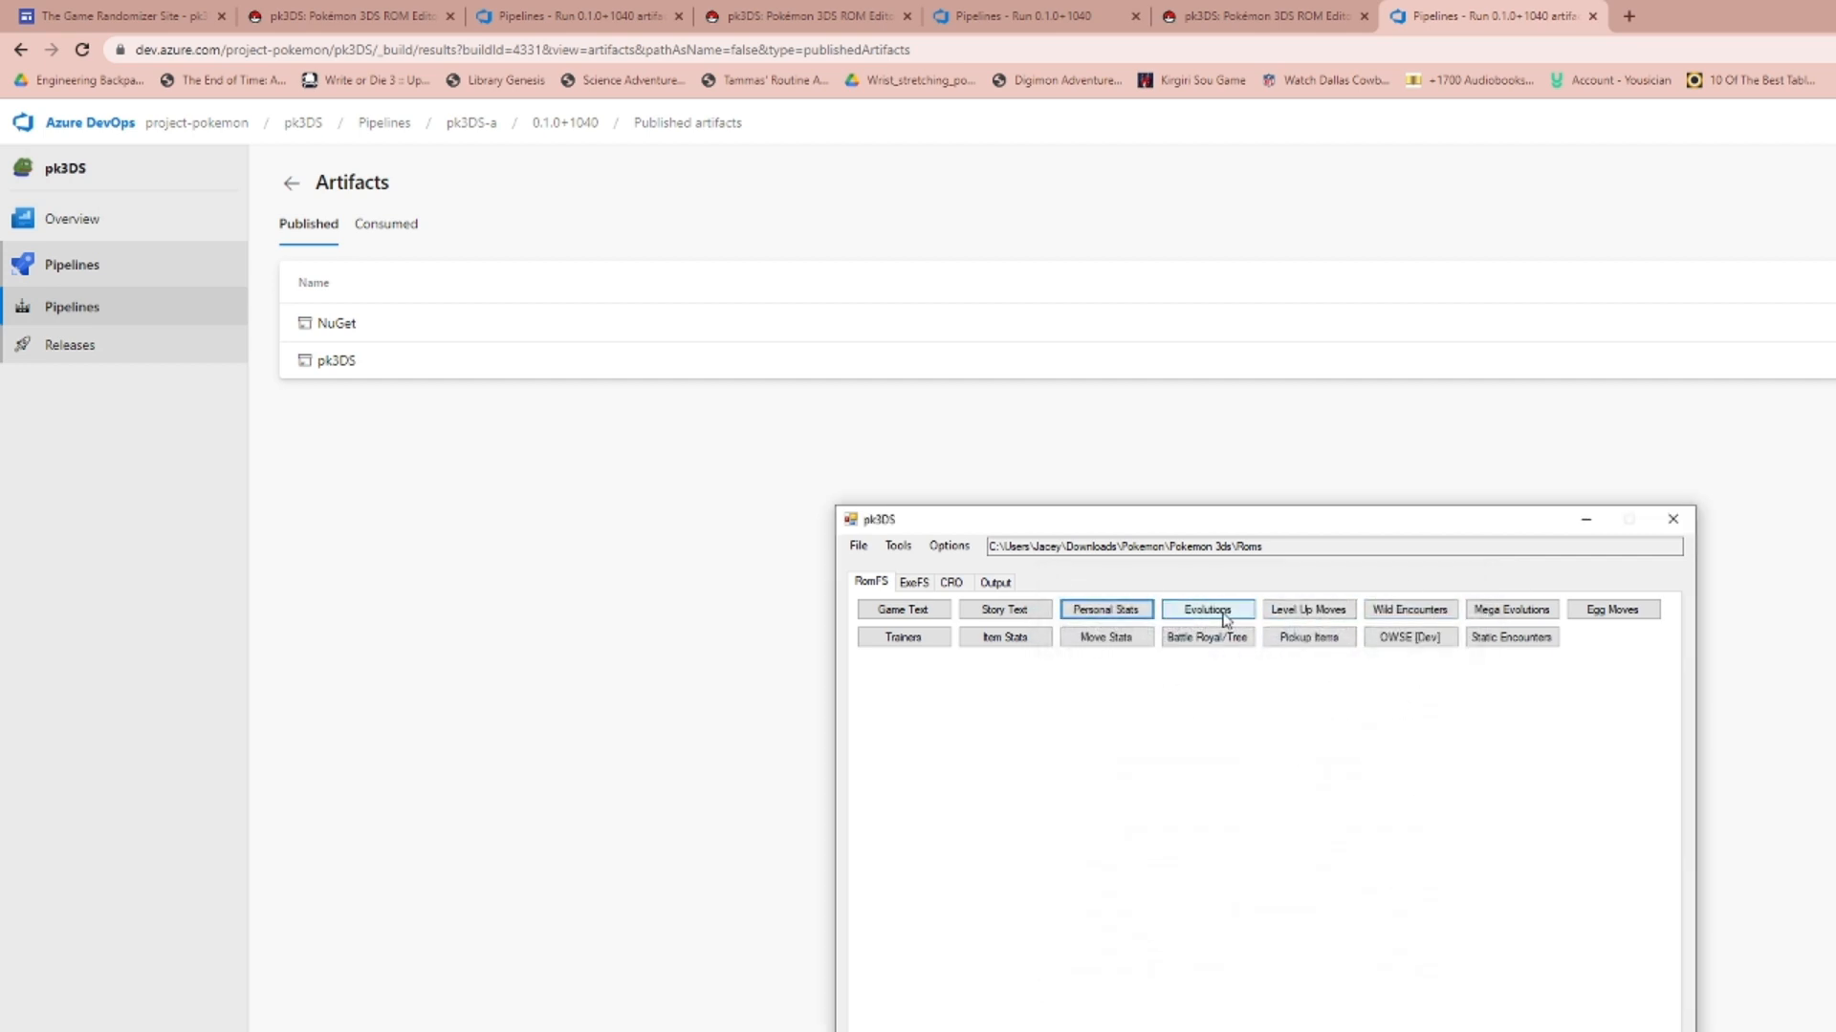
View Bulbasaur's evolution settings in the Evolution Editor, then close it.
click(1206, 609)
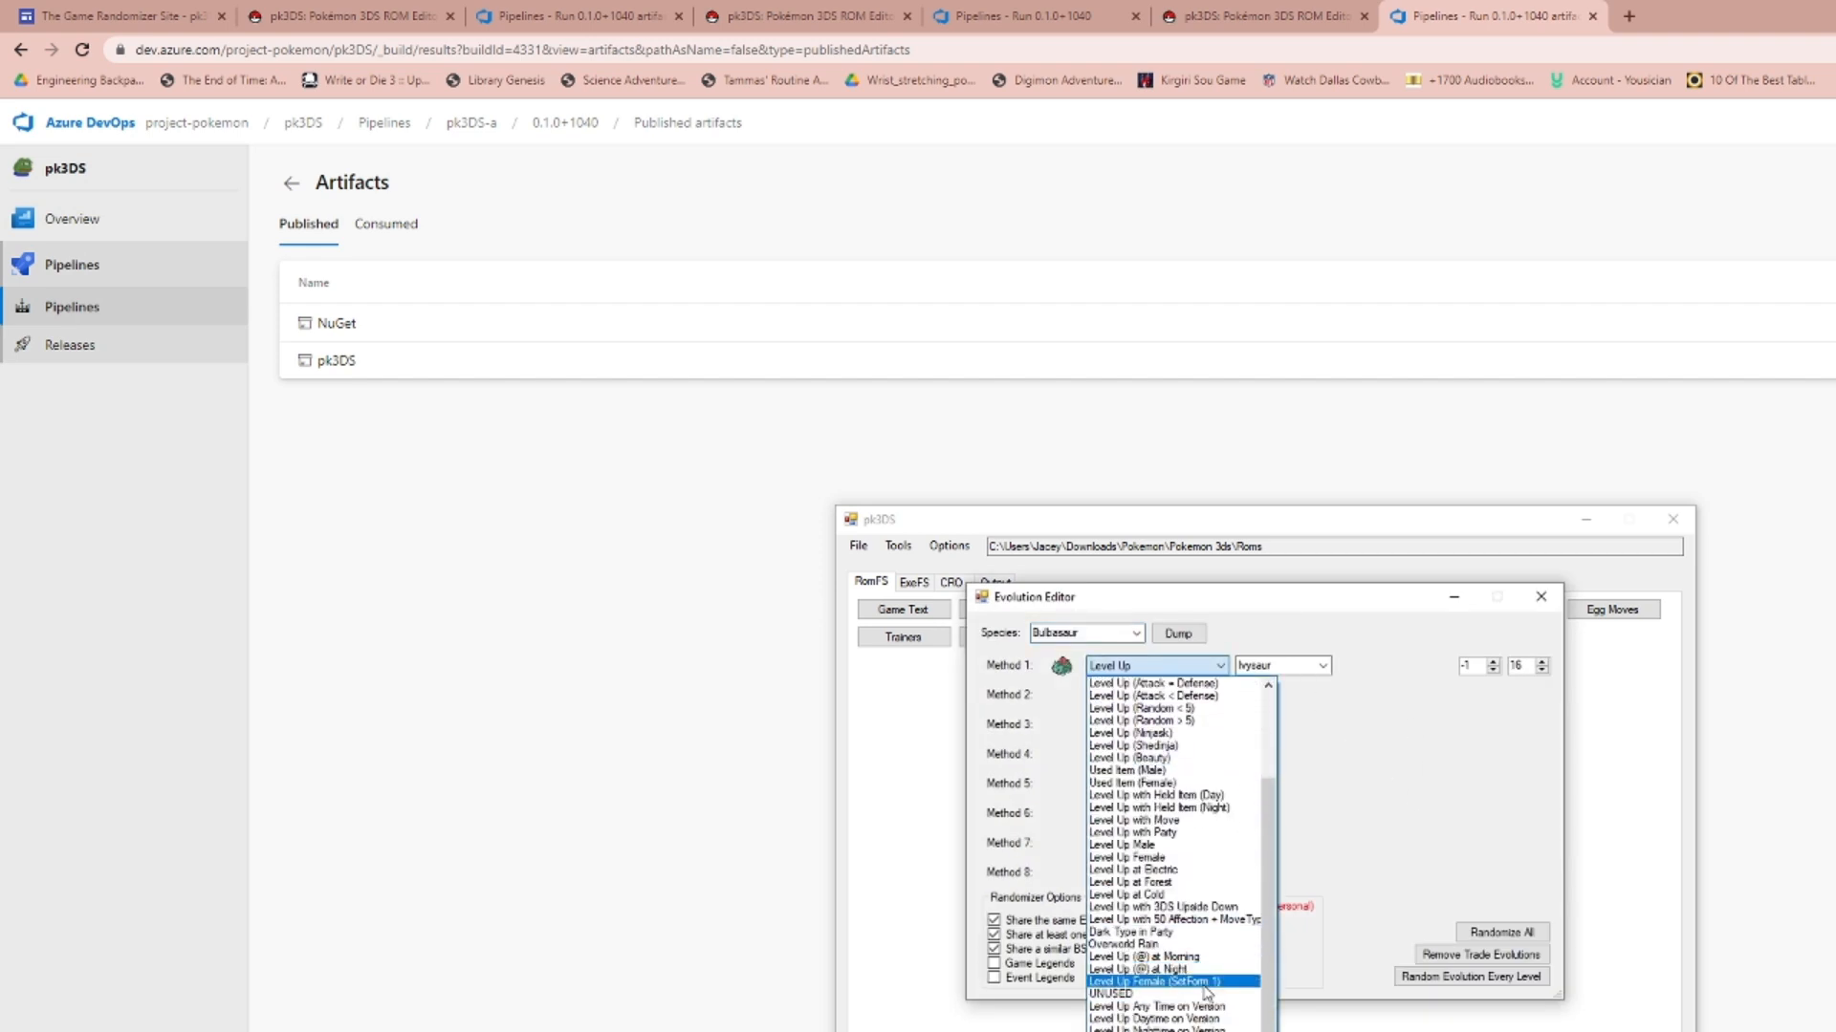
mouse_move(1149, 1018)
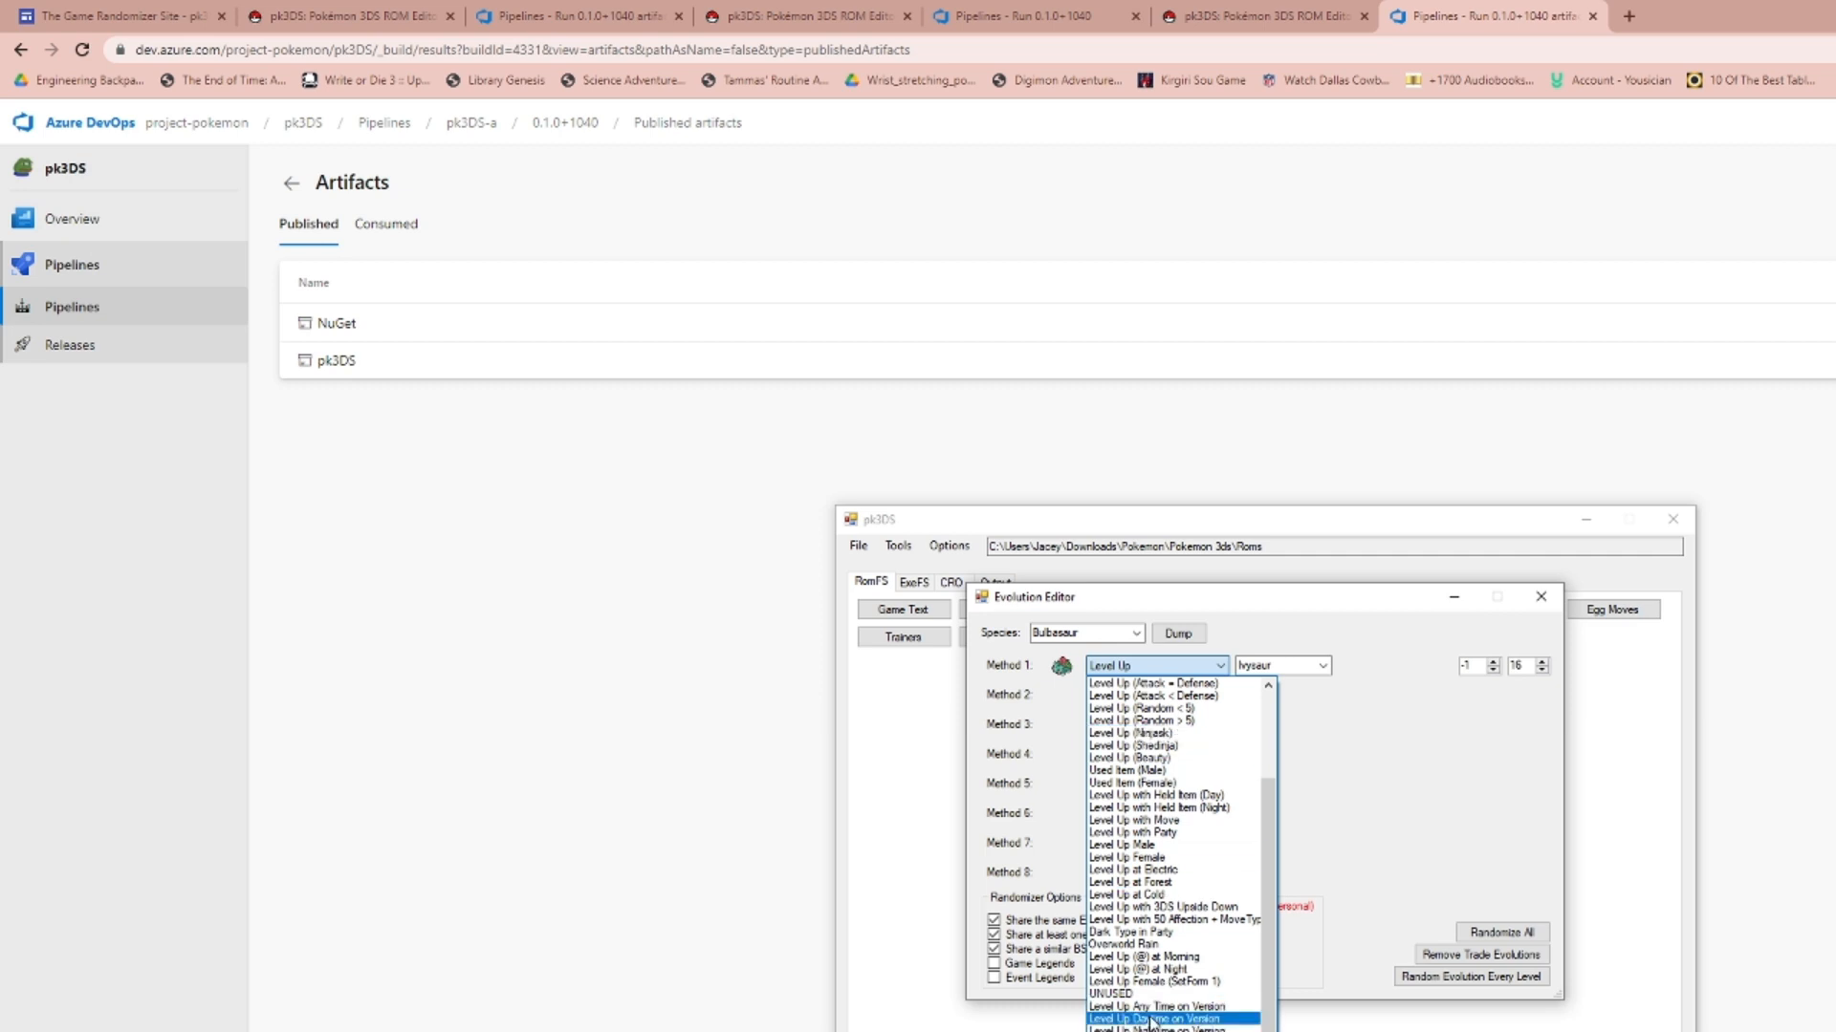
mouse_move(1167, 944)
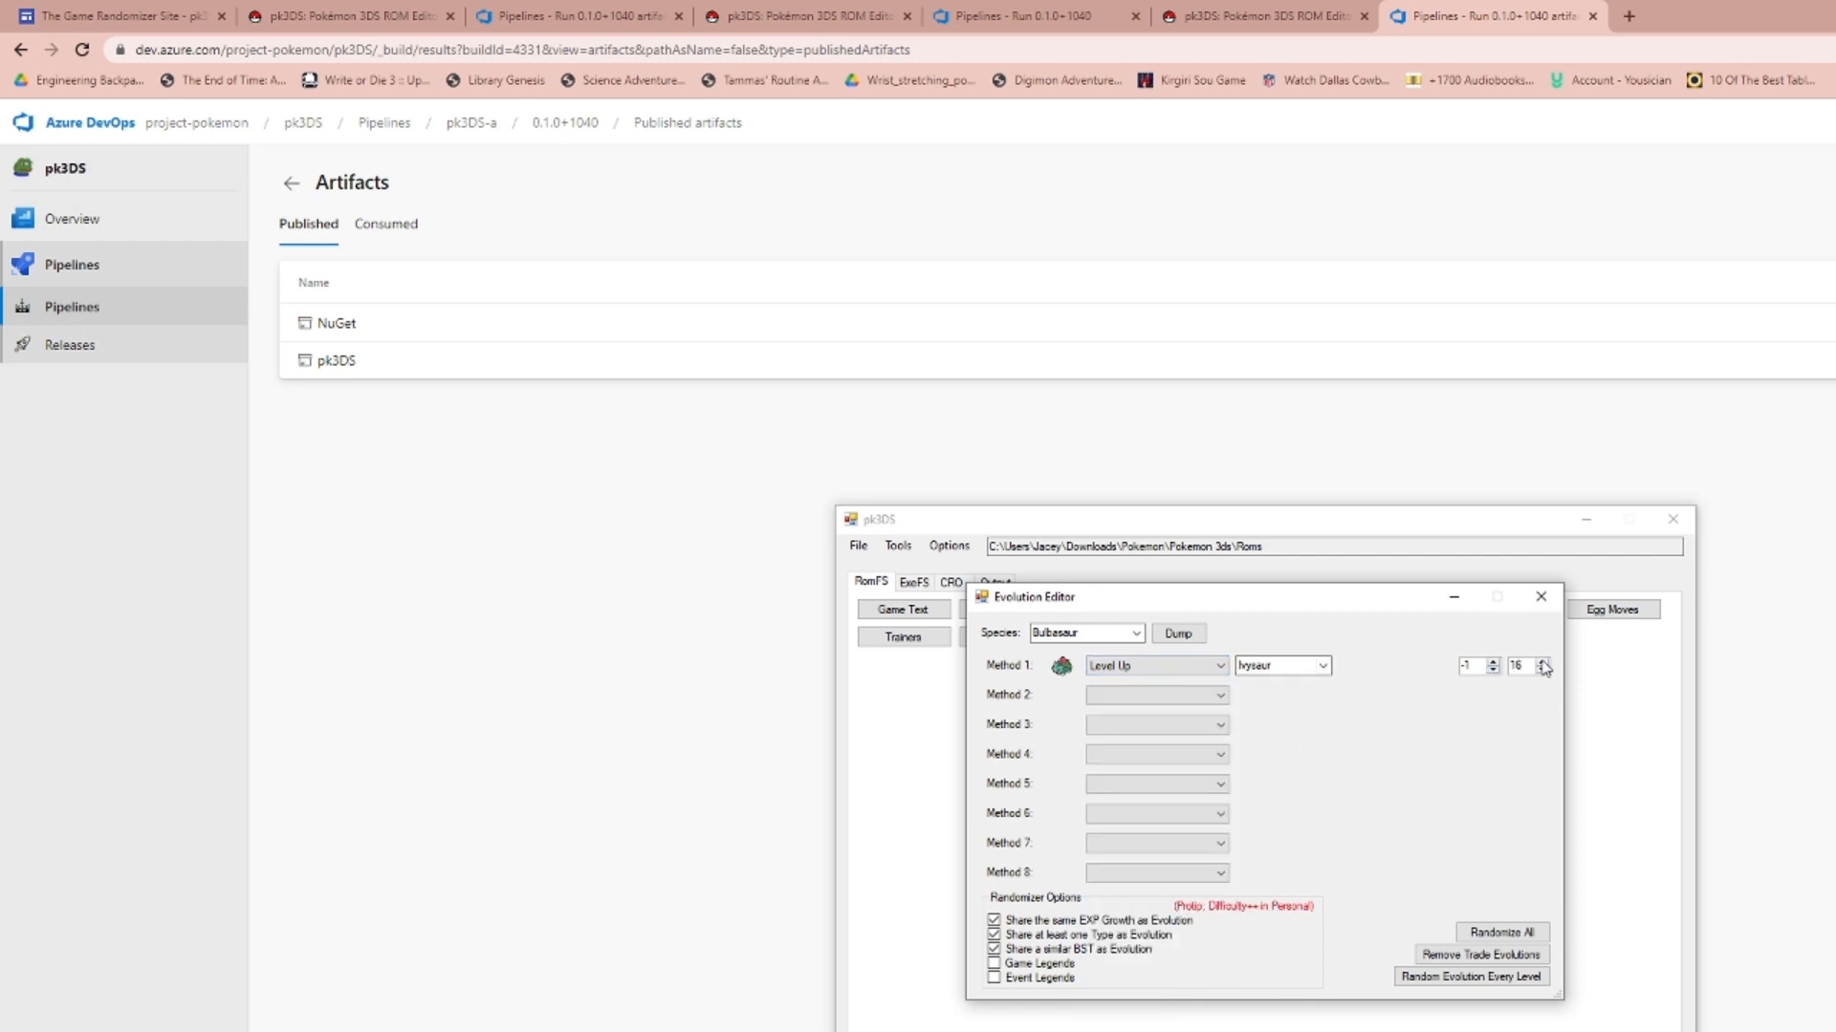
mouse_move(1288, 661)
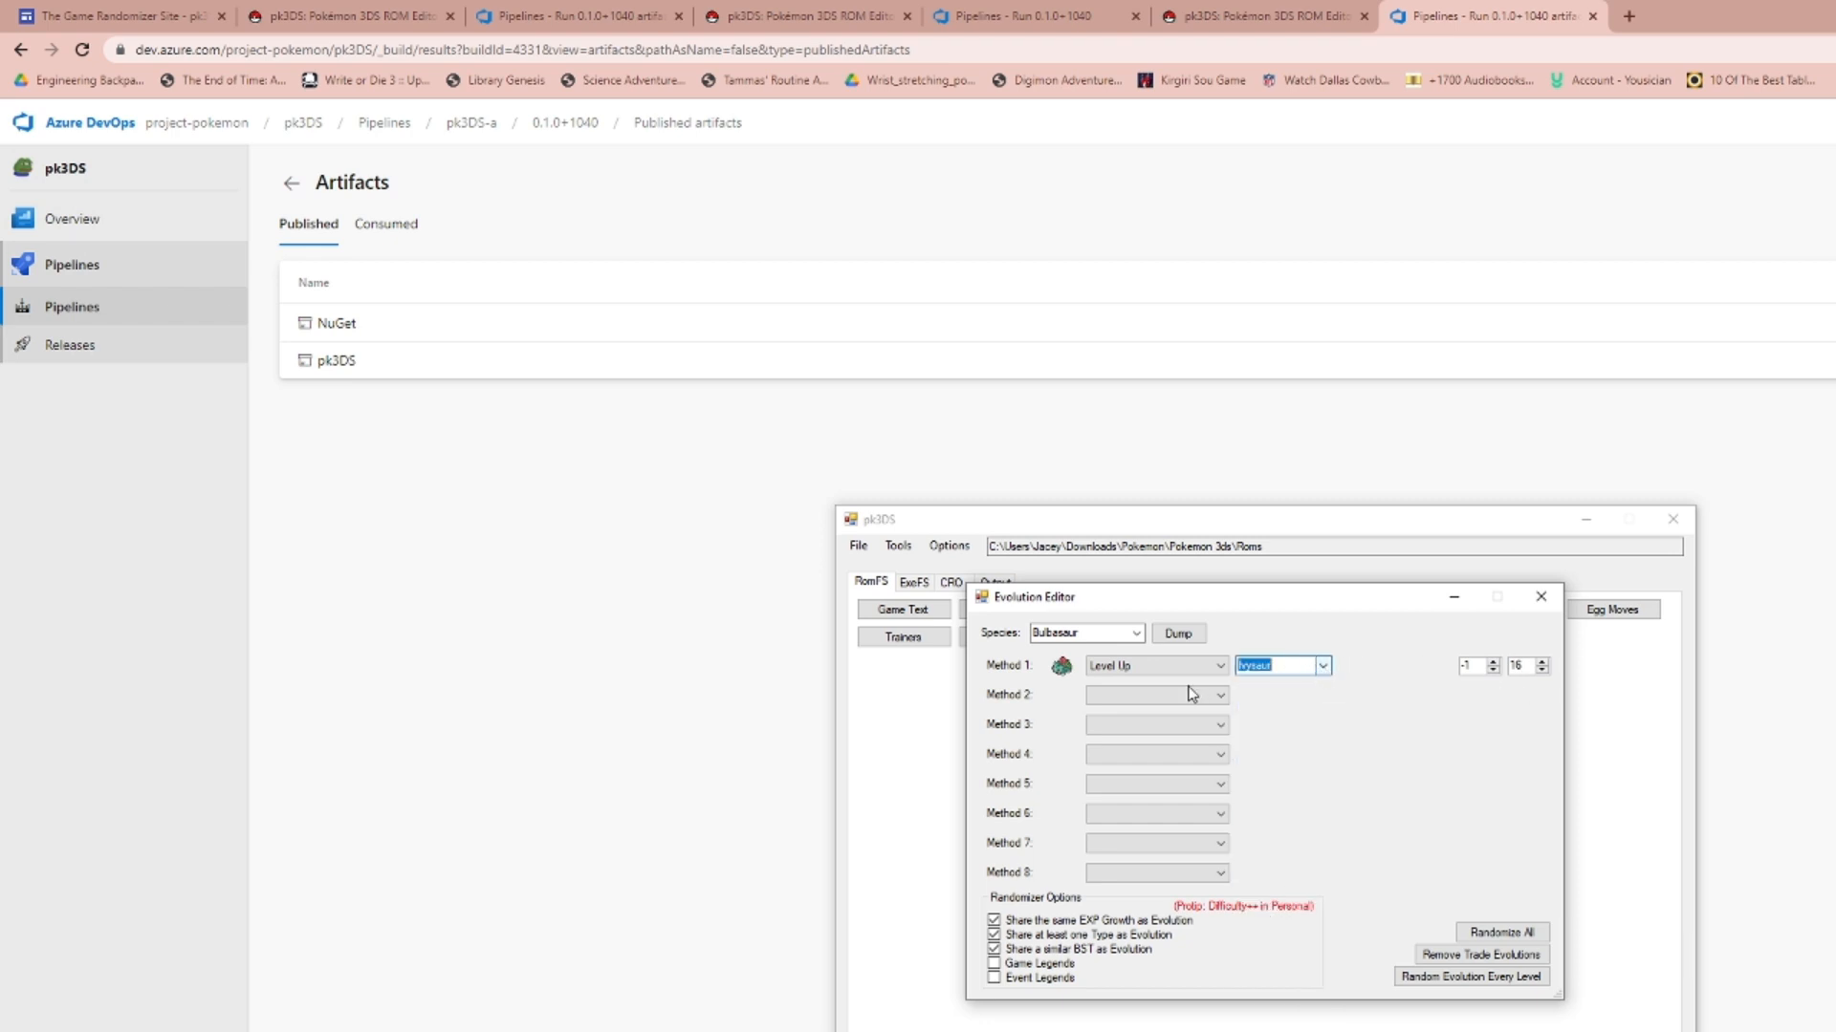
mouse_move(1422, 880)
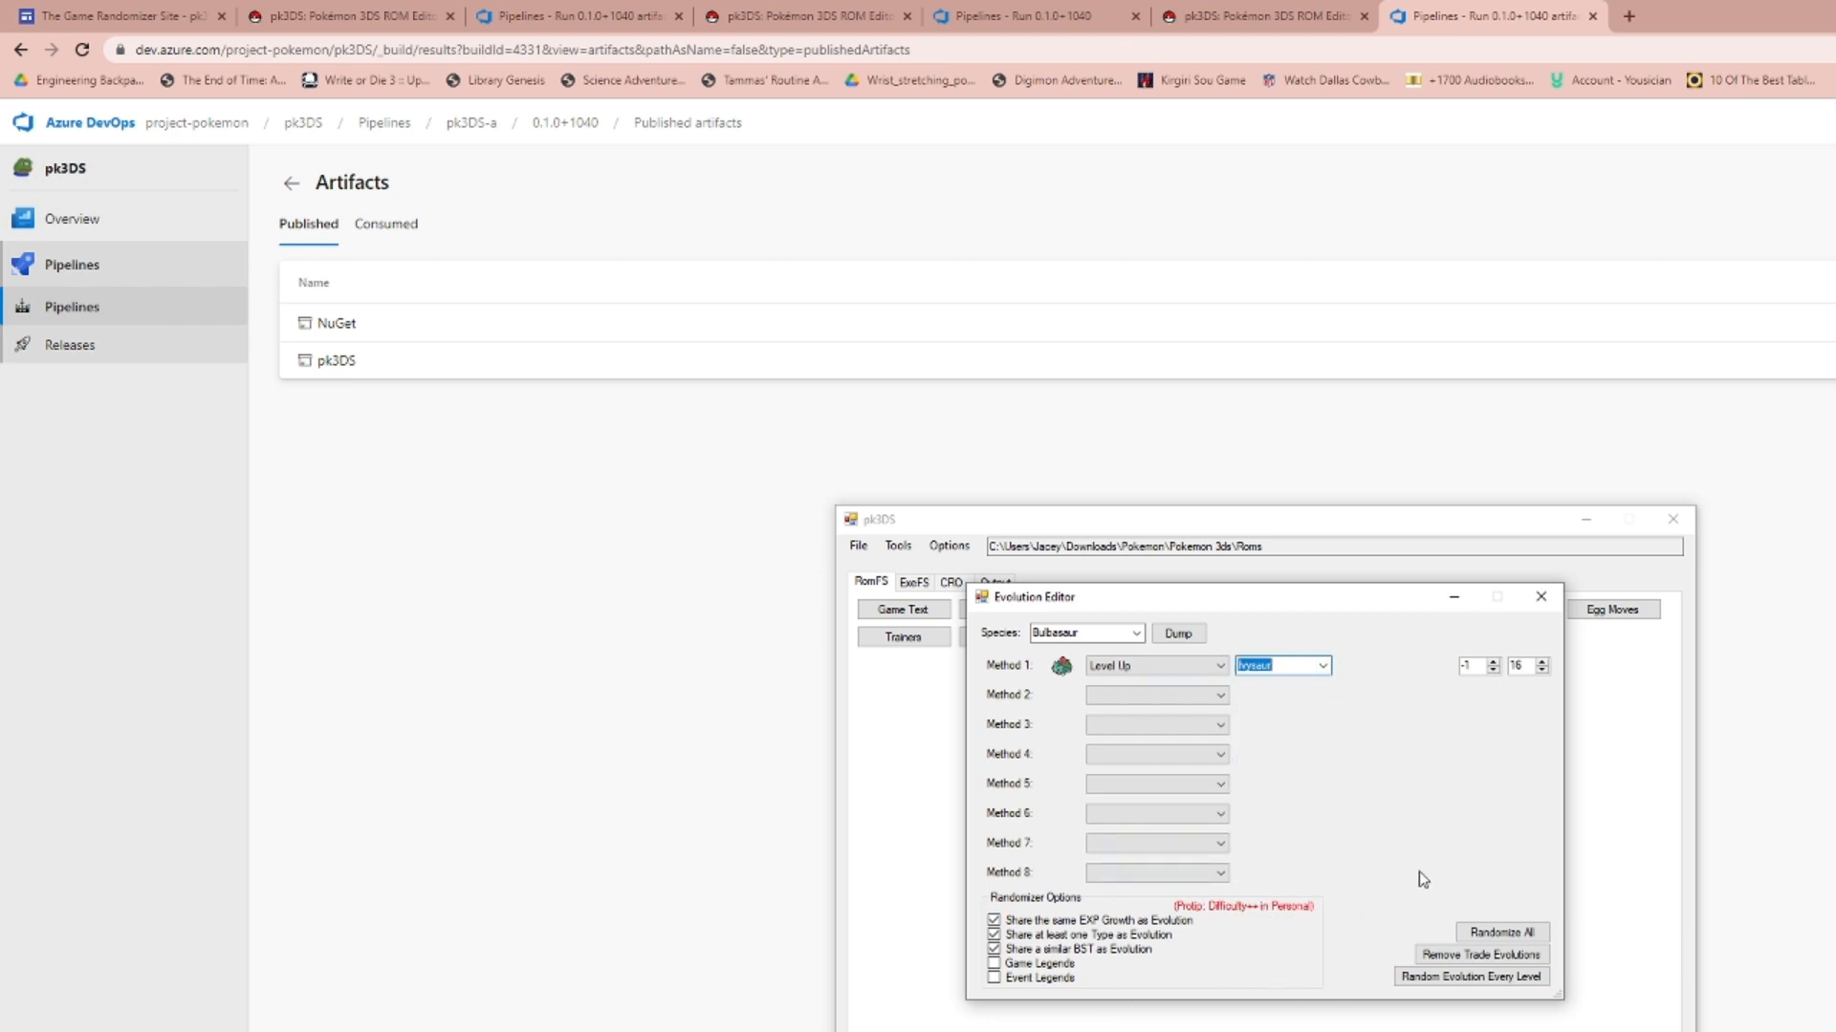
click(1540, 596)
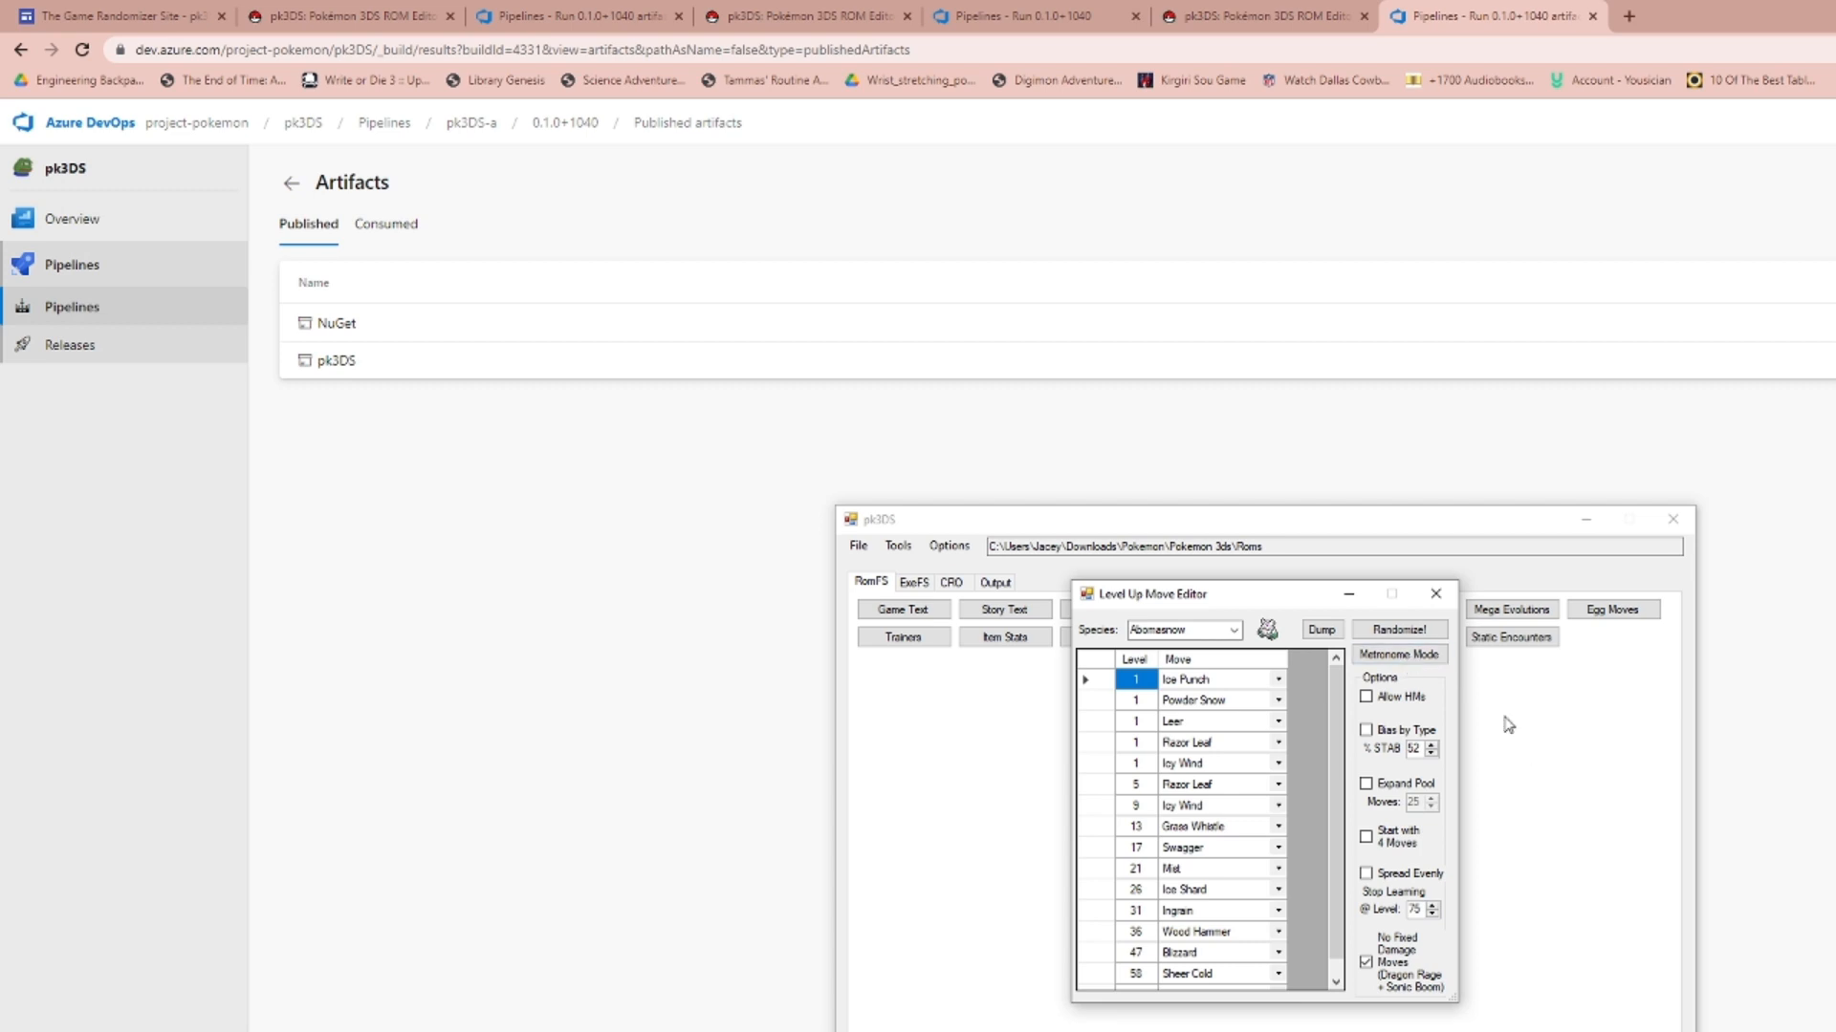
Choose a species in the Level Up Move Editor, then close the editor.
click(1231, 630)
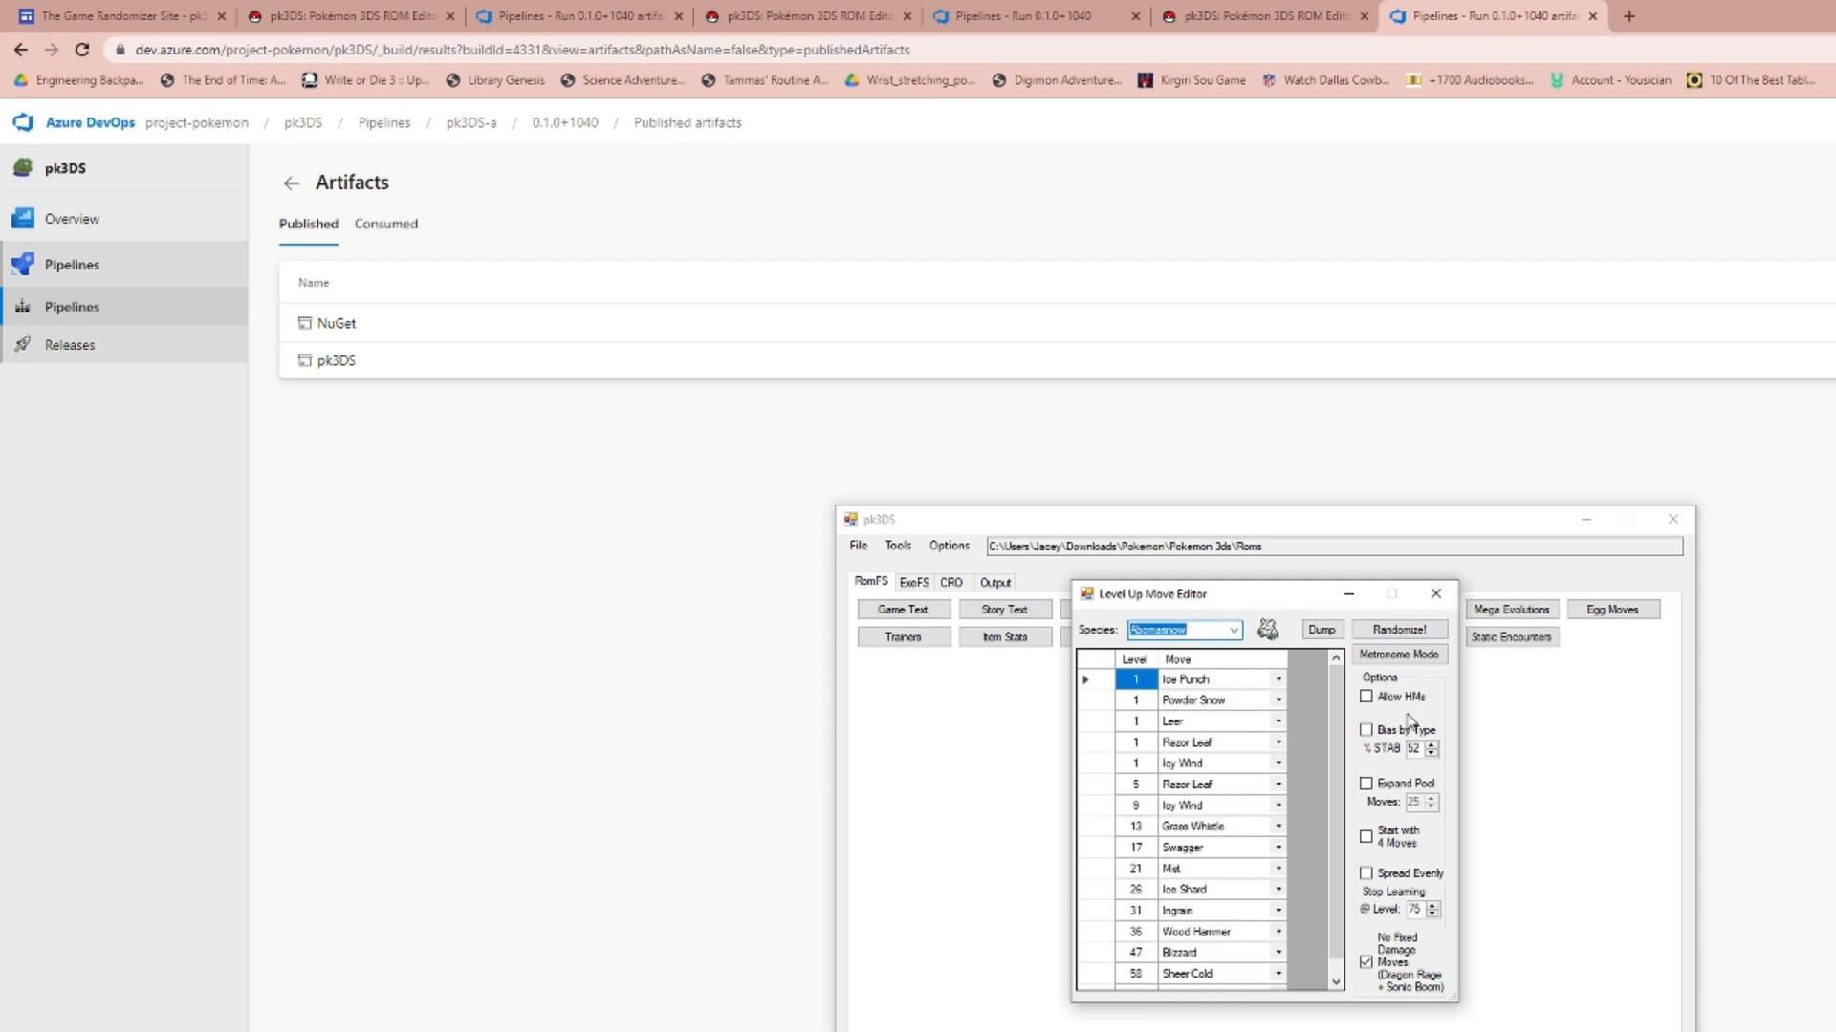
mouse_move(1417, 618)
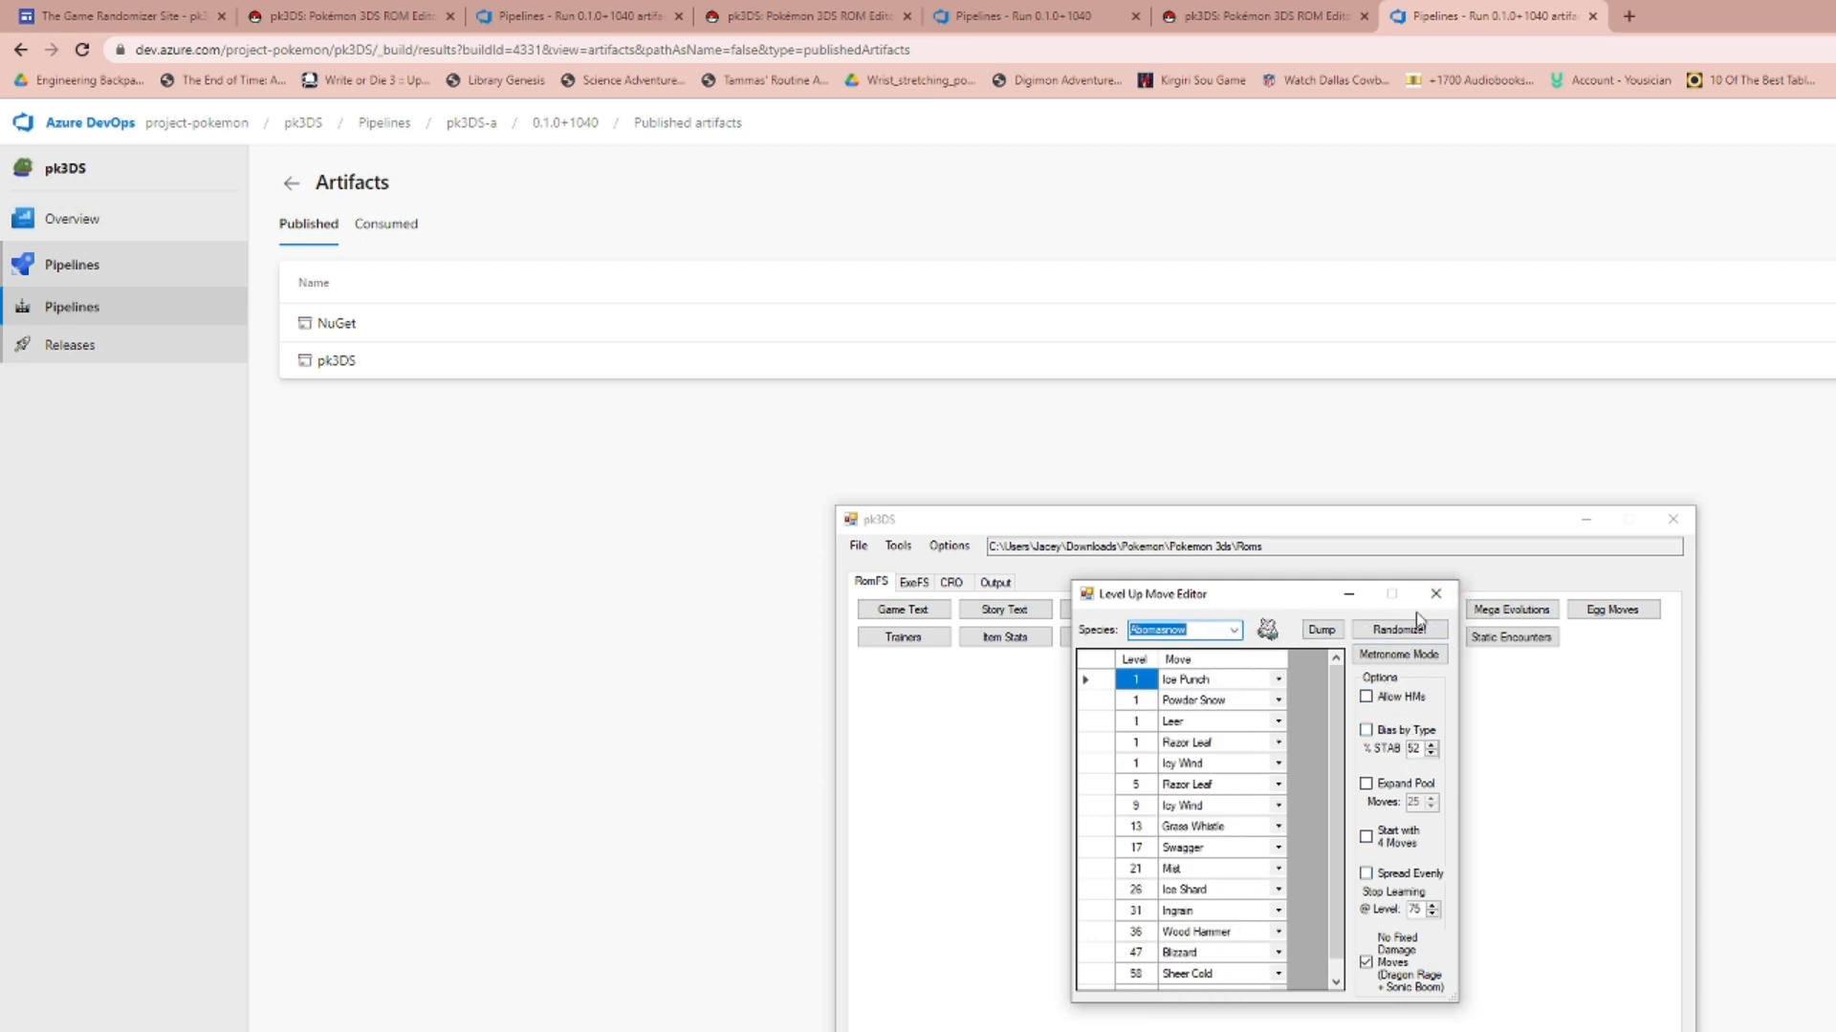
click(1433, 594)
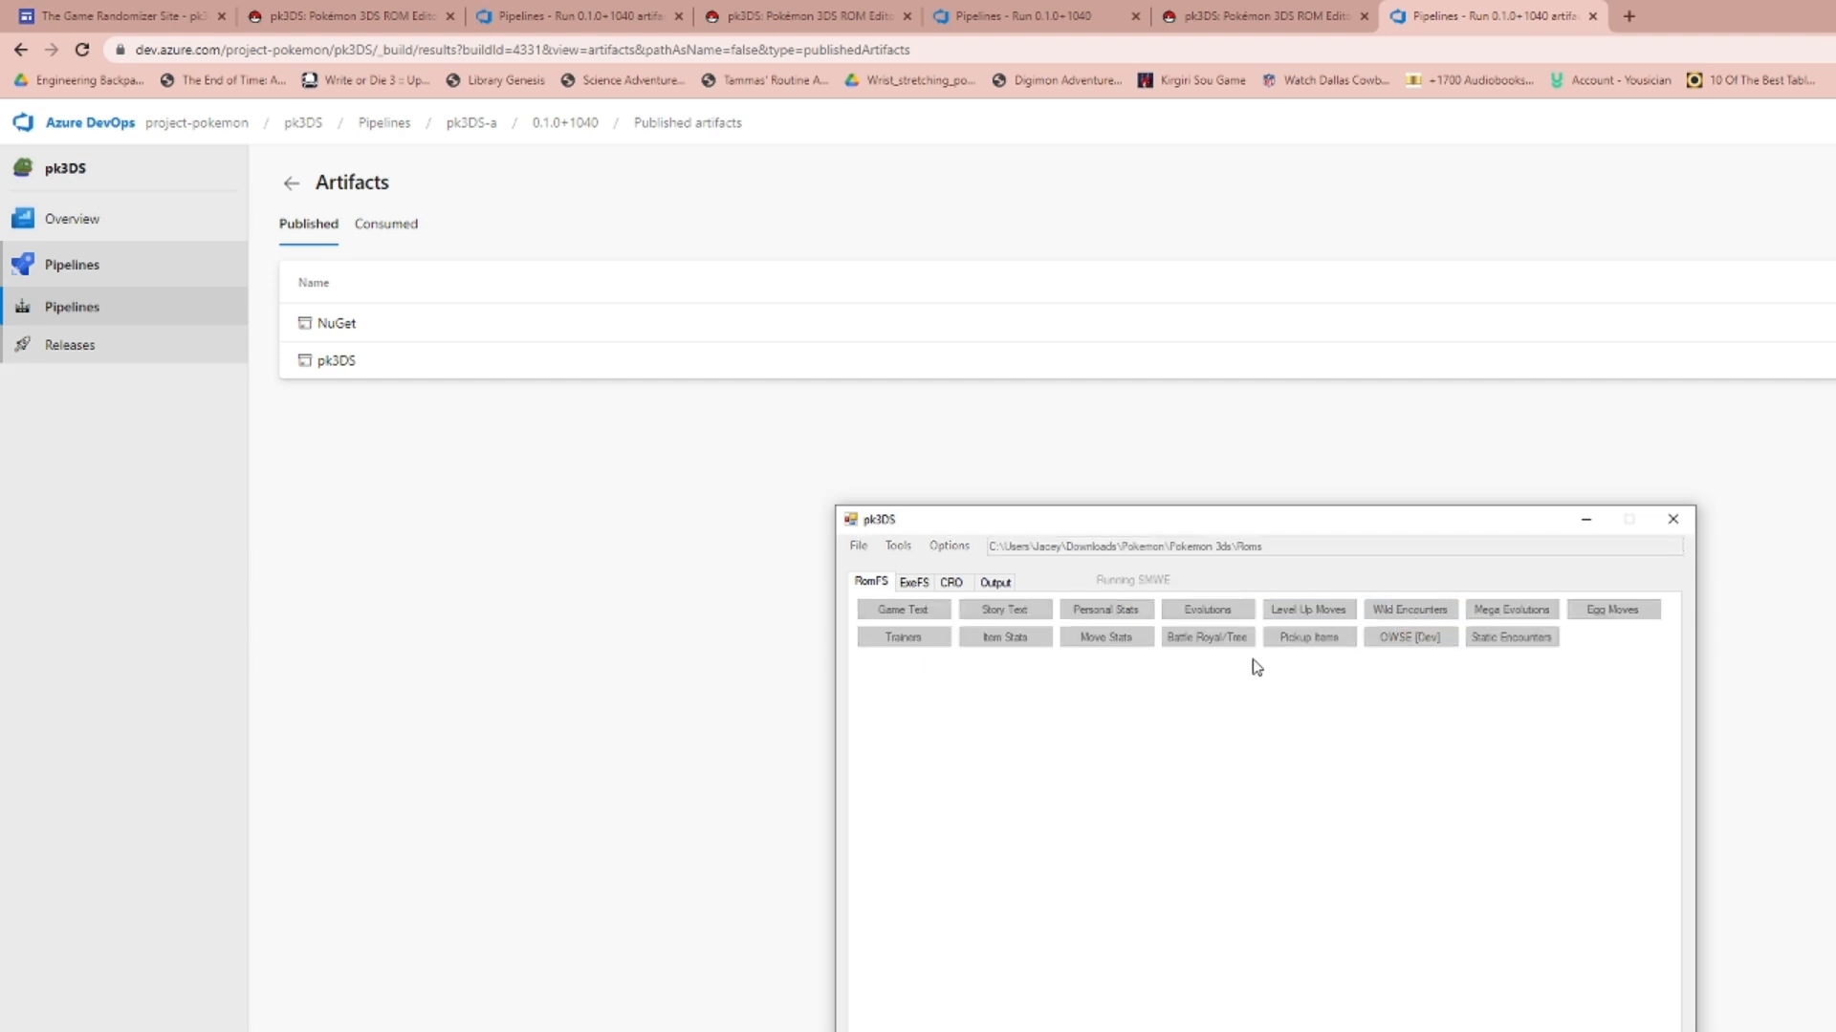
mouse_move(1416, 657)
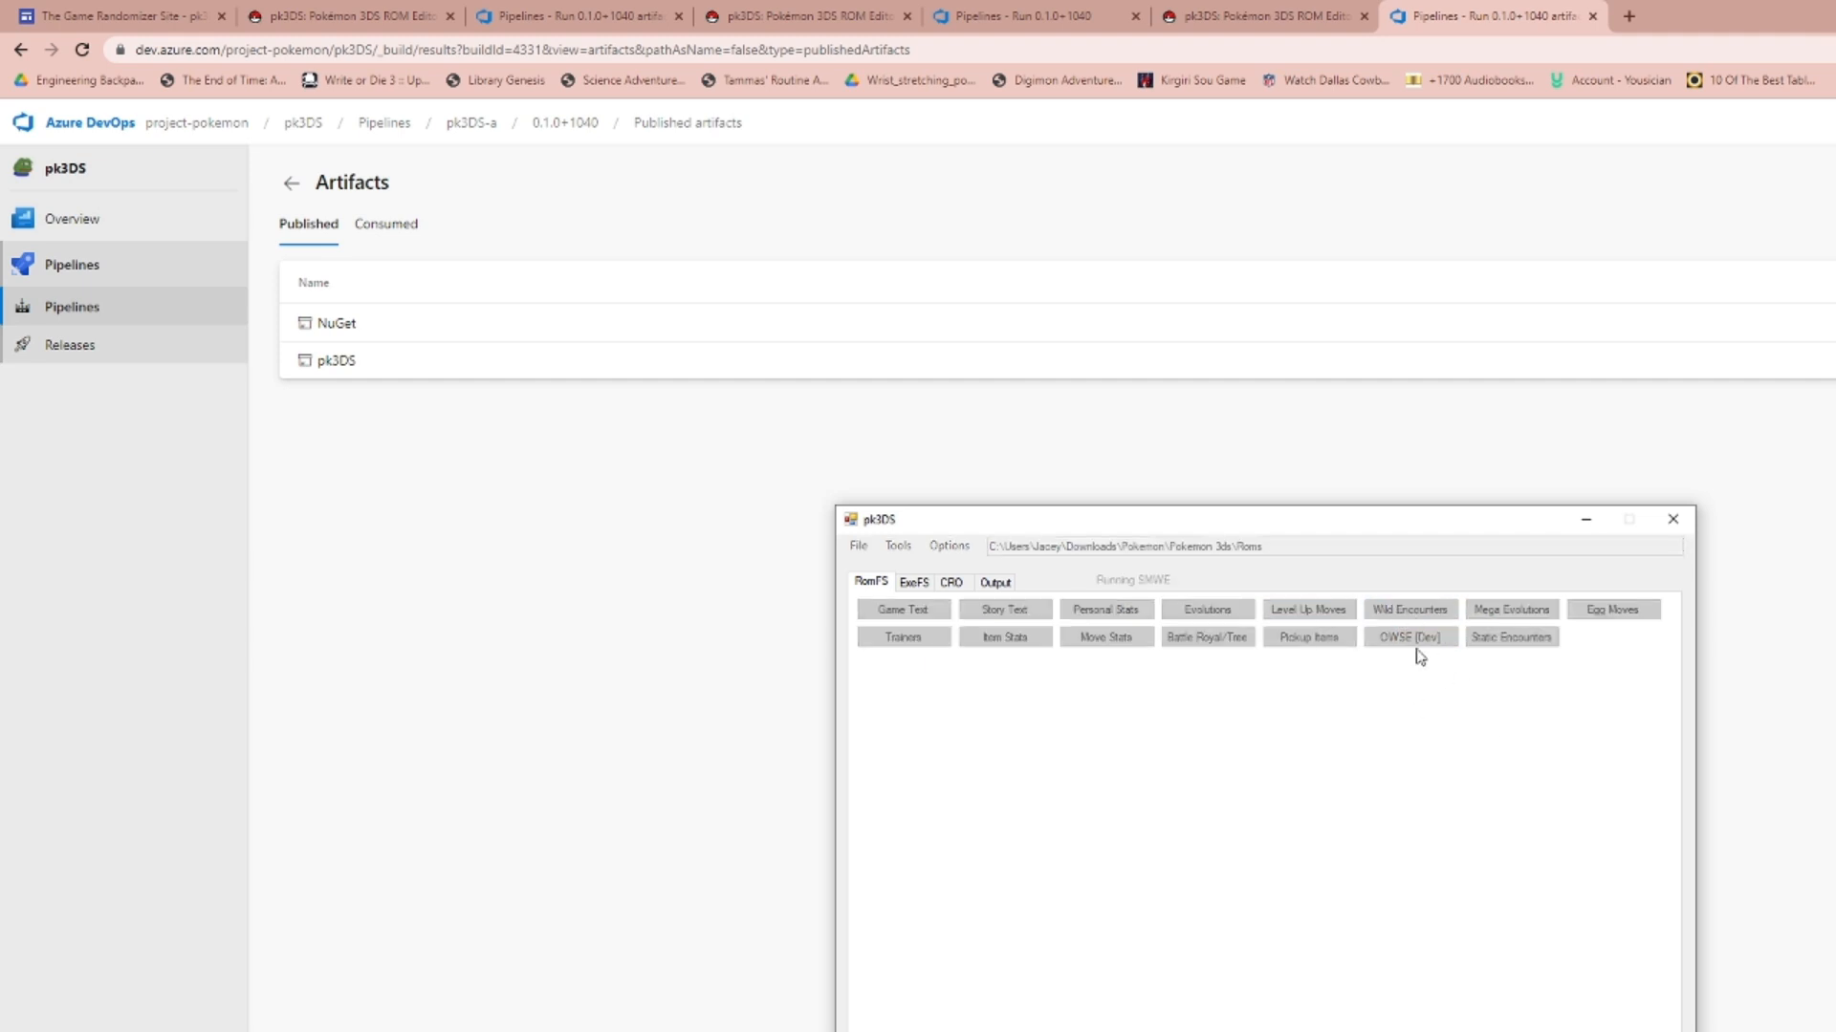
mouse_move(1378, 755)
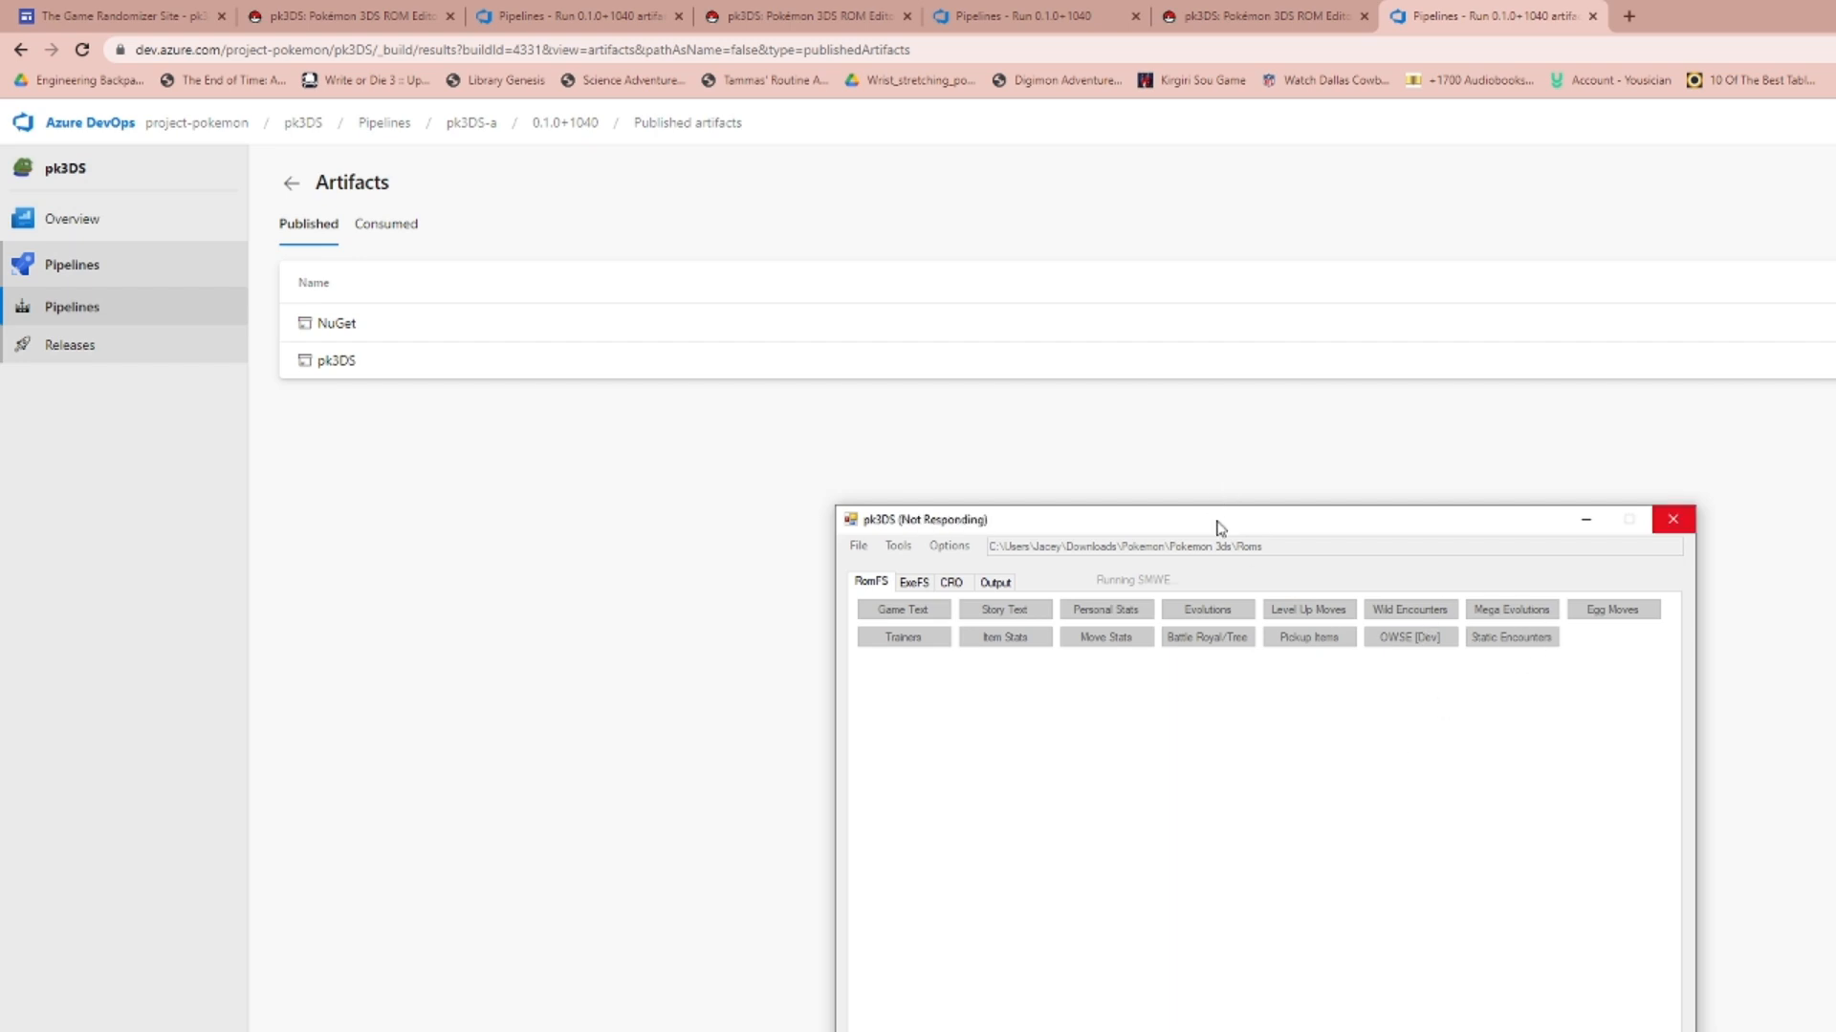
click(1408, 609)
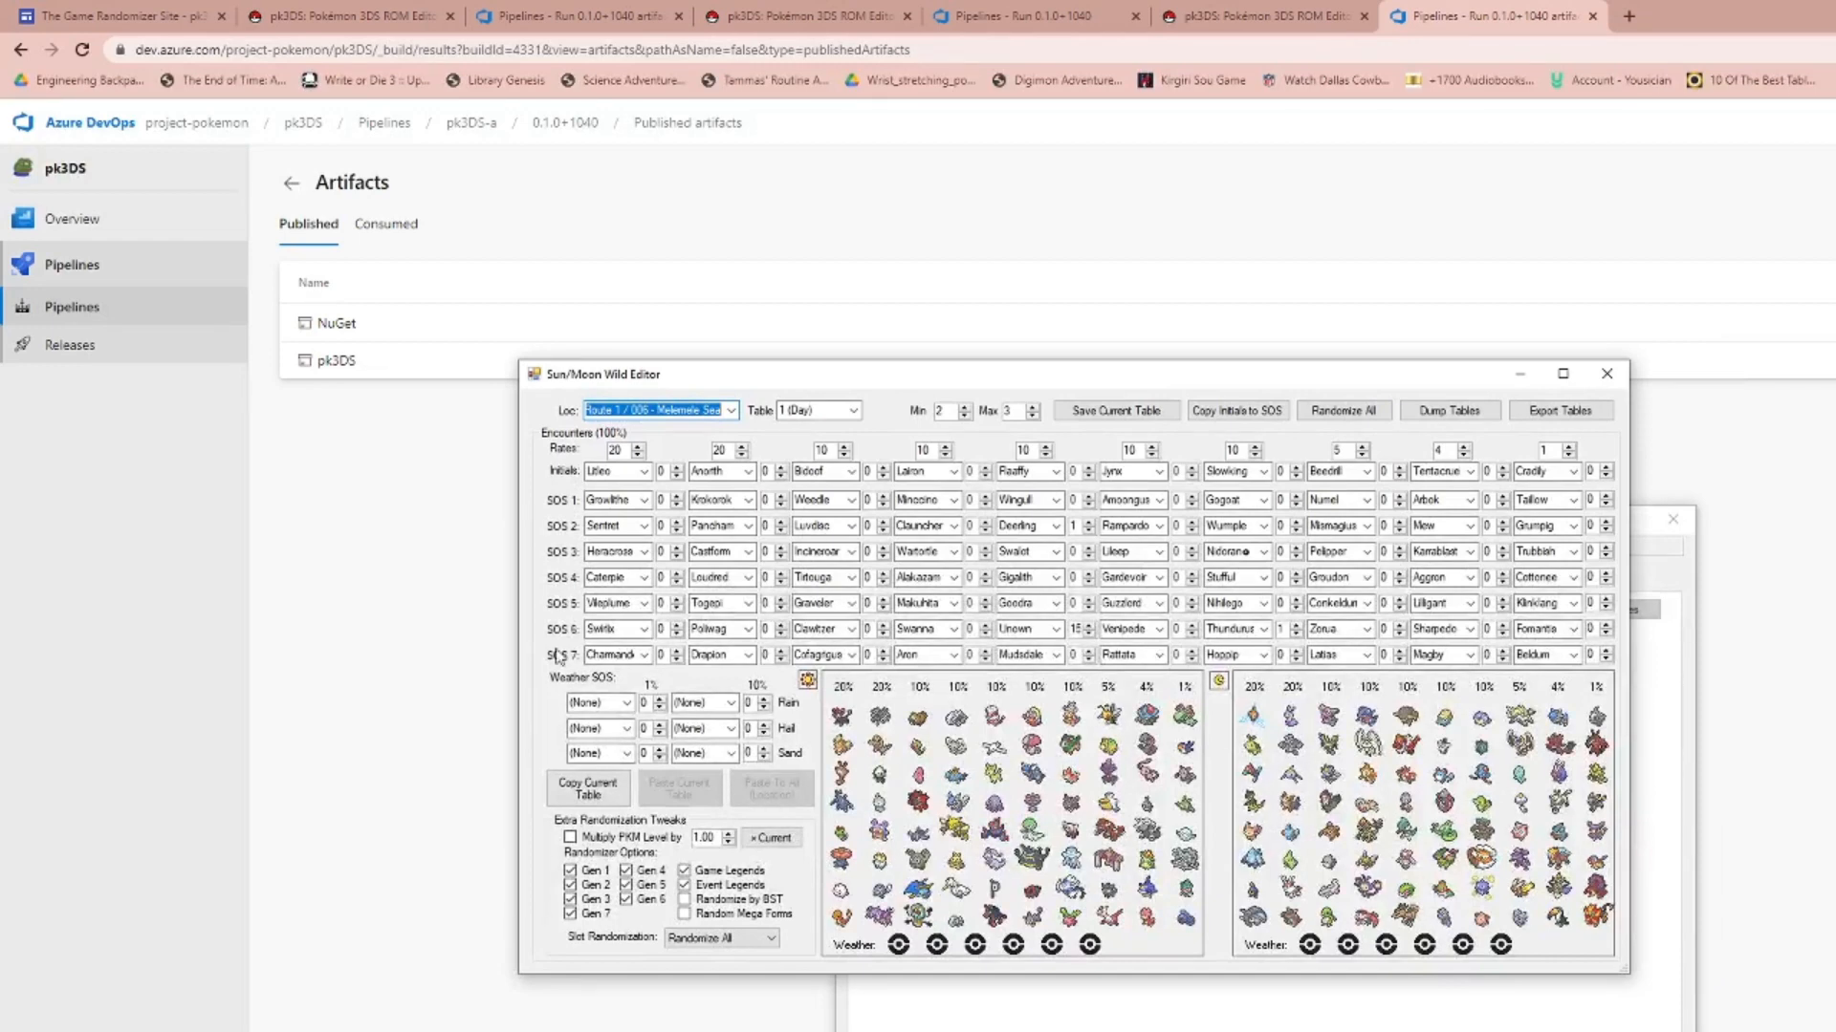
click(730, 410)
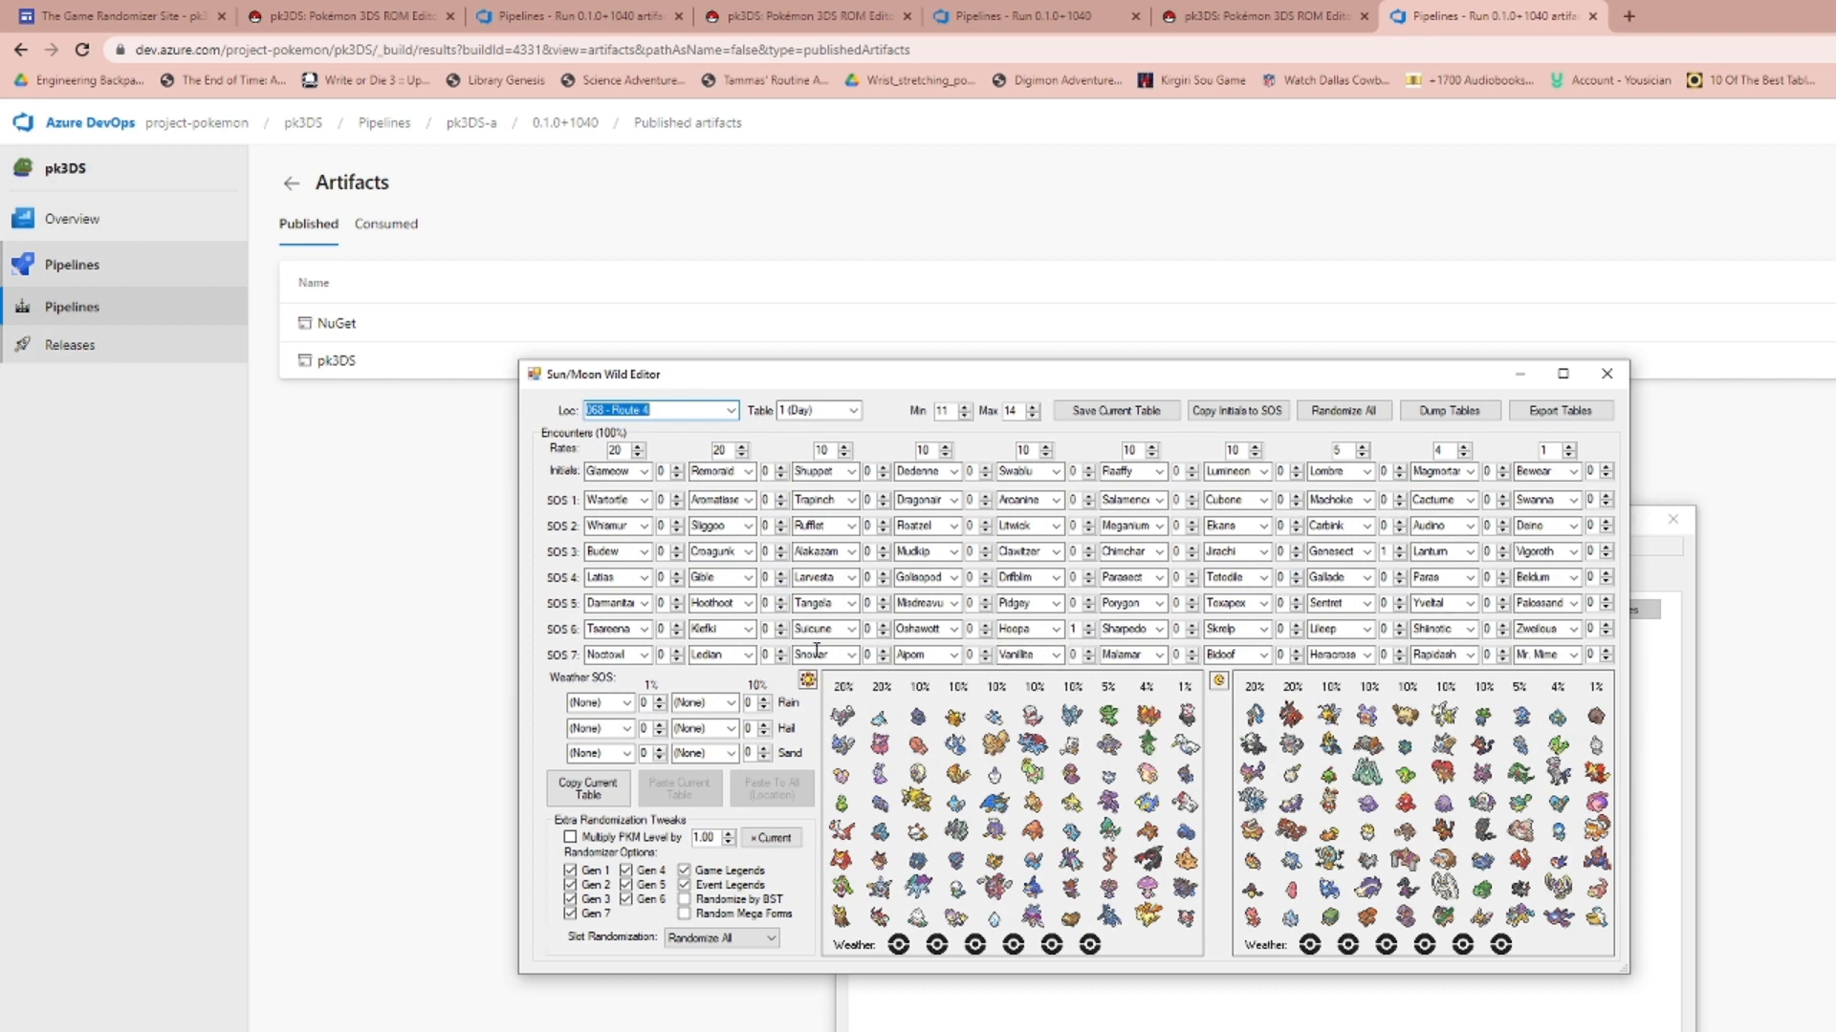
click(1342, 411)
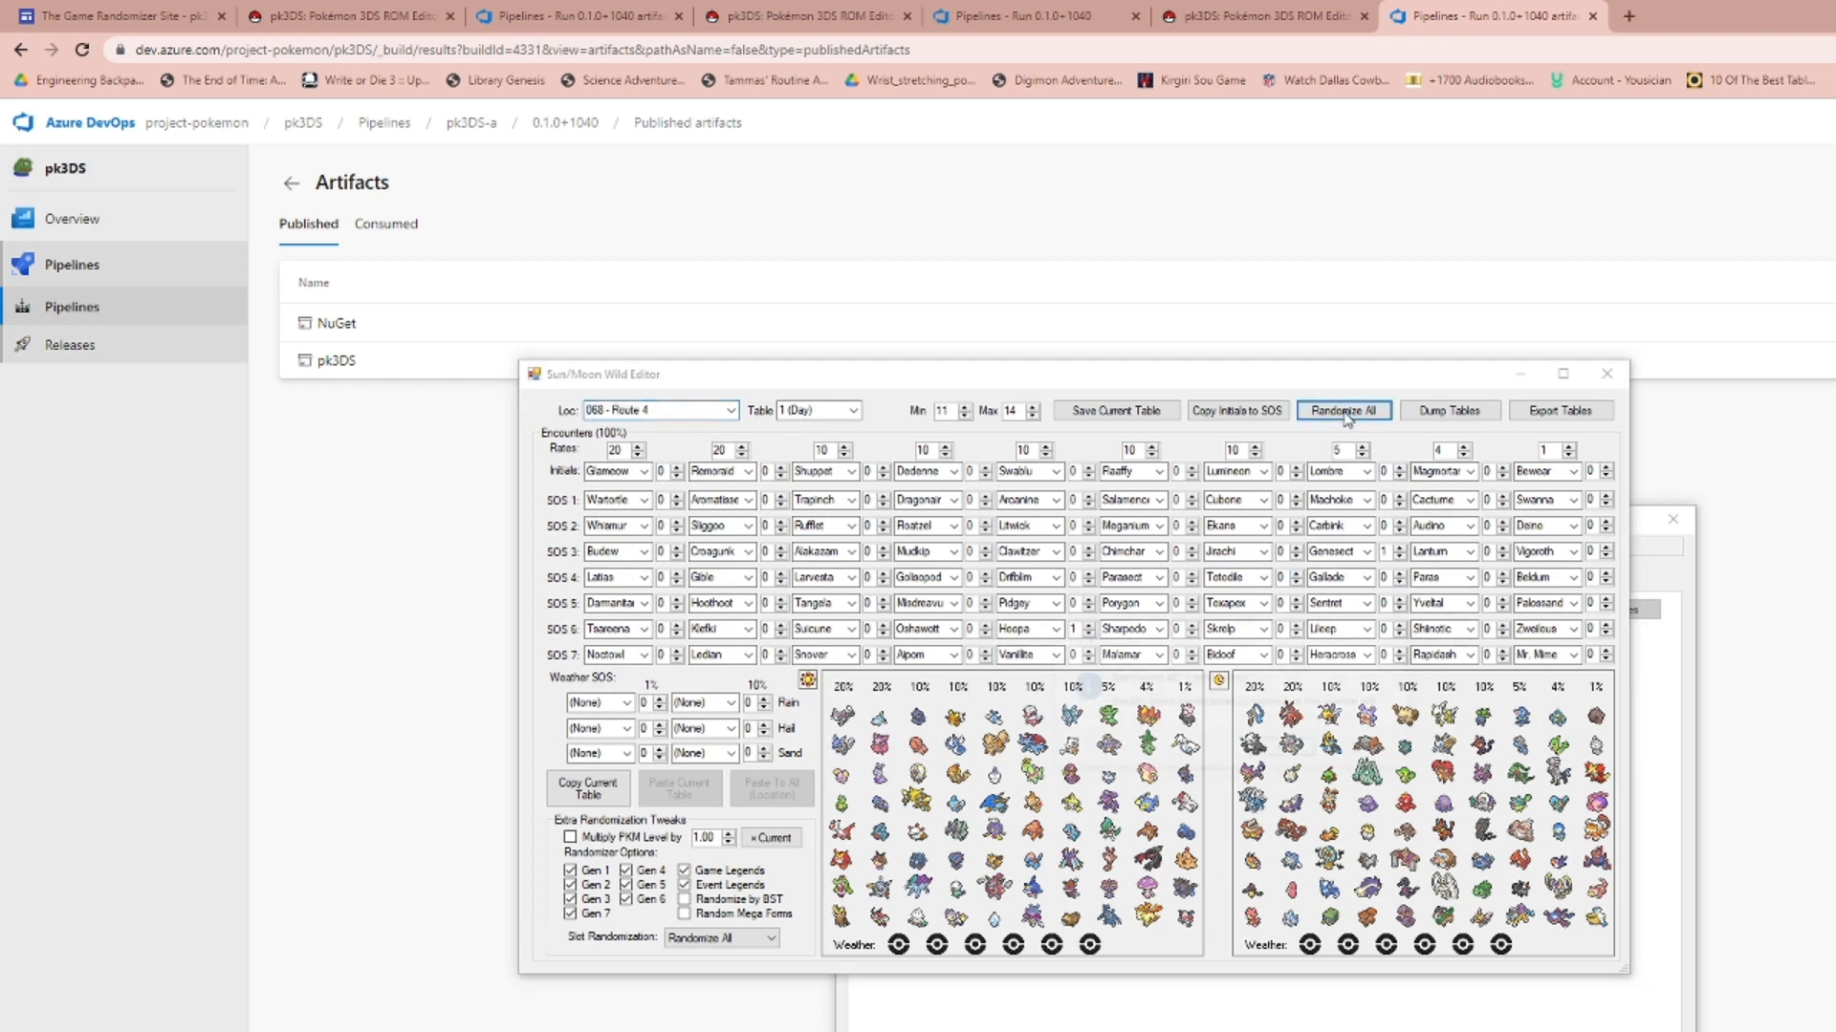
click(1342, 411)
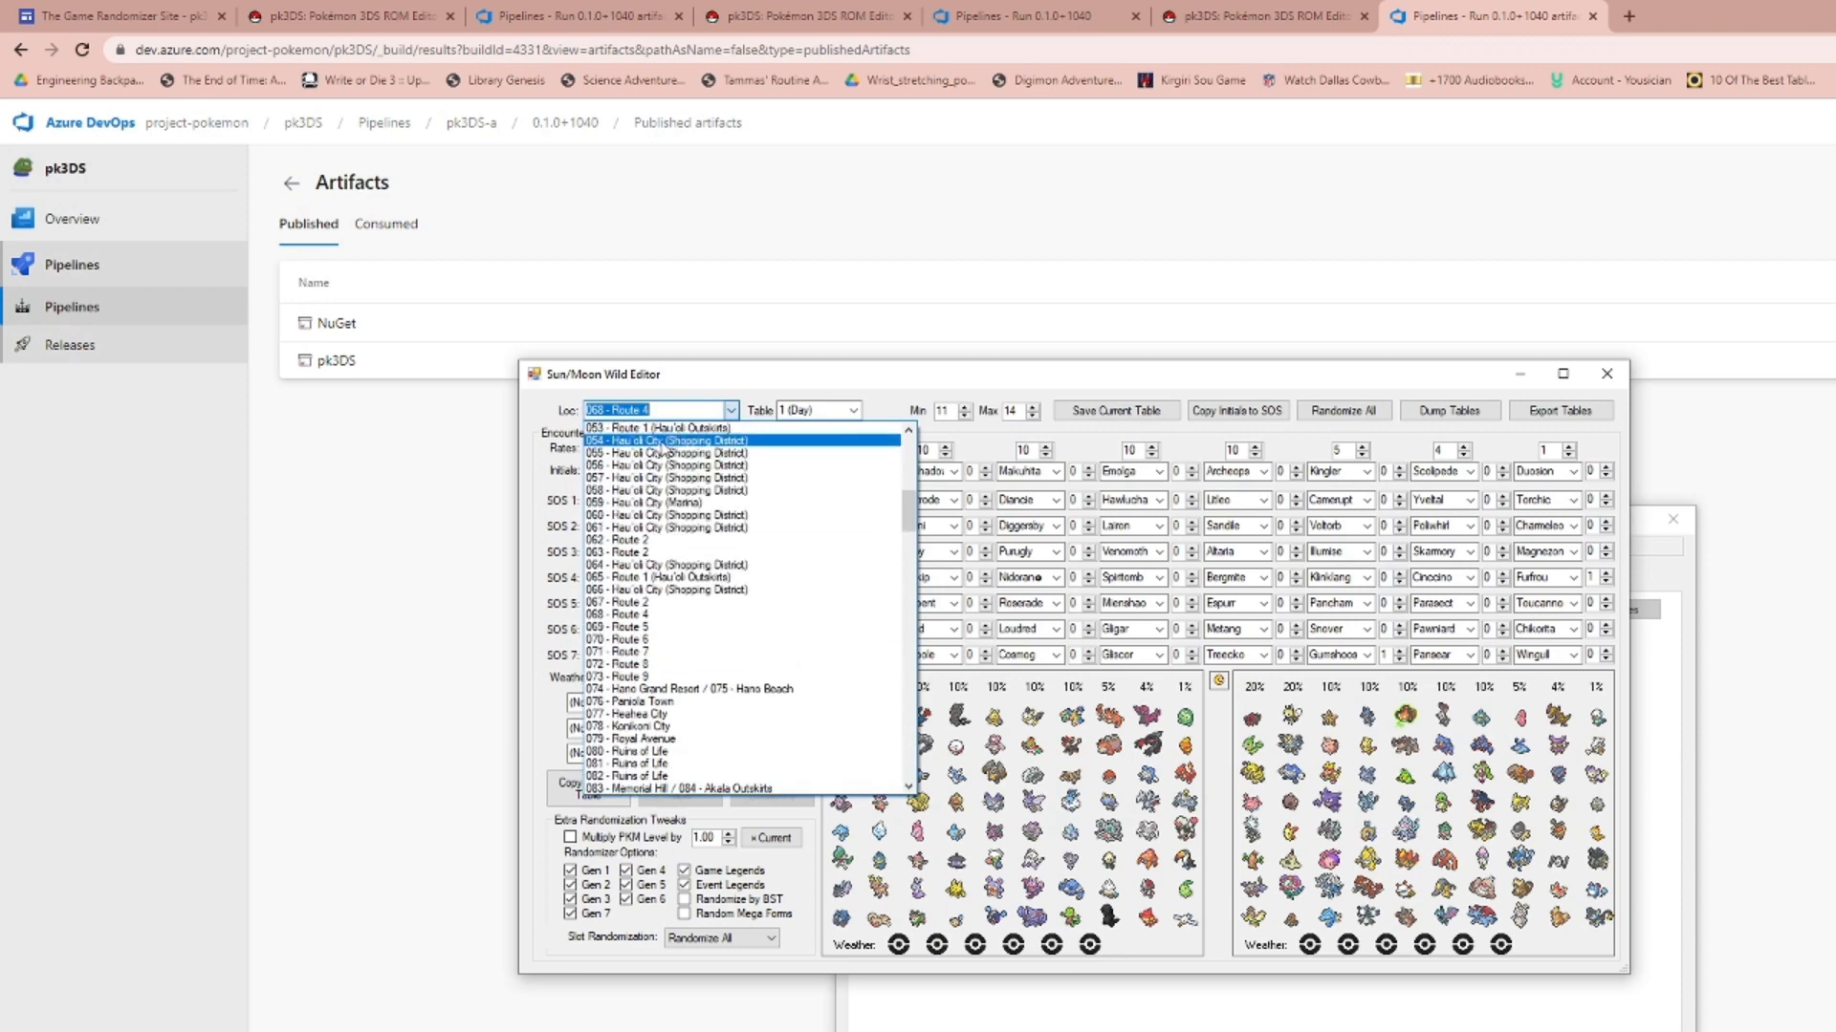
click(668, 441)
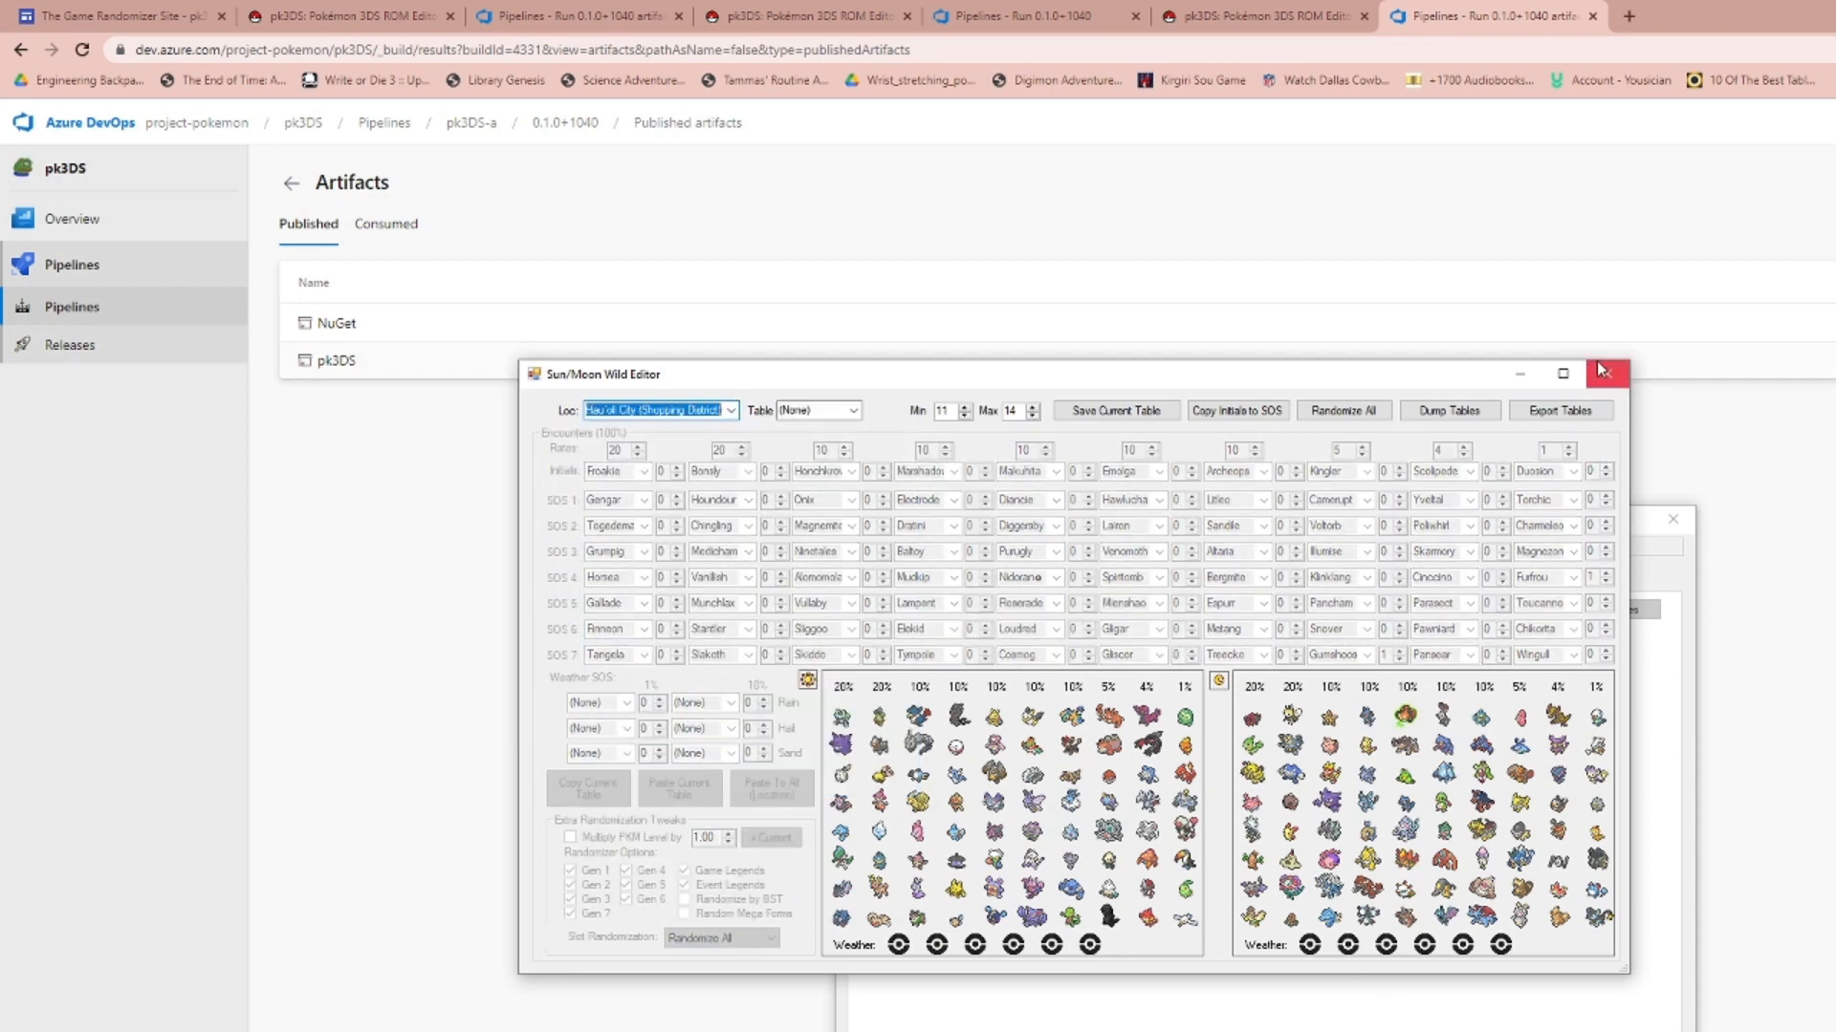
mouse_move(997, 405)
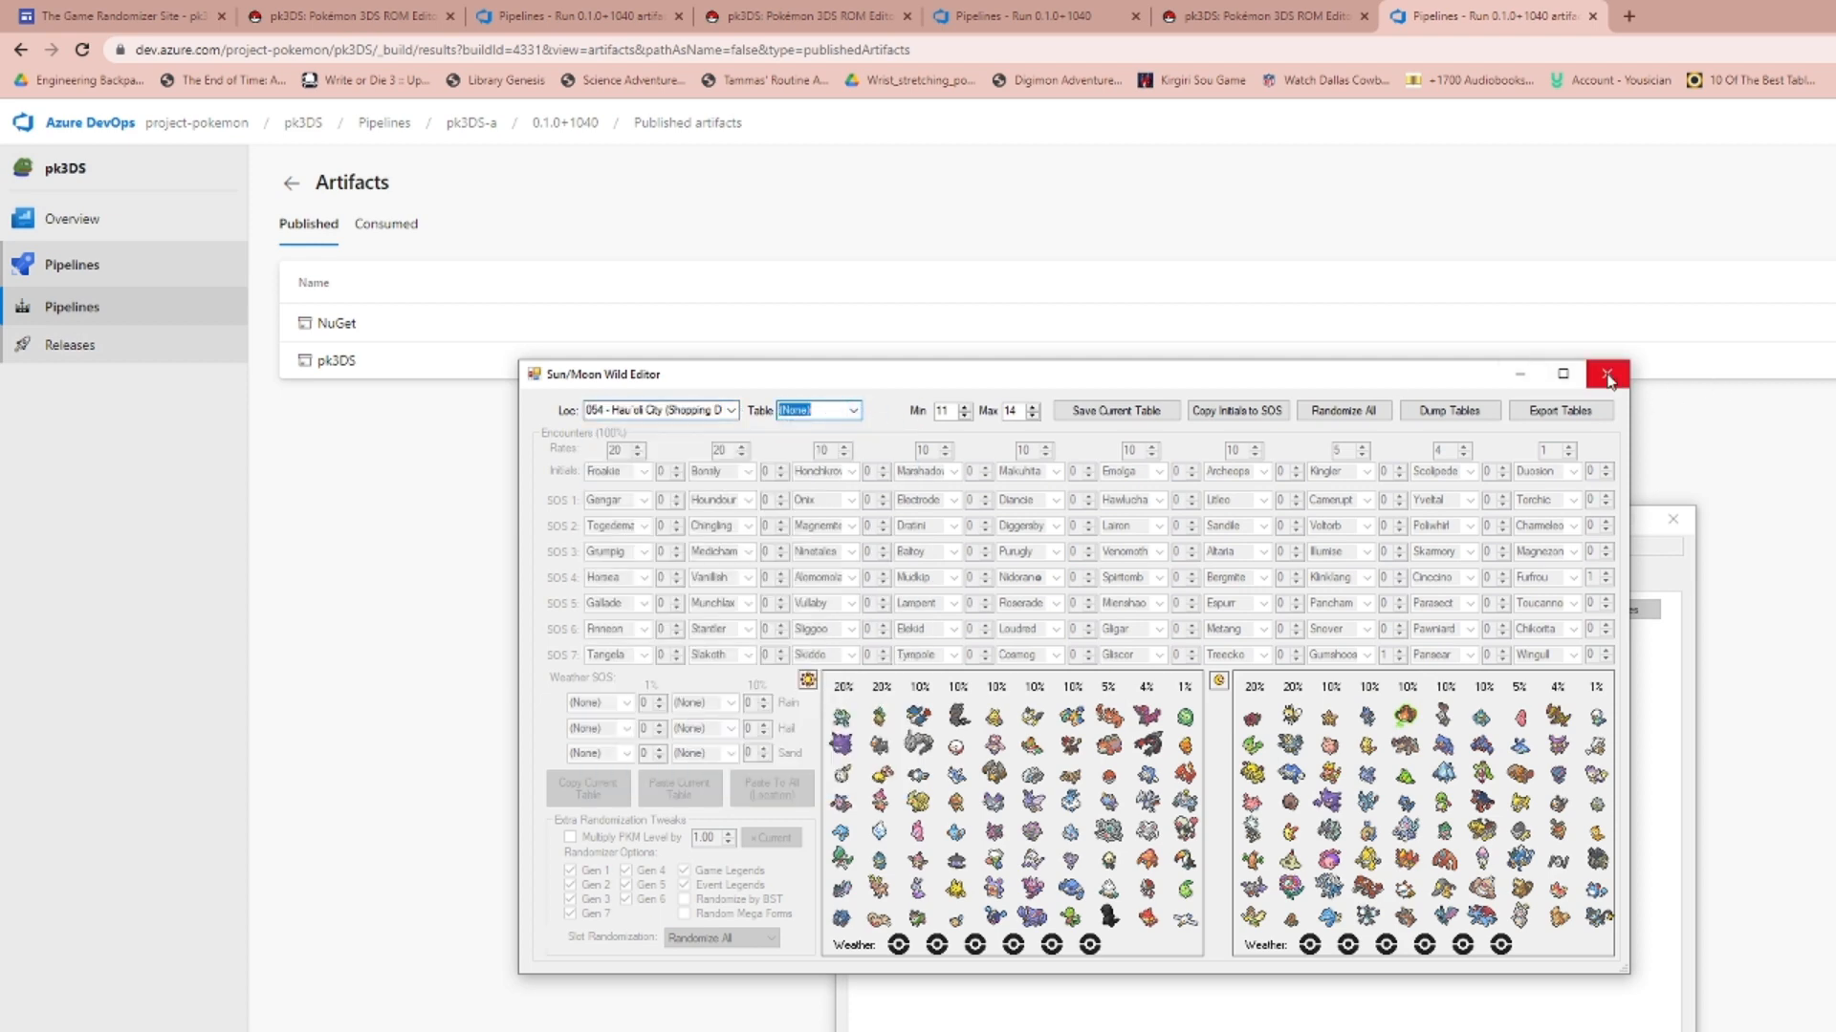
click(1605, 374)
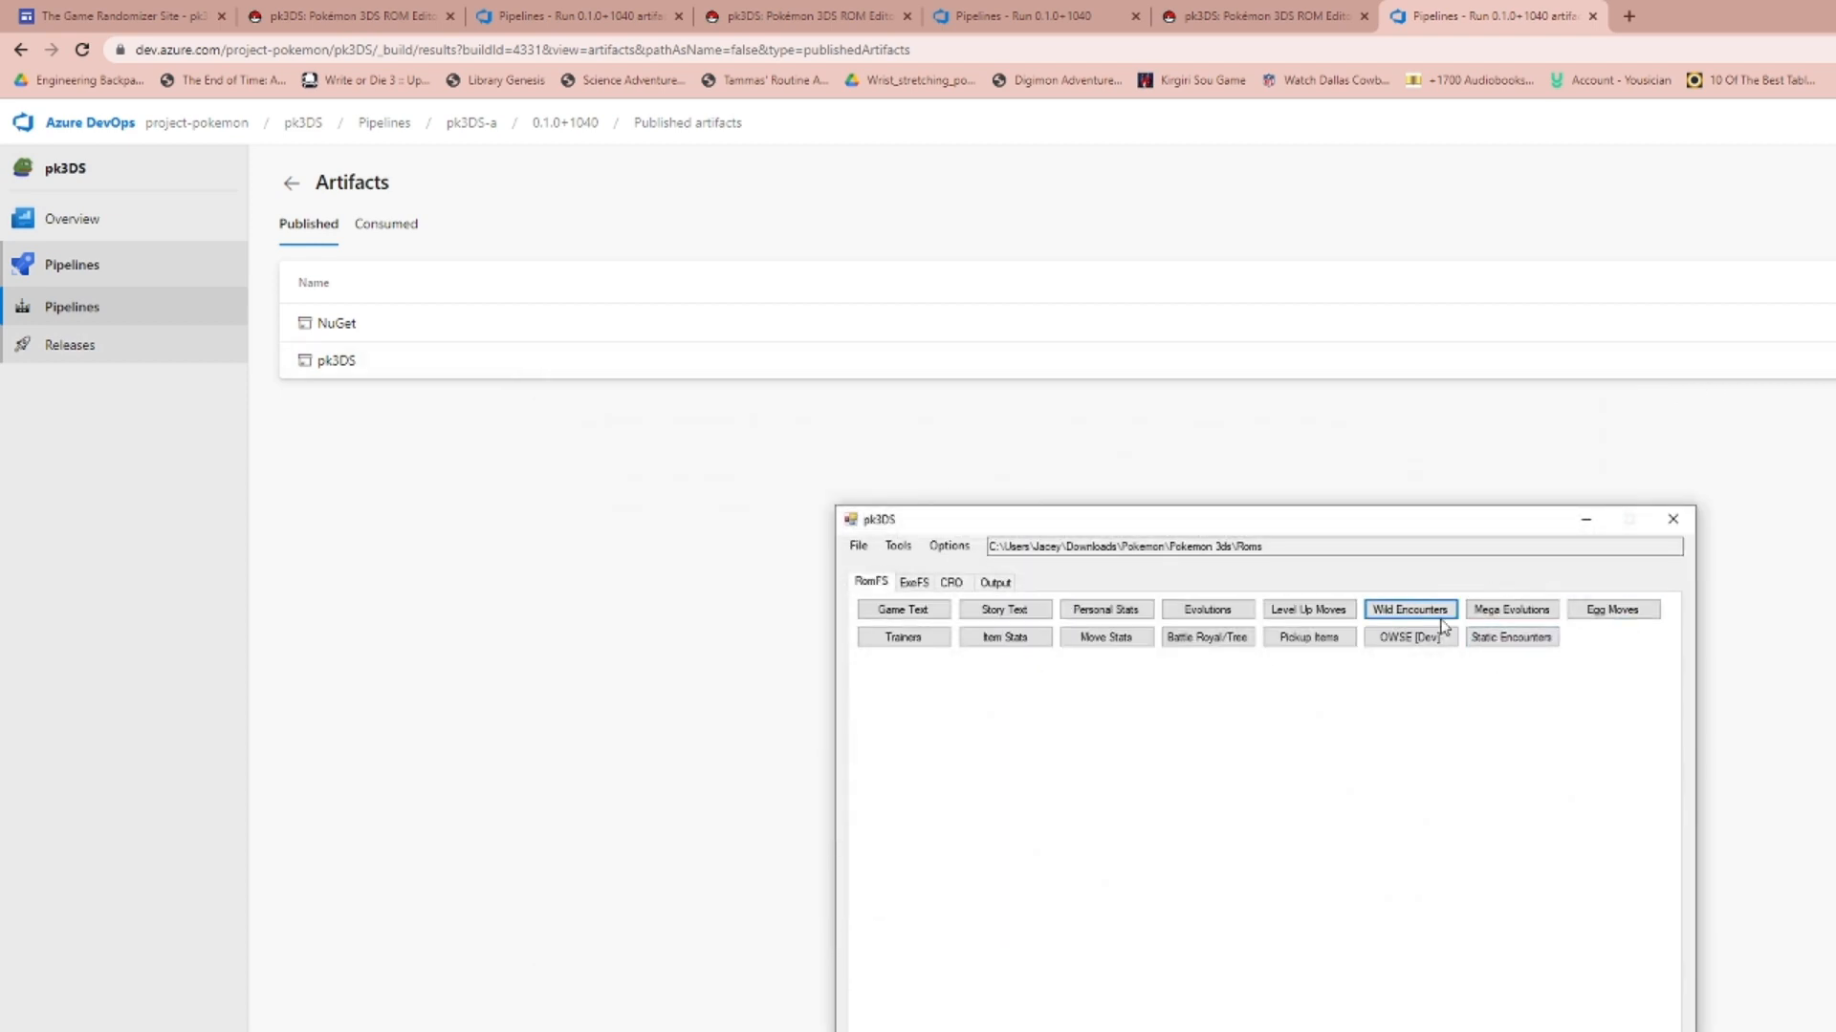
click(1511, 609)
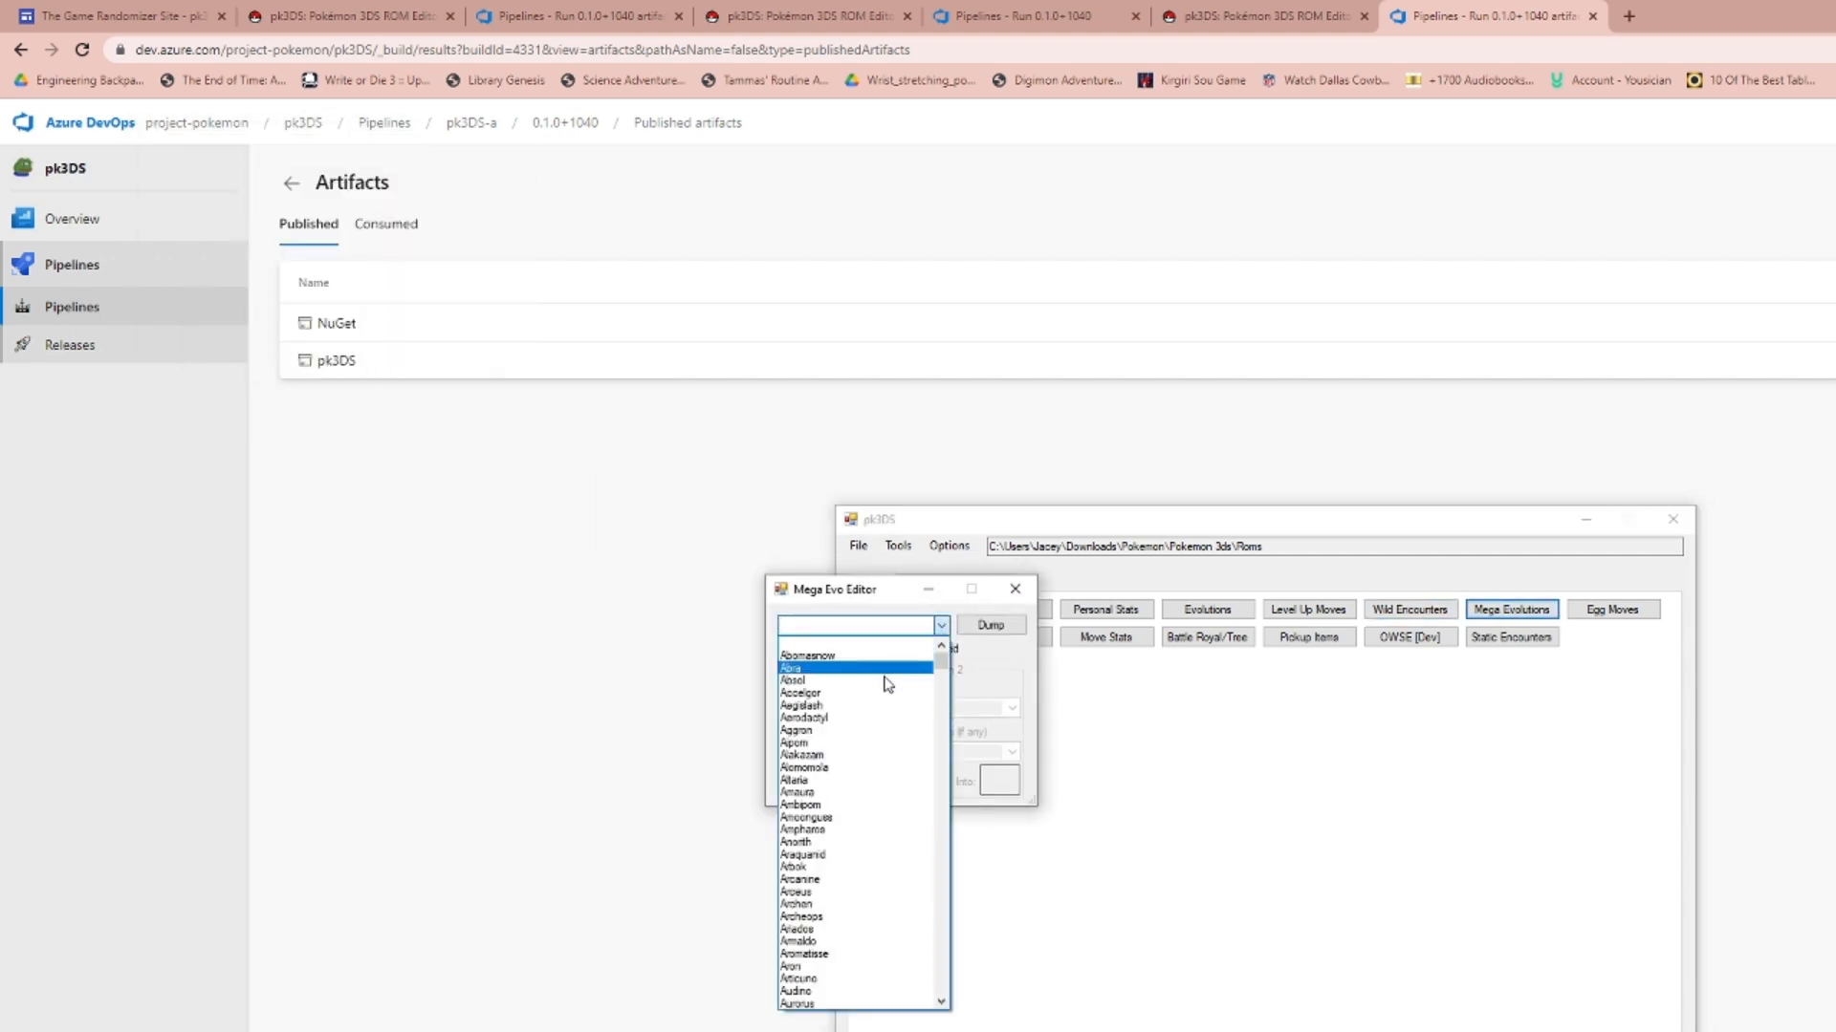
click(792, 679)
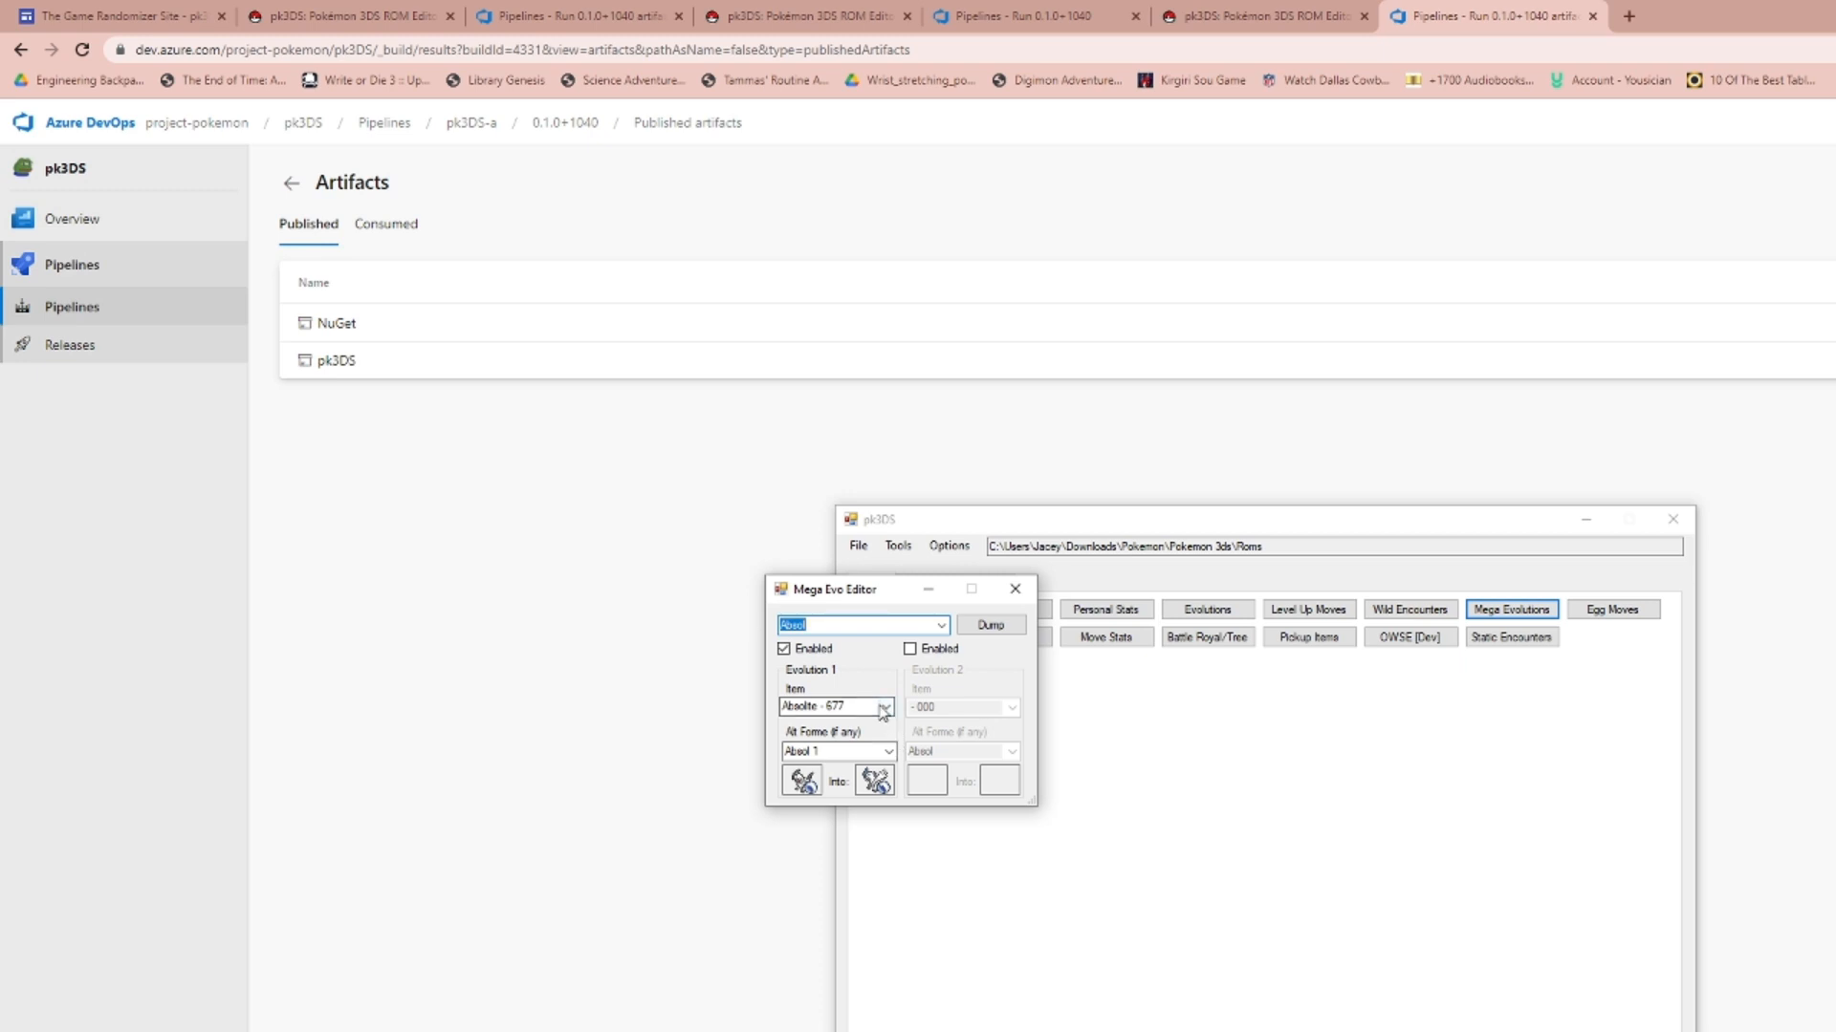
click(834, 750)
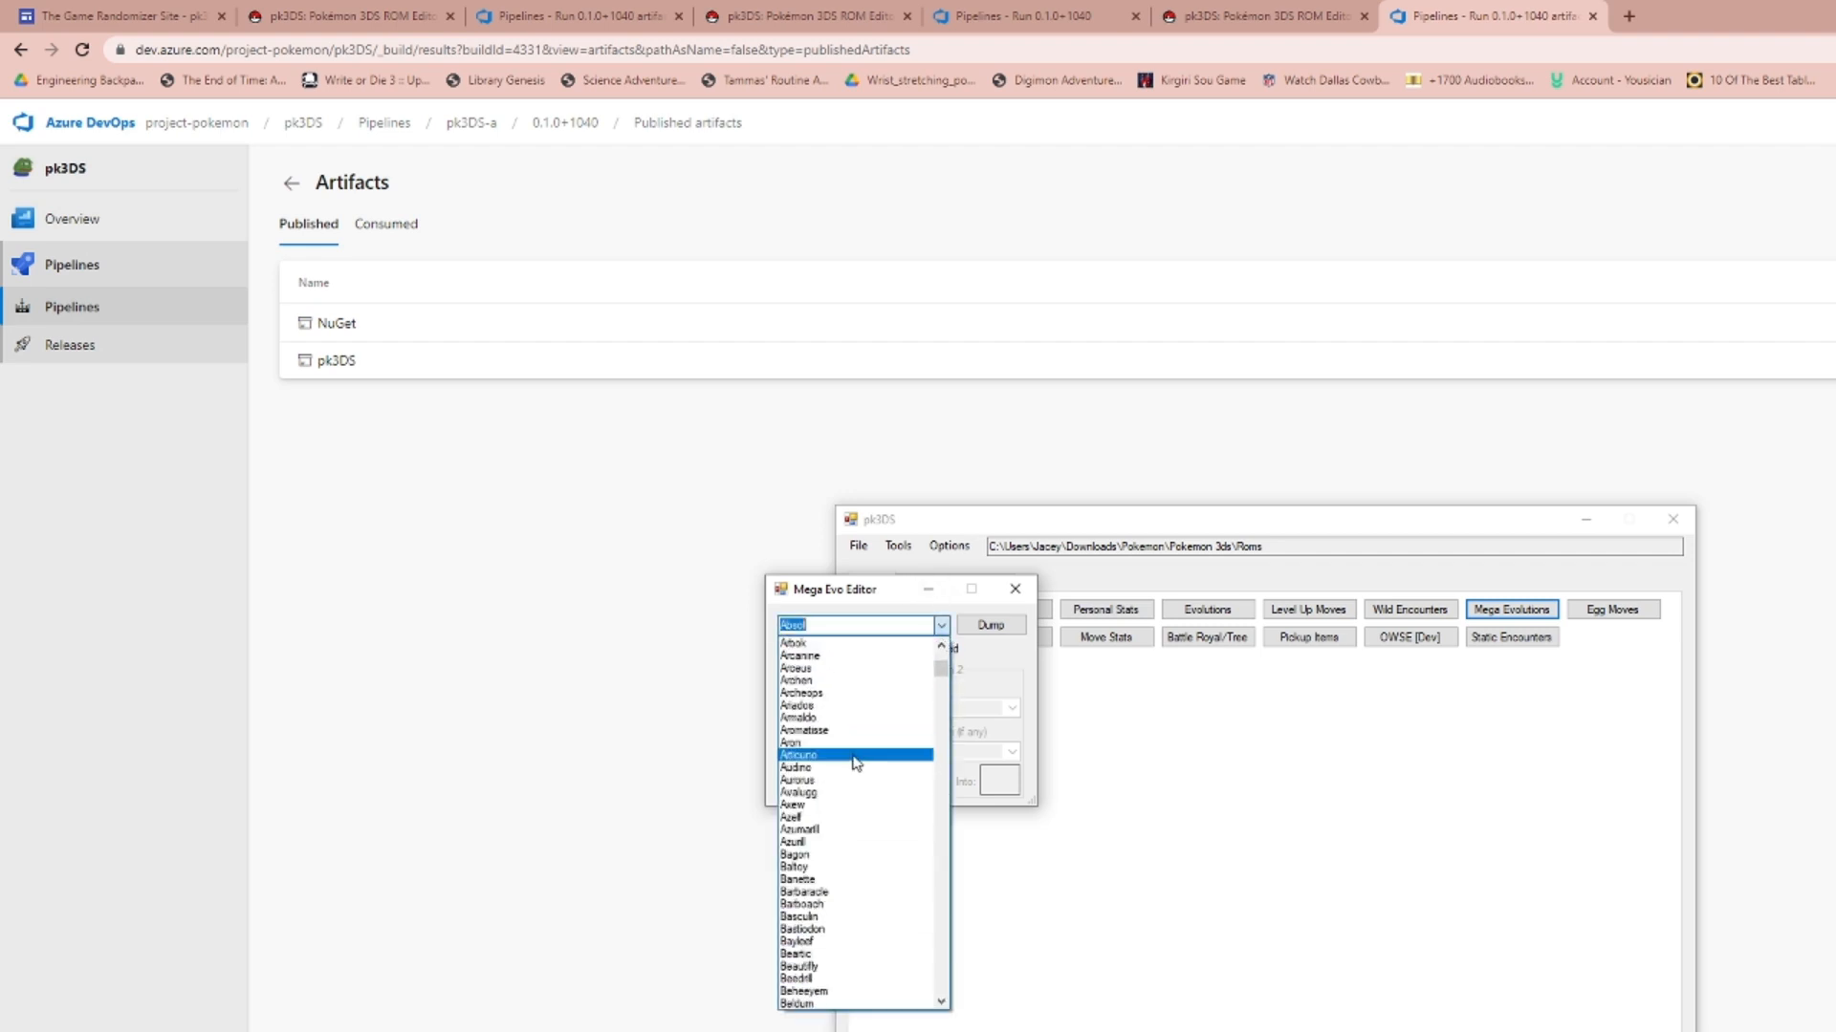
click(1014, 589)
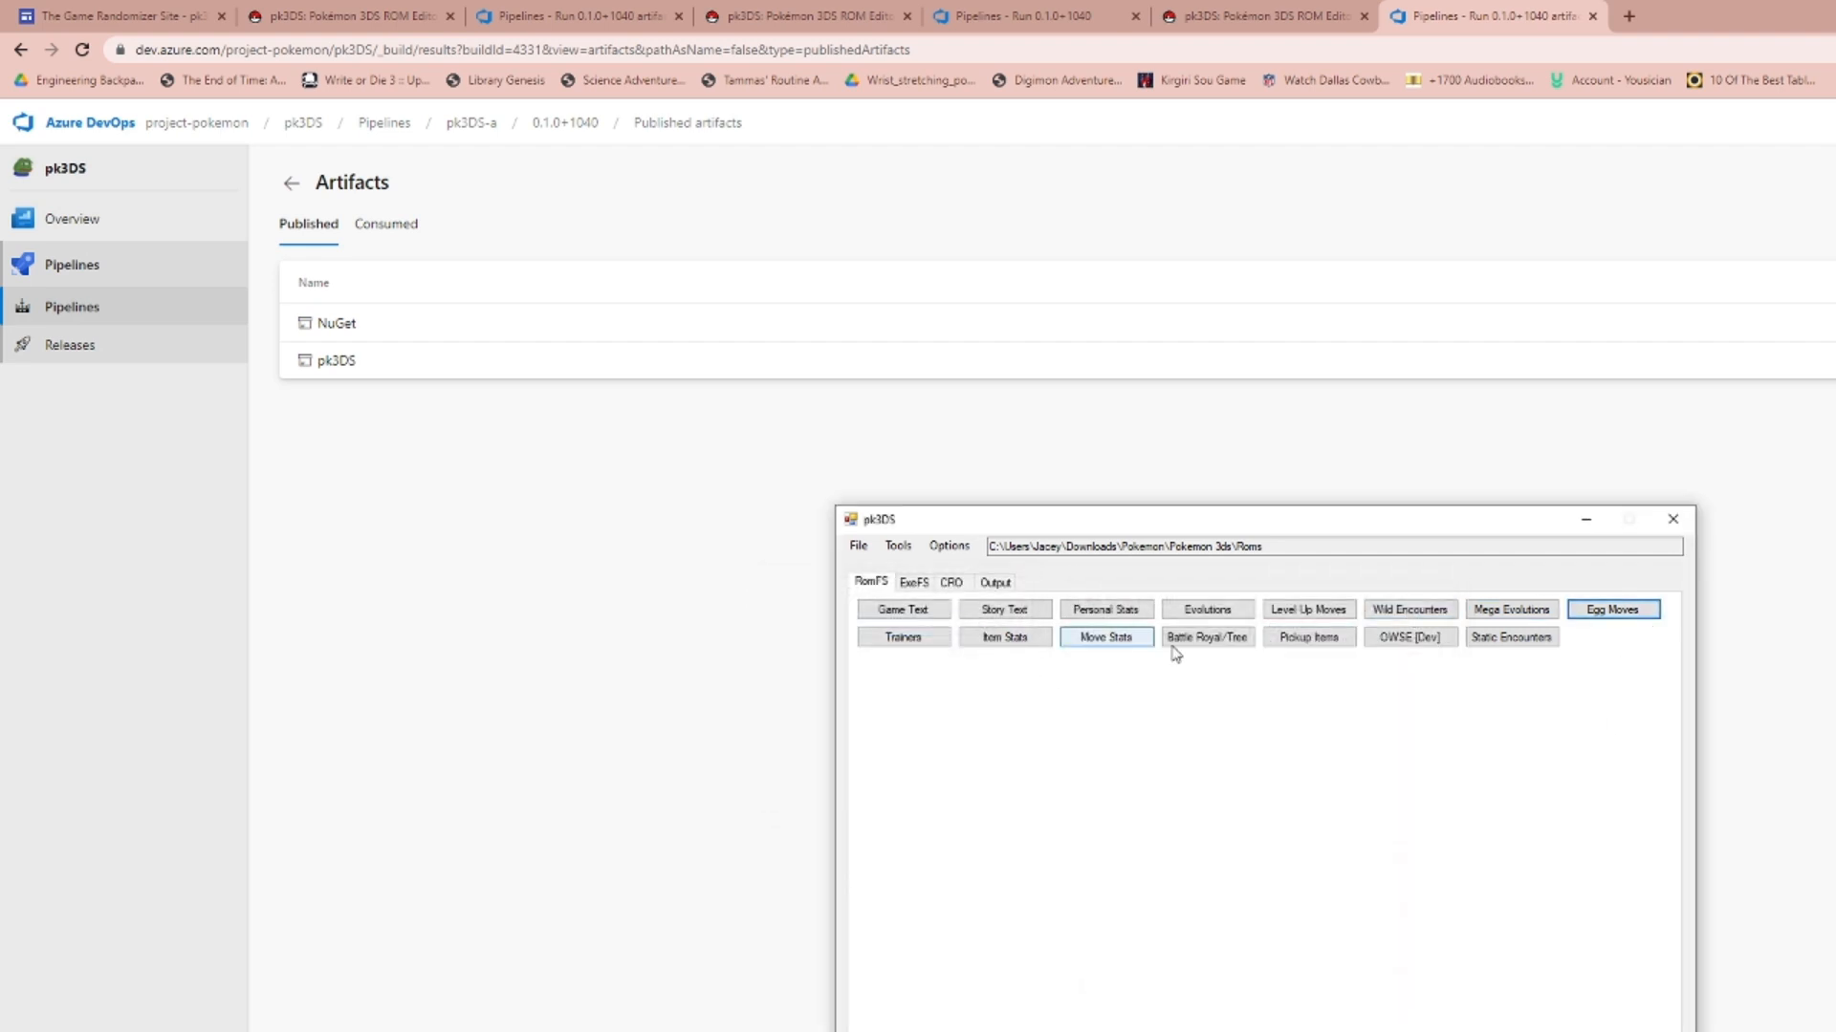
click(902, 637)
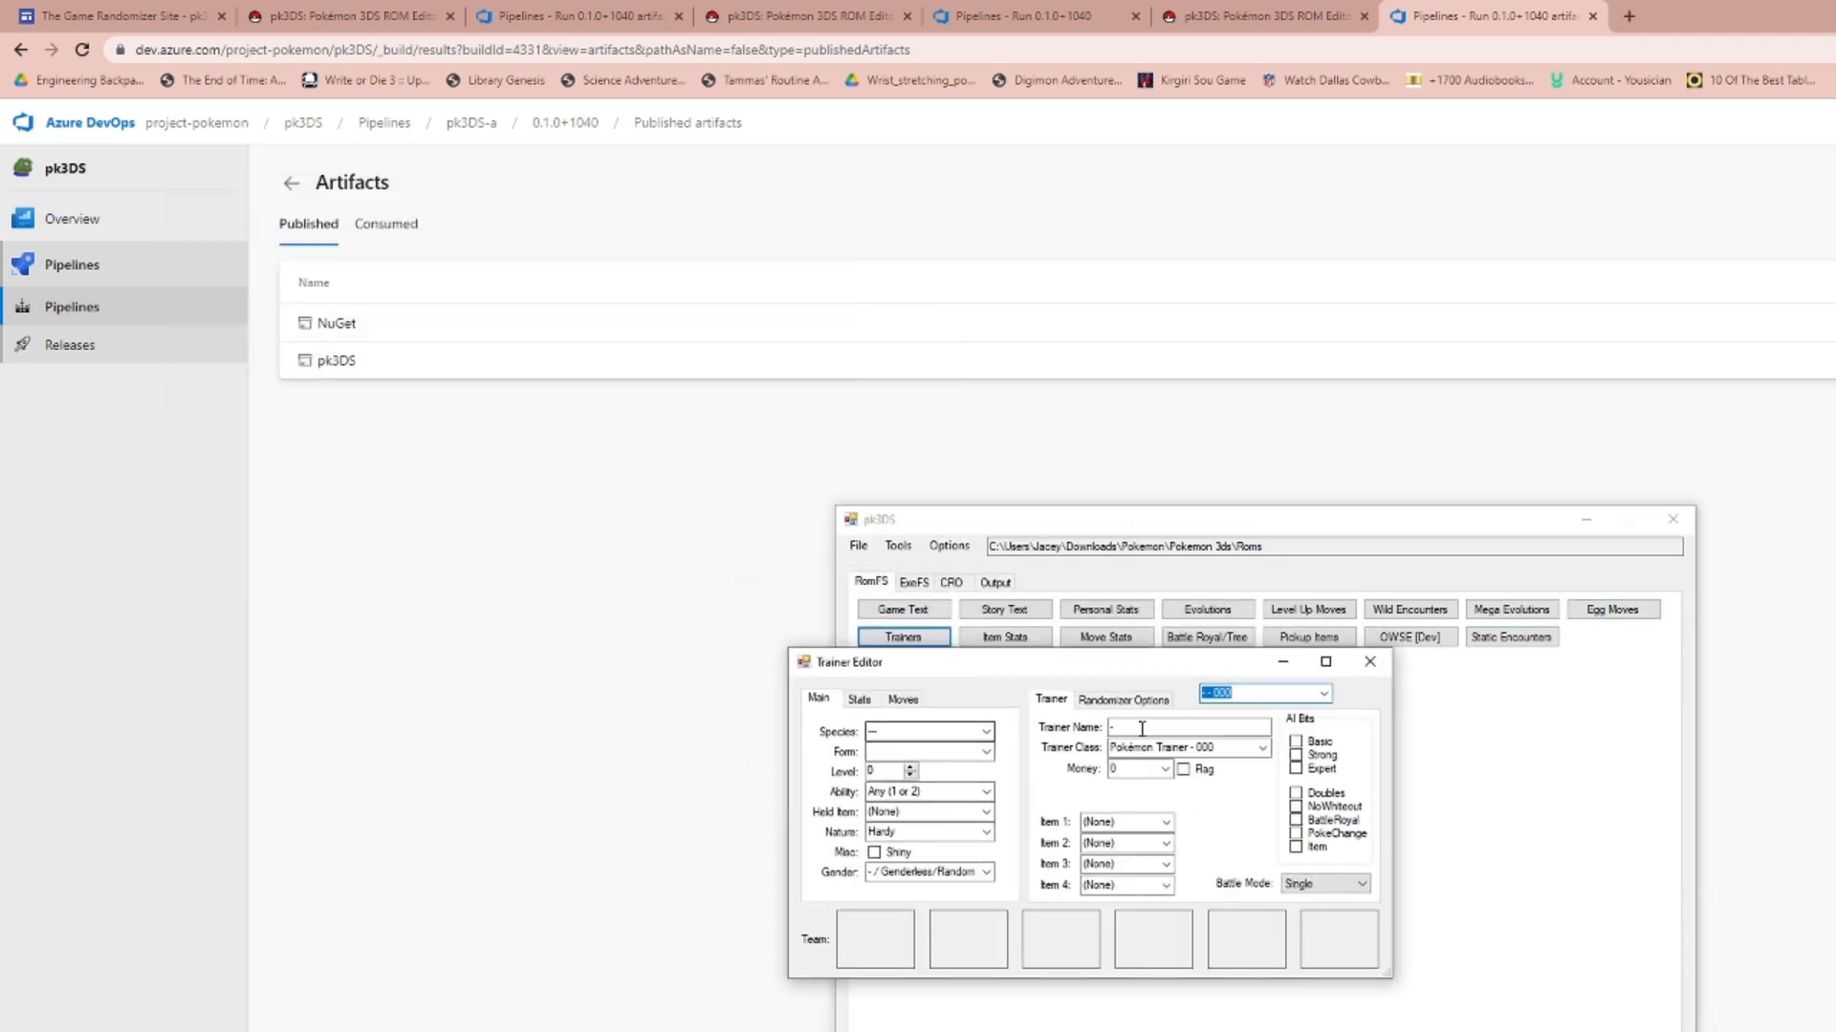
click(1321, 693)
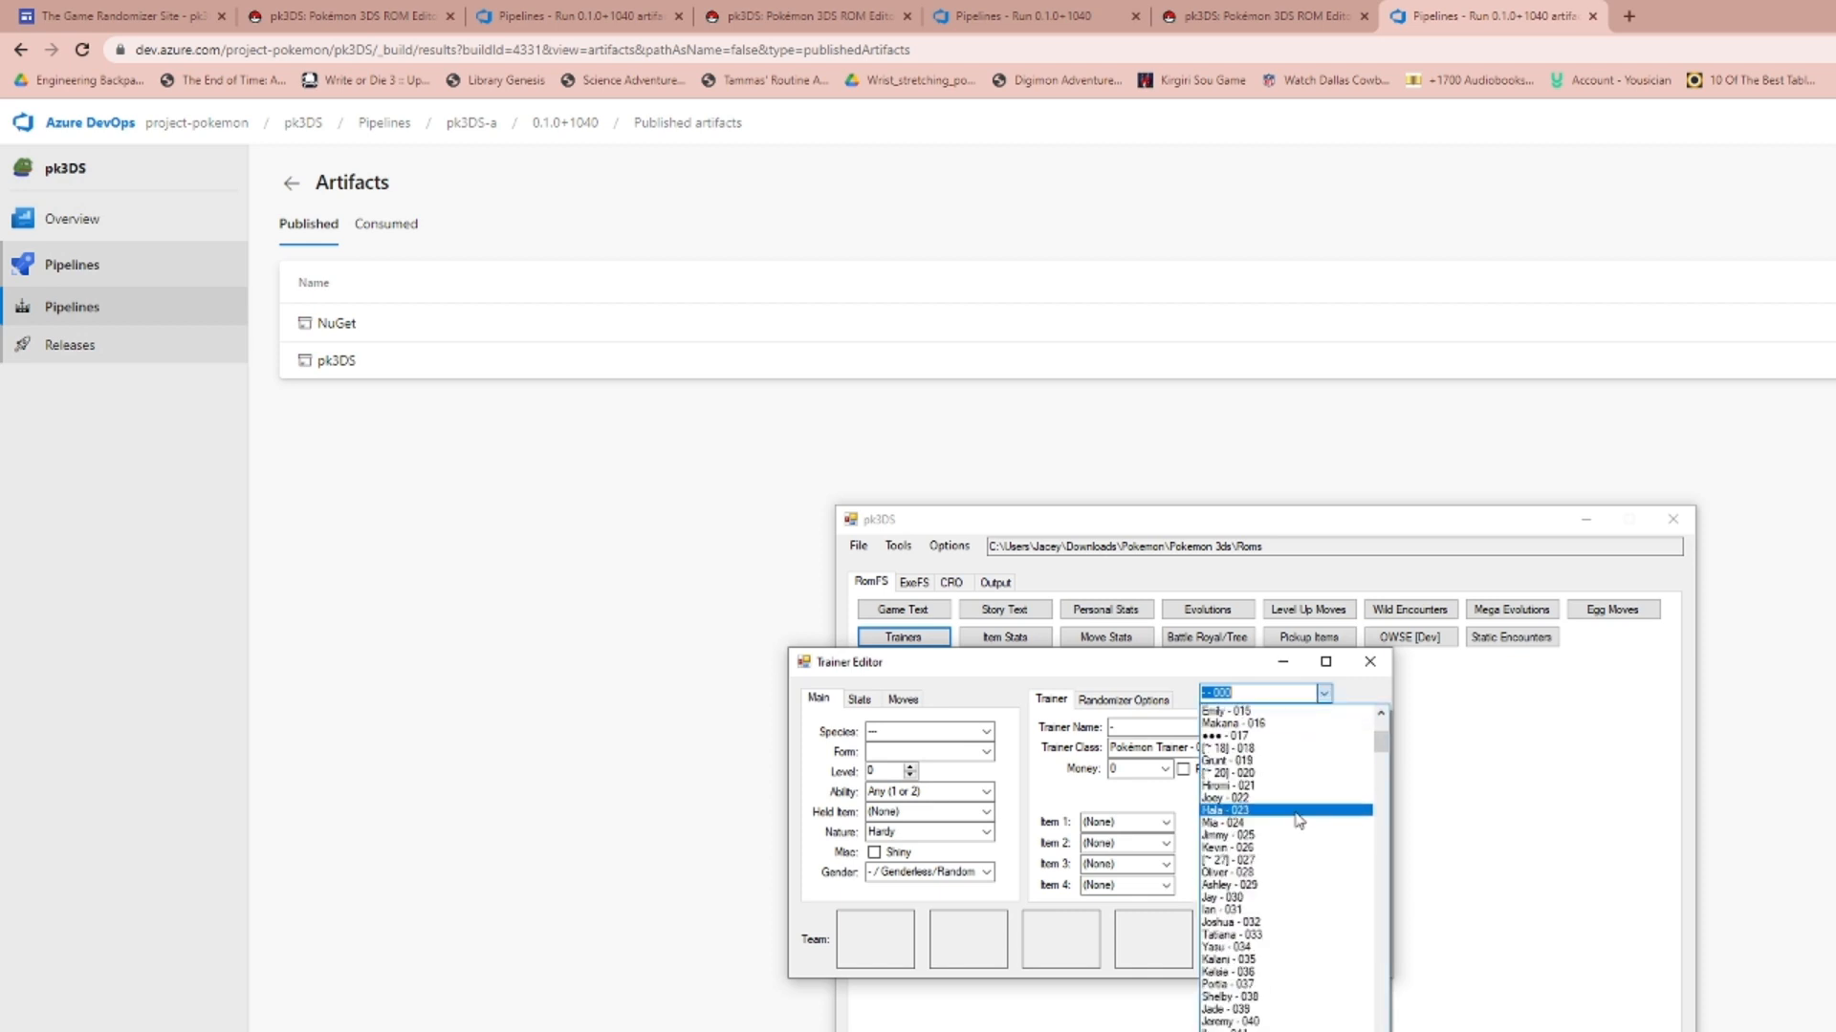
click(1223, 834)
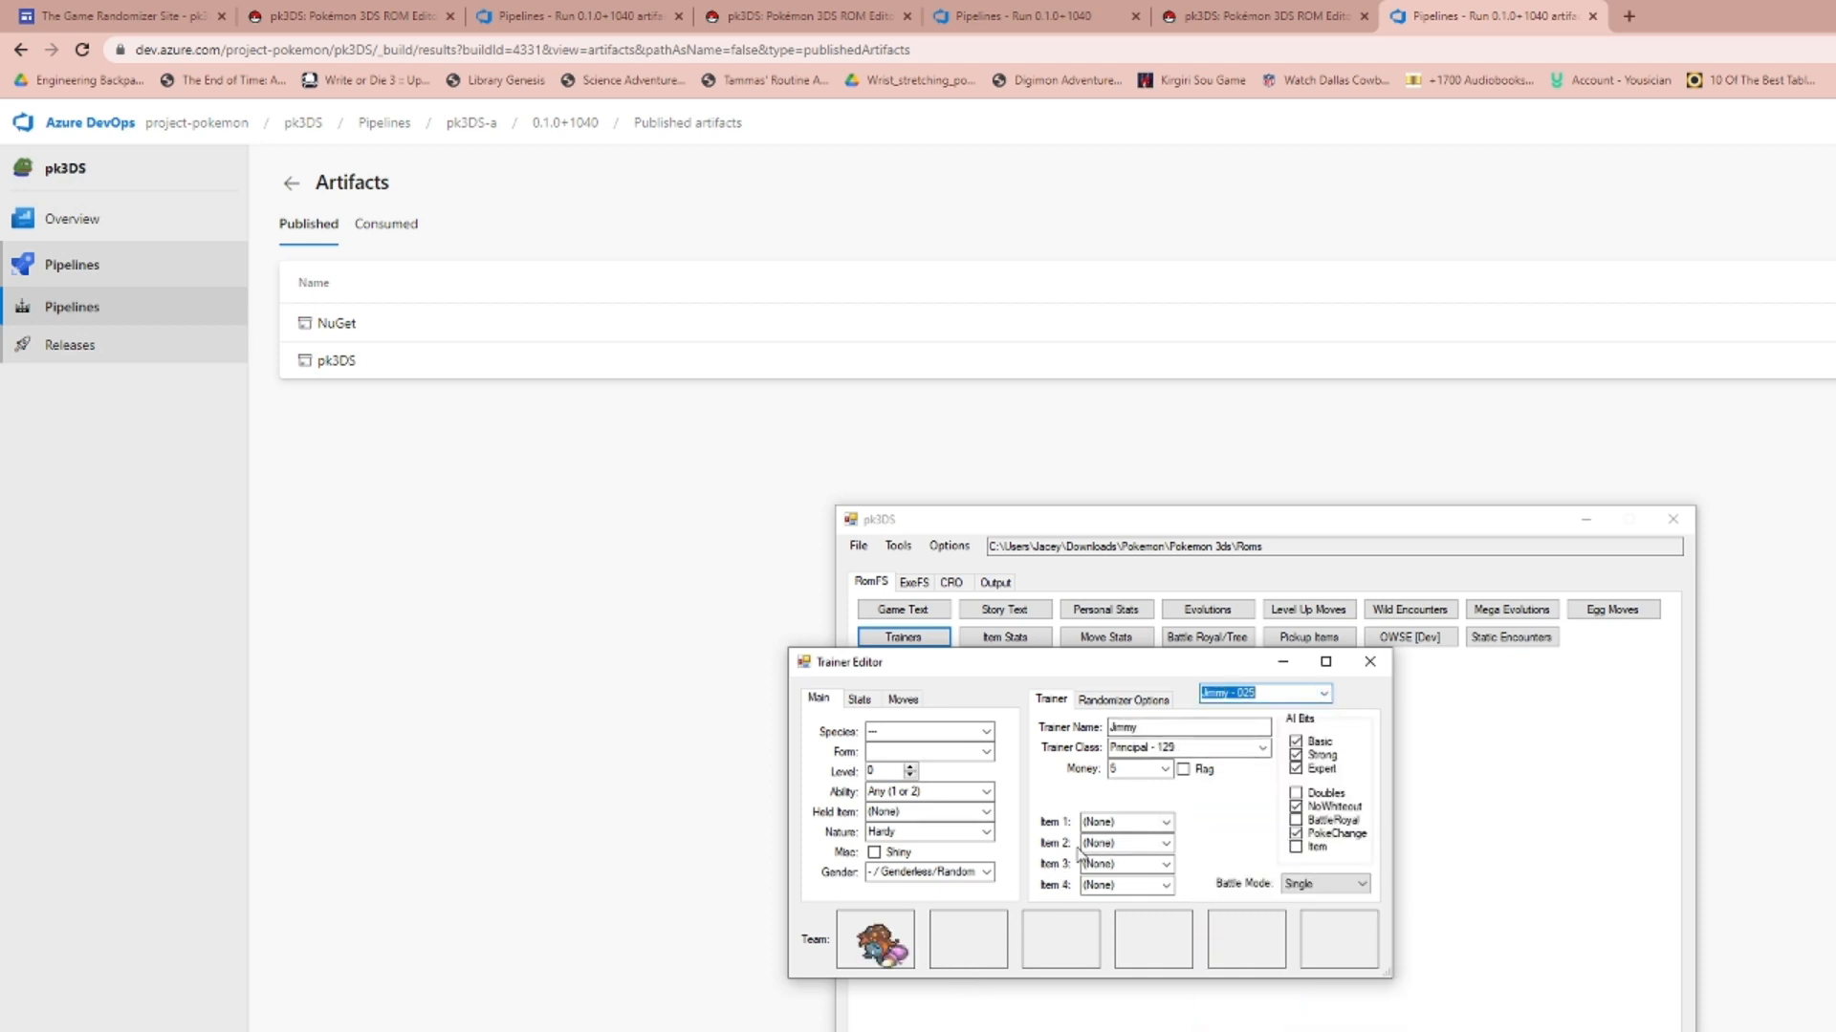
click(1122, 699)
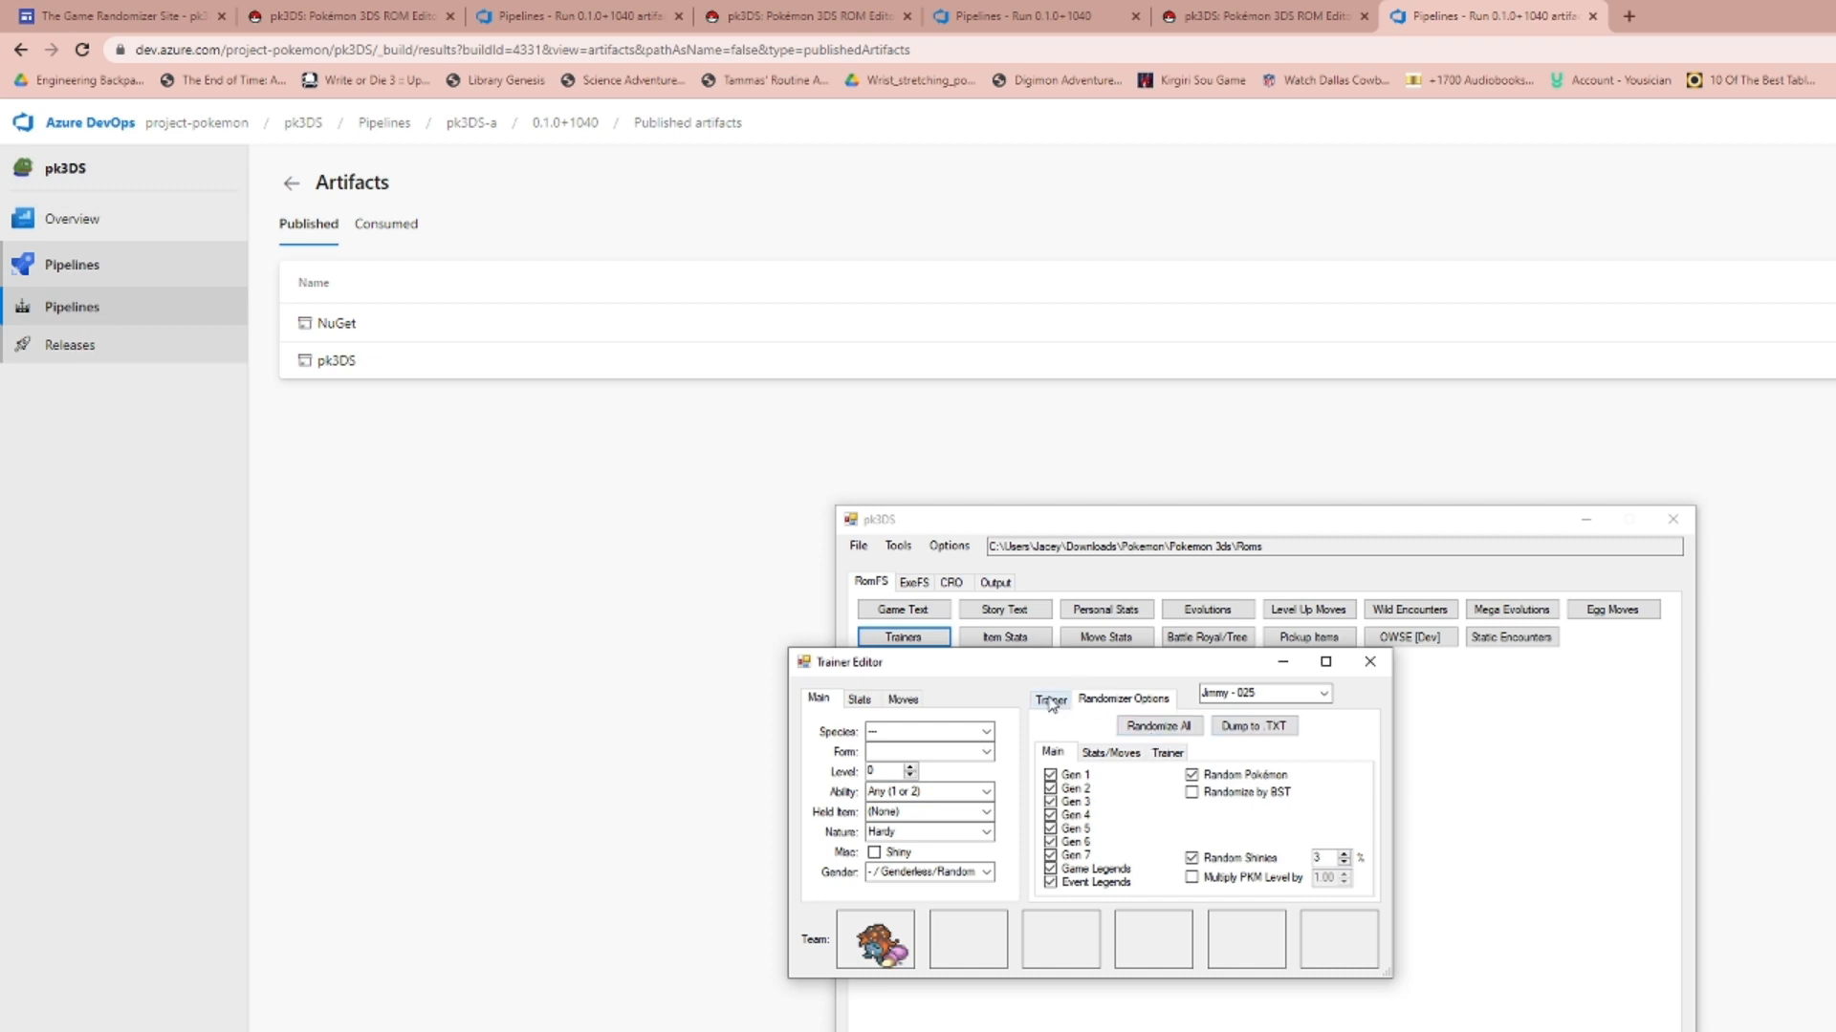
click(1049, 698)
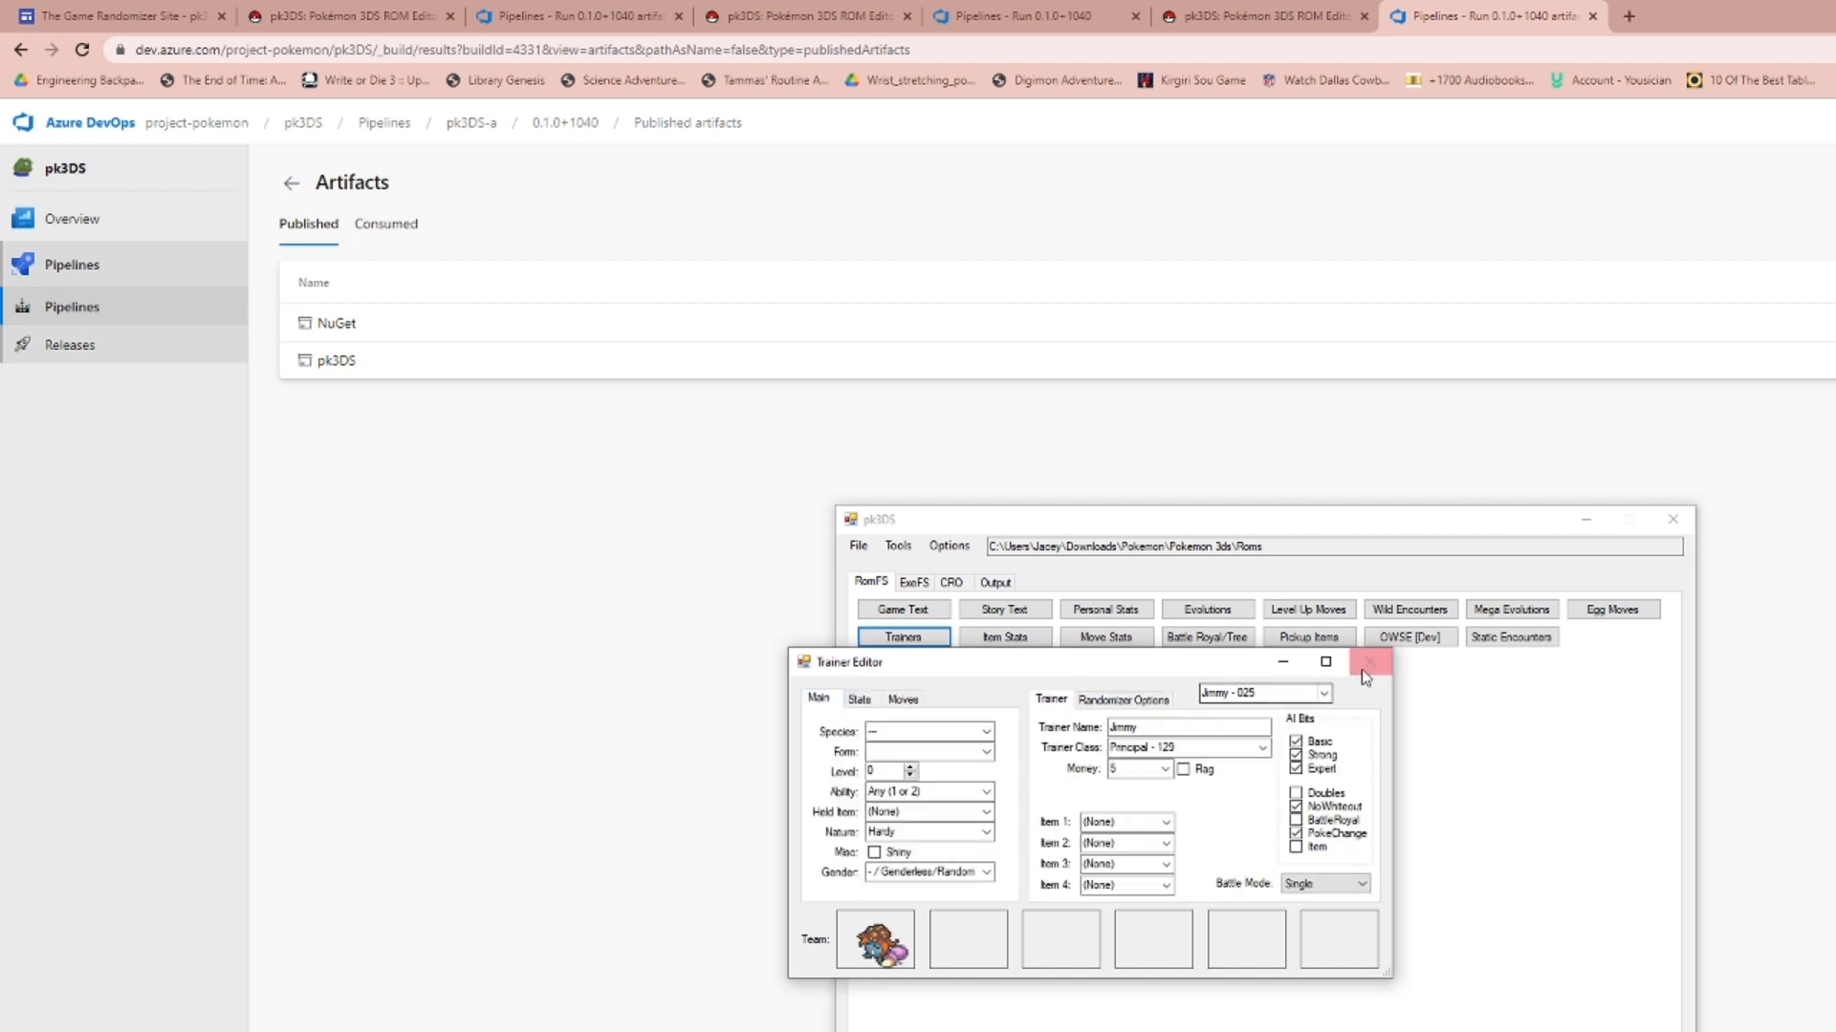
click(1372, 662)
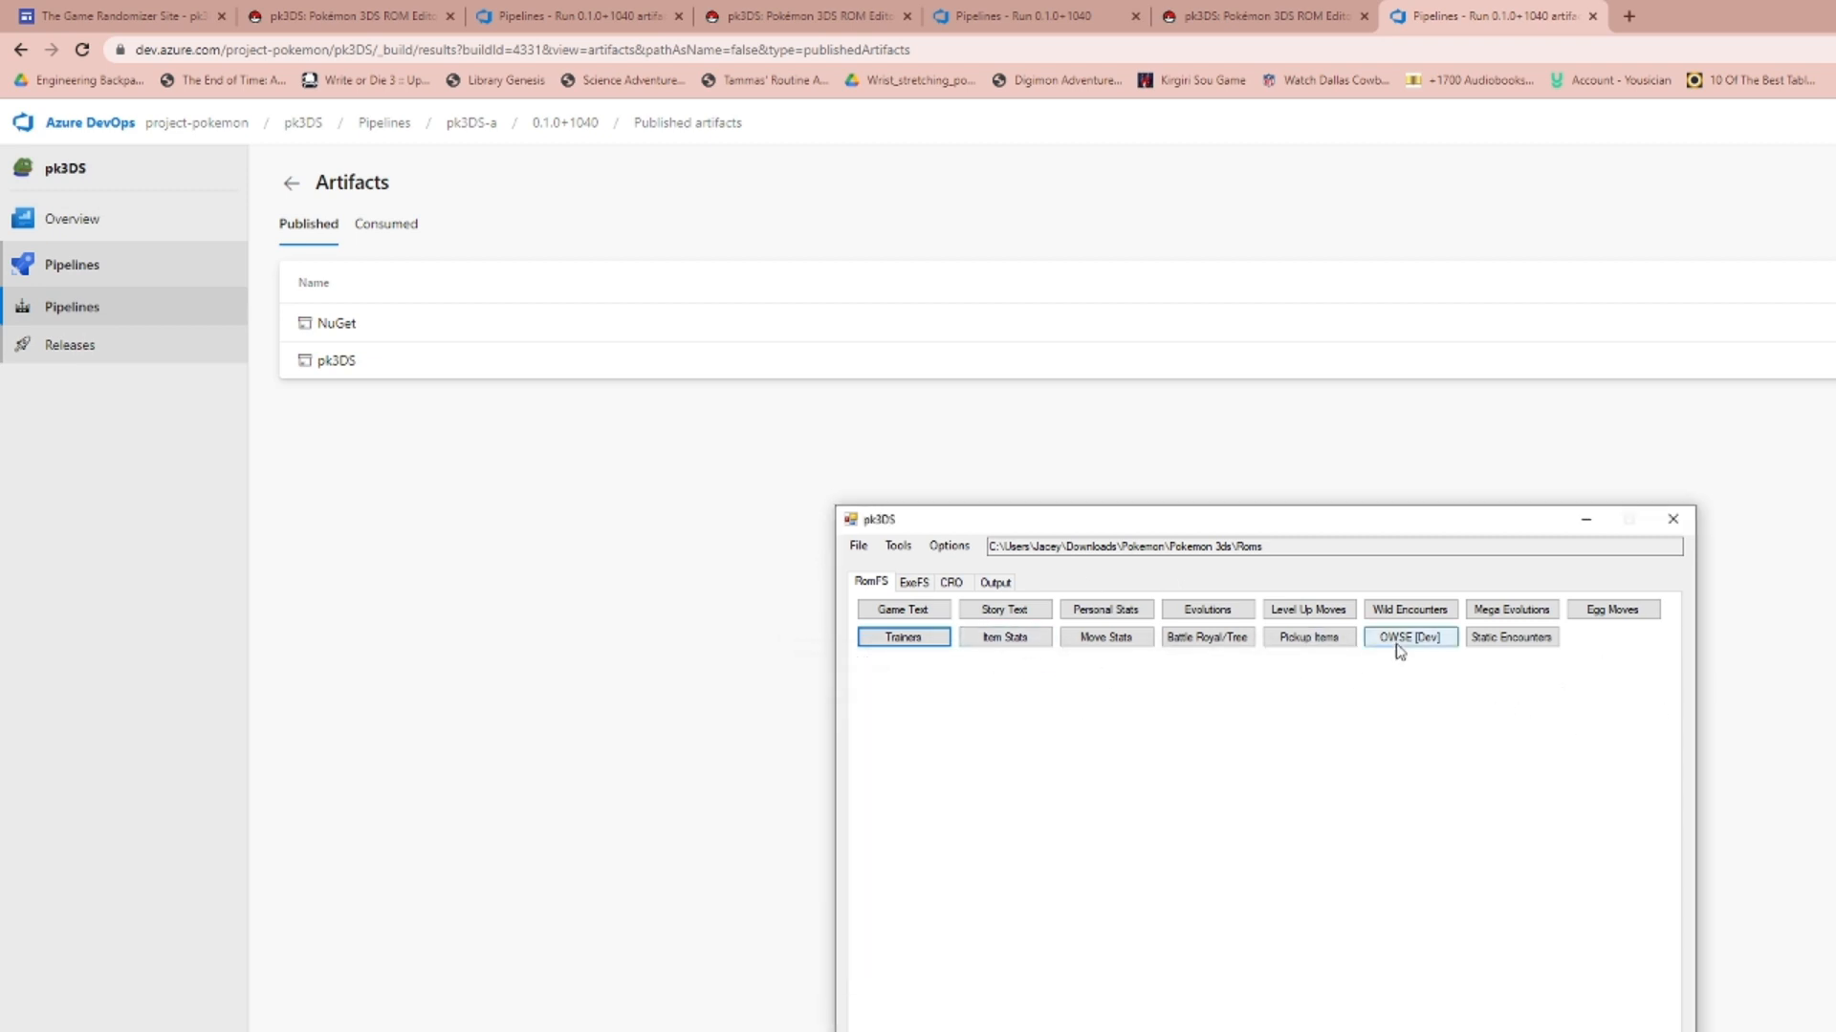
Look over the item stats table in the Item Editor, then close it.
click(1003, 636)
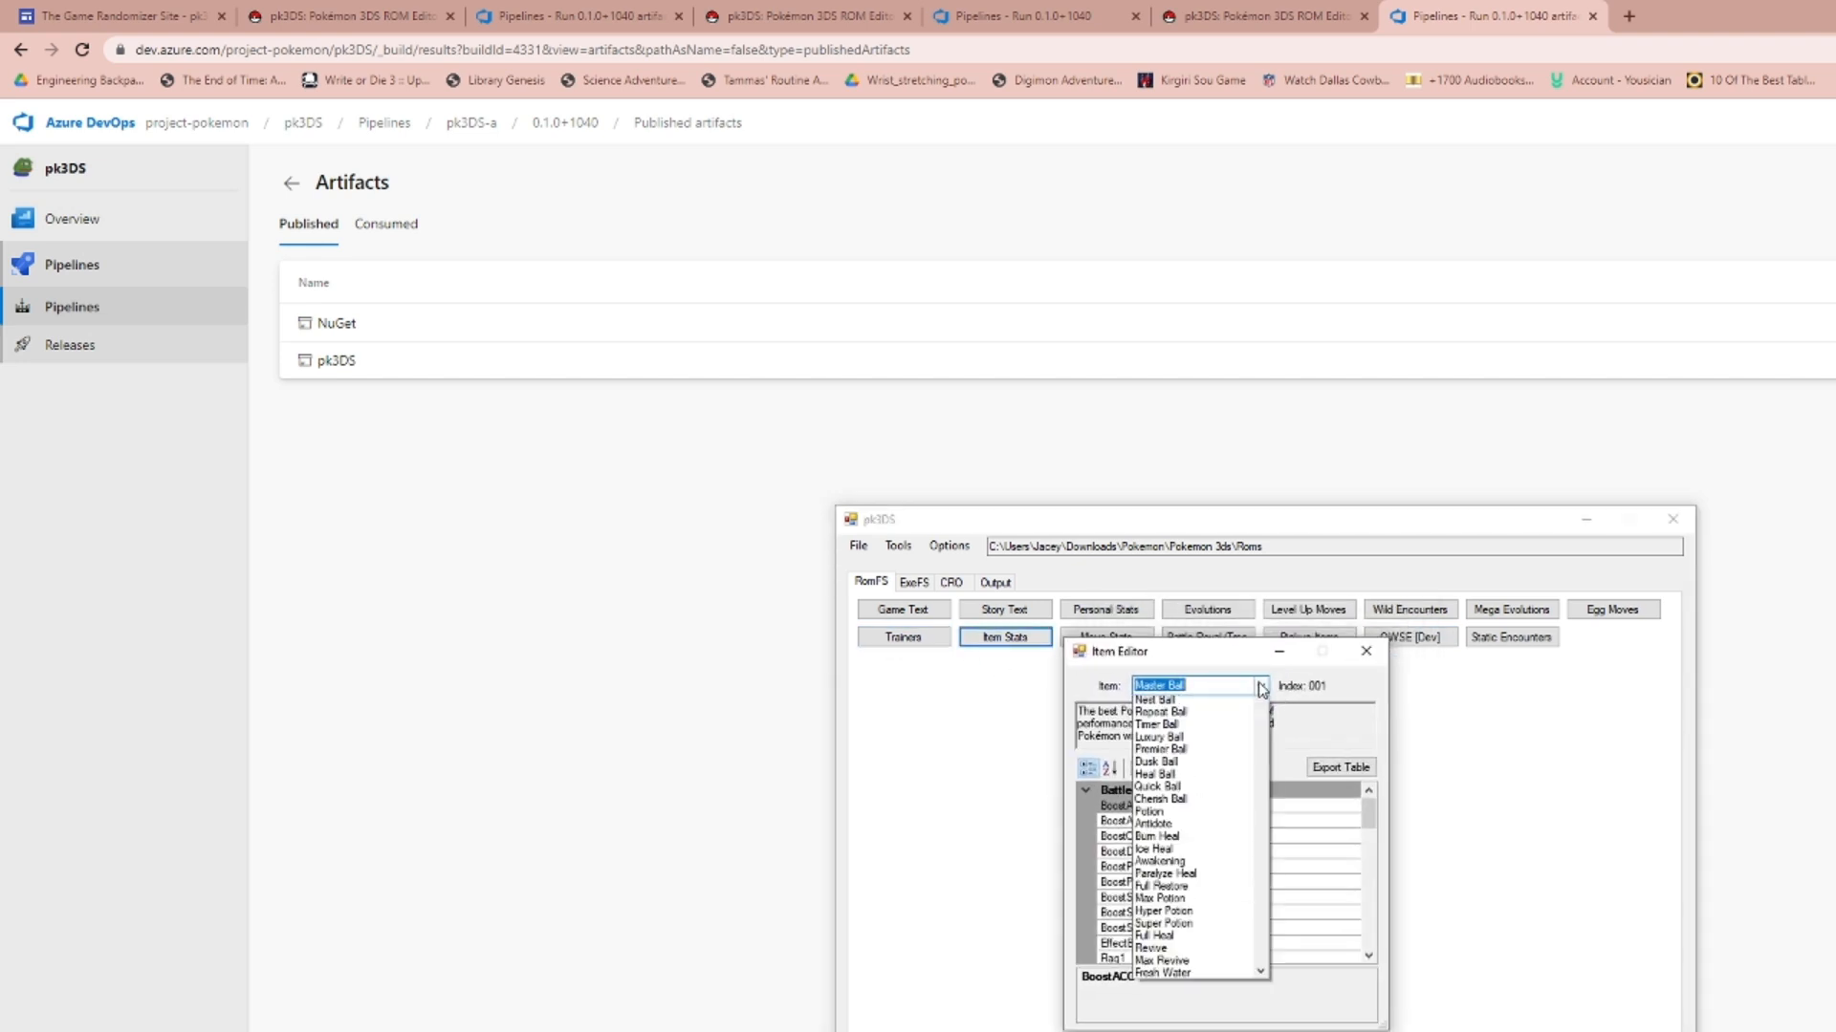
click(1156, 698)
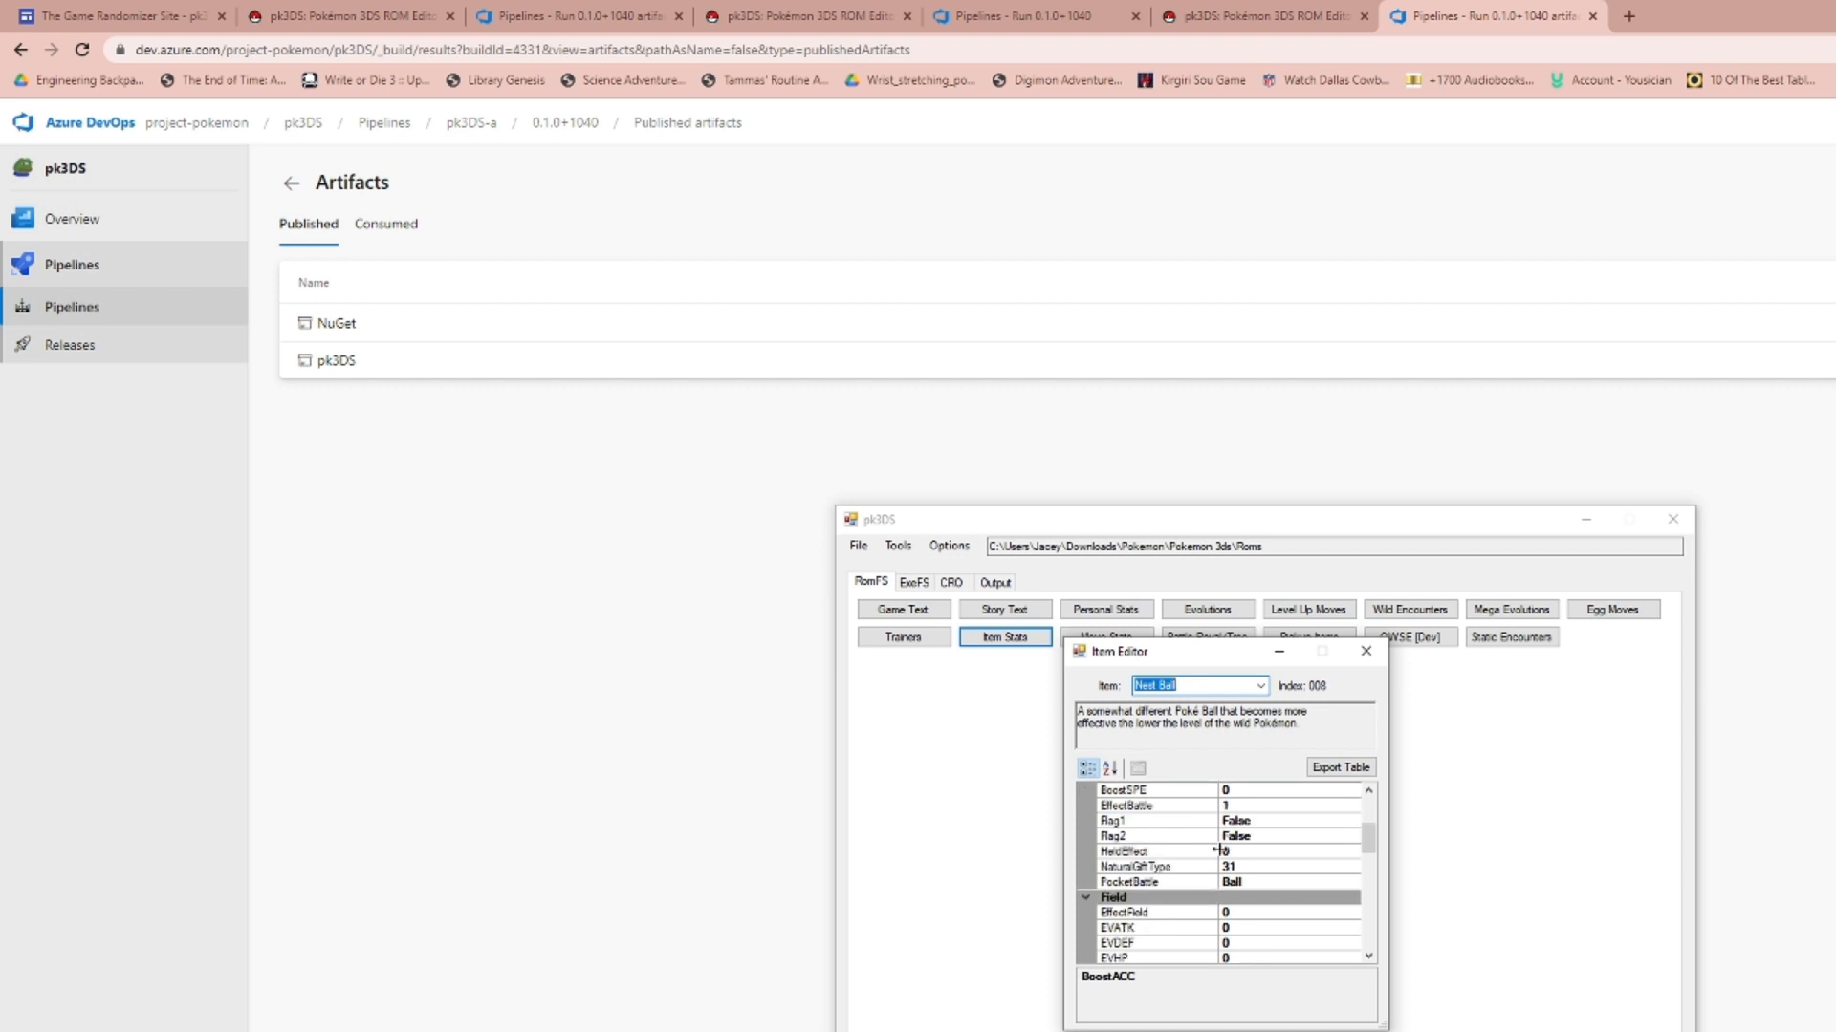
scroll(down, 3)
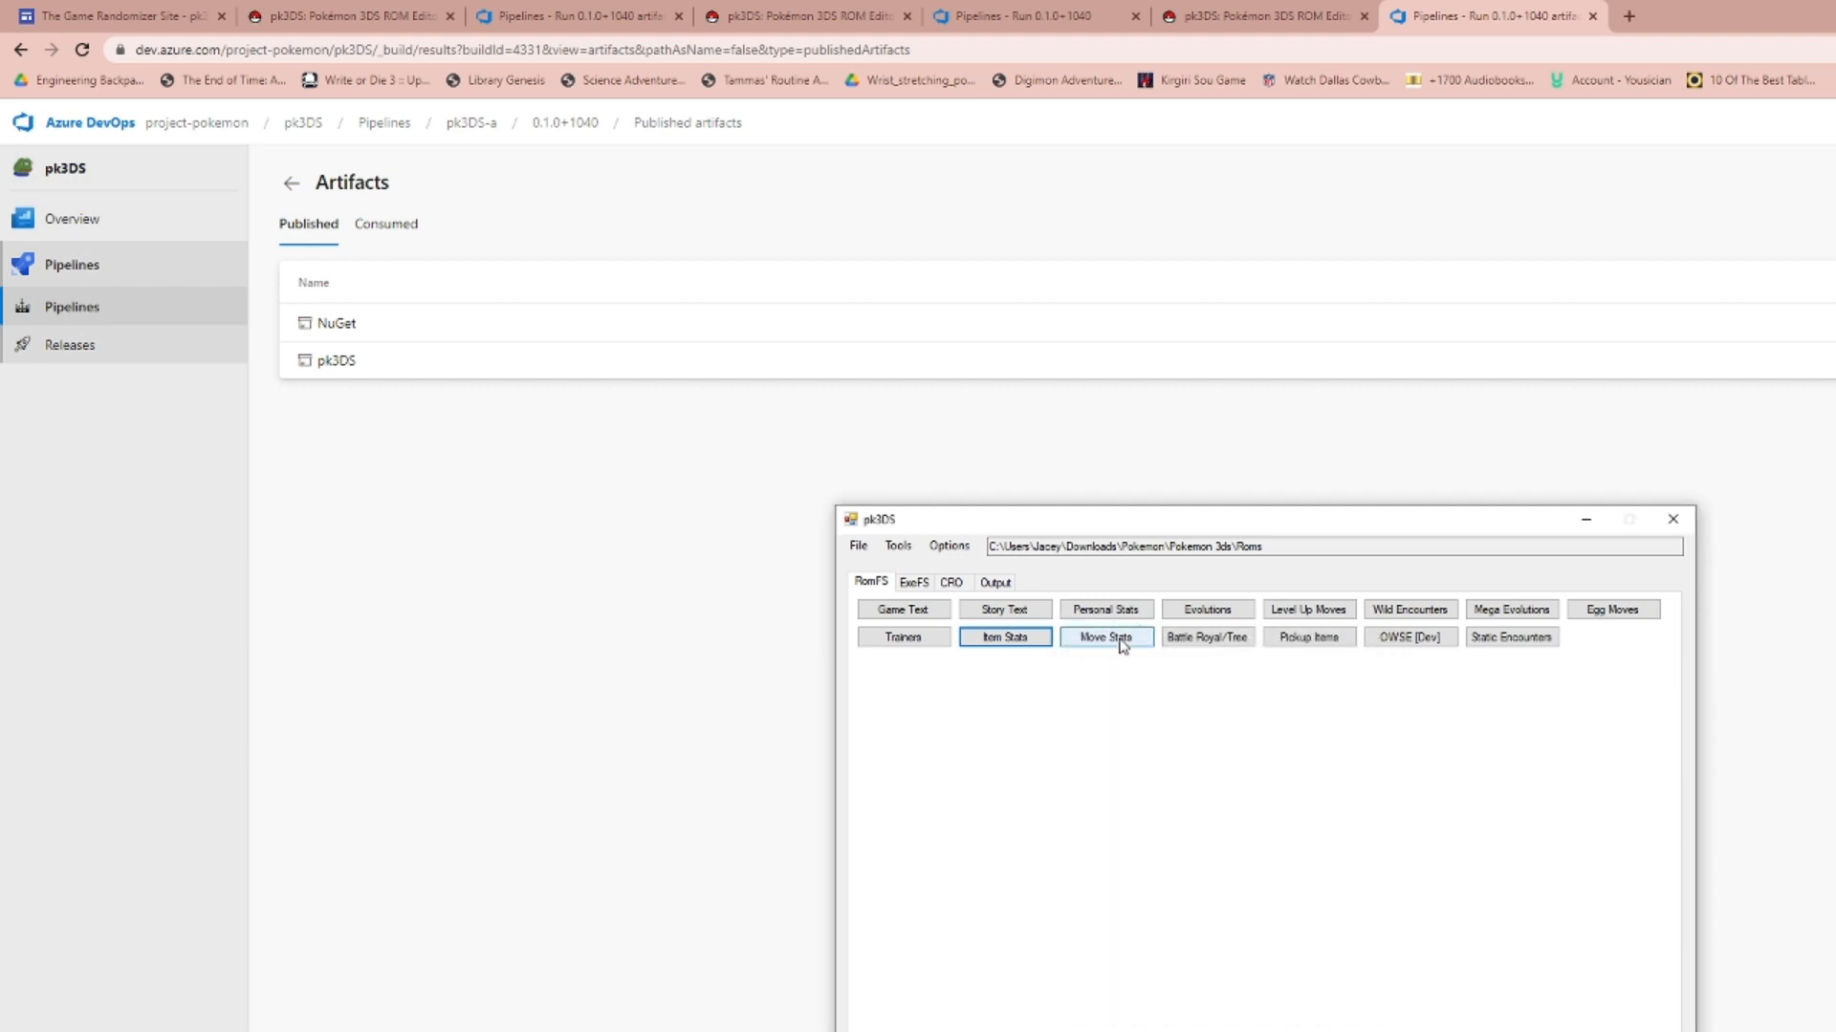
Review the pickup items table, cancel out, and bring up the Static Encounter editor.
click(1104, 637)
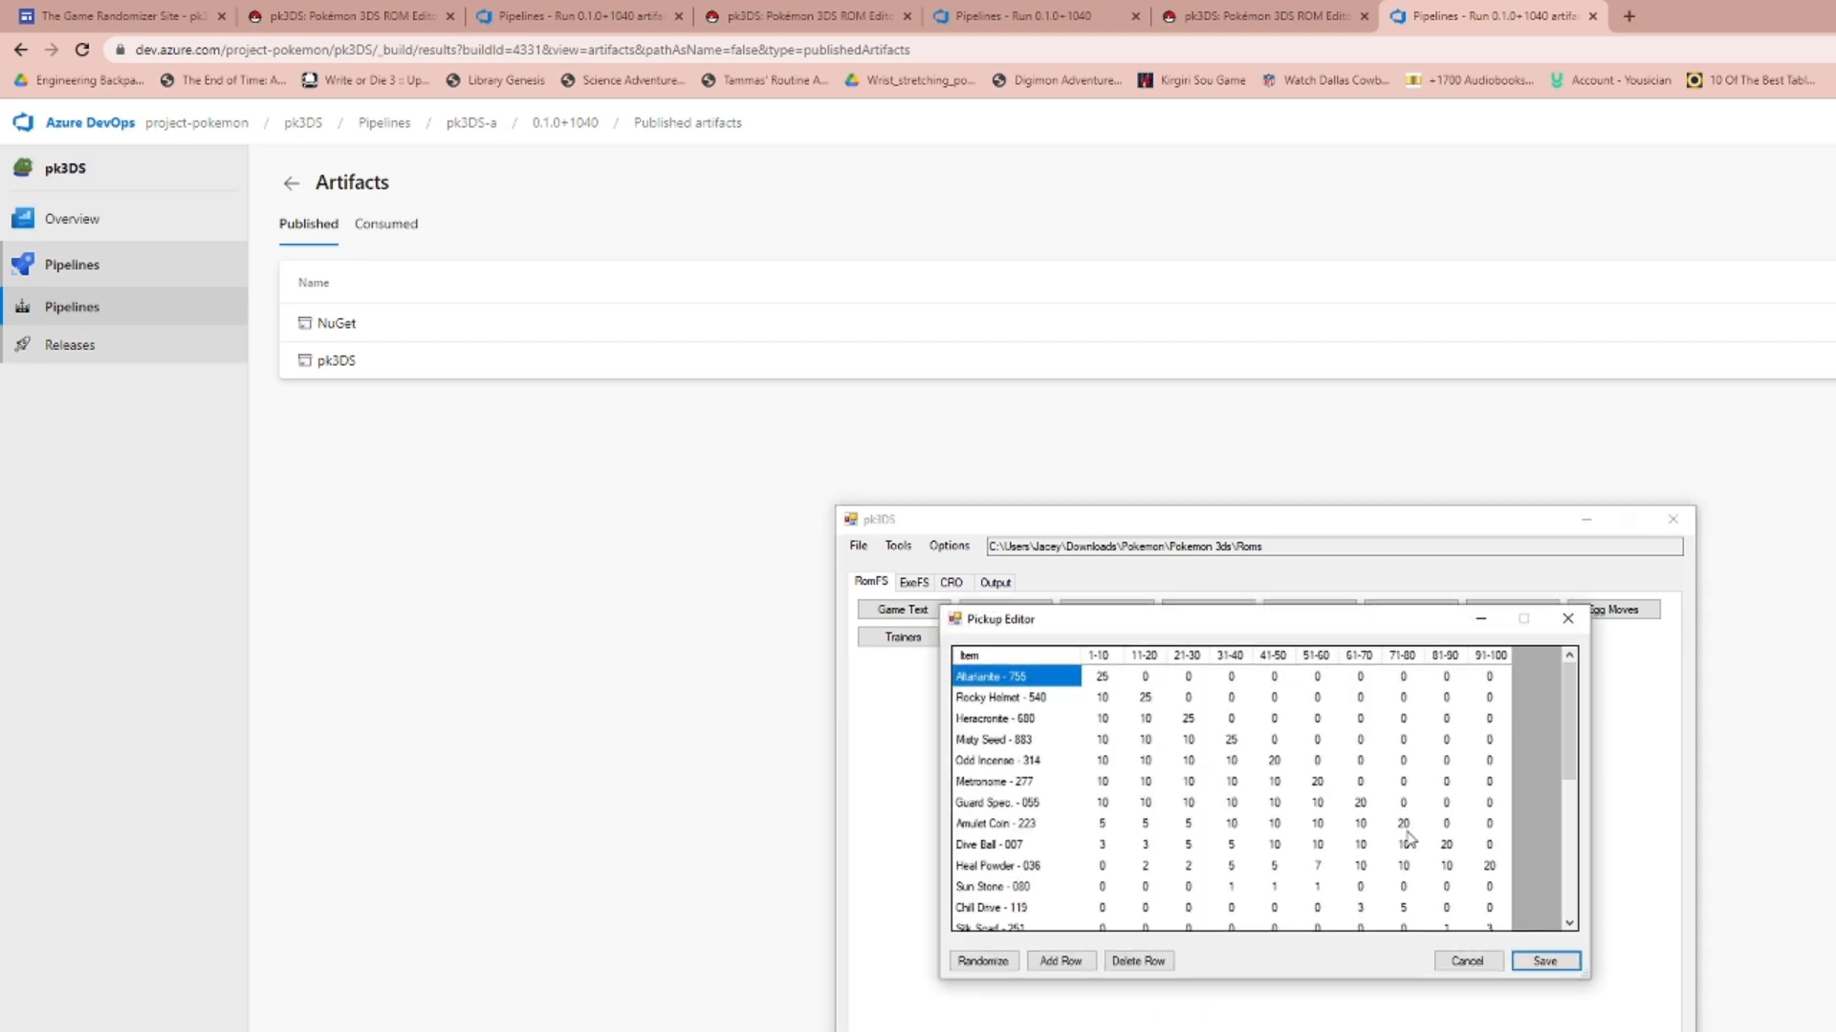
click(1543, 960)
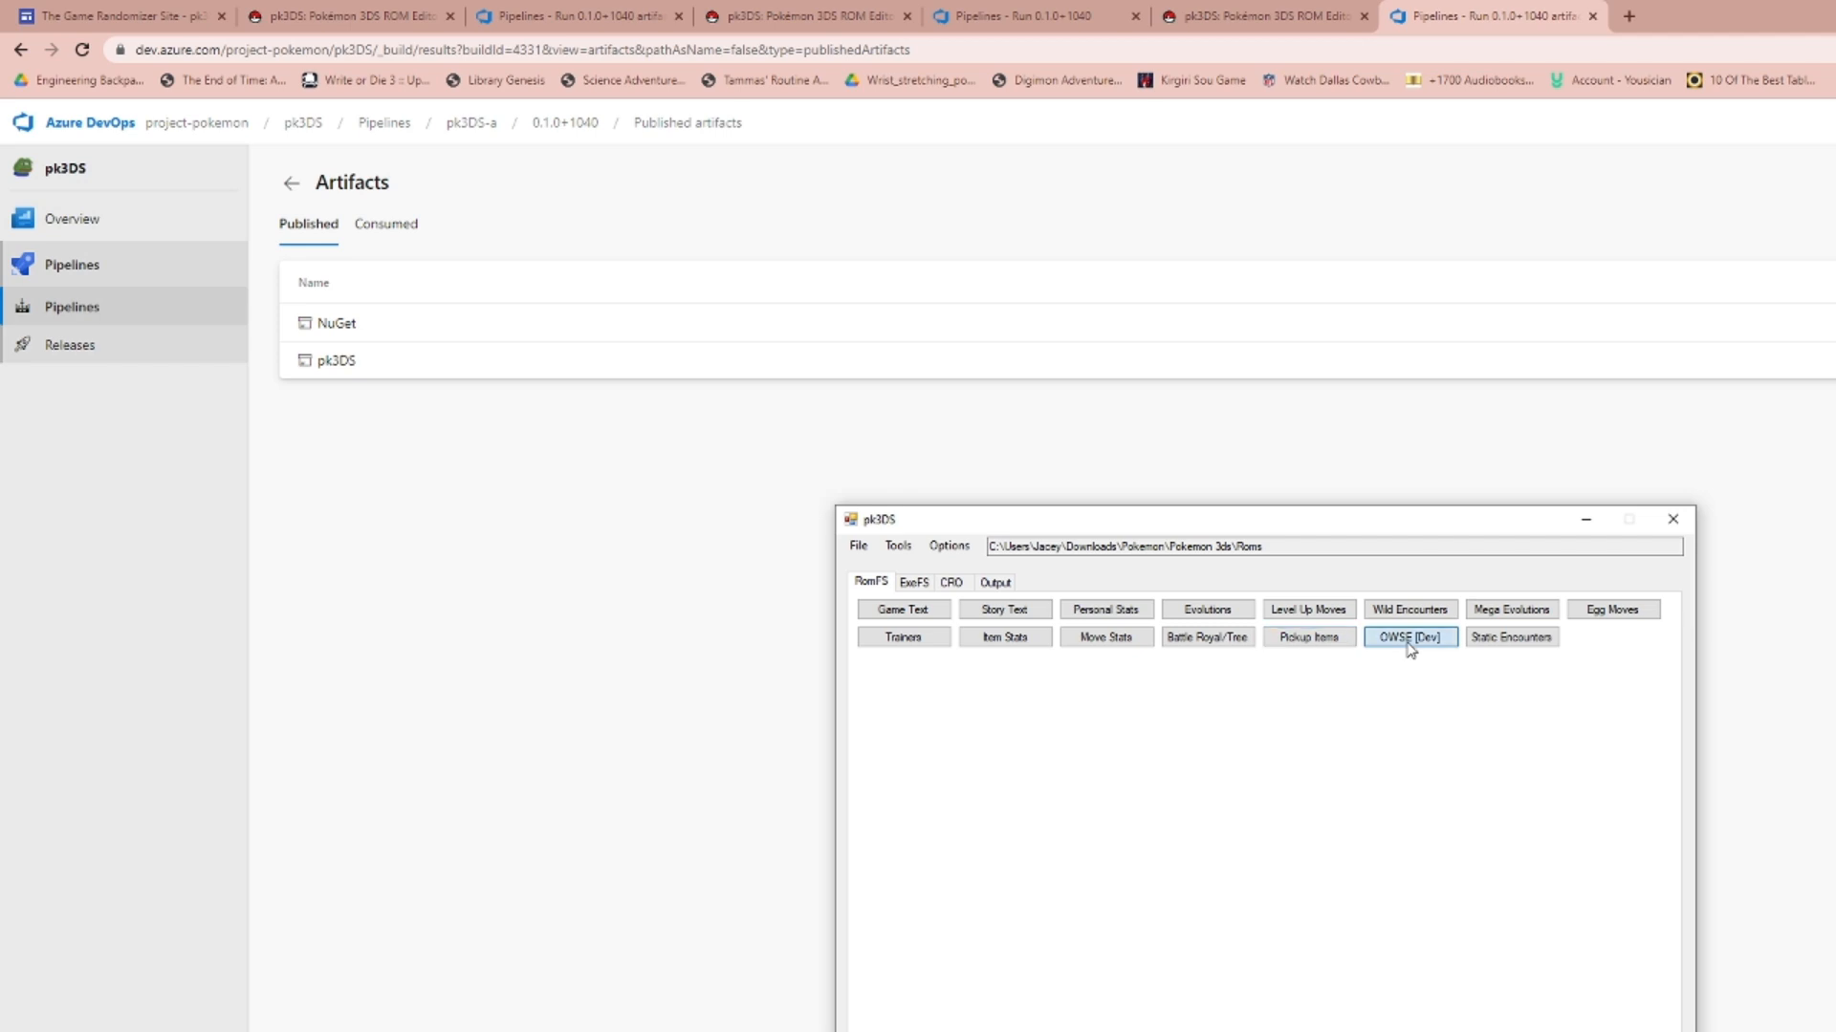
click(1409, 637)
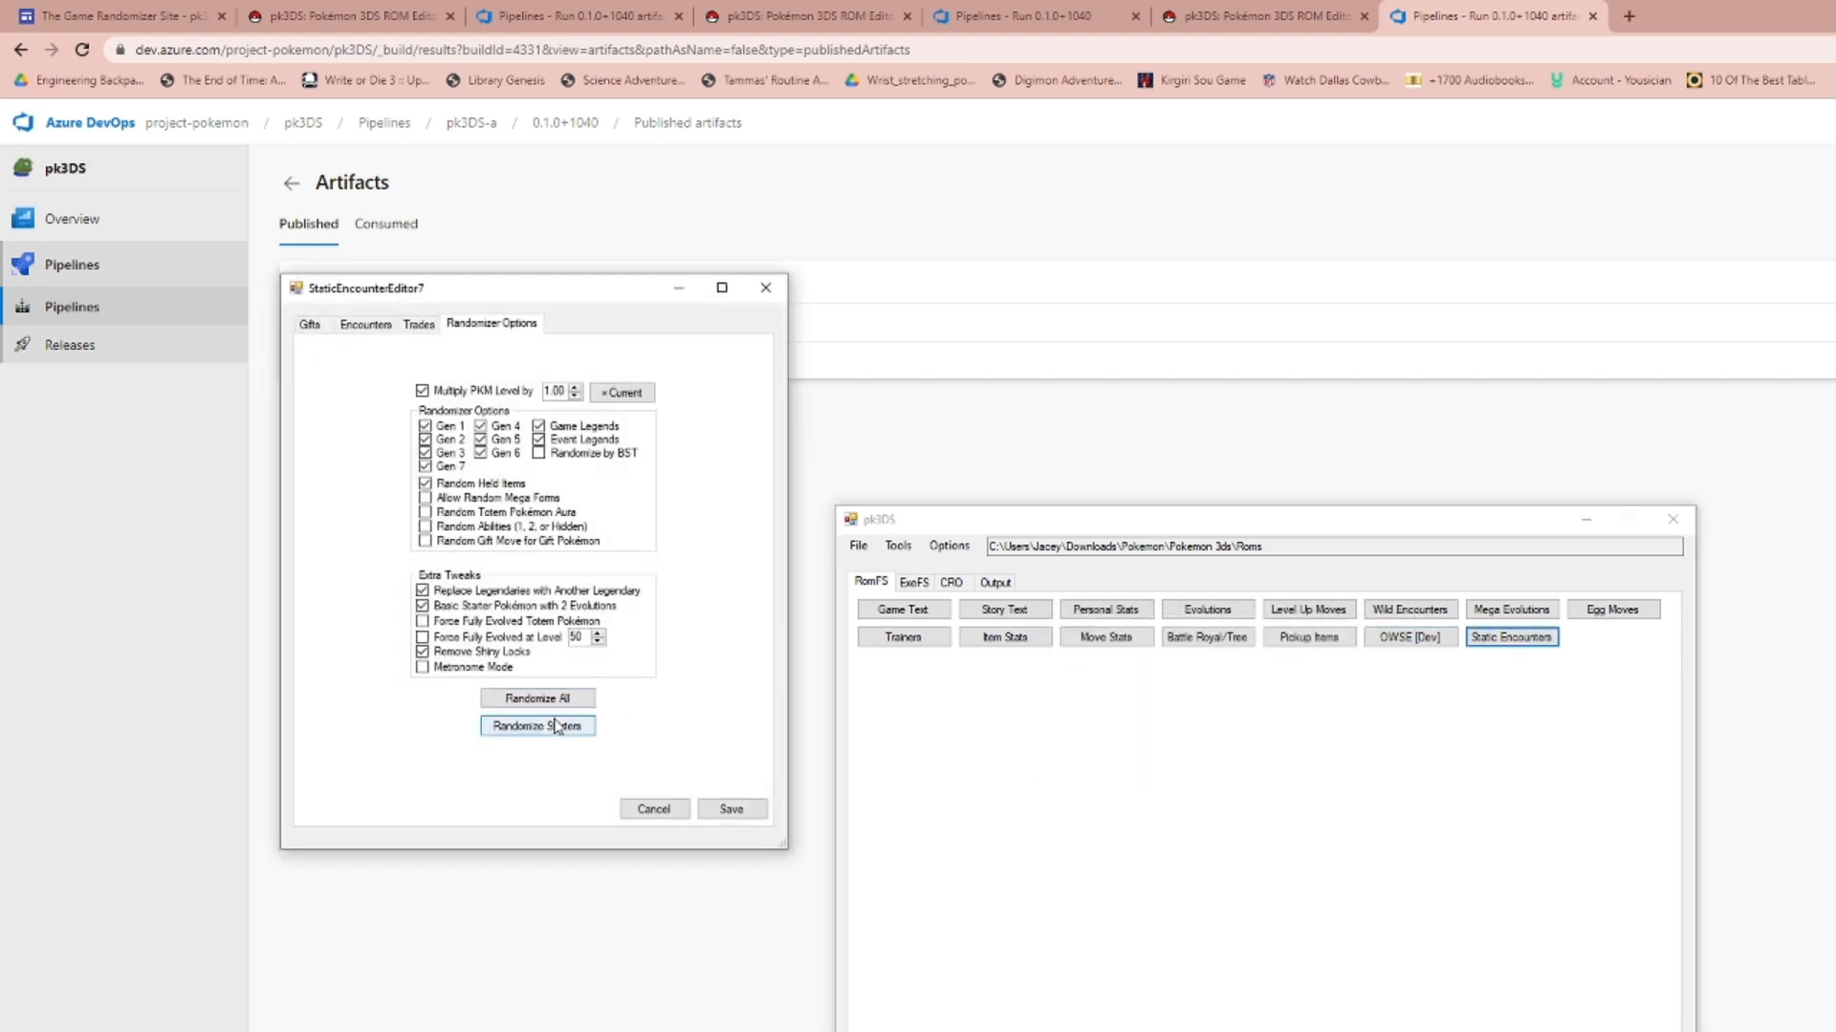
Confirm randomizing the starters, close Static Encounters, and show the ExeFS tools.
click(537, 725)
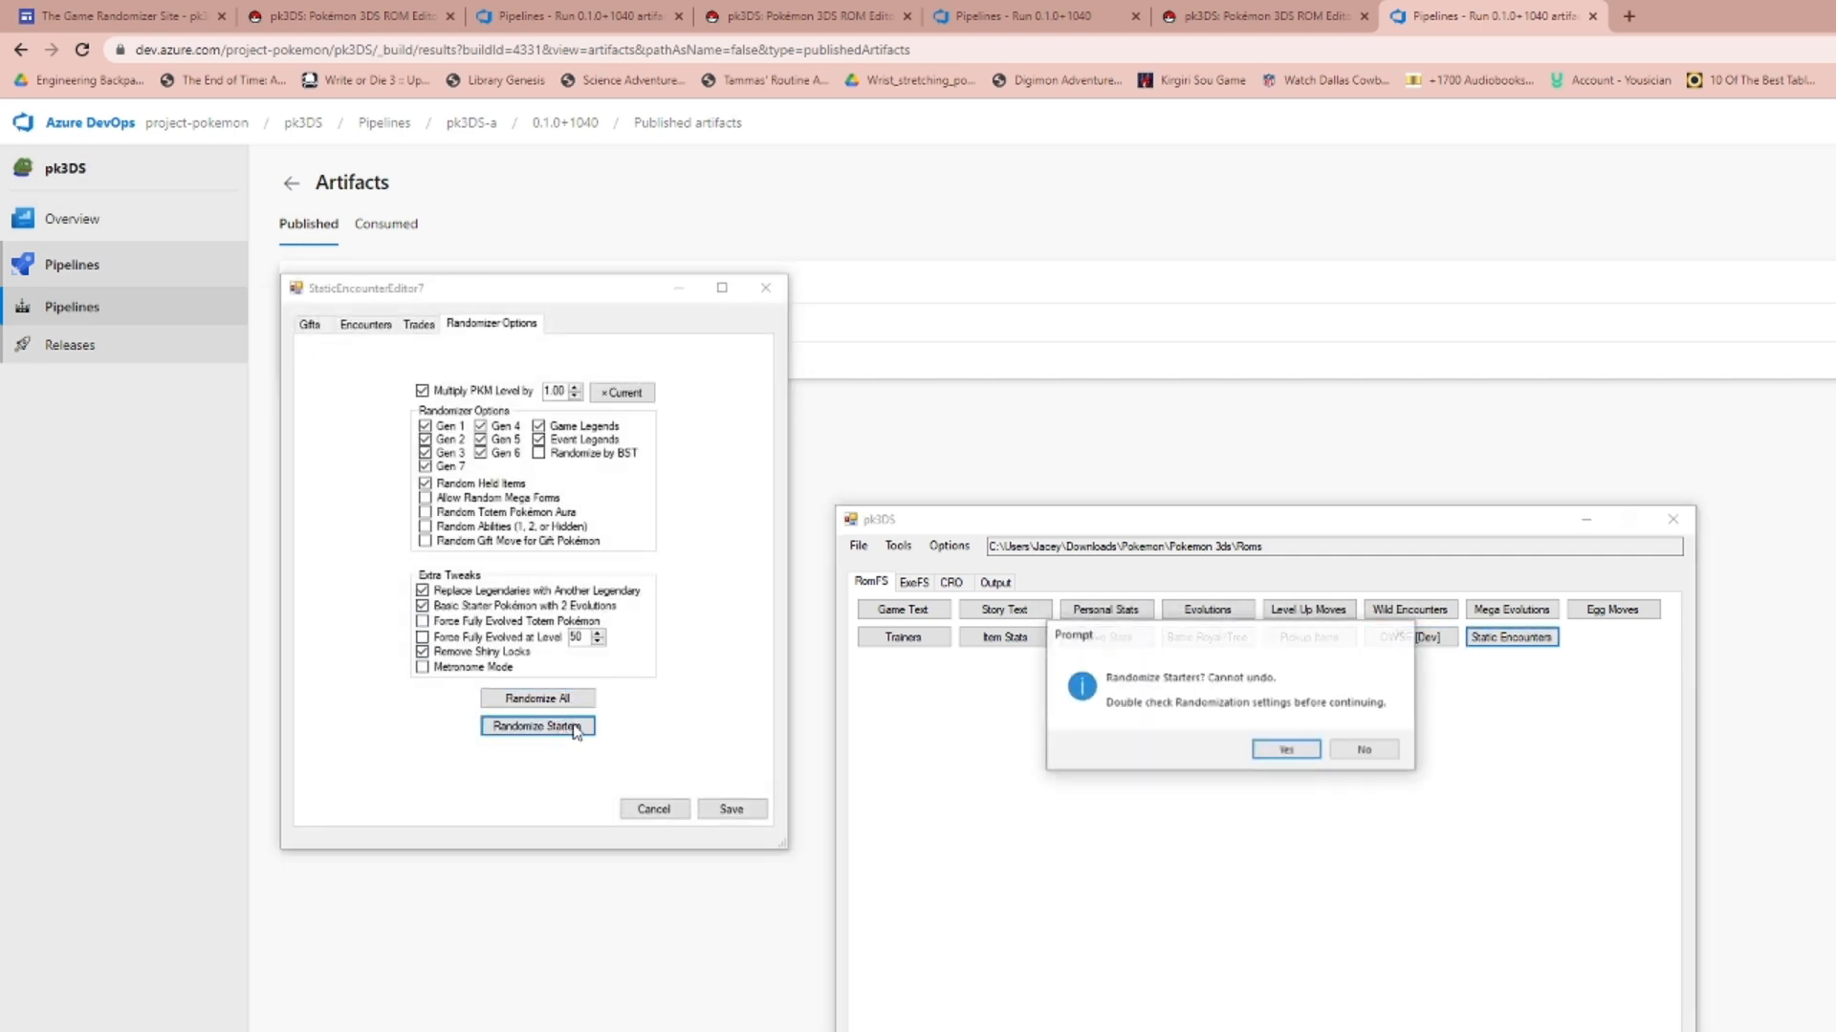
click(1284, 750)
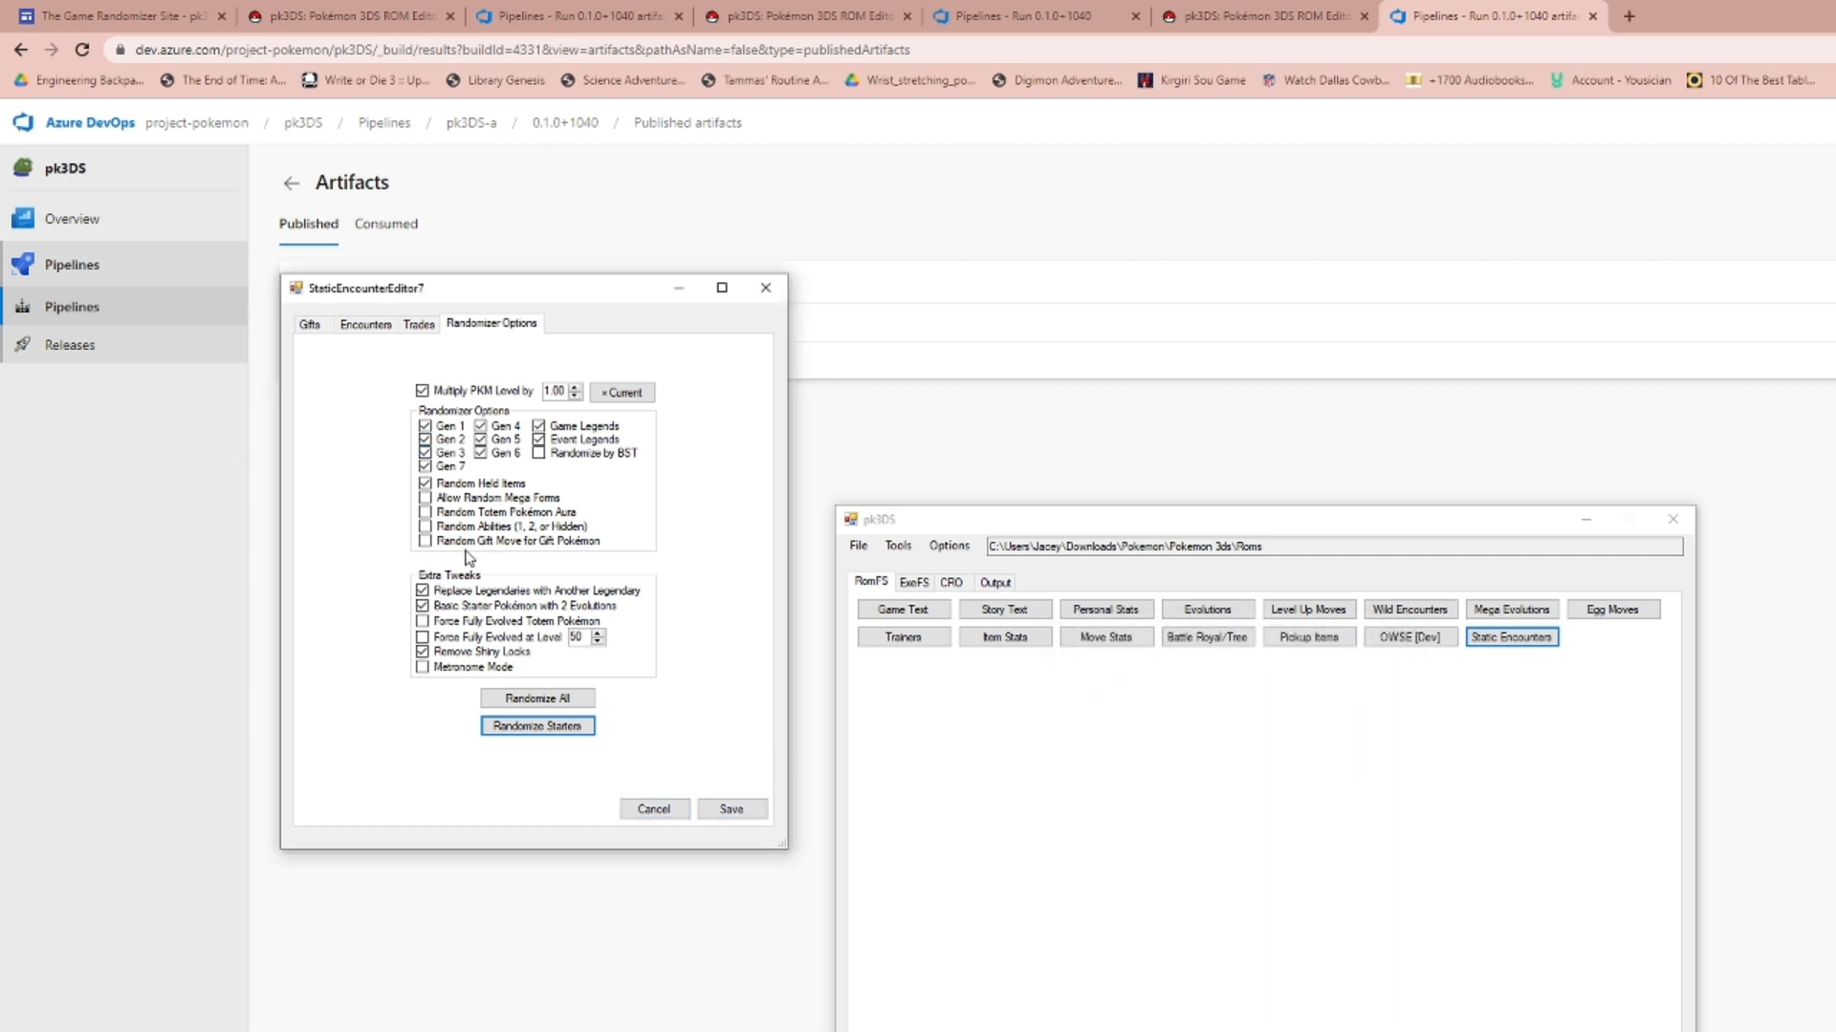
click(423, 605)
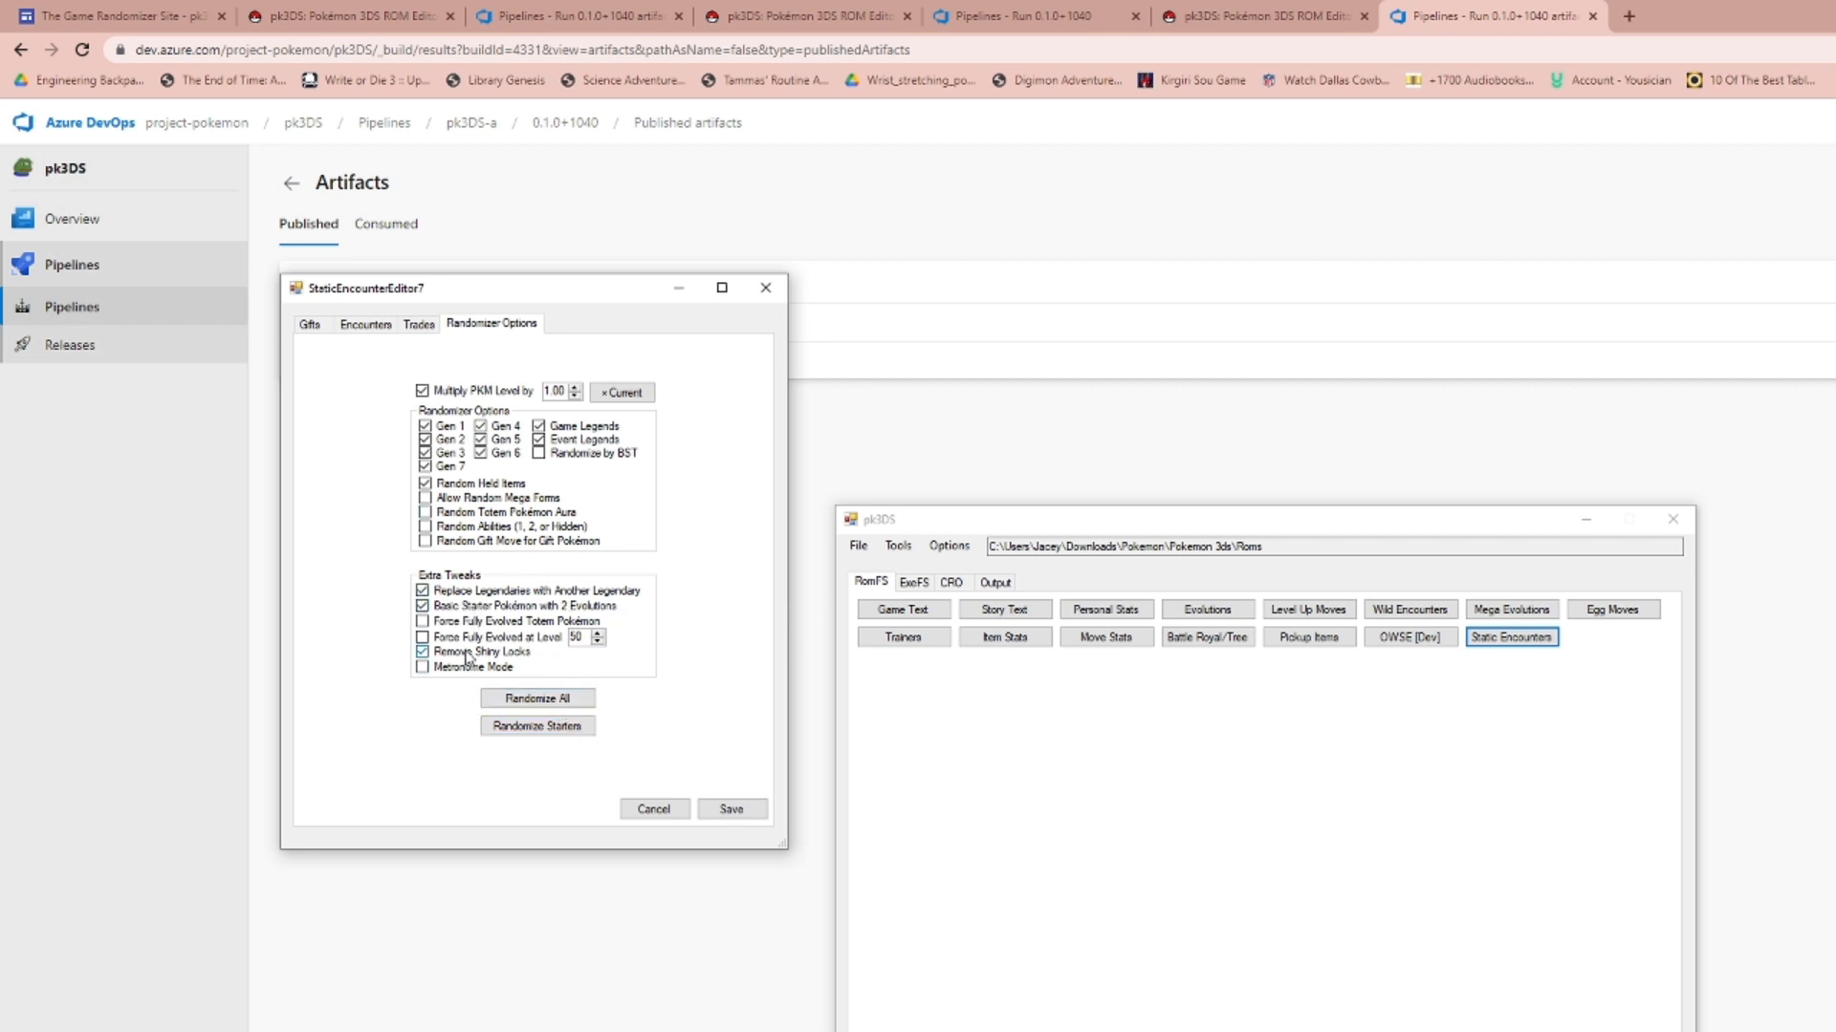
click(422, 652)
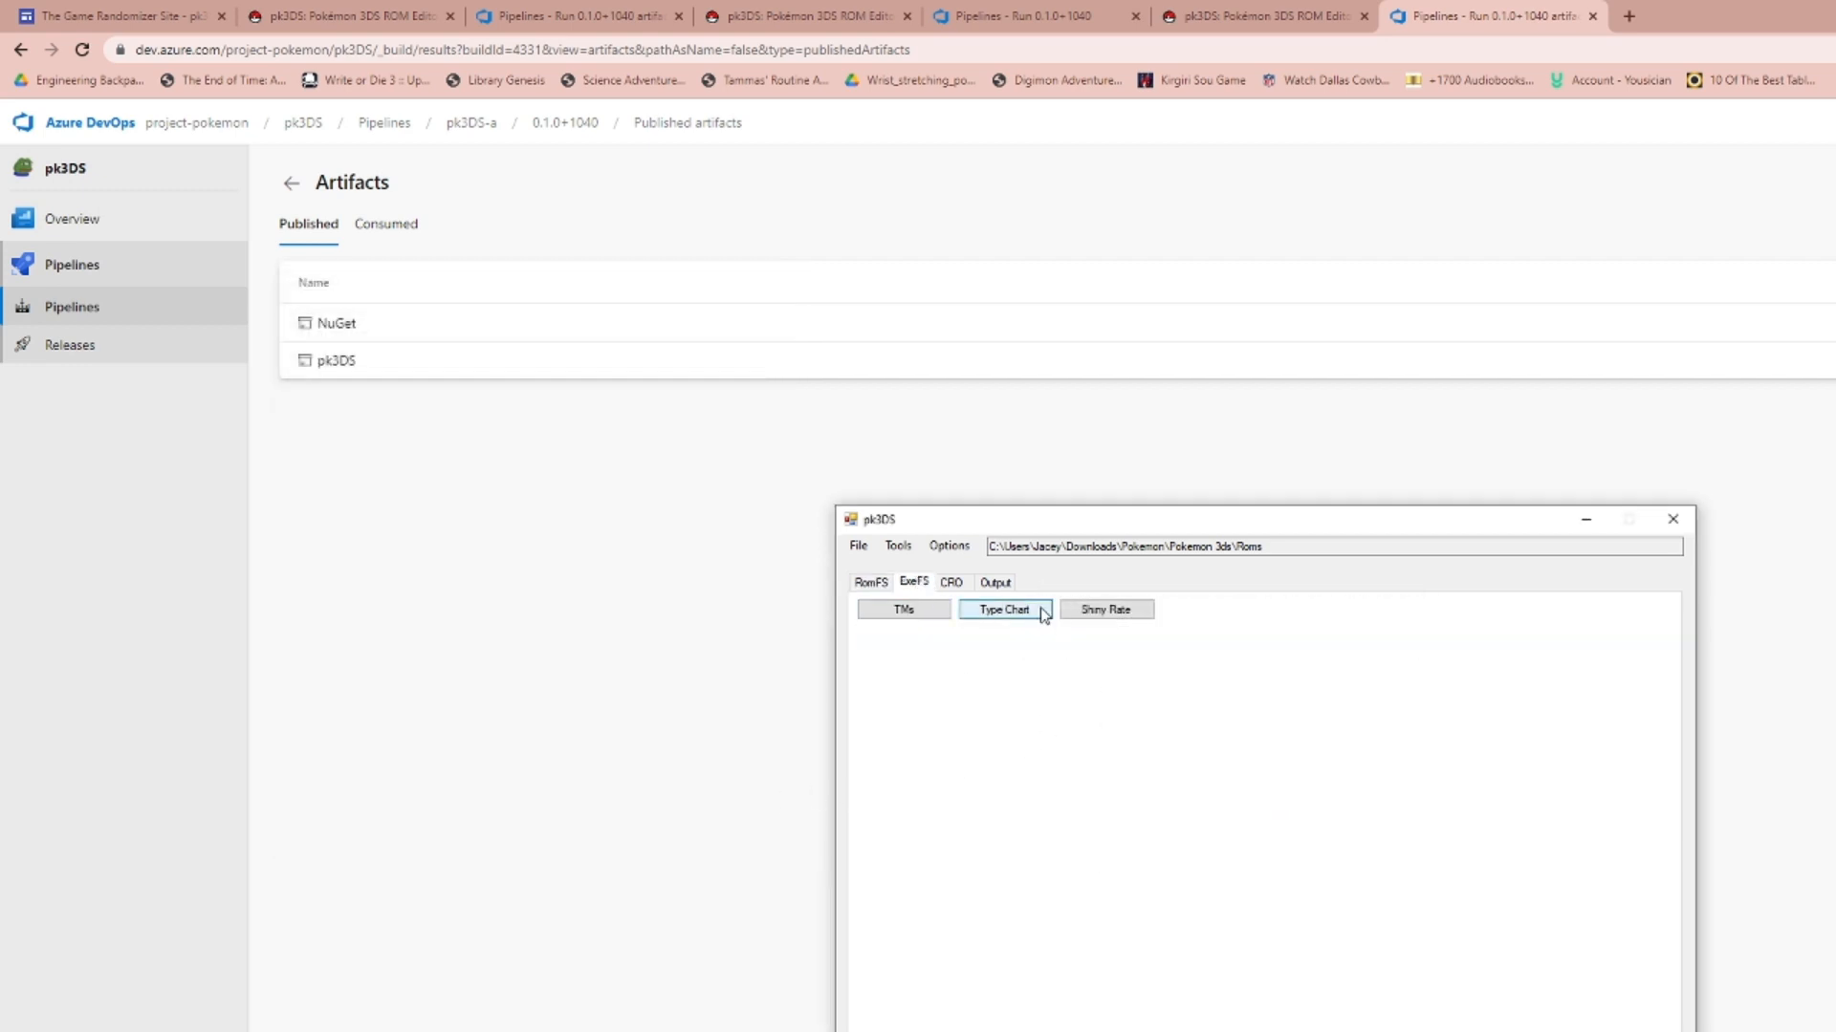
View and close the TM list and type chart, then open Shiny Rate.
click(902, 609)
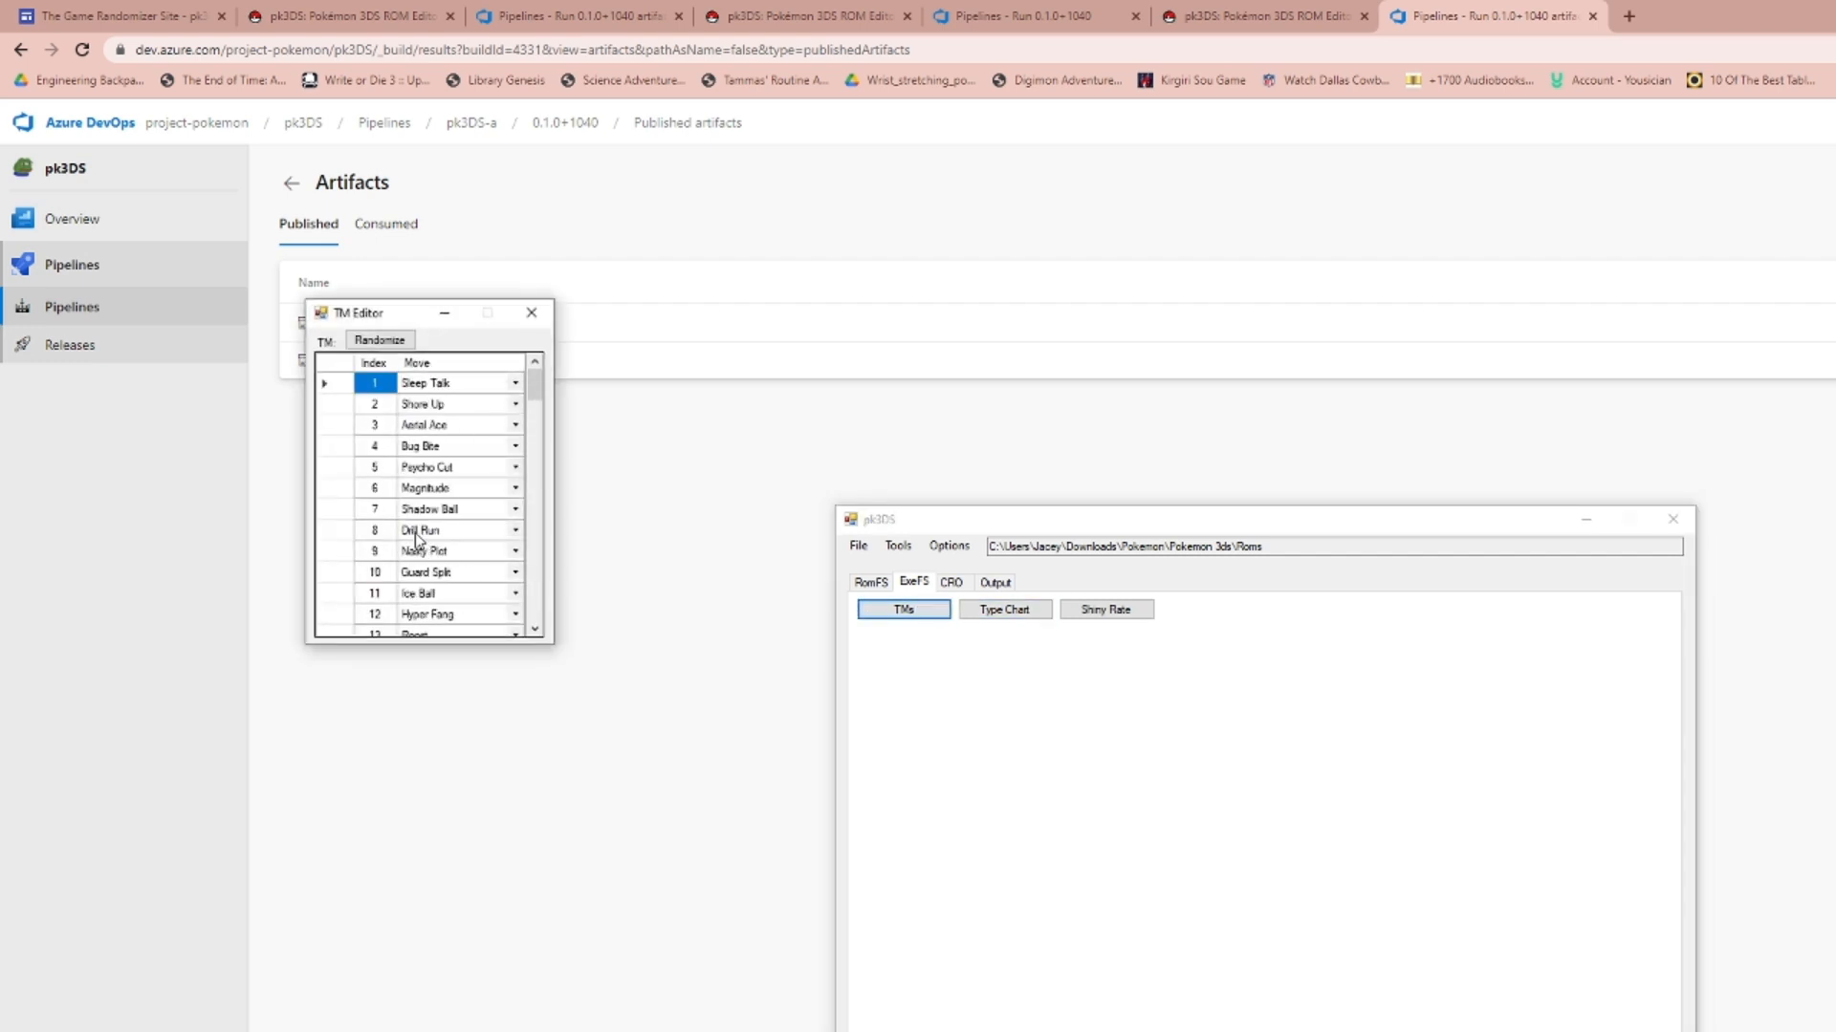
click(1003, 609)
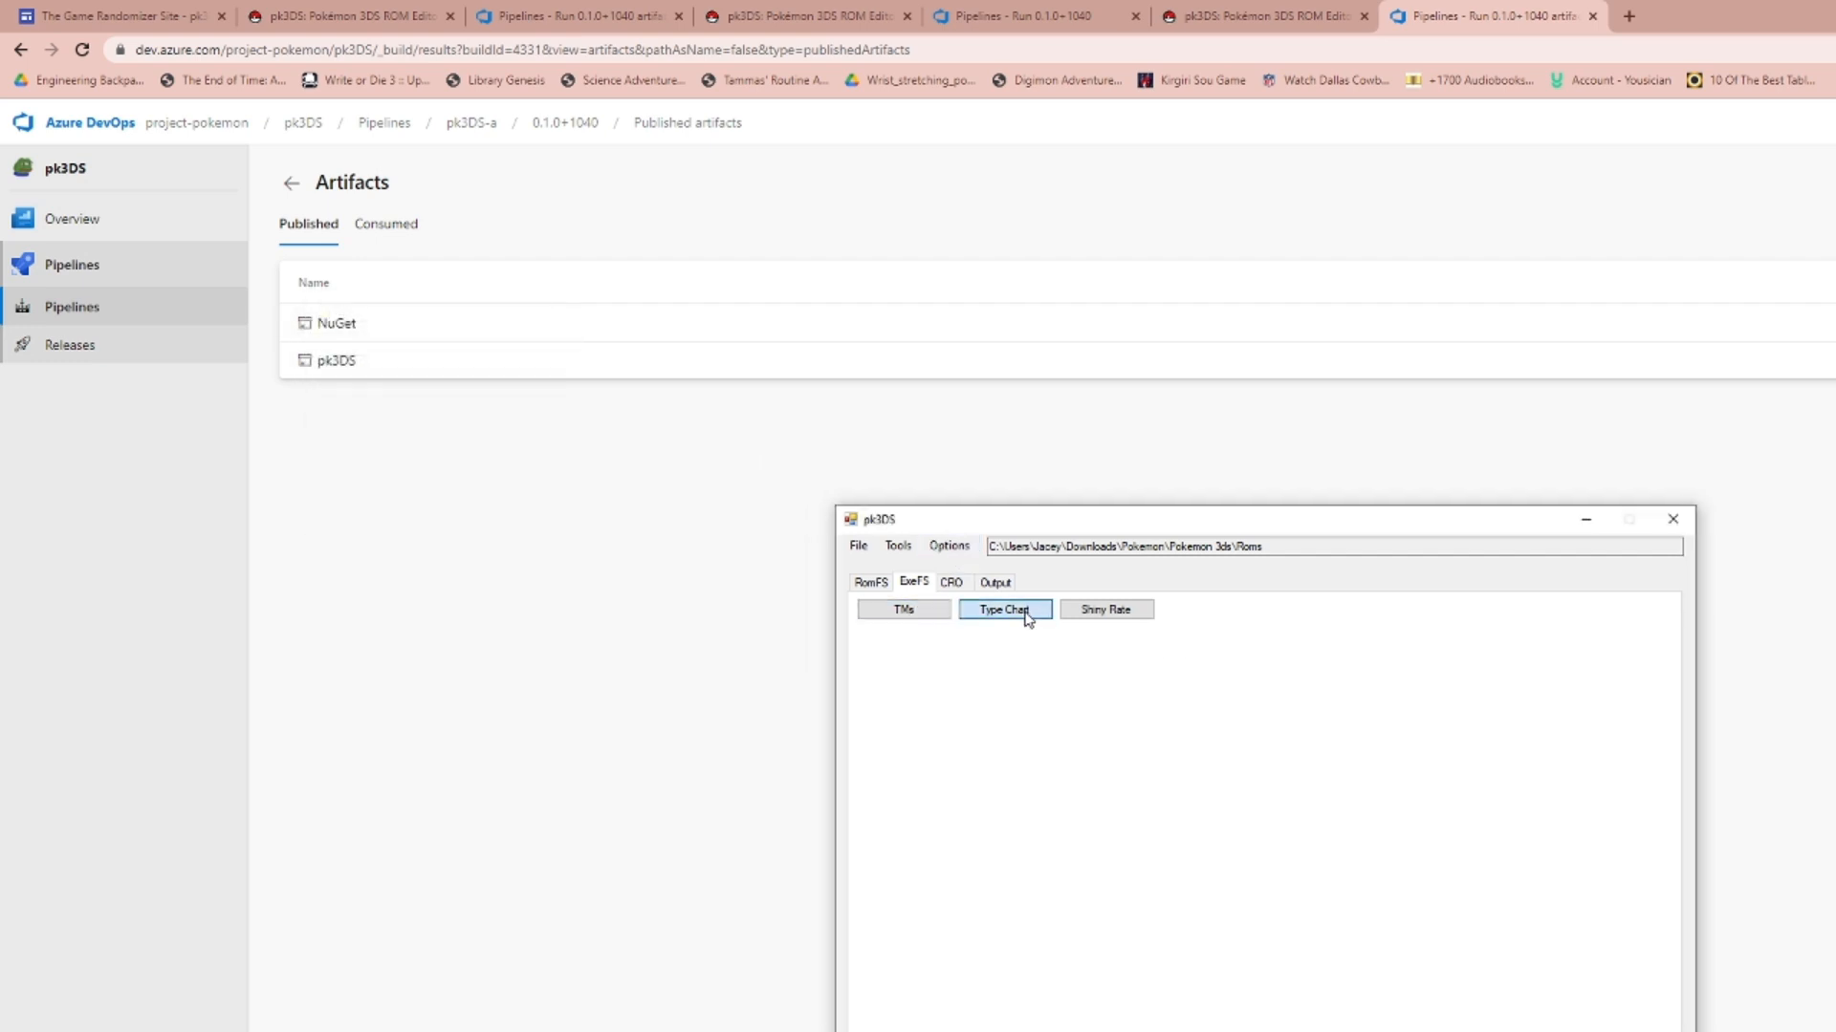
click(1003, 609)
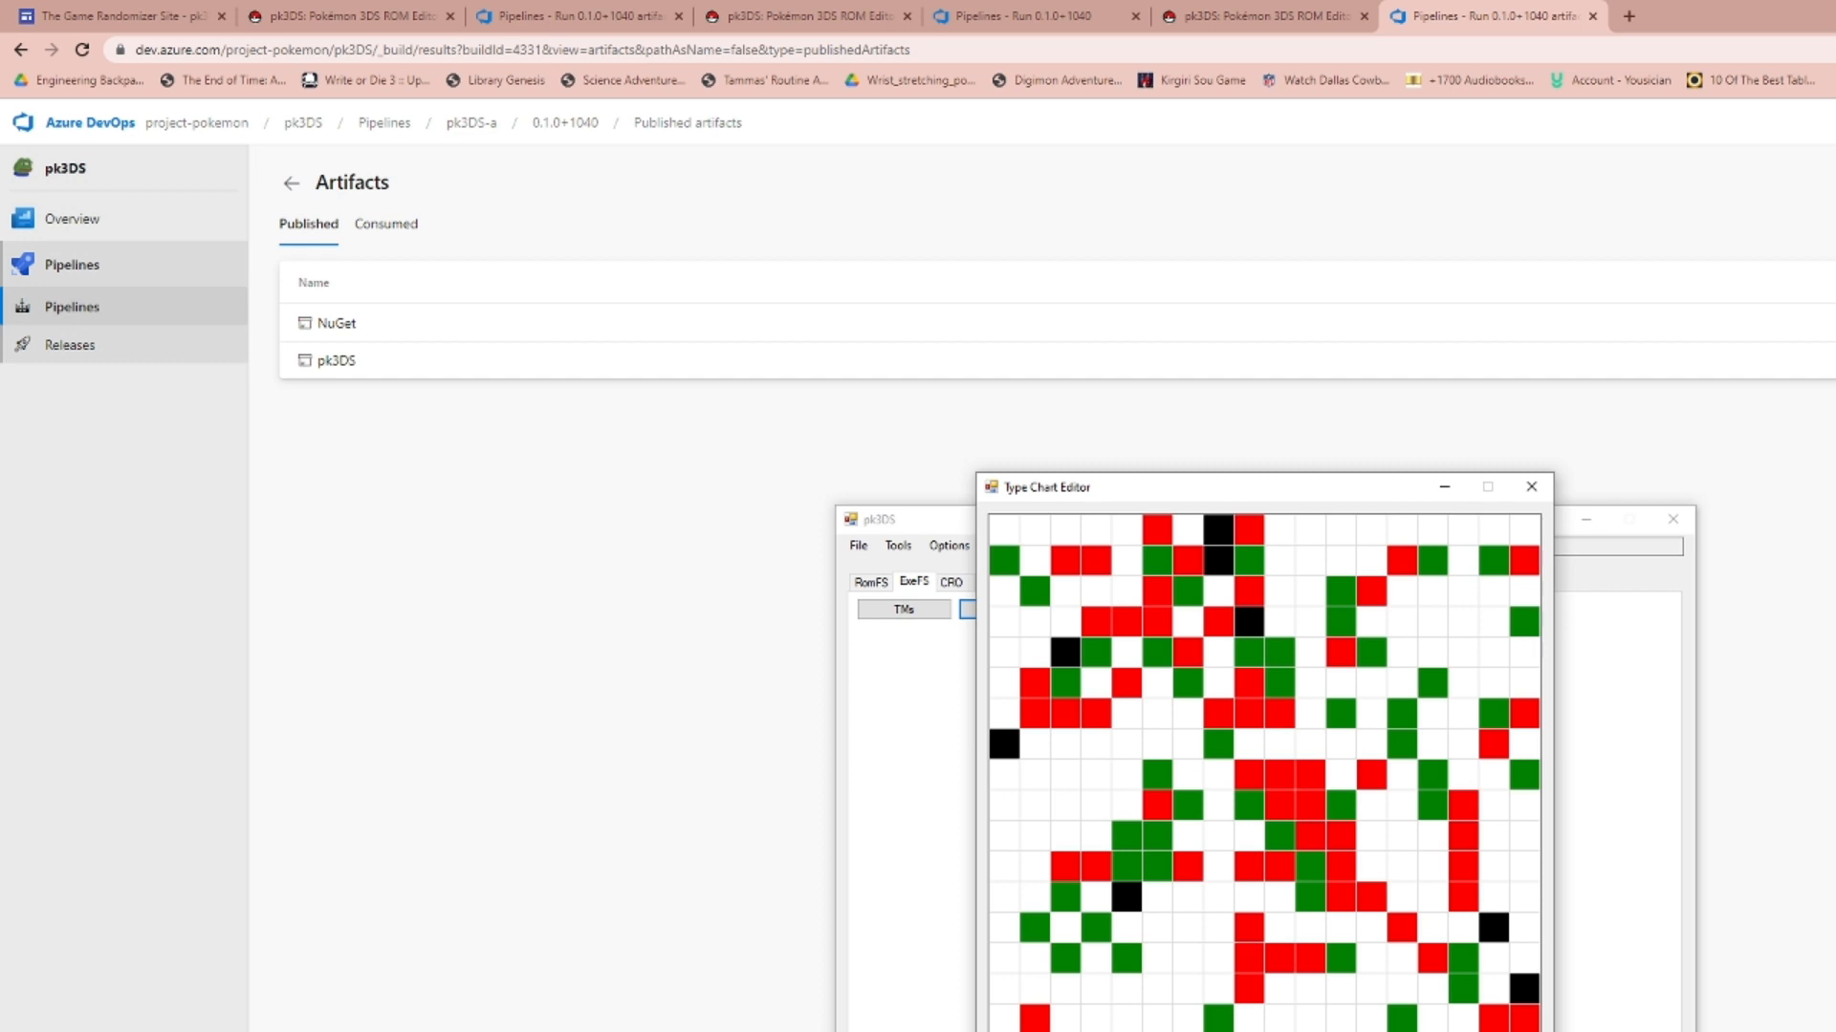
mouse_move(1342, 964)
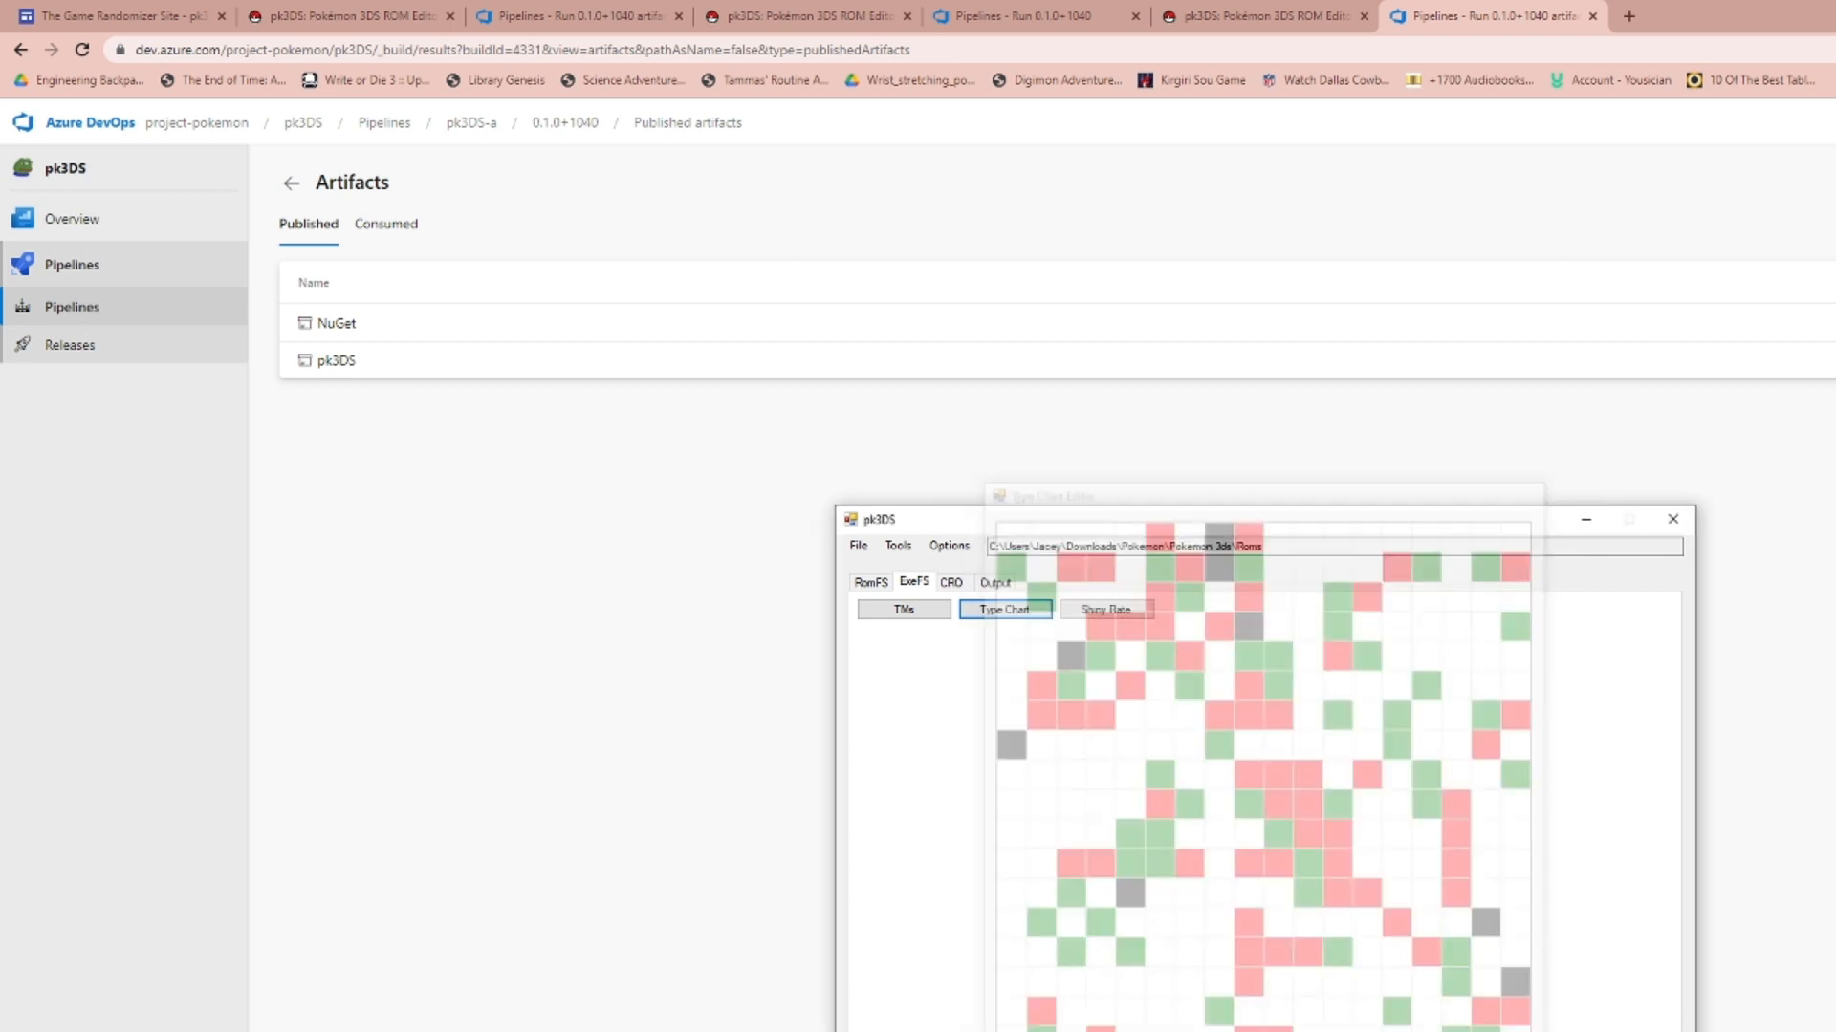
click(1104, 609)
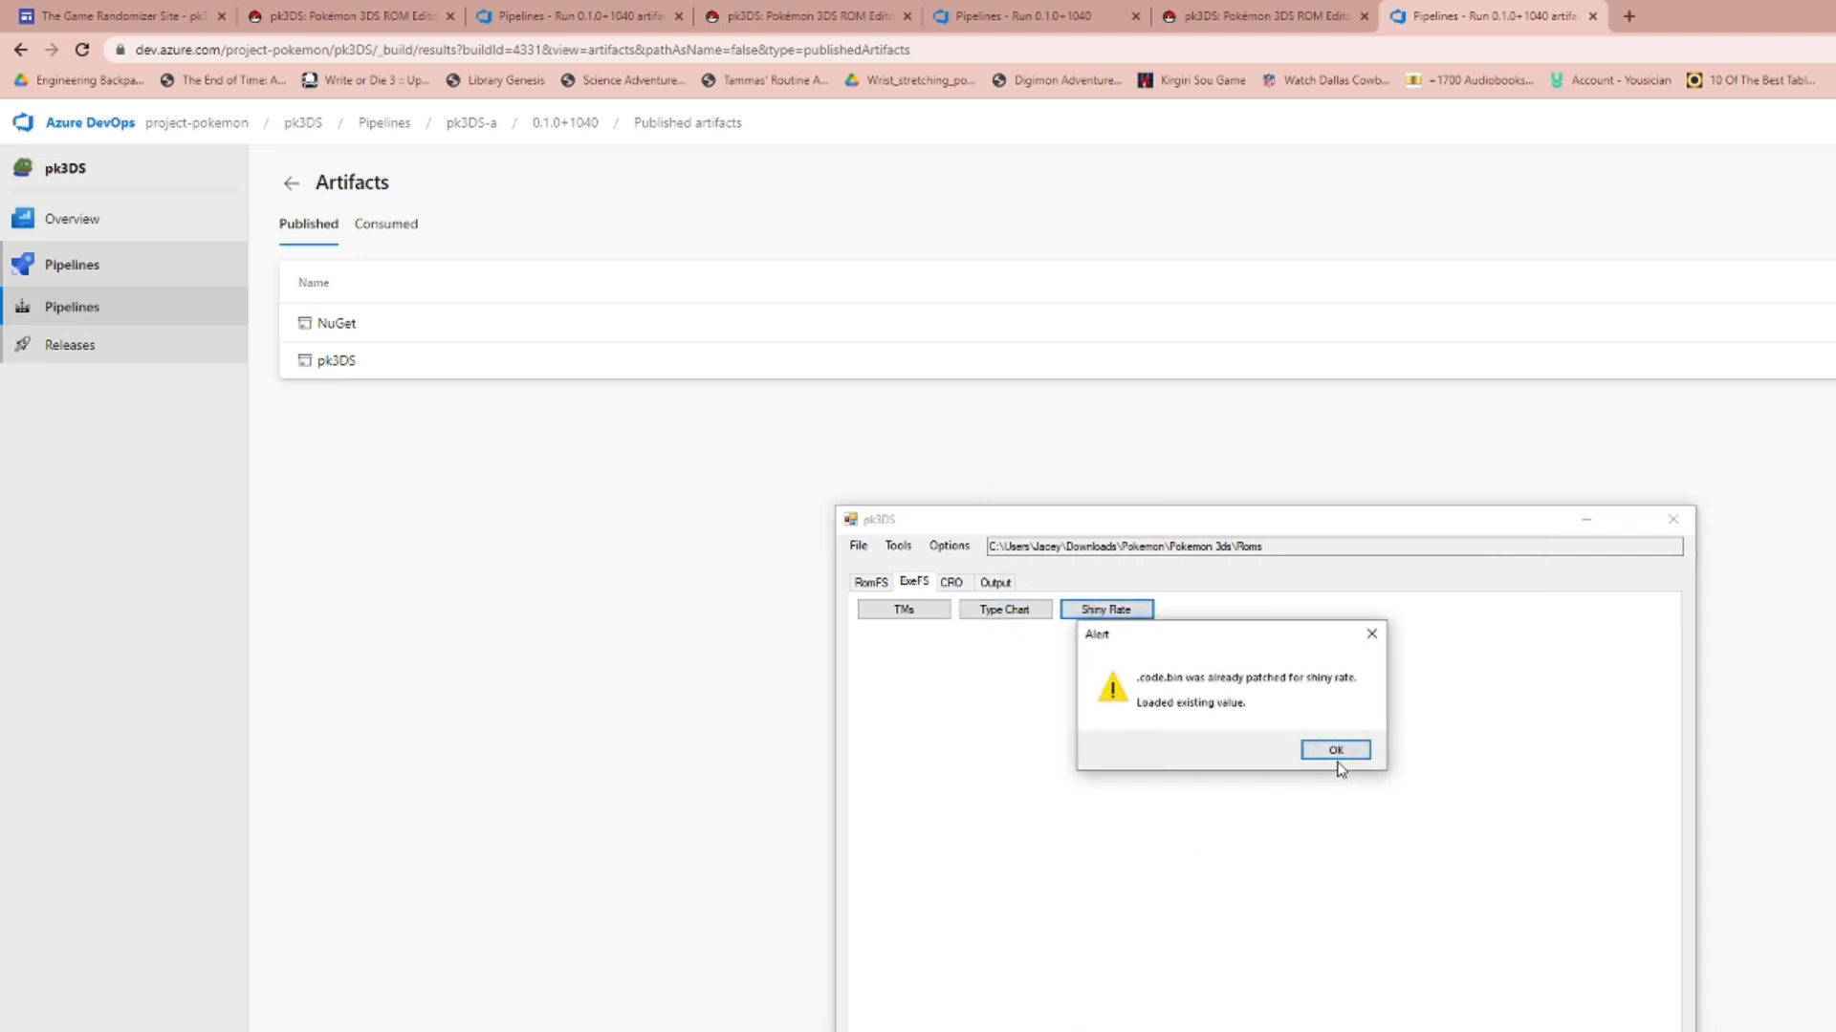
Dismiss the already-patched notice and set the shiny reroll count to 1000.
click(1333, 750)
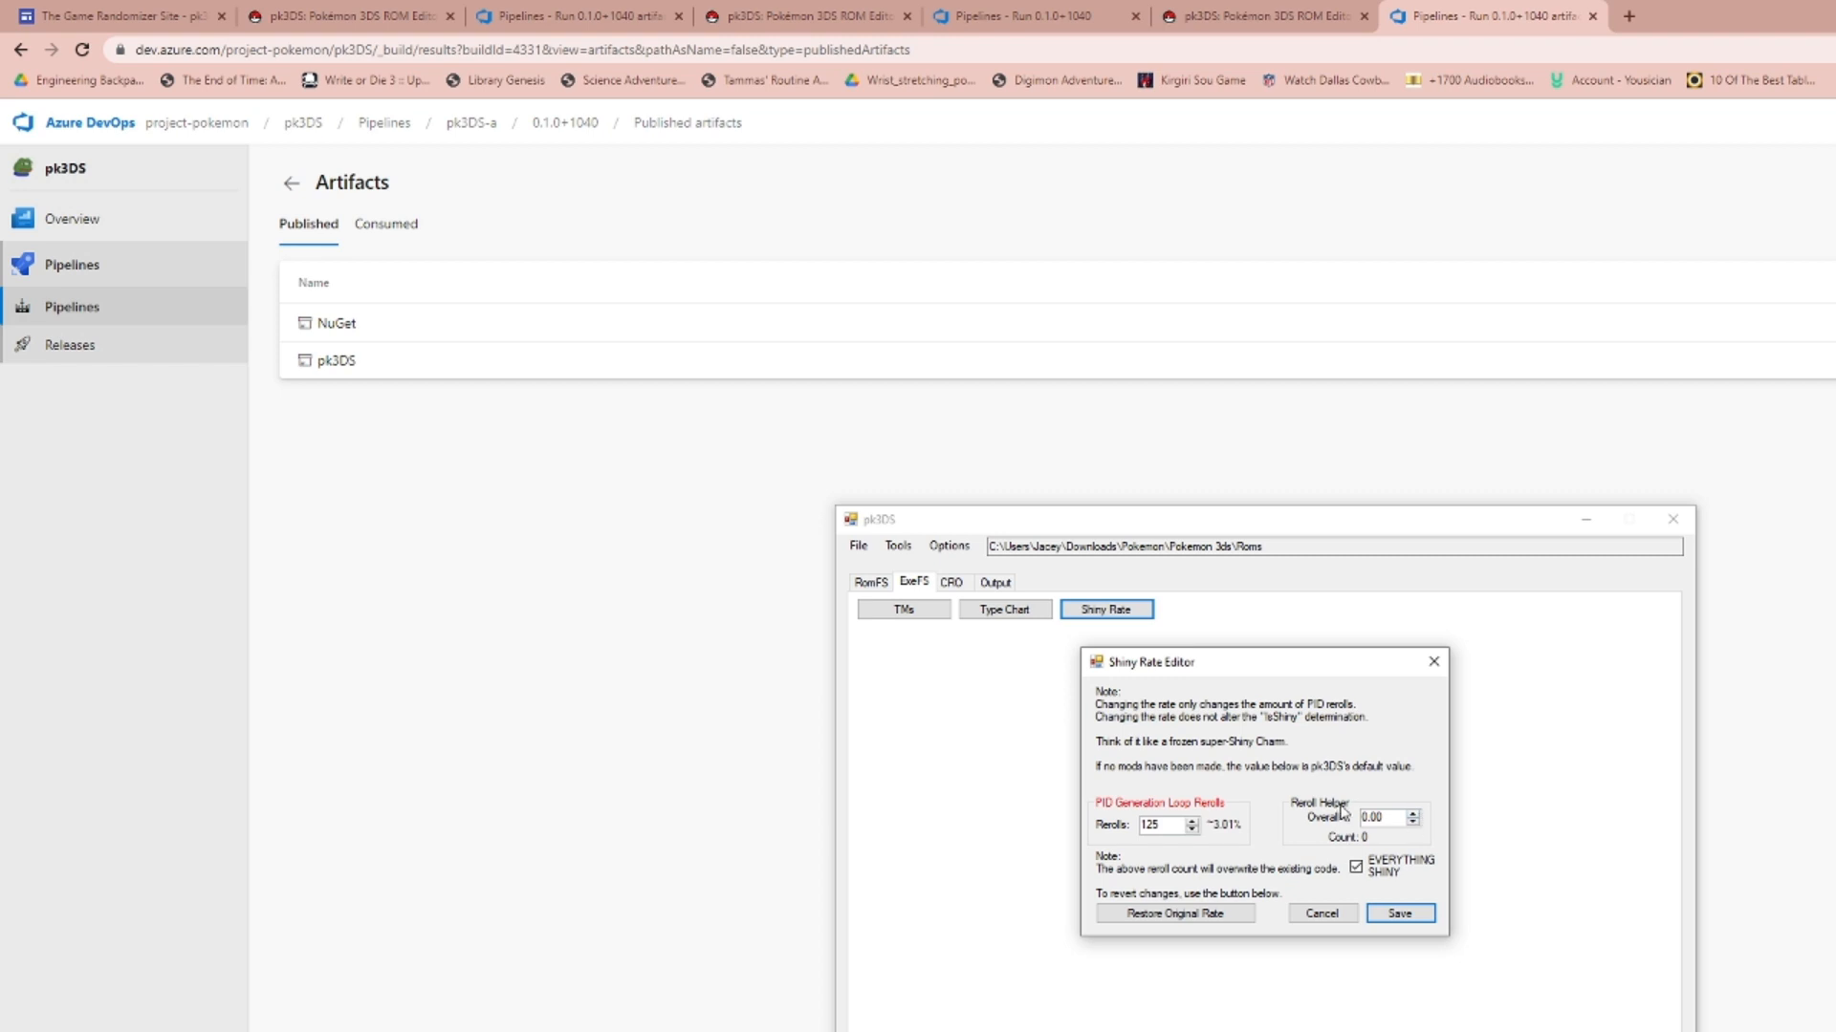
mouse_move(1303, 797)
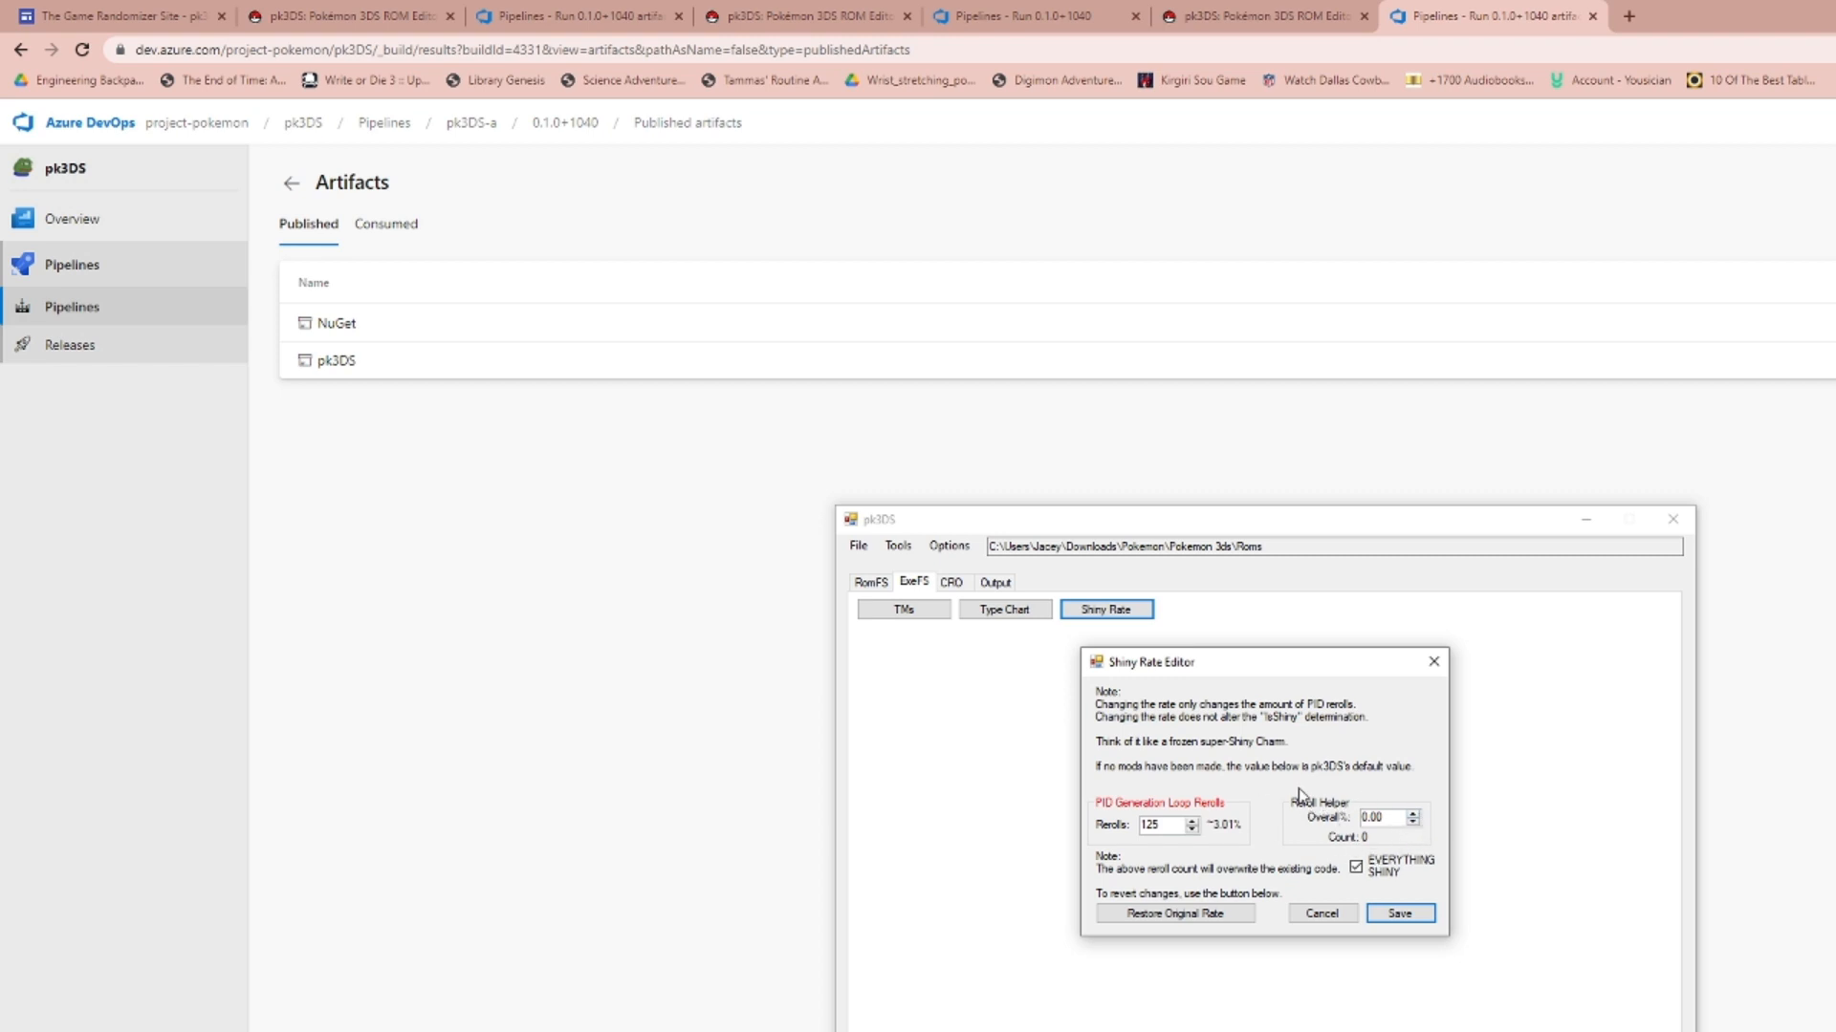
click(1192, 821)
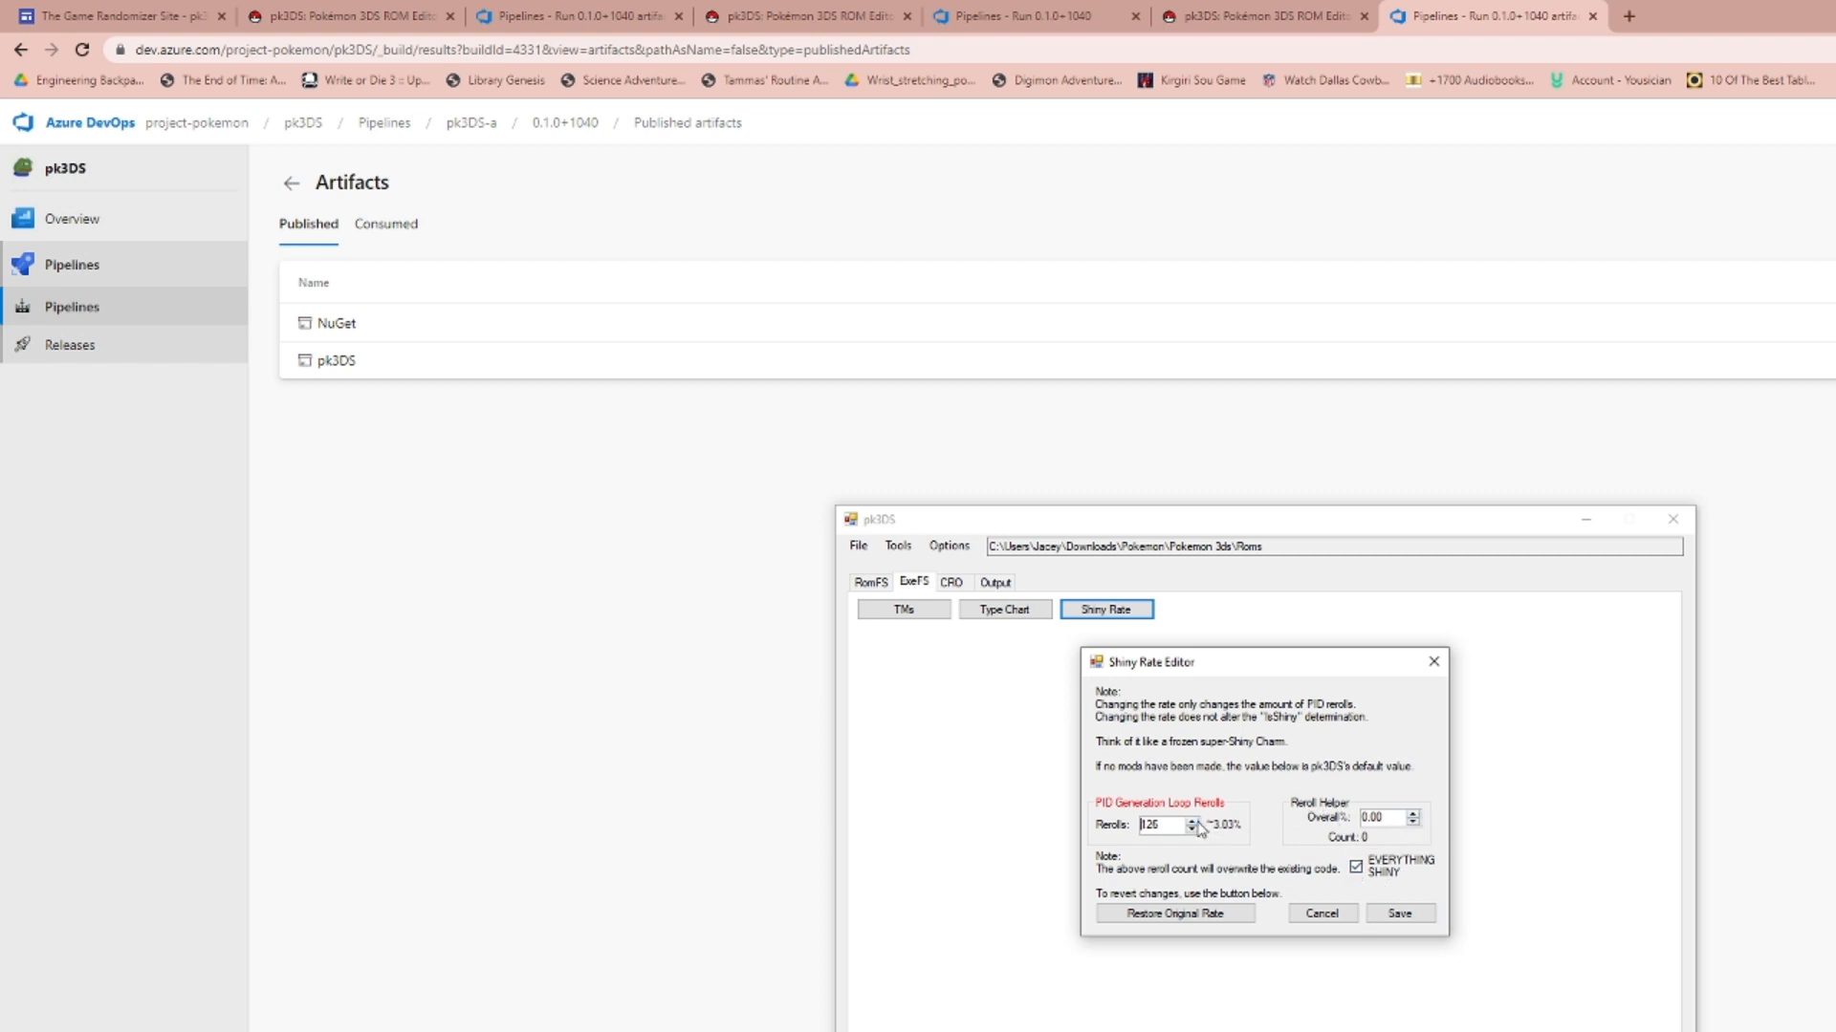
click(1193, 820)
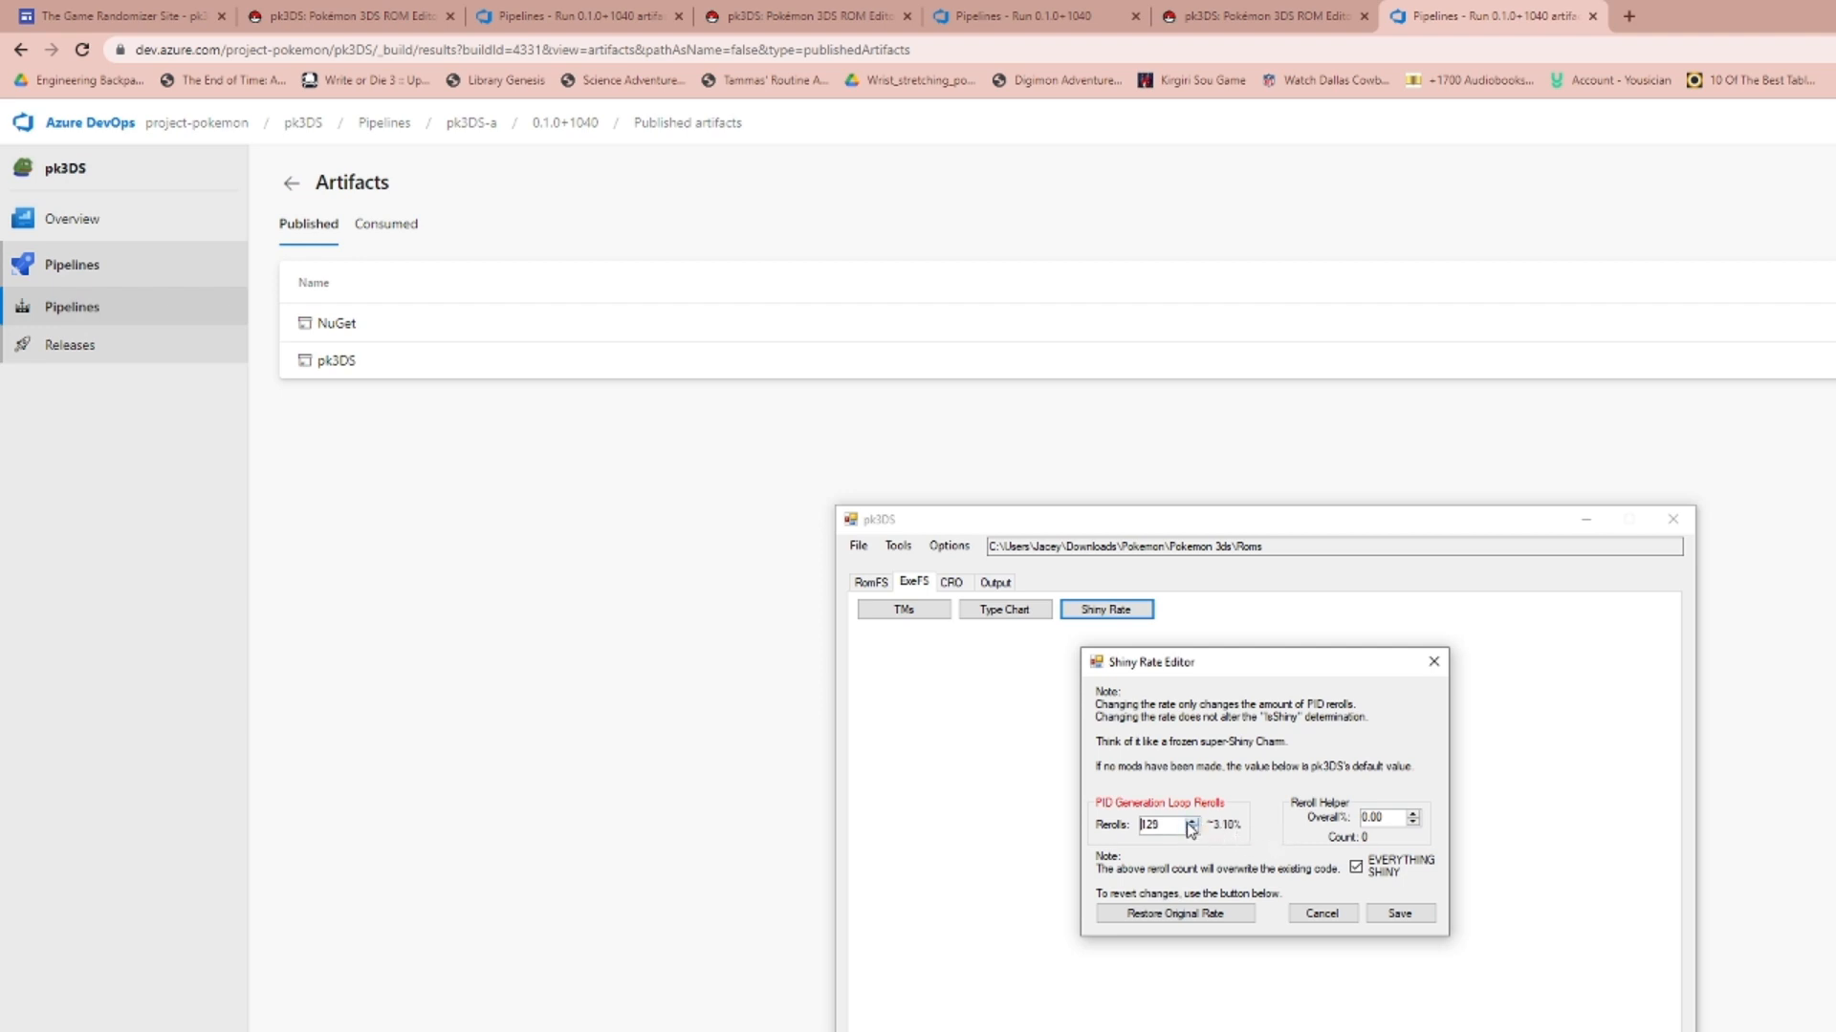
click(1192, 821)
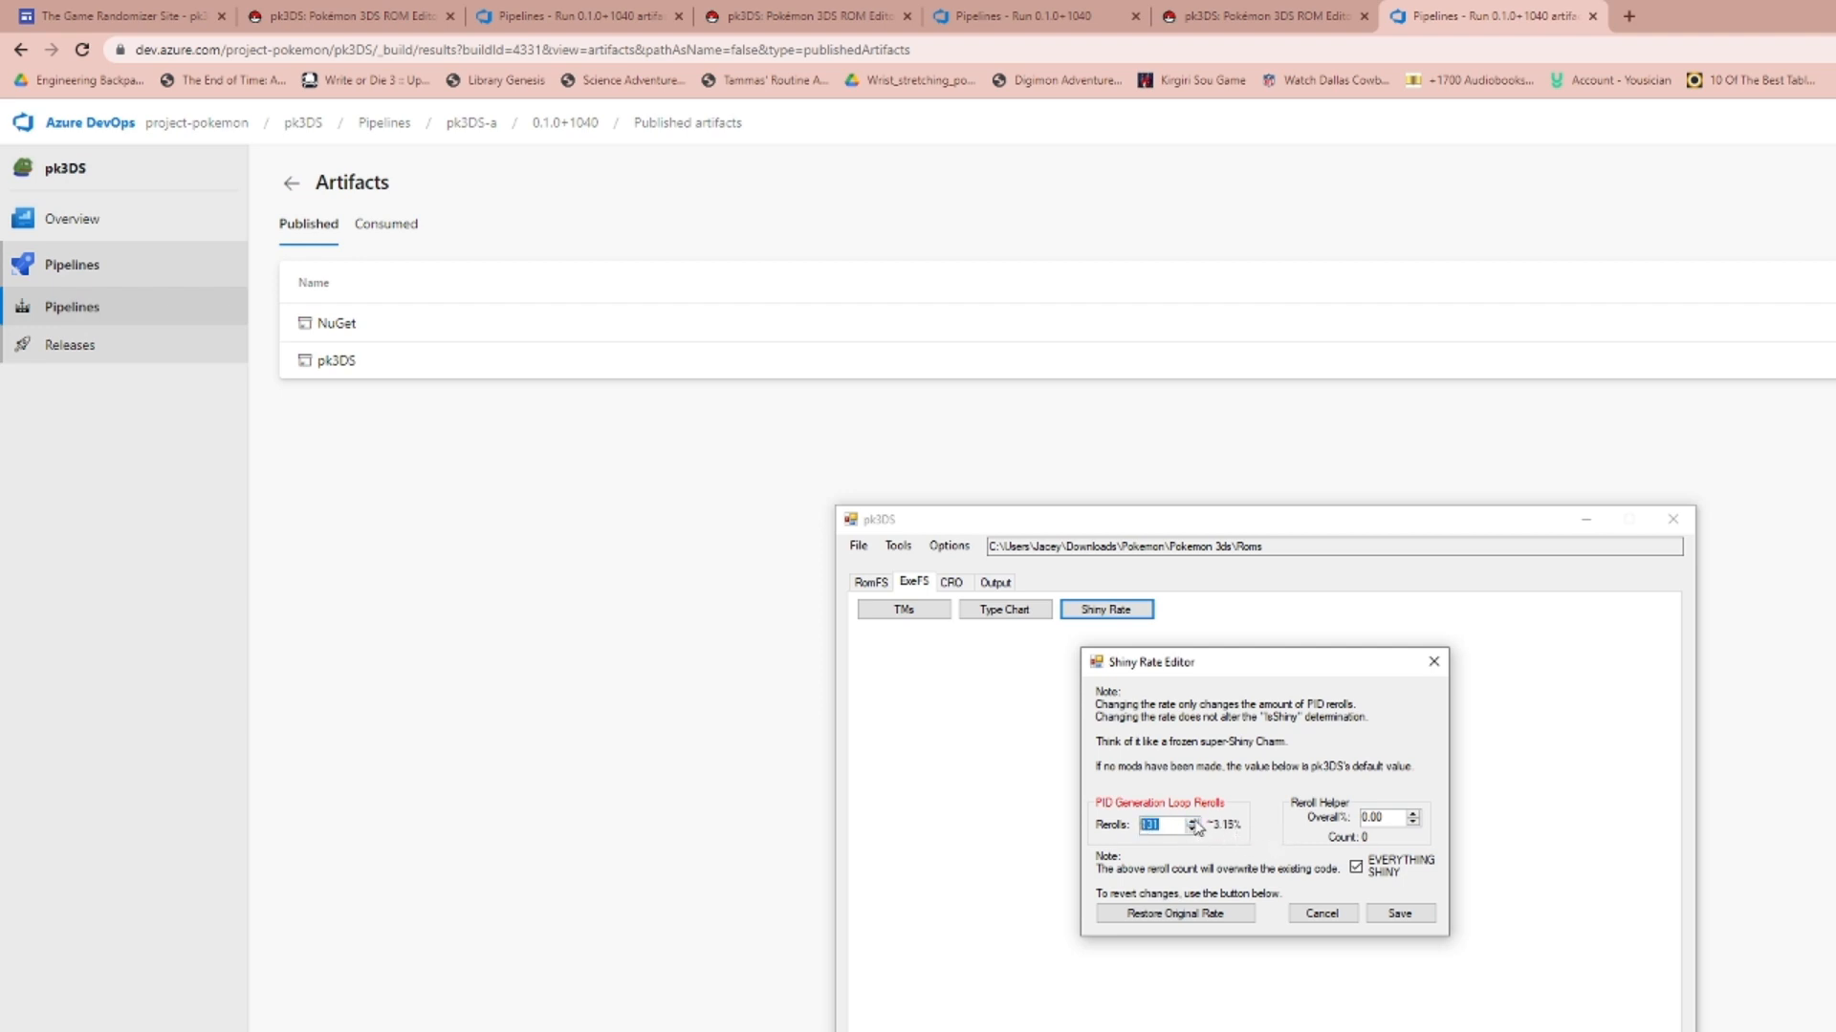
text(1000)
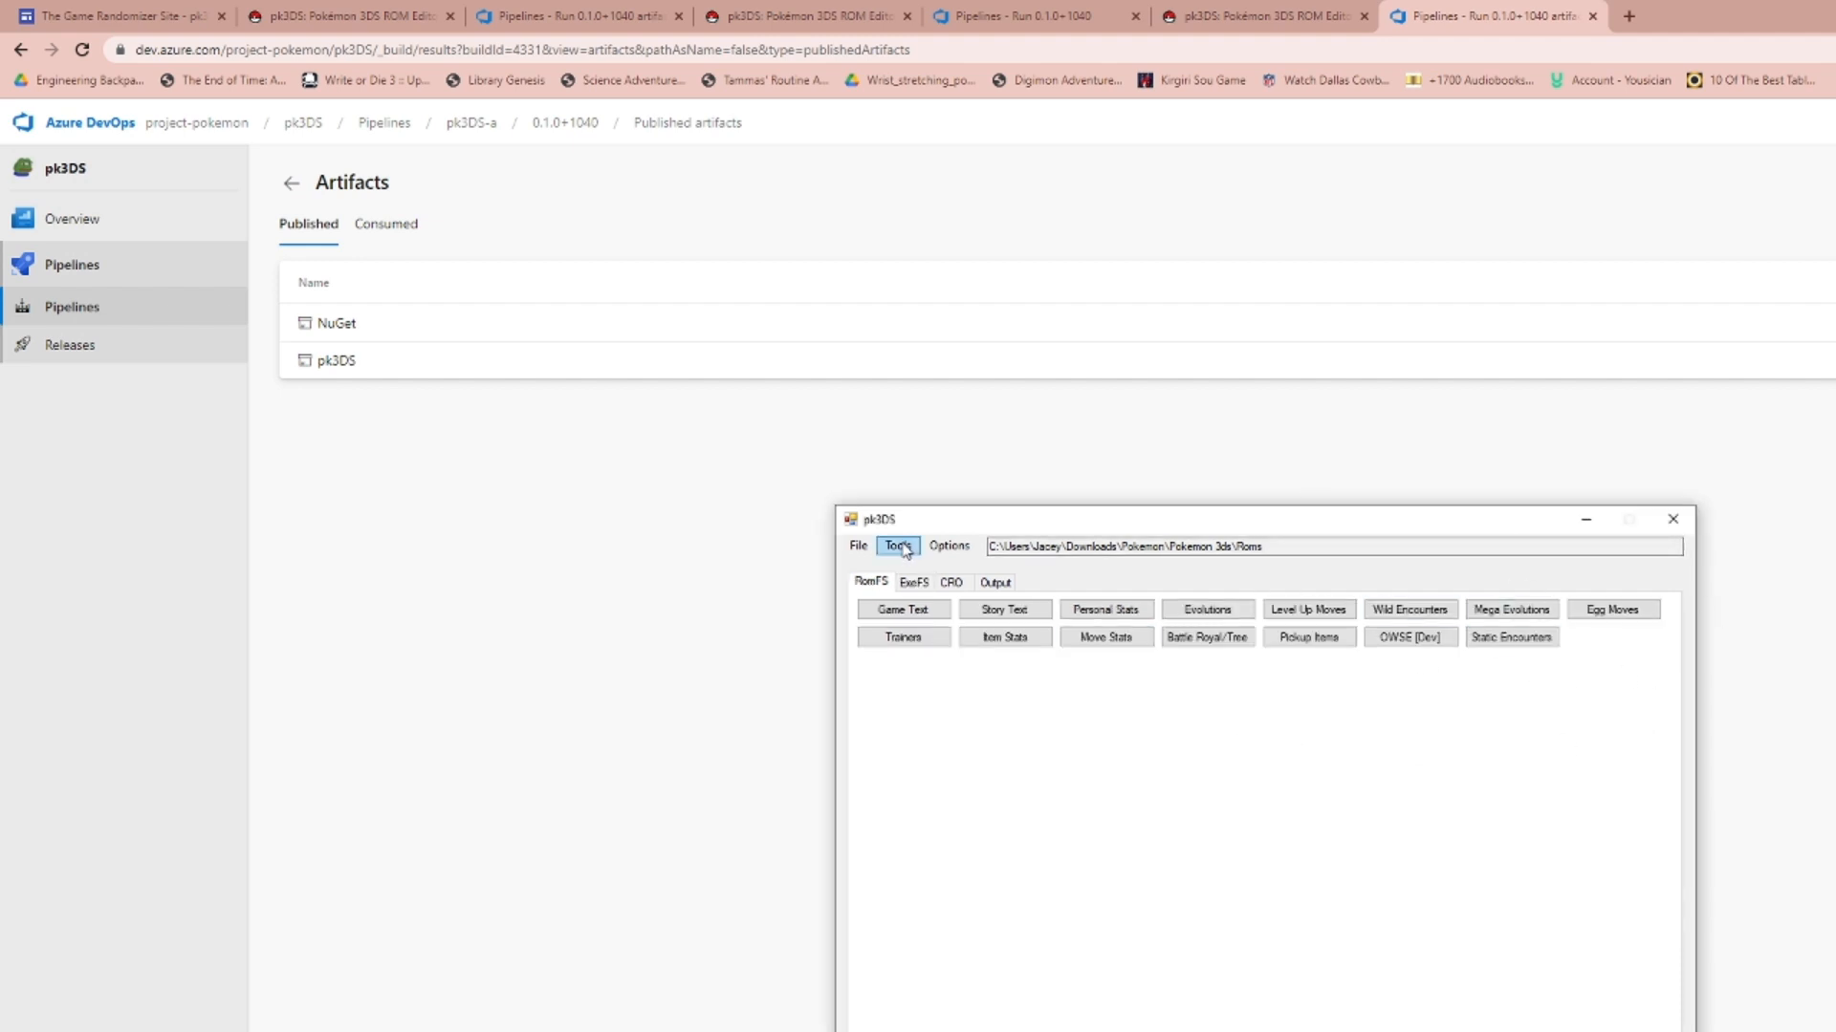
Rebuild the edited ROM as a full .3ds file named Test Rom 2.3ds.
click(896, 546)
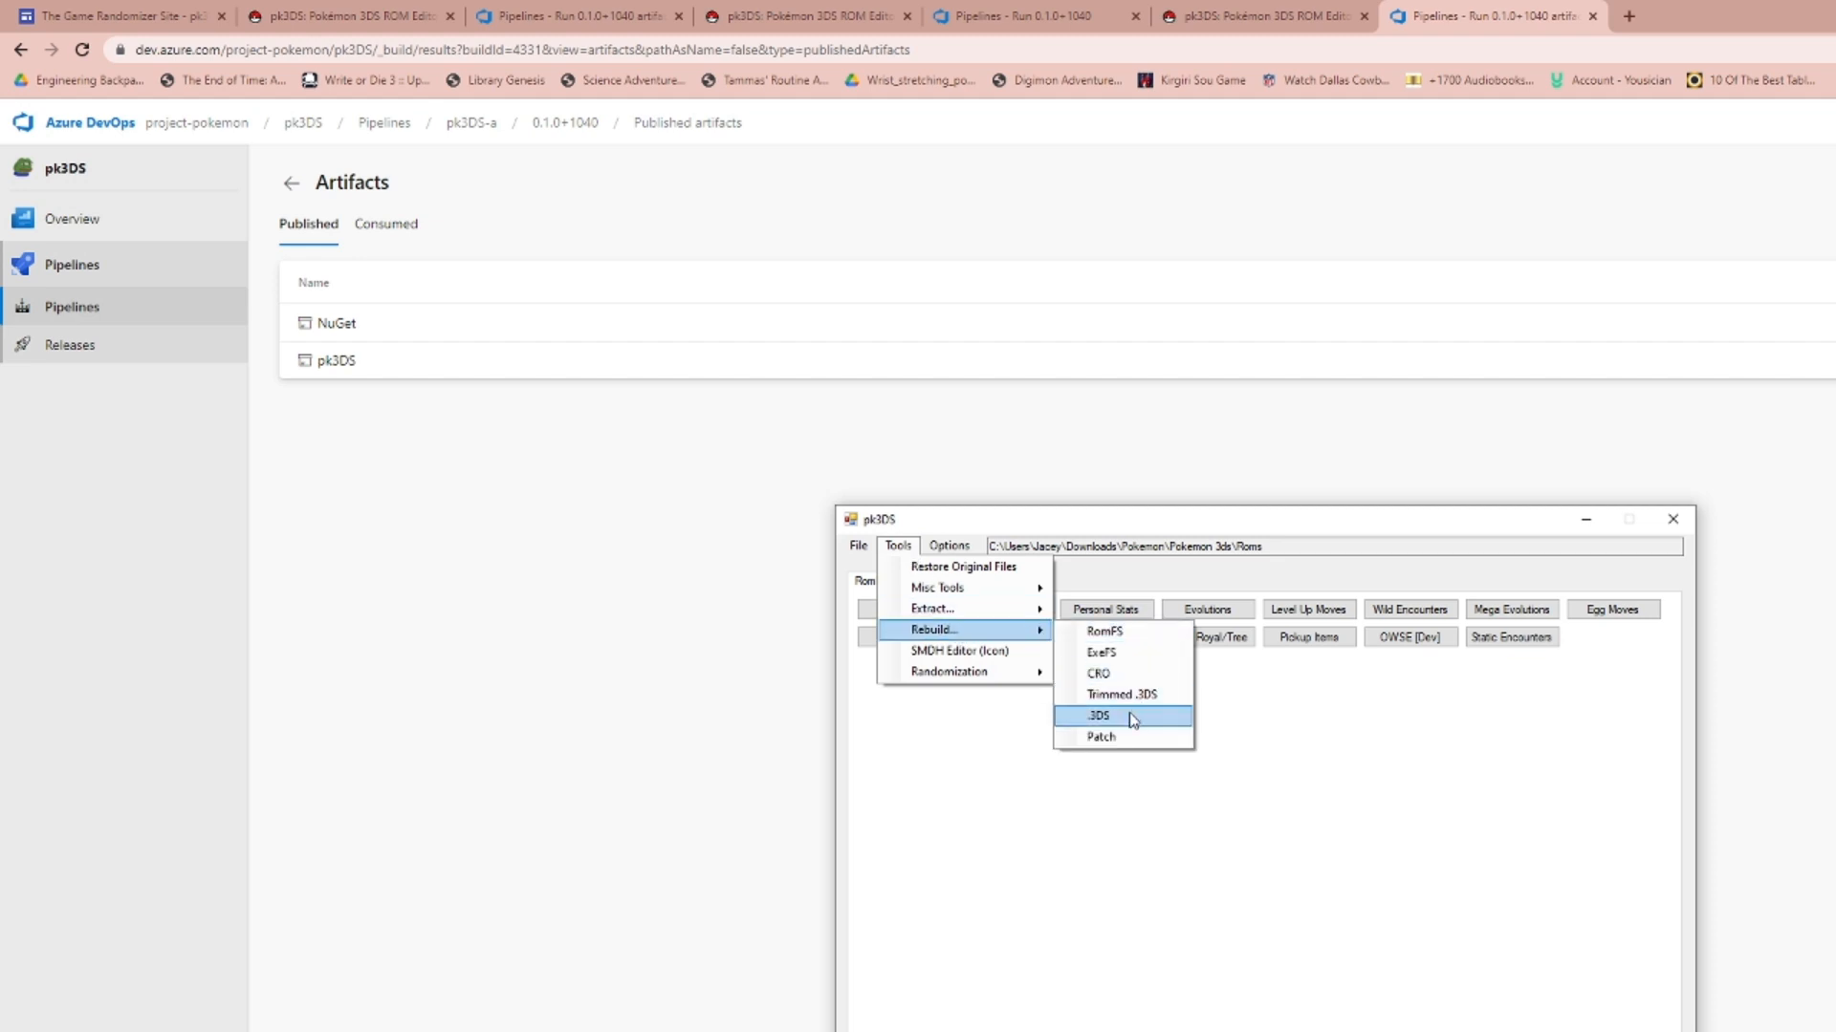
click(1092, 715)
text(Test Rom .3ds)
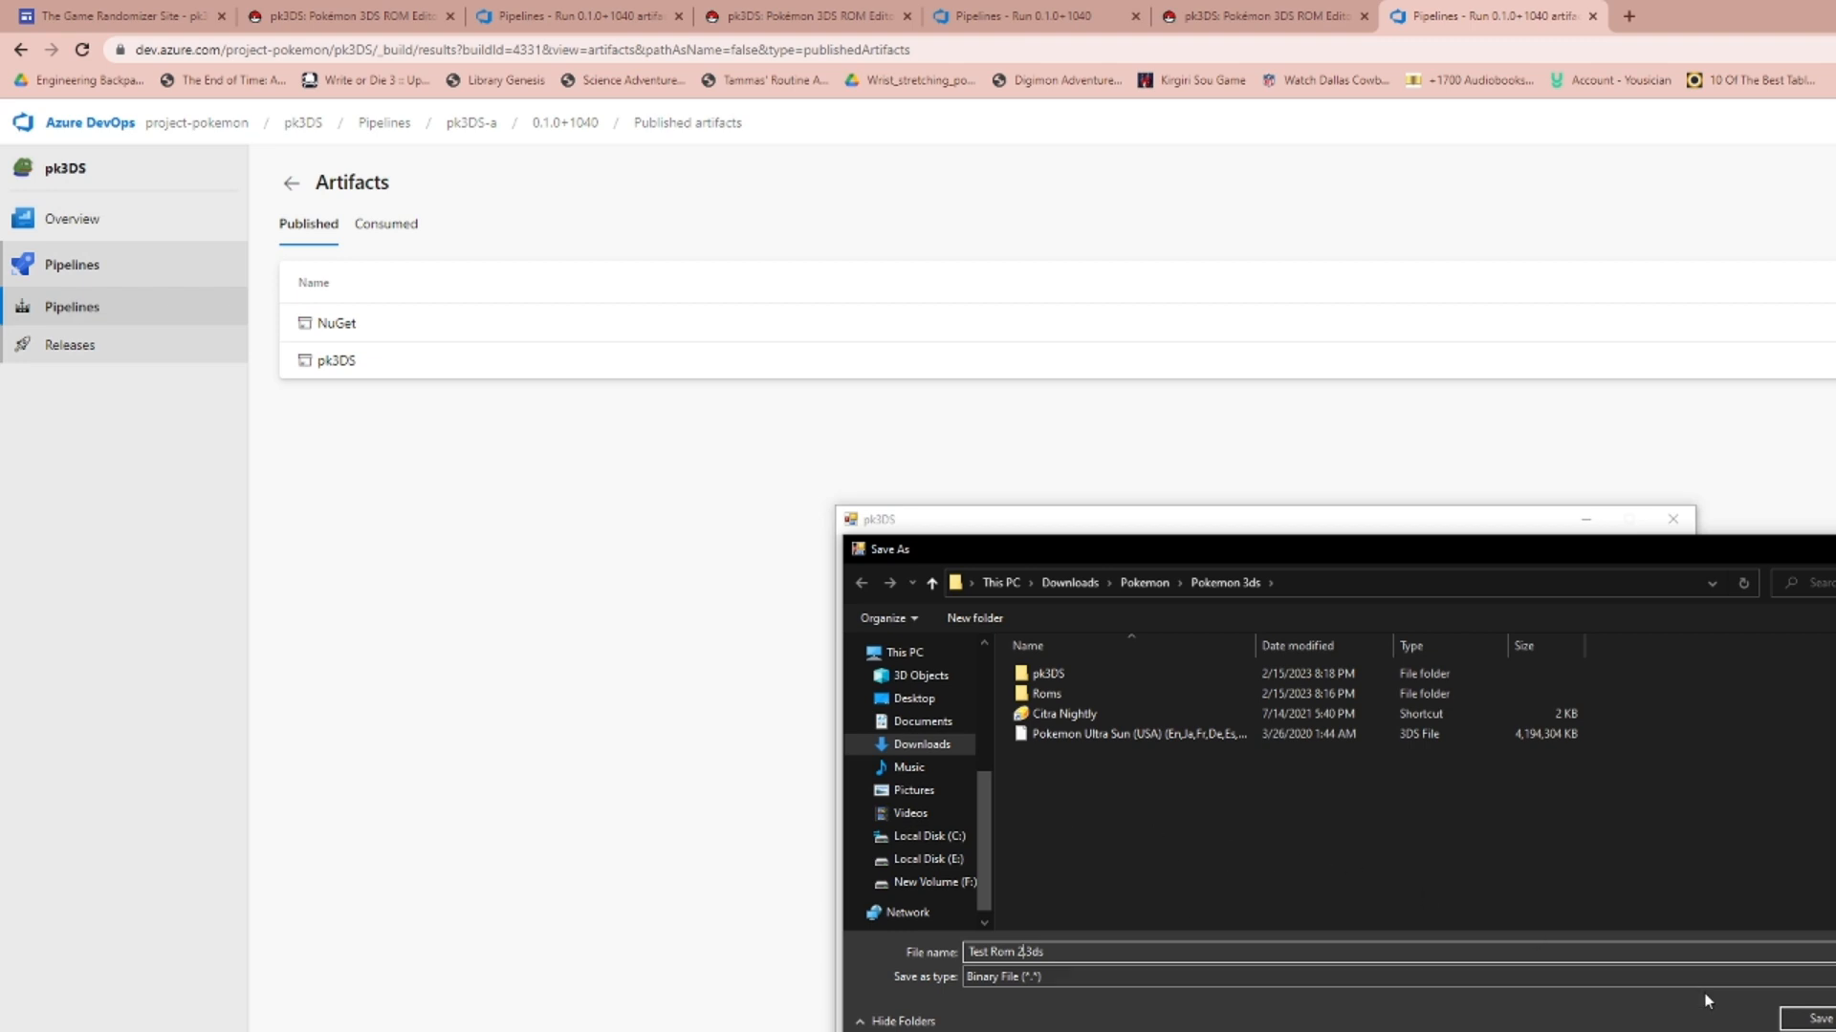
click(1003, 976)
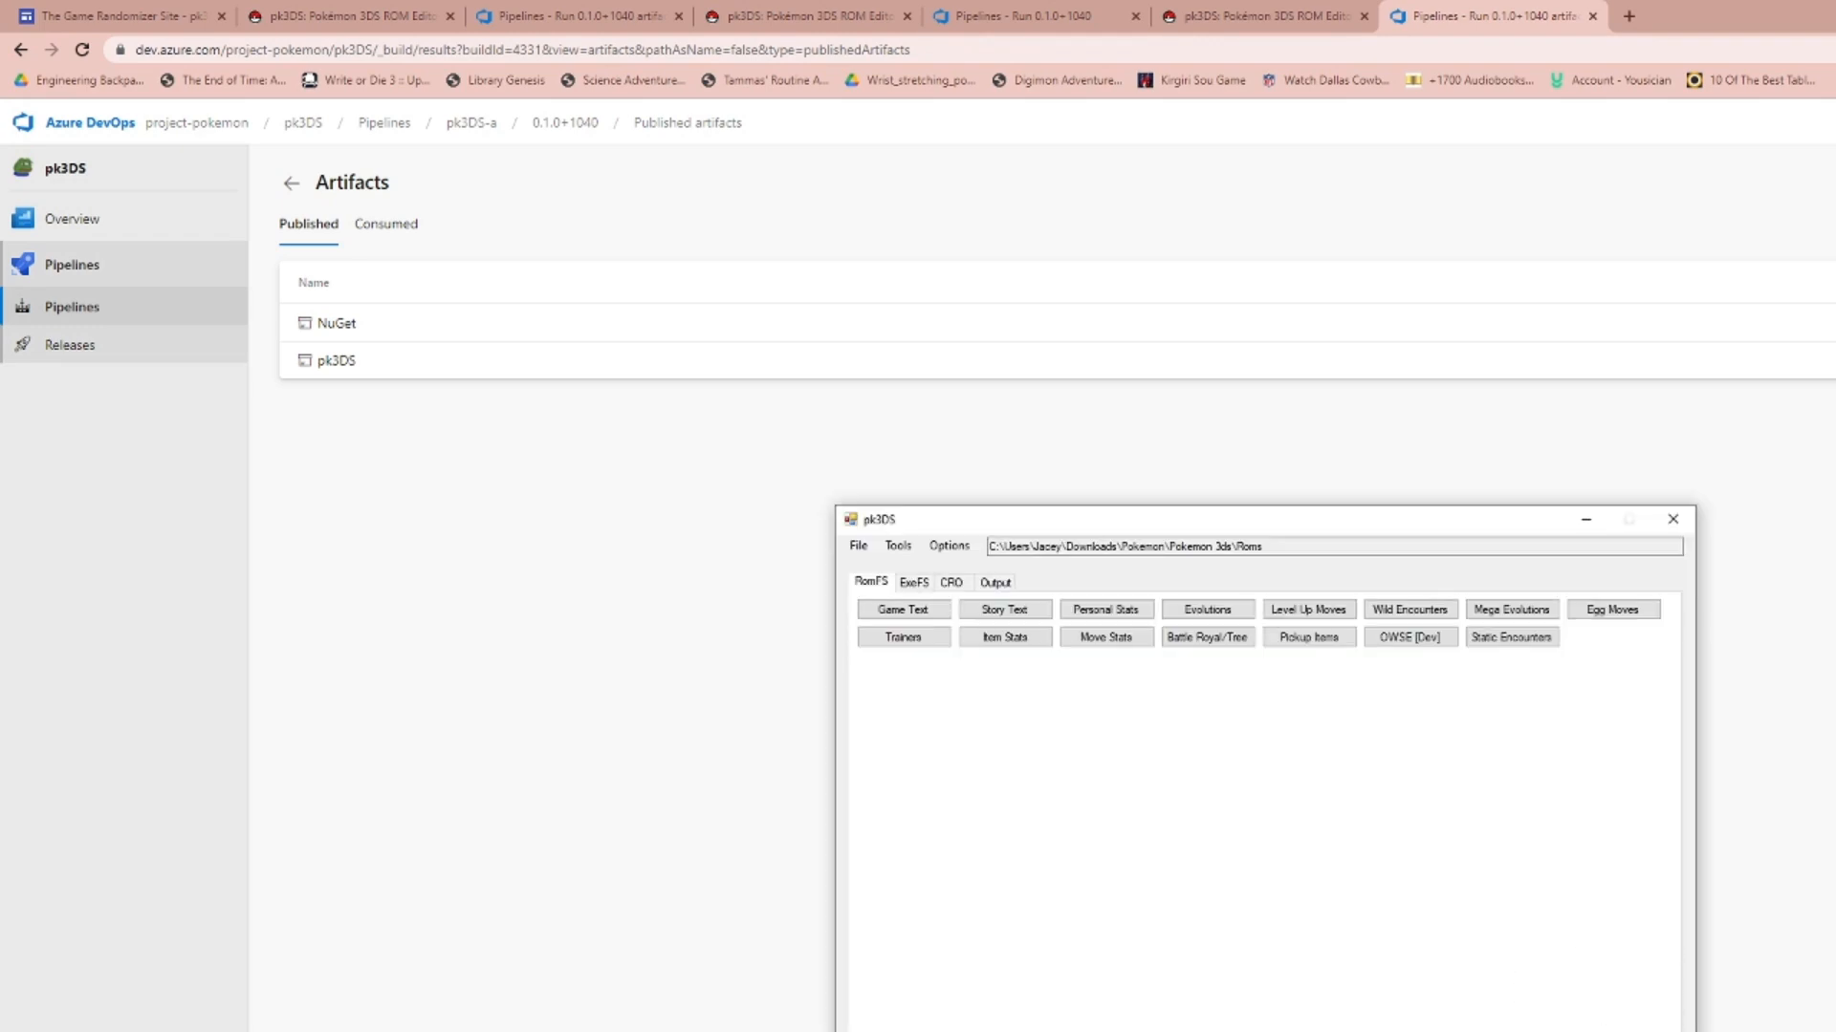
mouse_move(1657, 962)
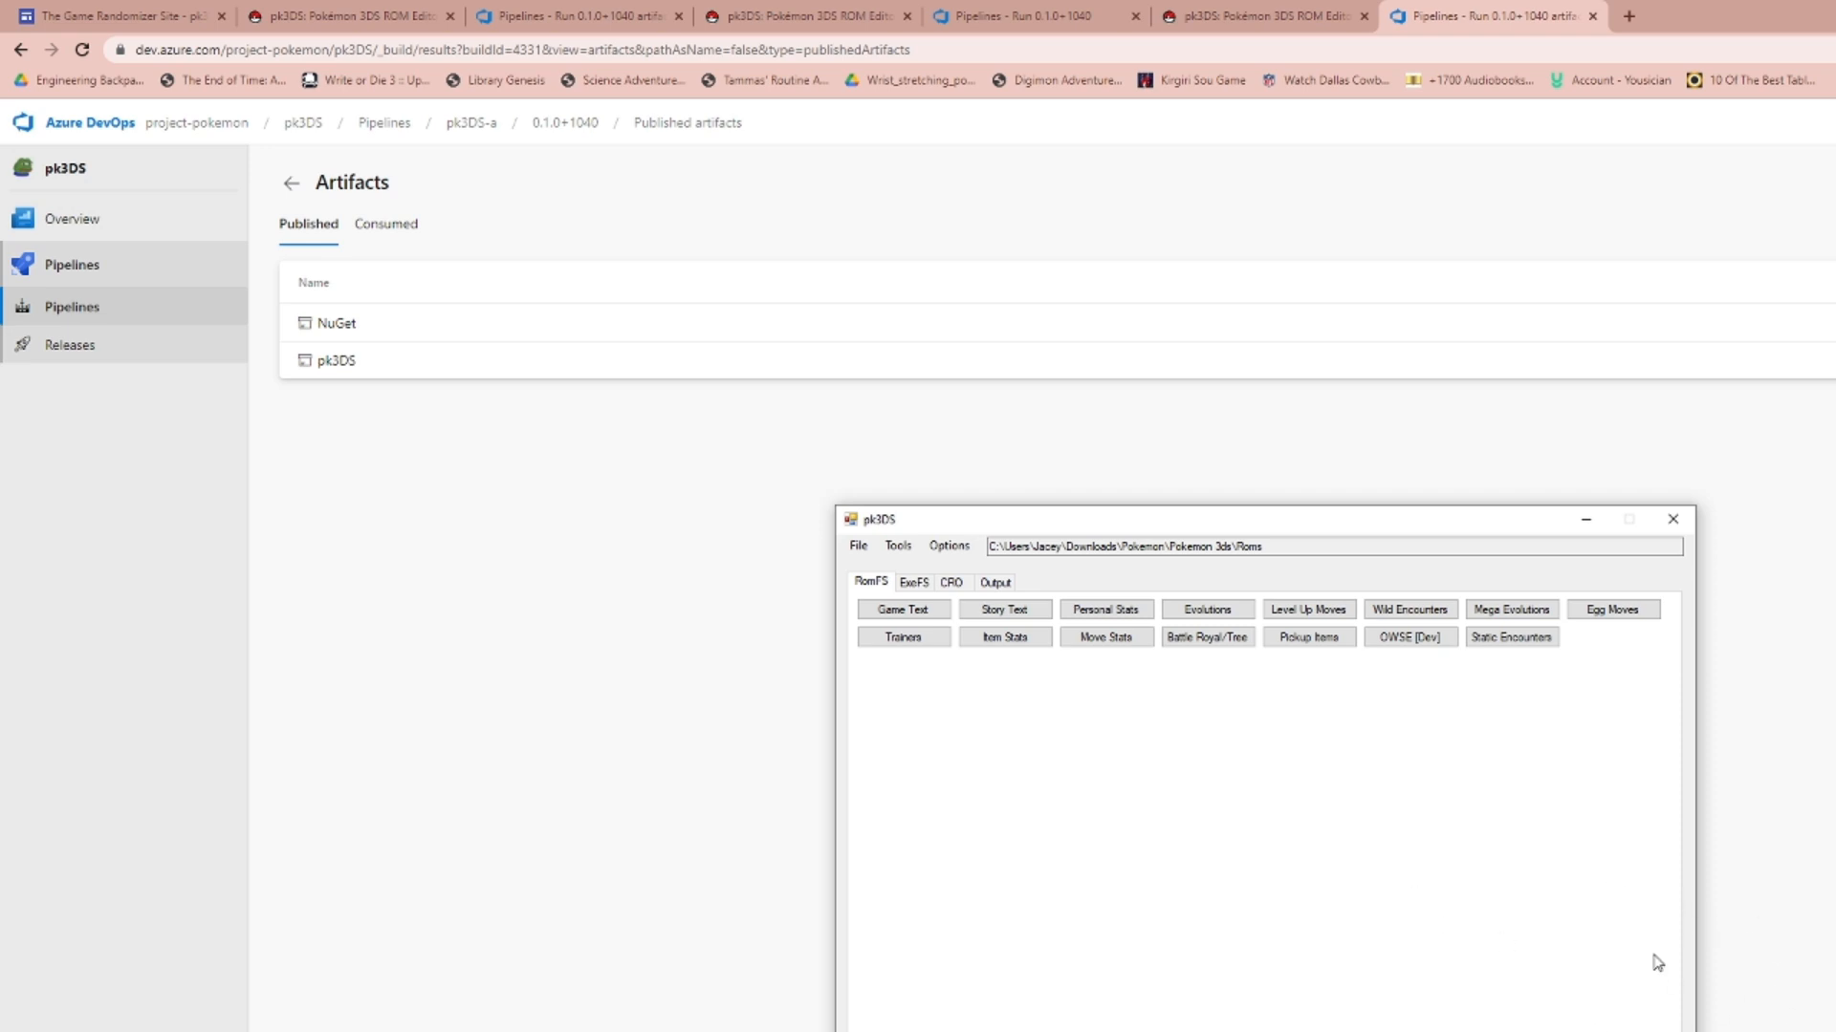
mouse_move(1787, 979)
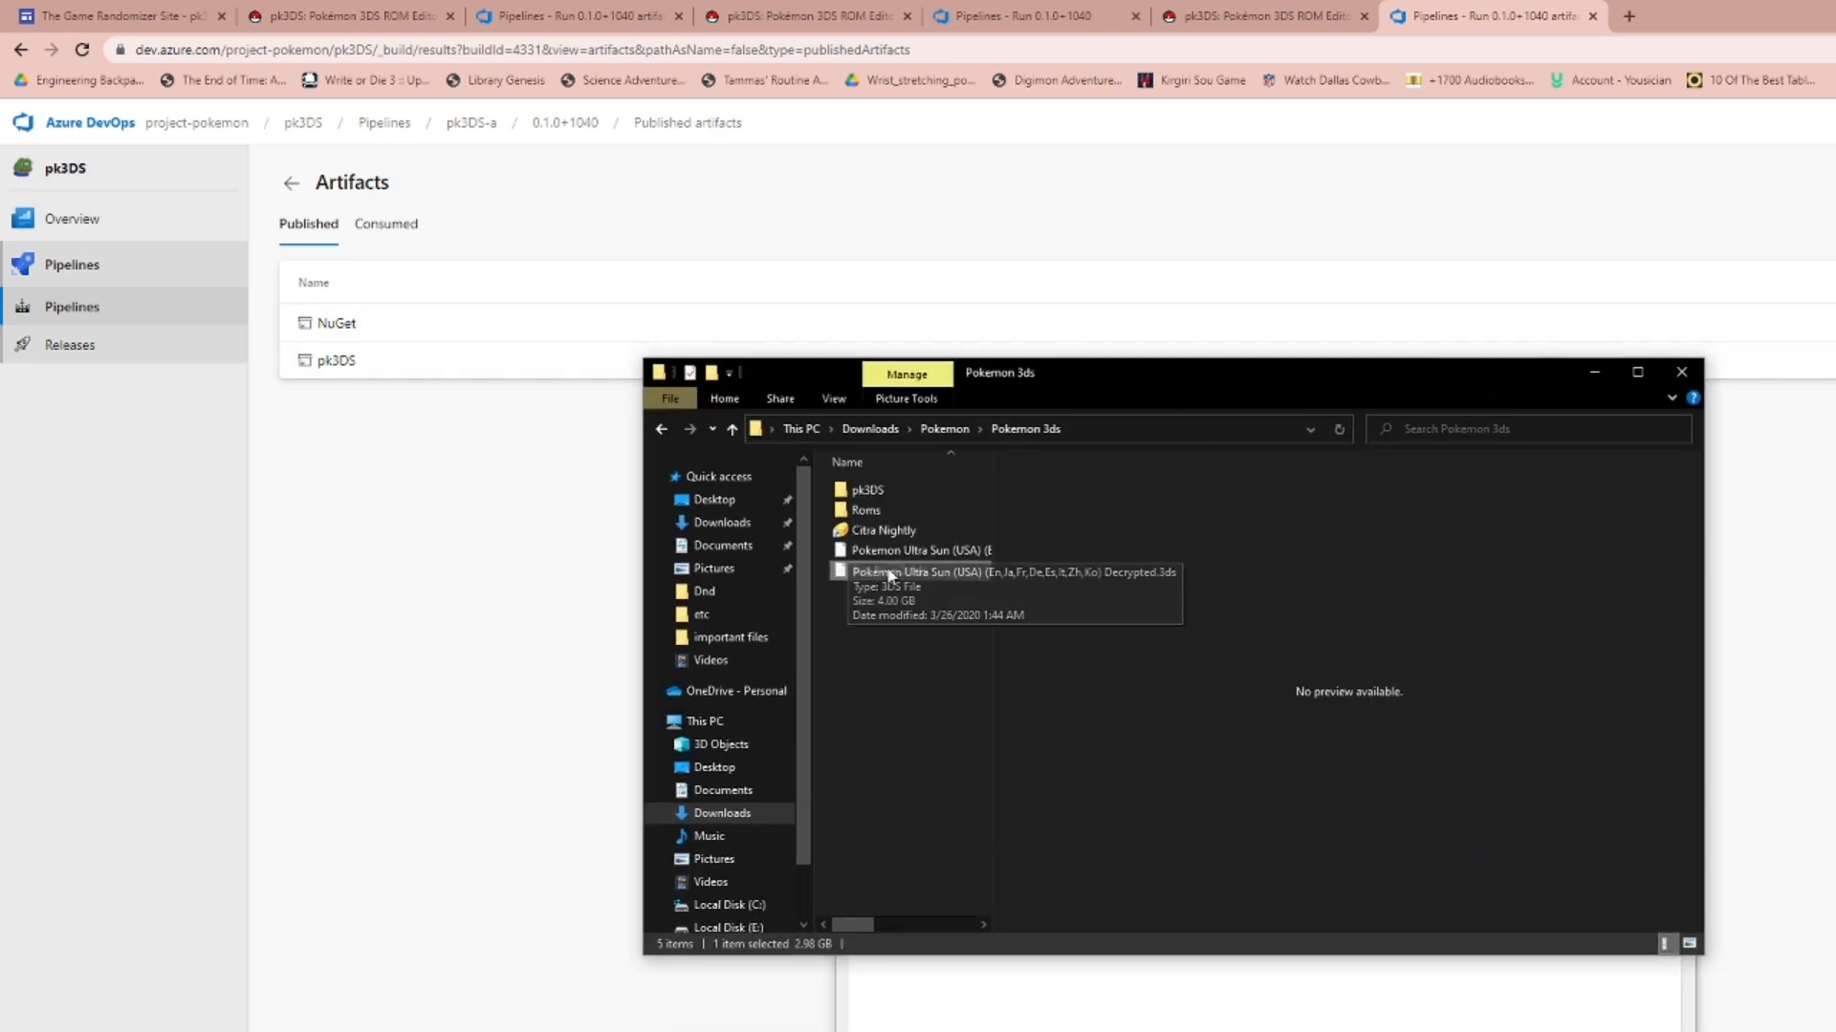
Use Citra's File > Load File to browse the Roms folder.
click(882, 530)
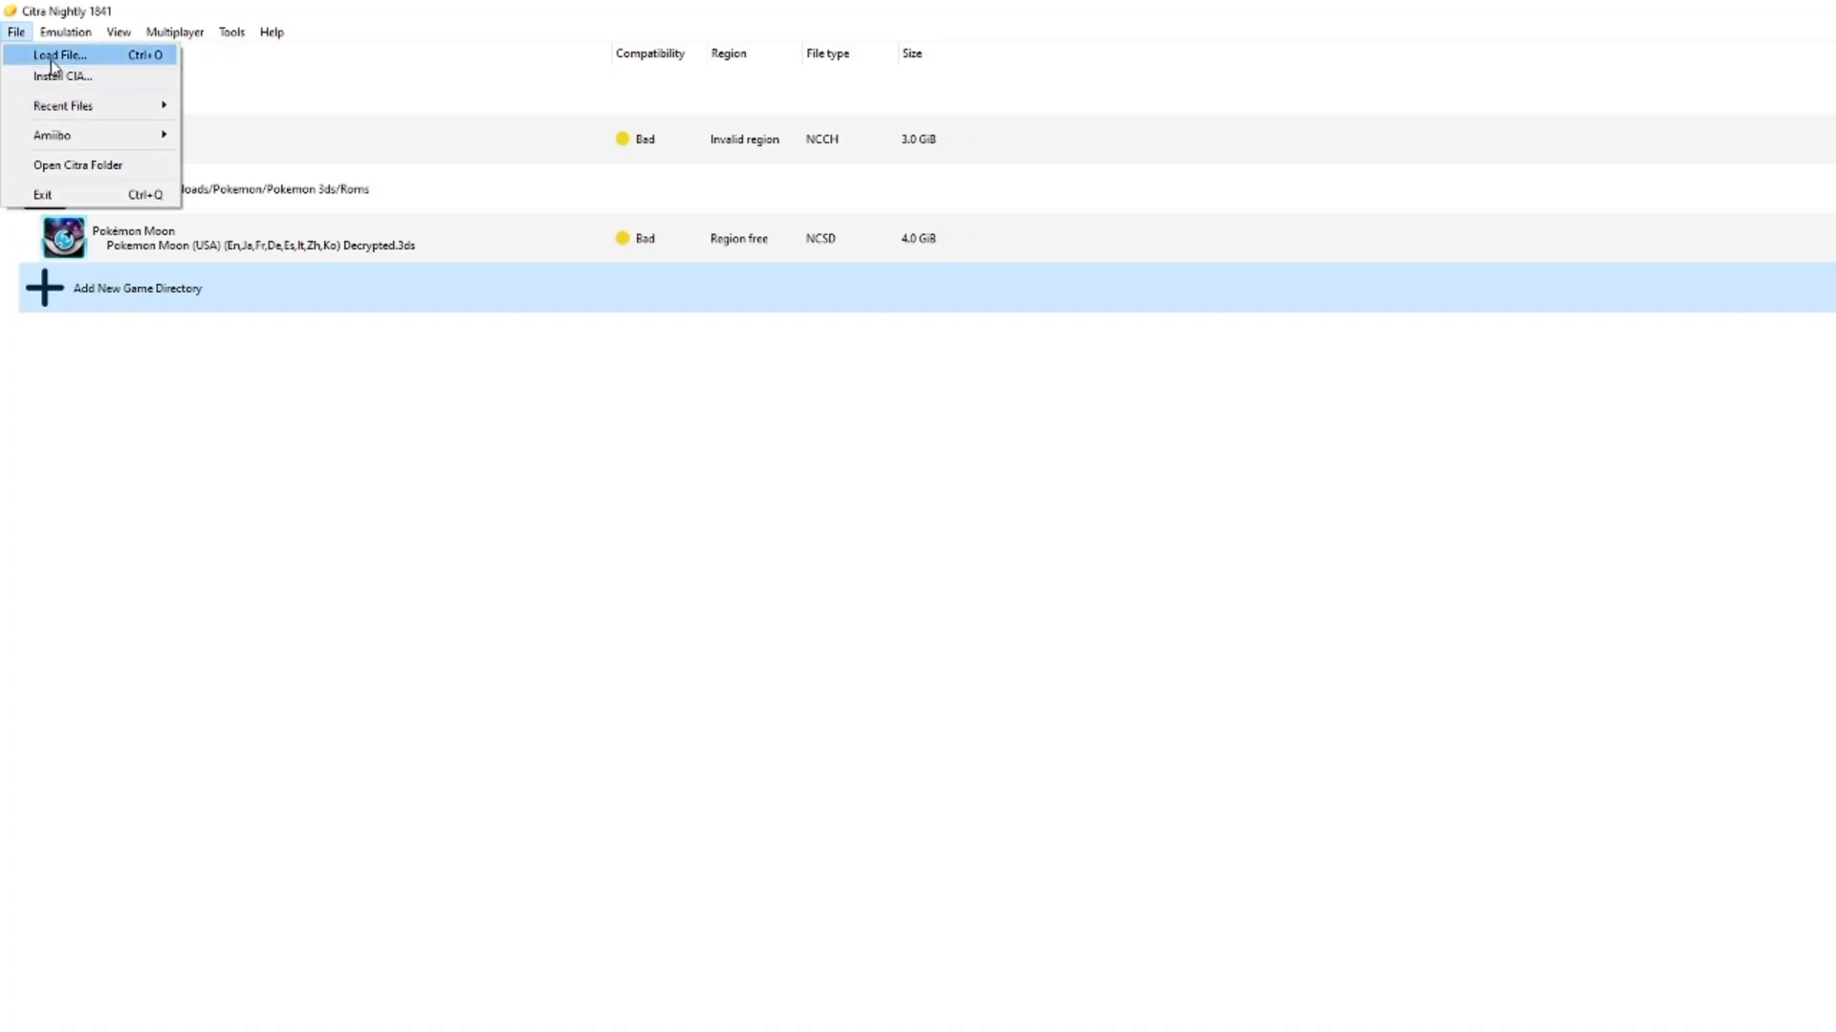
click(56, 56)
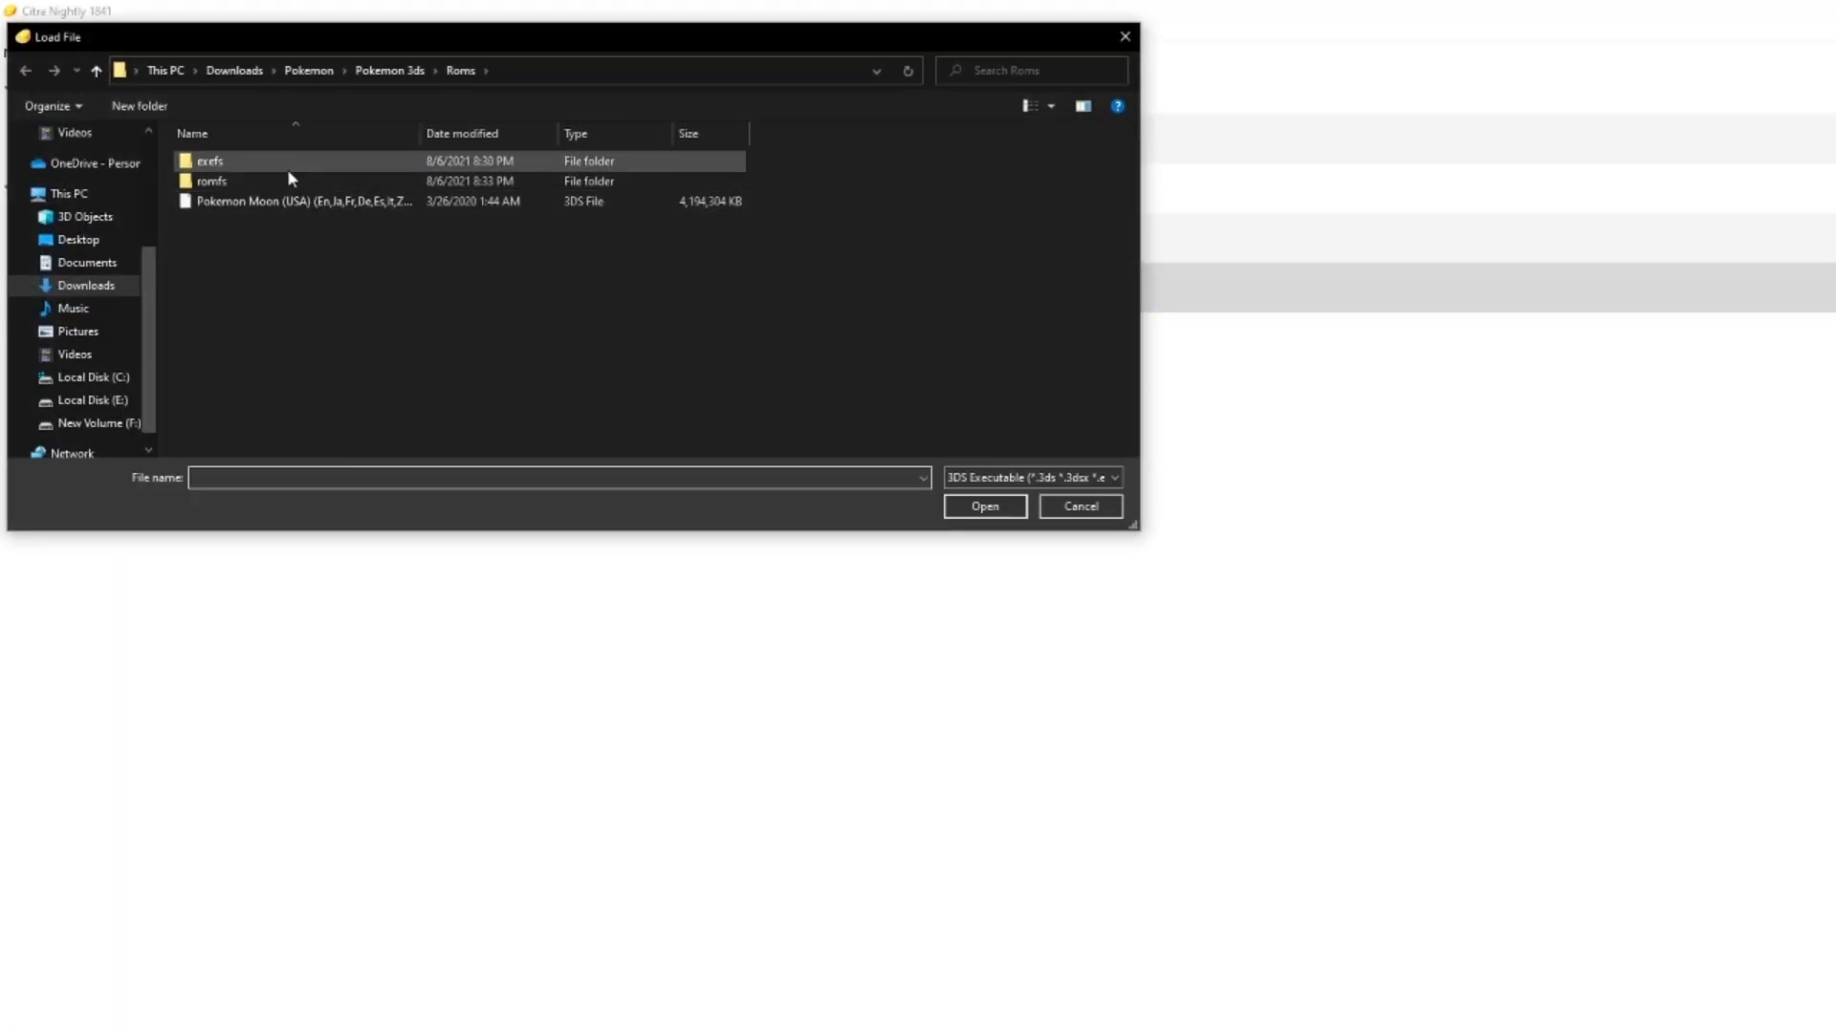